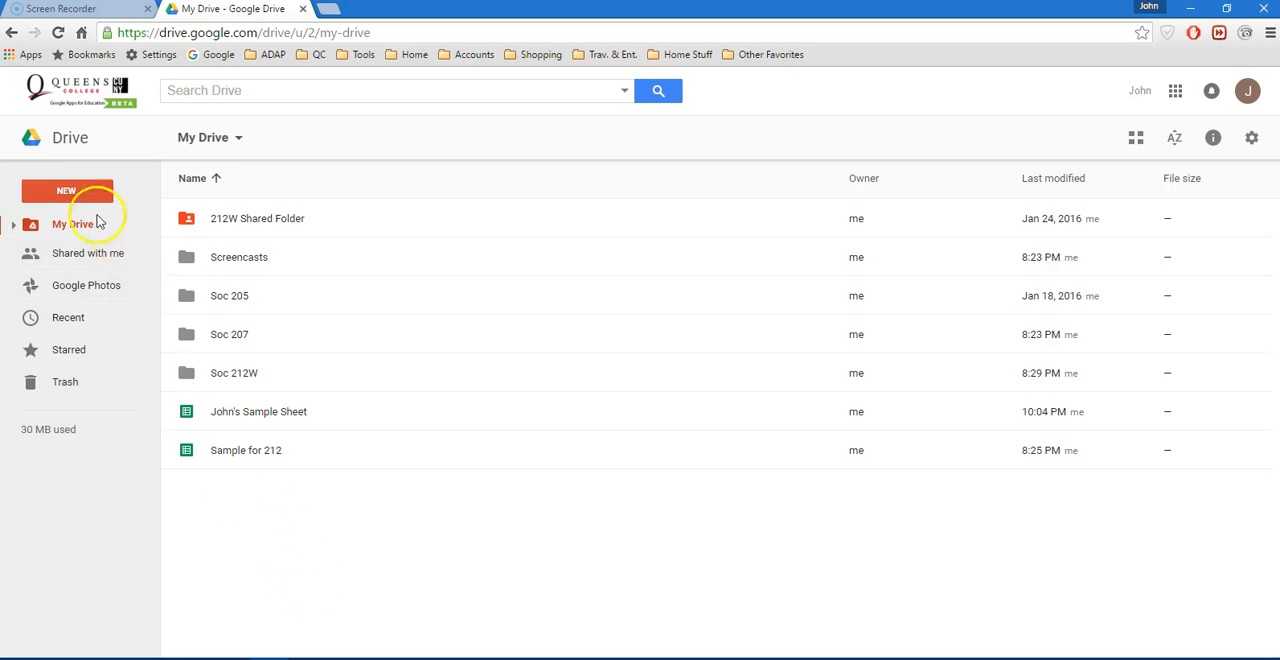
# Open John's Sample Sheet and add a new blank sheet, Sheet3
pyautogui.click(68, 190)
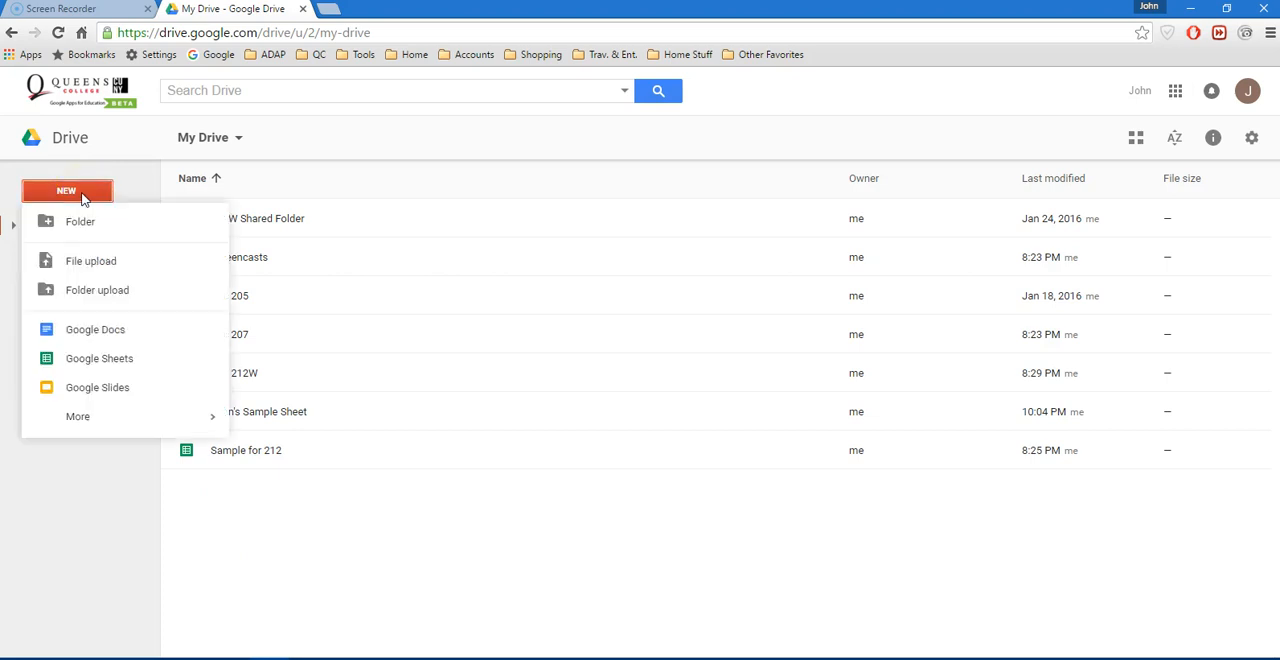
pyautogui.moveTo(100, 358)
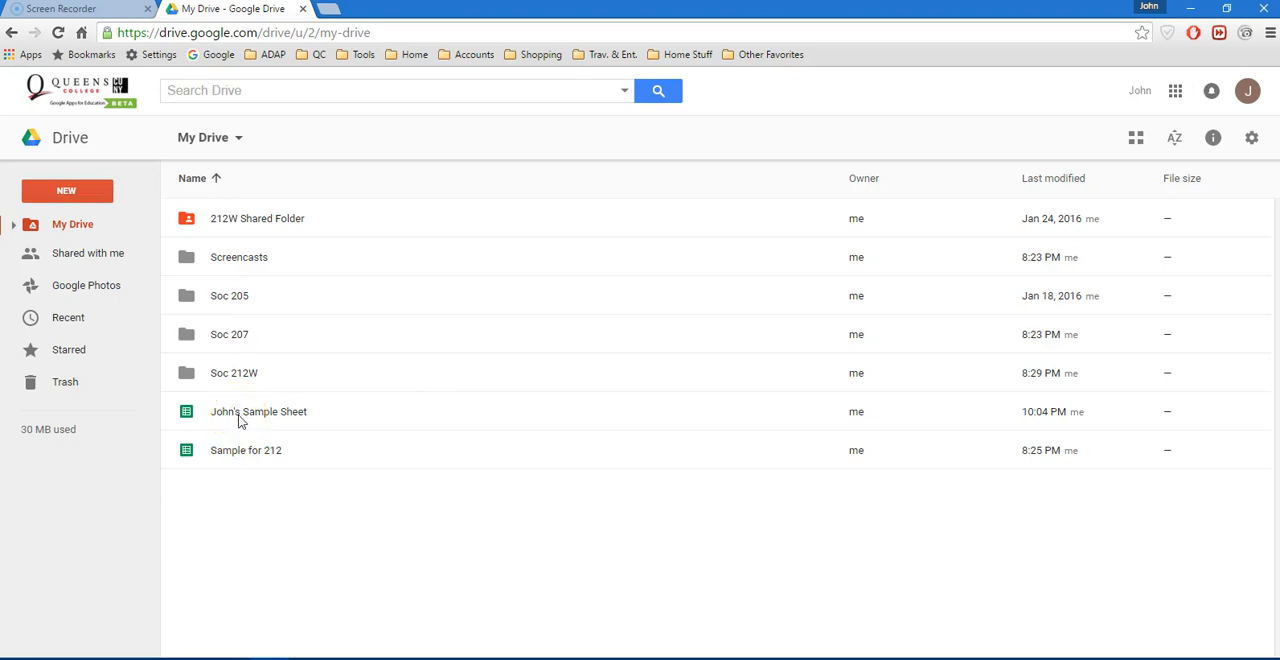
pyautogui.doubleClick(258, 412)
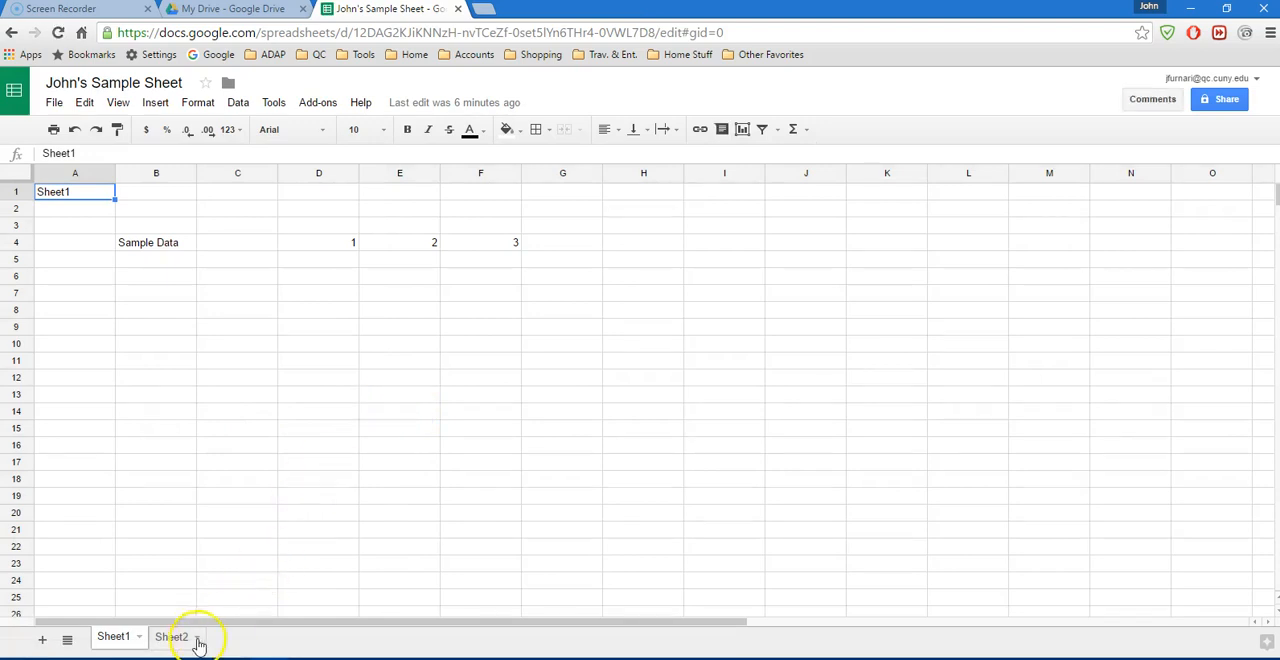
pyautogui.click(172, 636)
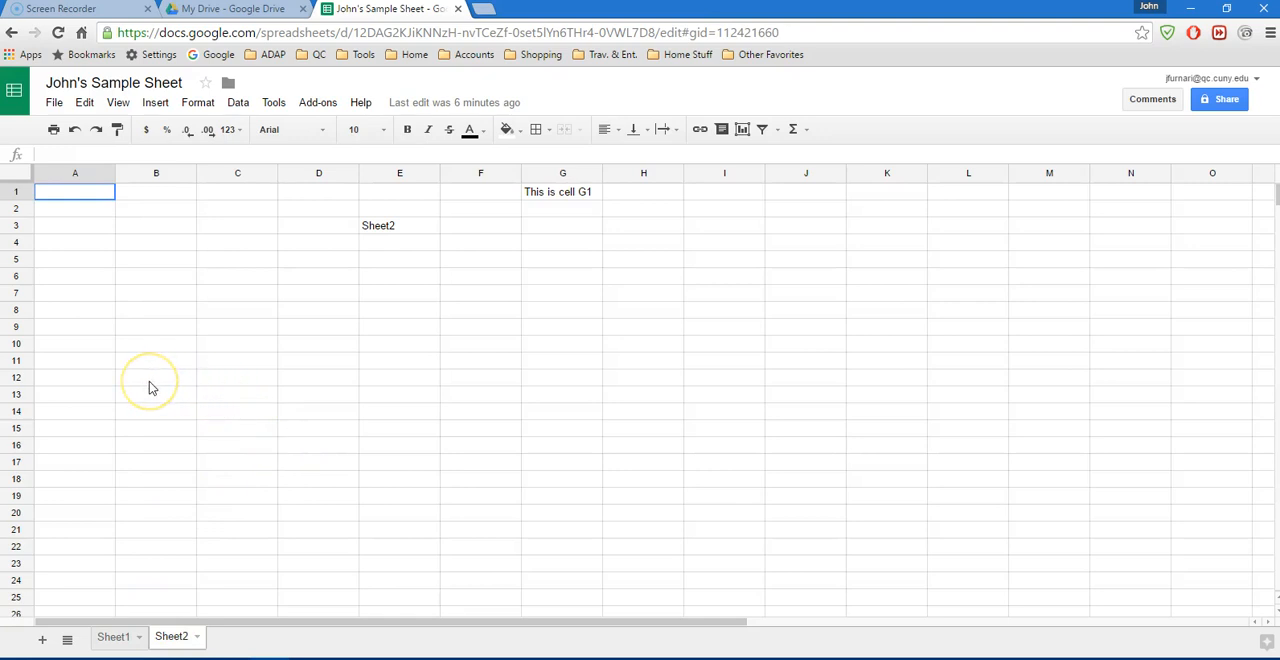
pyautogui.moveTo(56, 616)
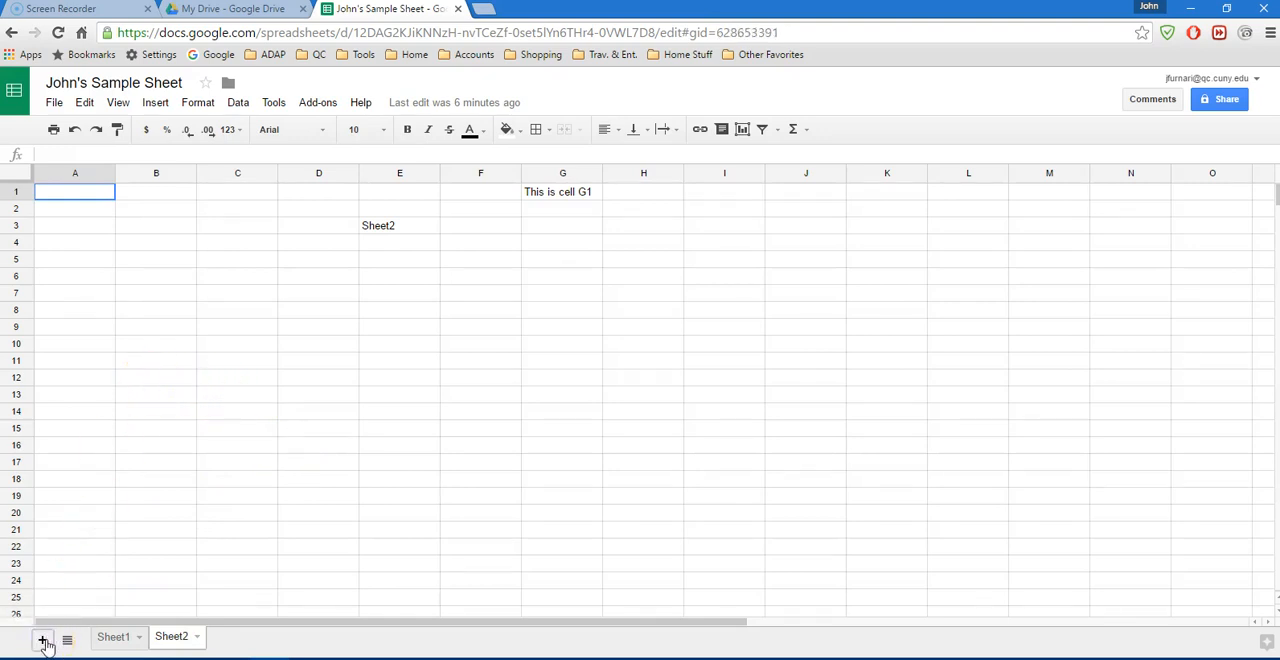
pyautogui.click(42, 640)
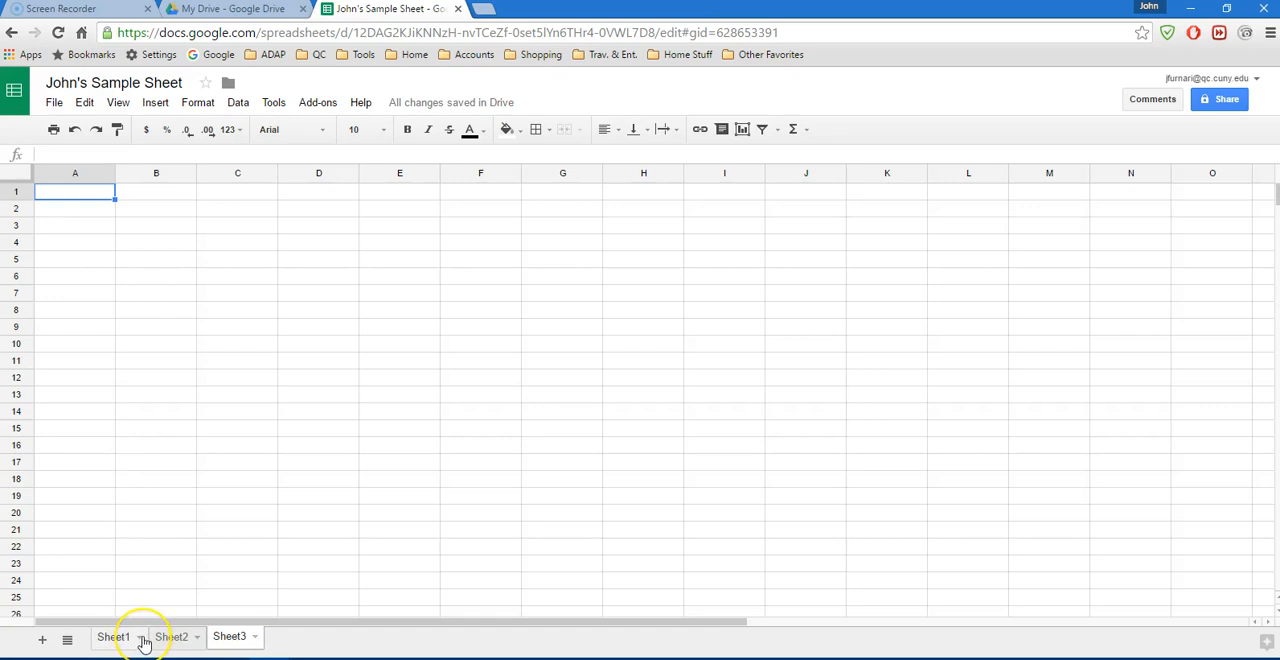
# Delete Sheet1 and Sheet2 so only Sheet3 remains
pyautogui.click(112, 636)
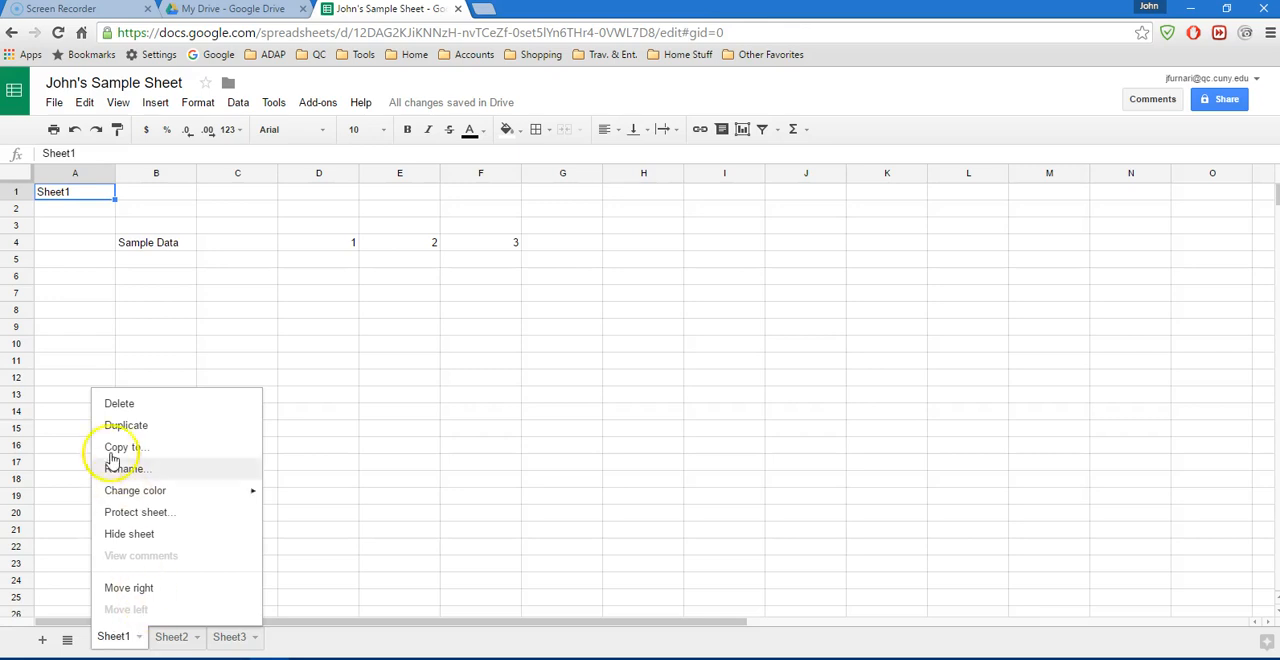
pyautogui.click(120, 404)
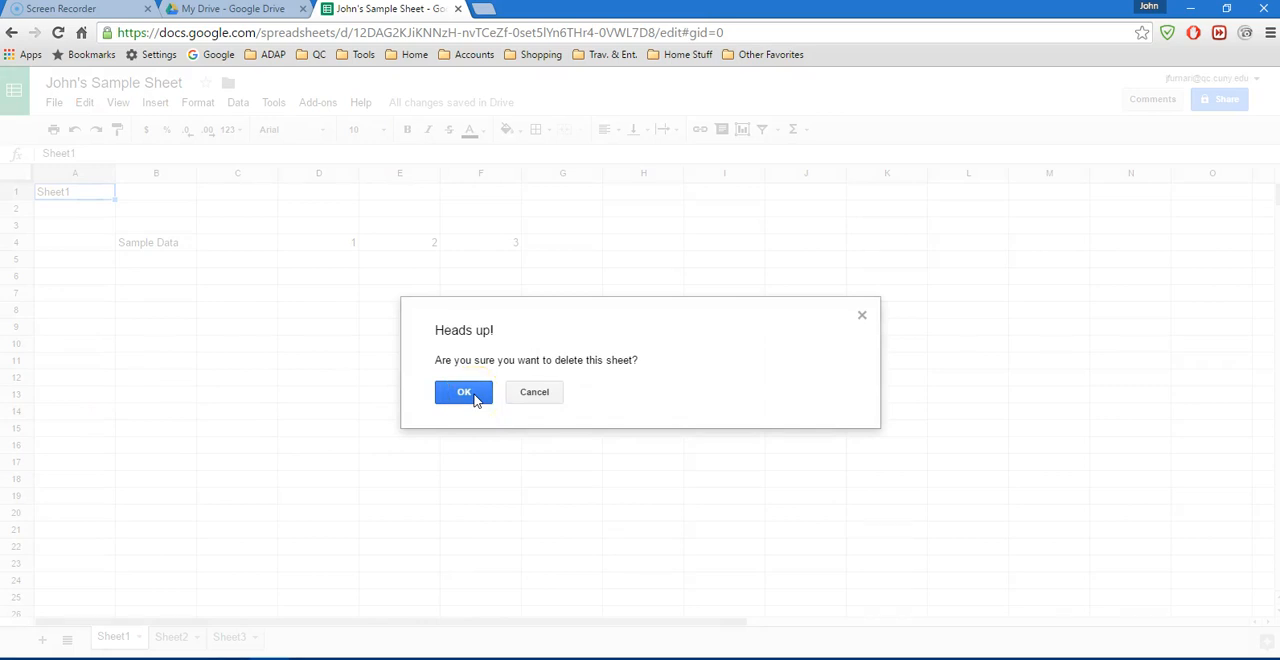
pyautogui.click(464, 392)
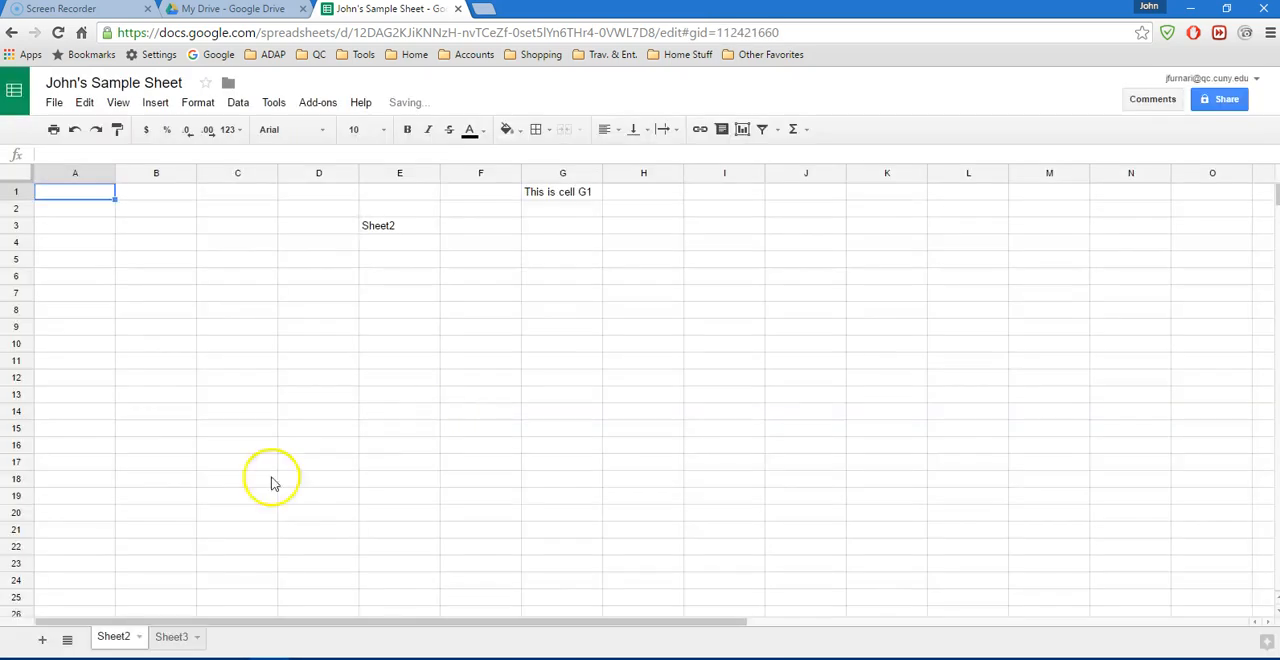
pyautogui.rightClick(112, 636)
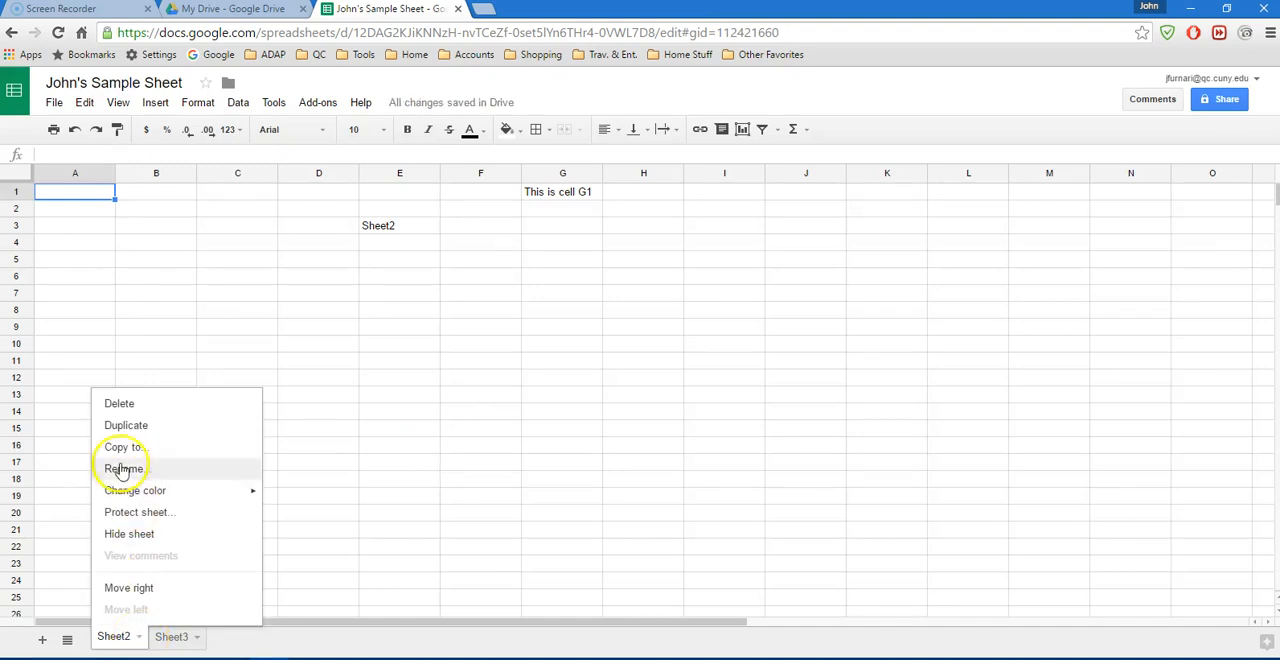
pyautogui.click(120, 404)
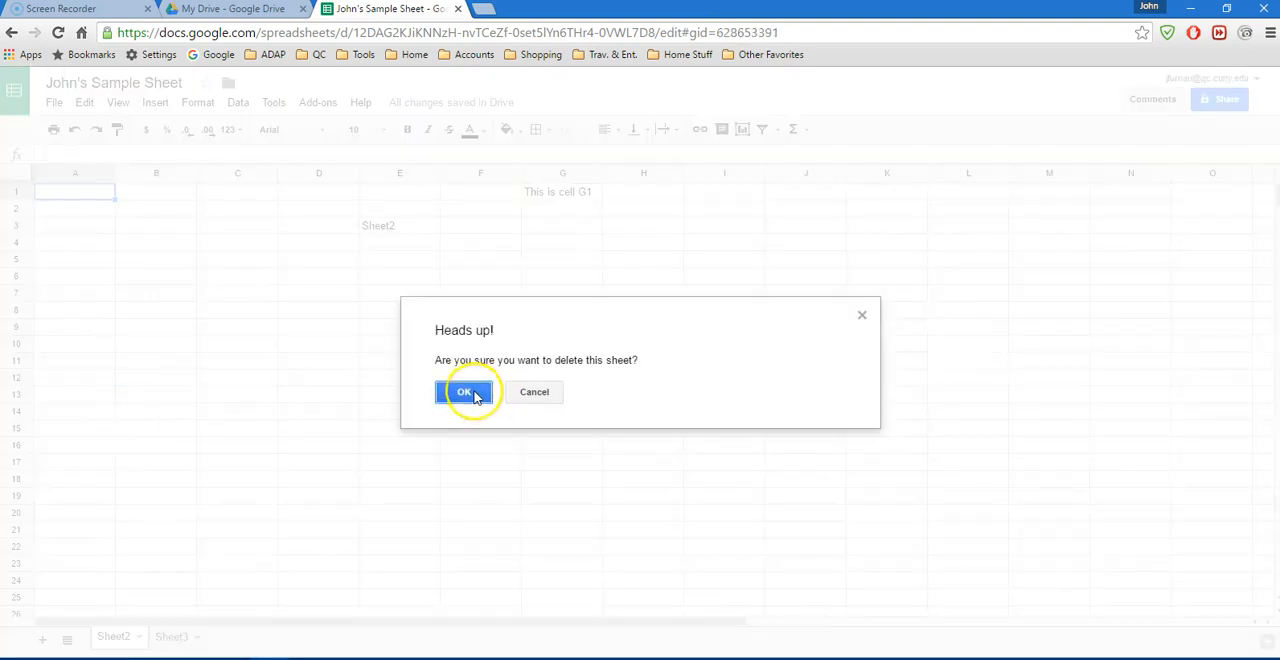
pyautogui.click(464, 392)
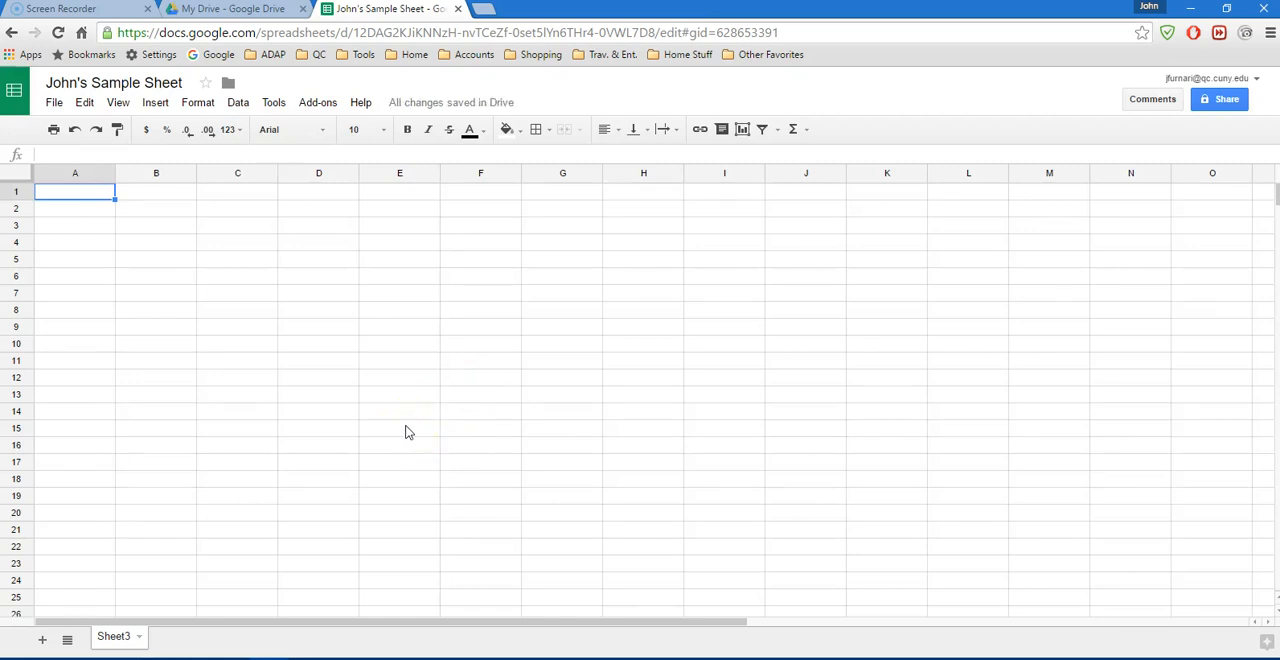
pyautogui.moveTo(232, 232)
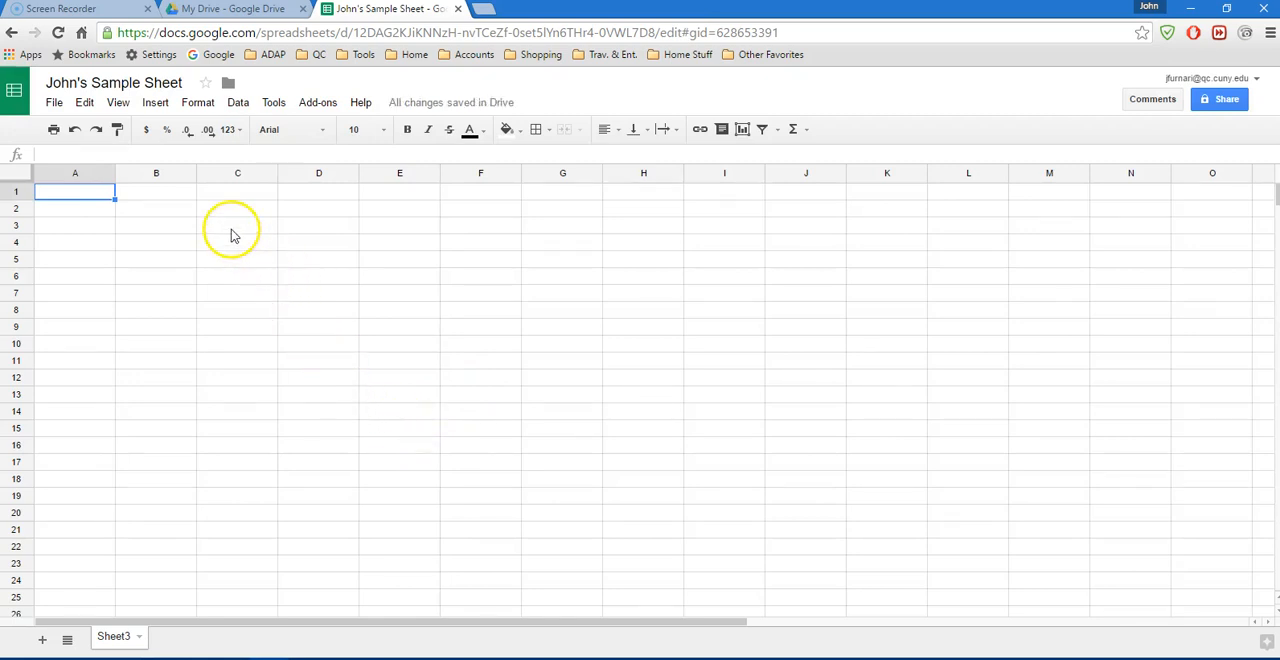
pyautogui.moveTo(232, 230)
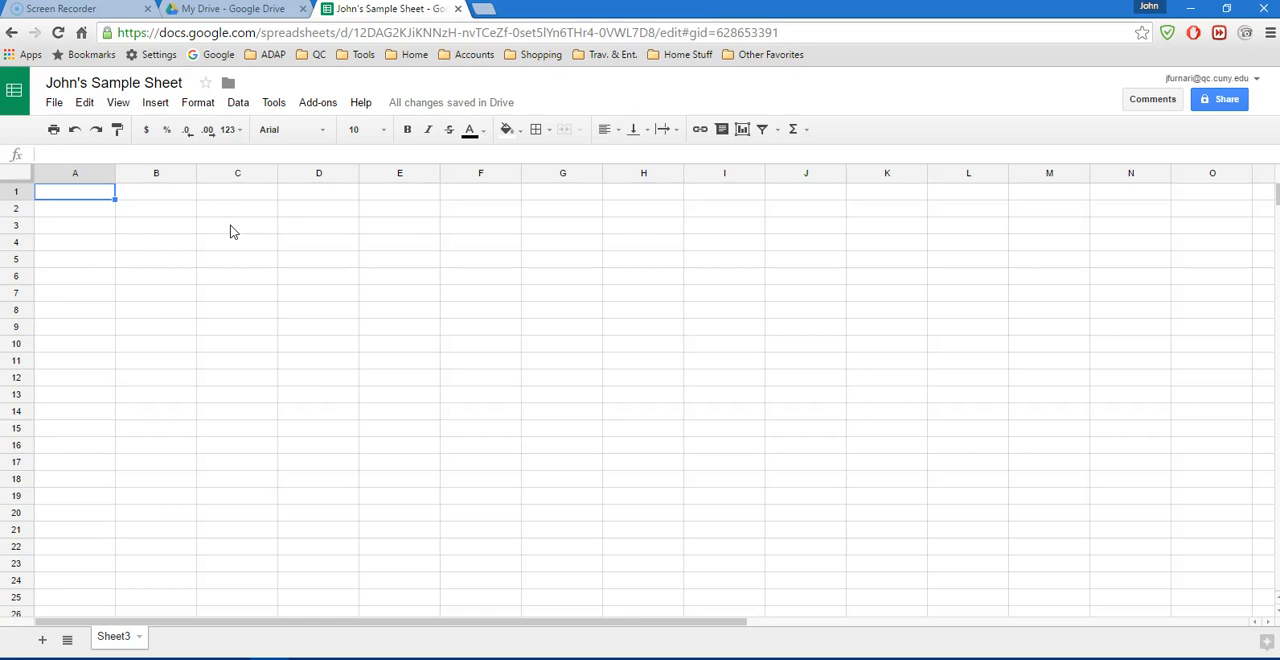
# Enter the headers Count, Name and Exam Score in cells C3, D3 and E3
pyautogui.click(236, 224)
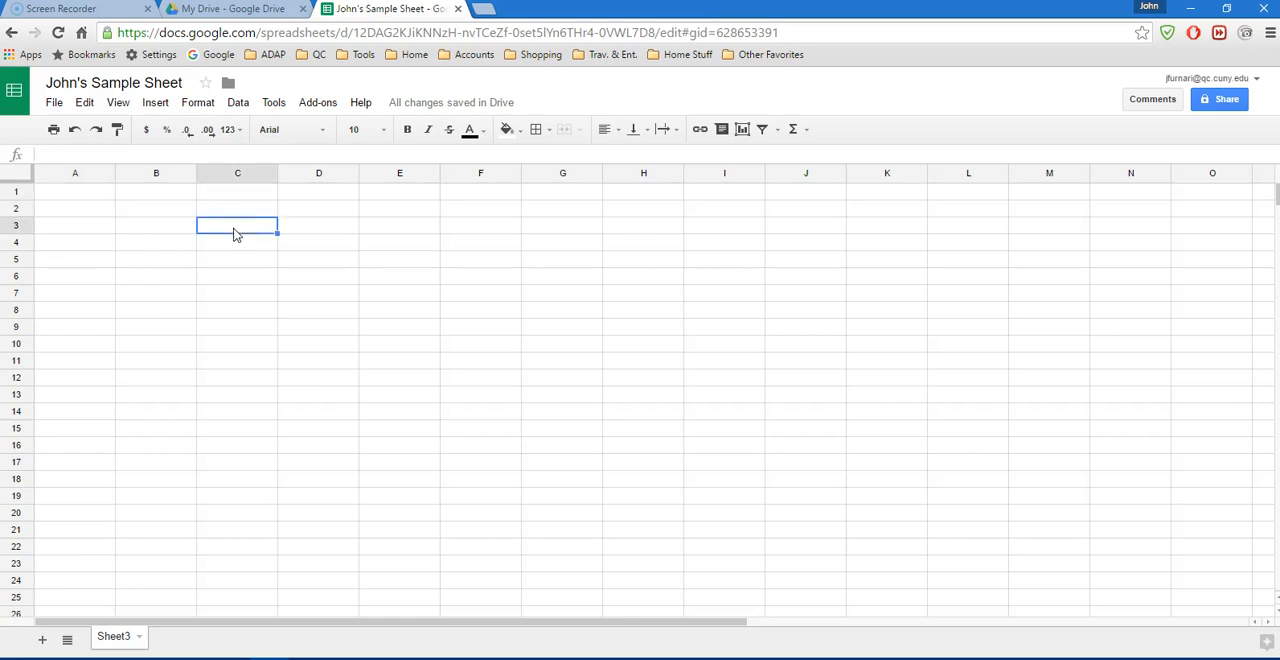
pyautogui.write('Co')
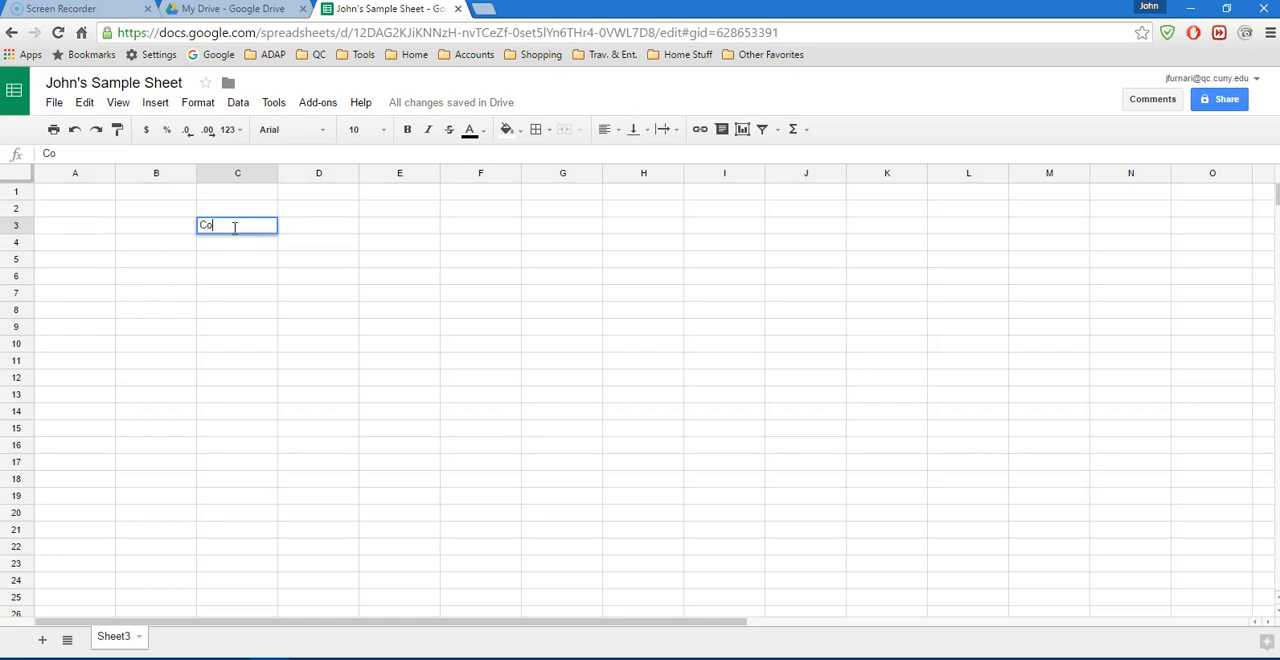
pyautogui.press('Tab')
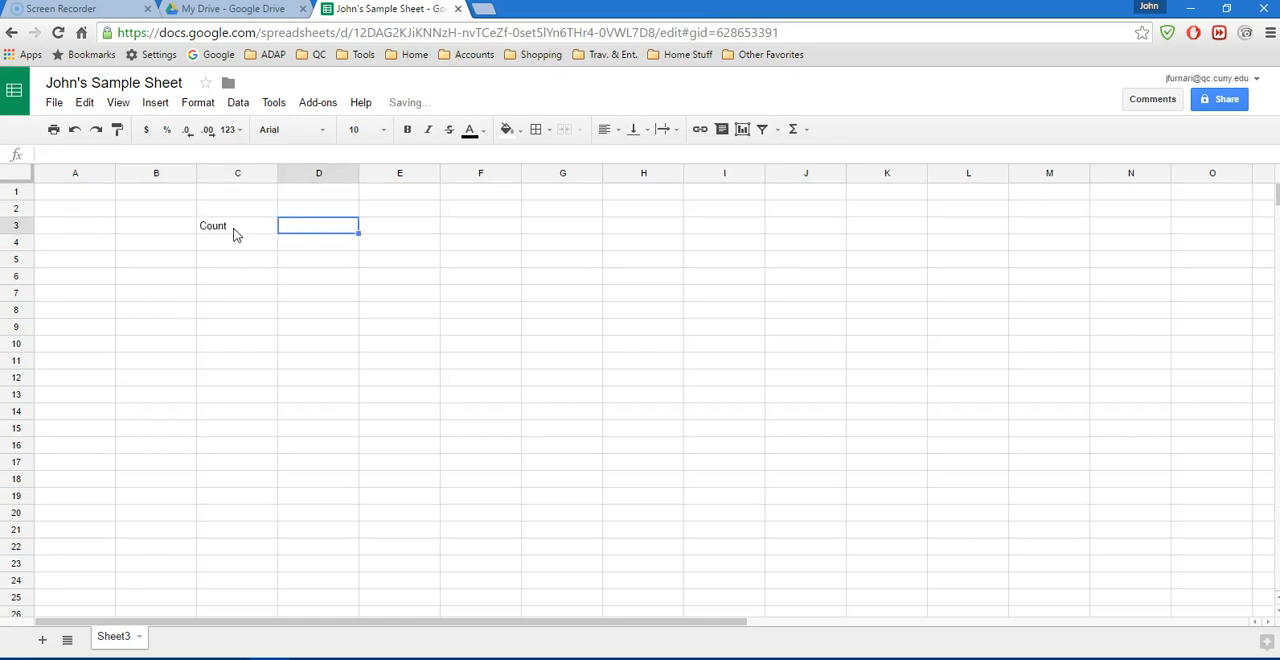
pyautogui.write('Name')
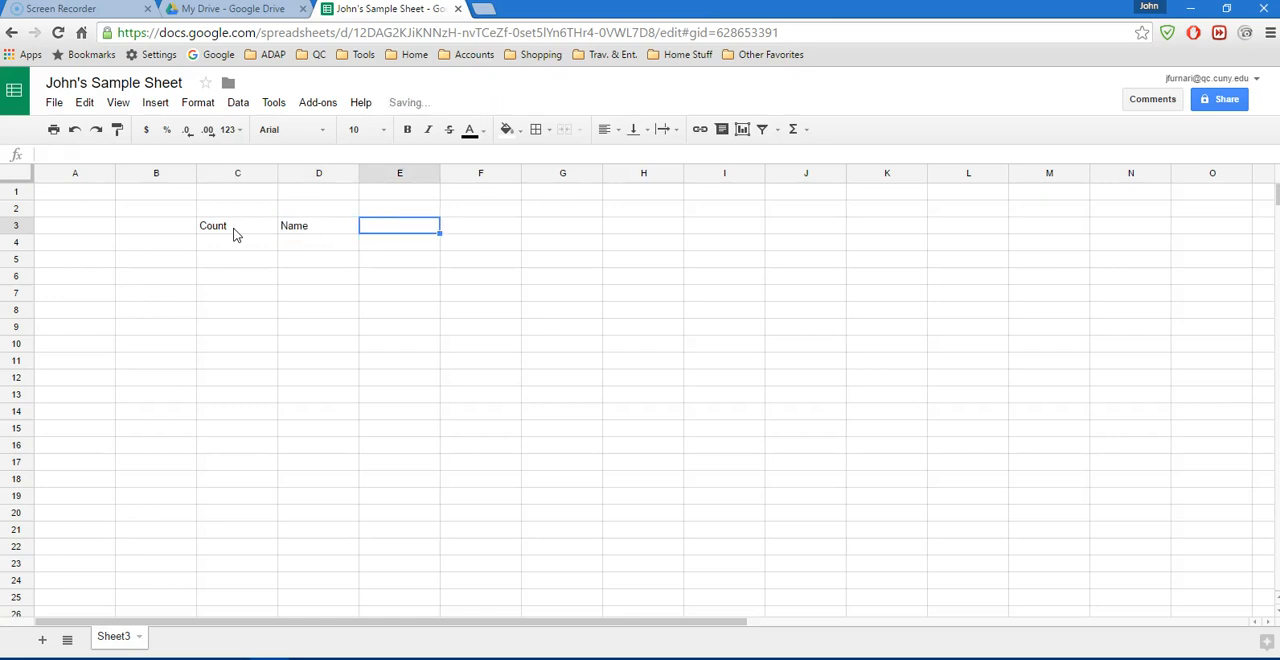
pyautogui.write('Exam S')
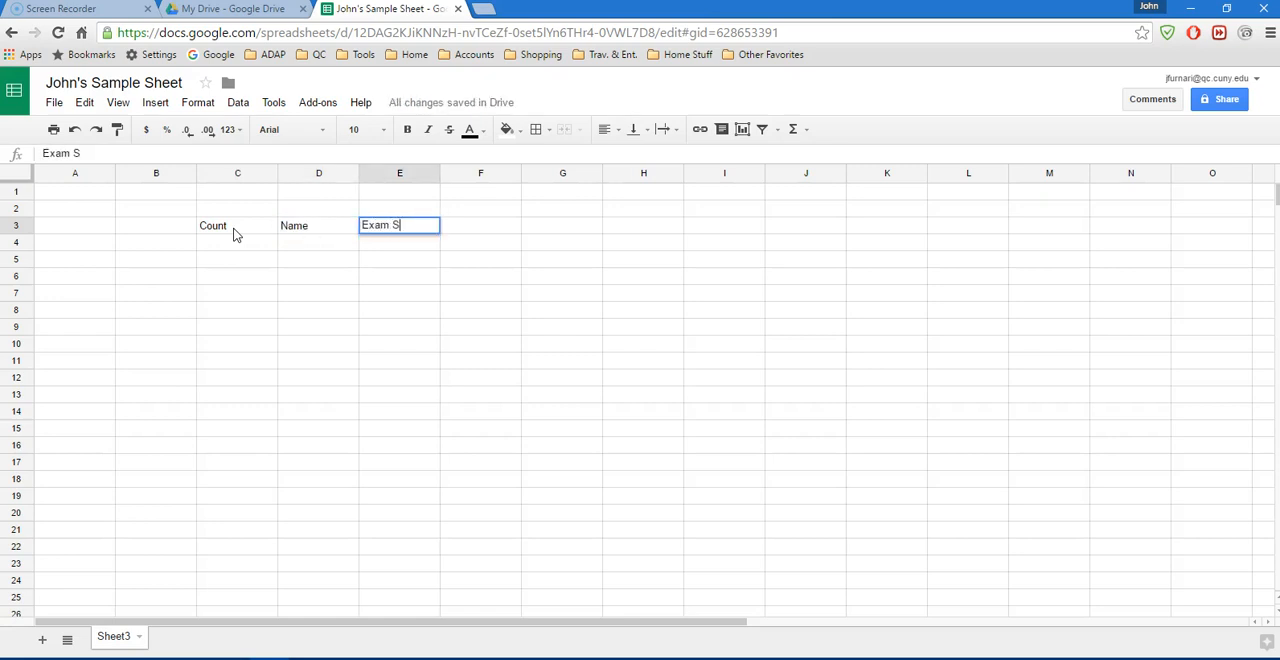
pyautogui.write('core')
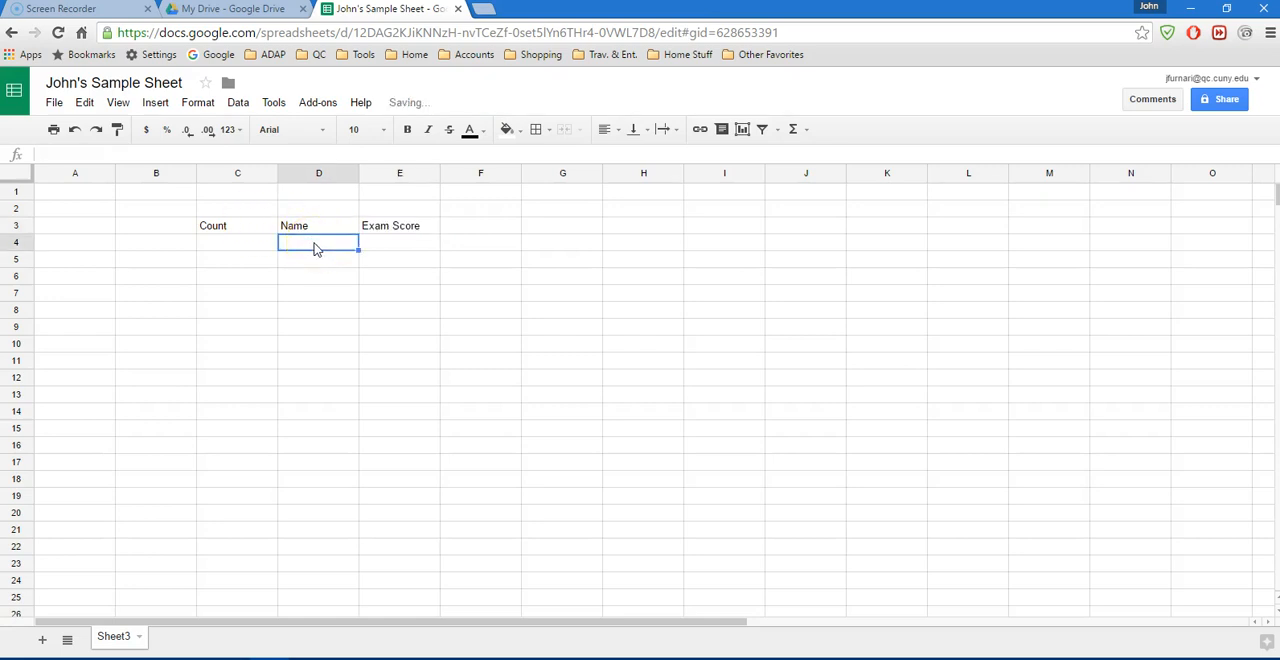
# Fill names Ben through Leia in D4:D10 with scores 85, 92, 78, 85, 75, 71, 99 beside them
pyautogui.write('Ben')
pyautogui.click(318, 326)
pyautogui.write('Luke')
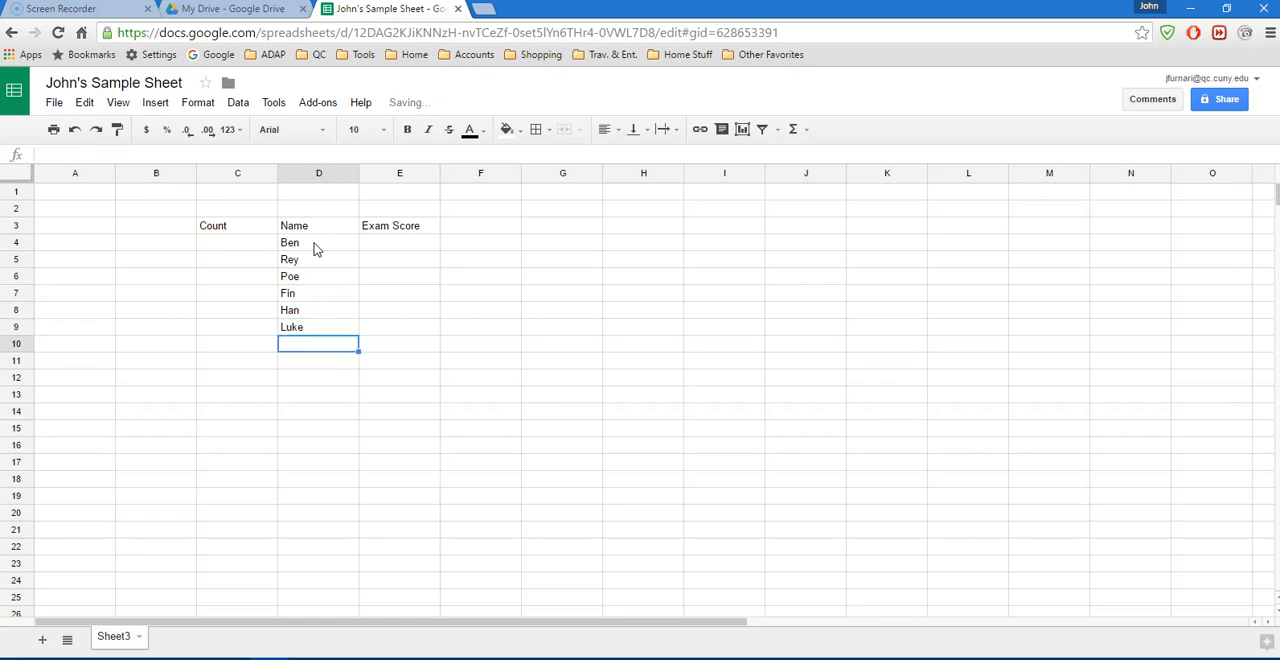
pyautogui.write('Leia')
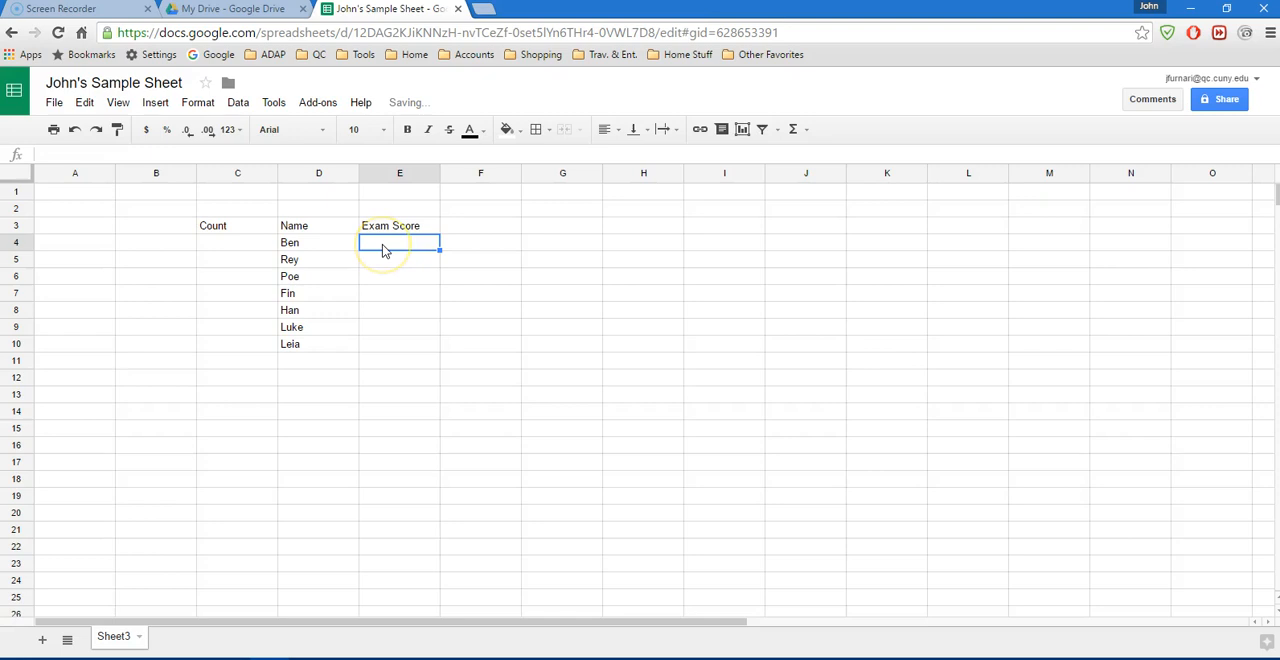
pyautogui.write('85')
pyautogui.click(400, 260)
pyautogui.write('92')
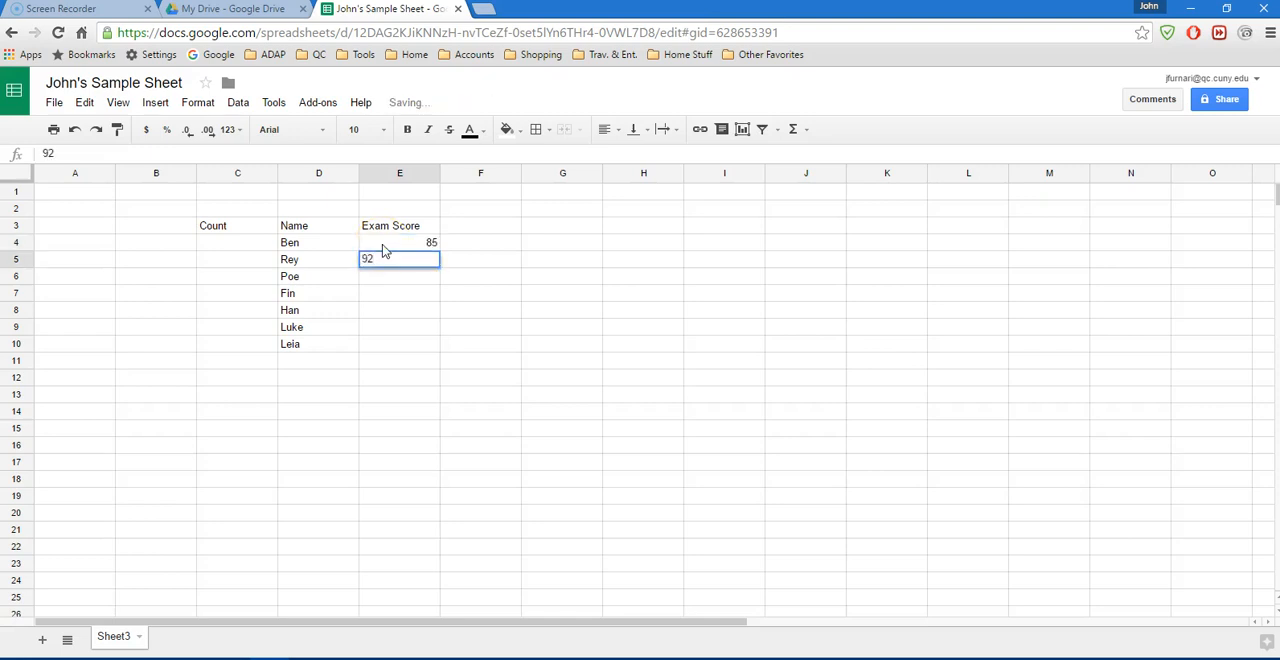
pyautogui.write('85')
pyautogui.click(400, 310)
pyautogui.write('75')
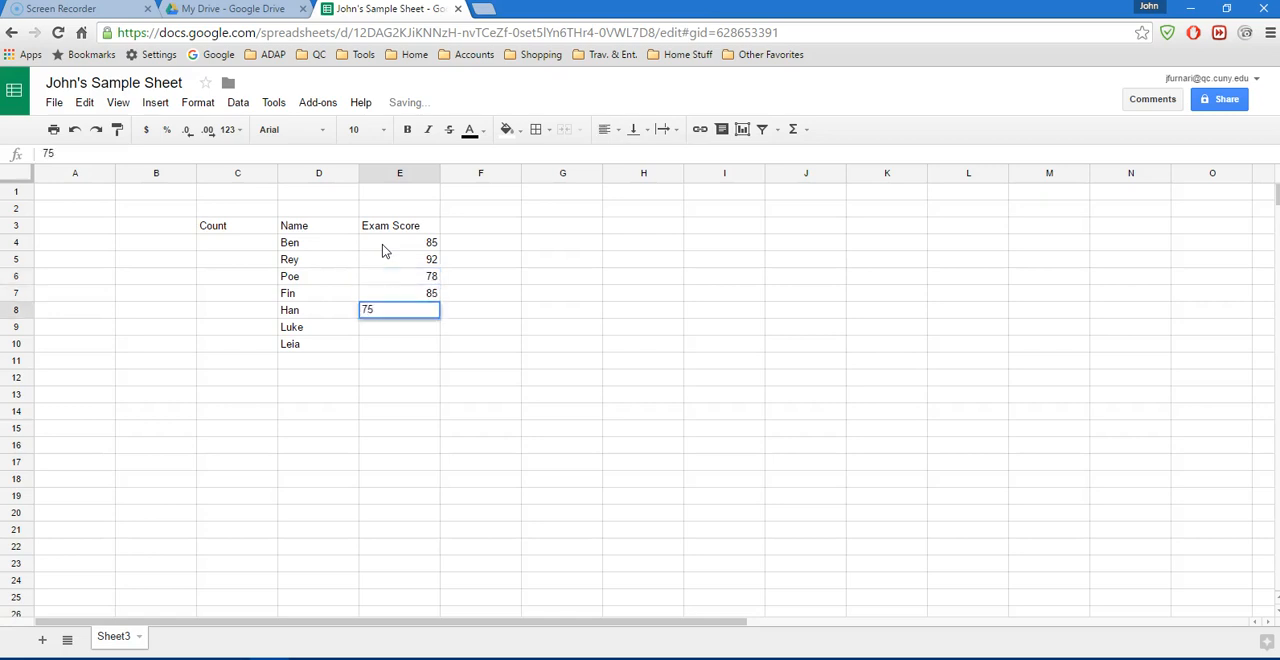
pyautogui.write('99')
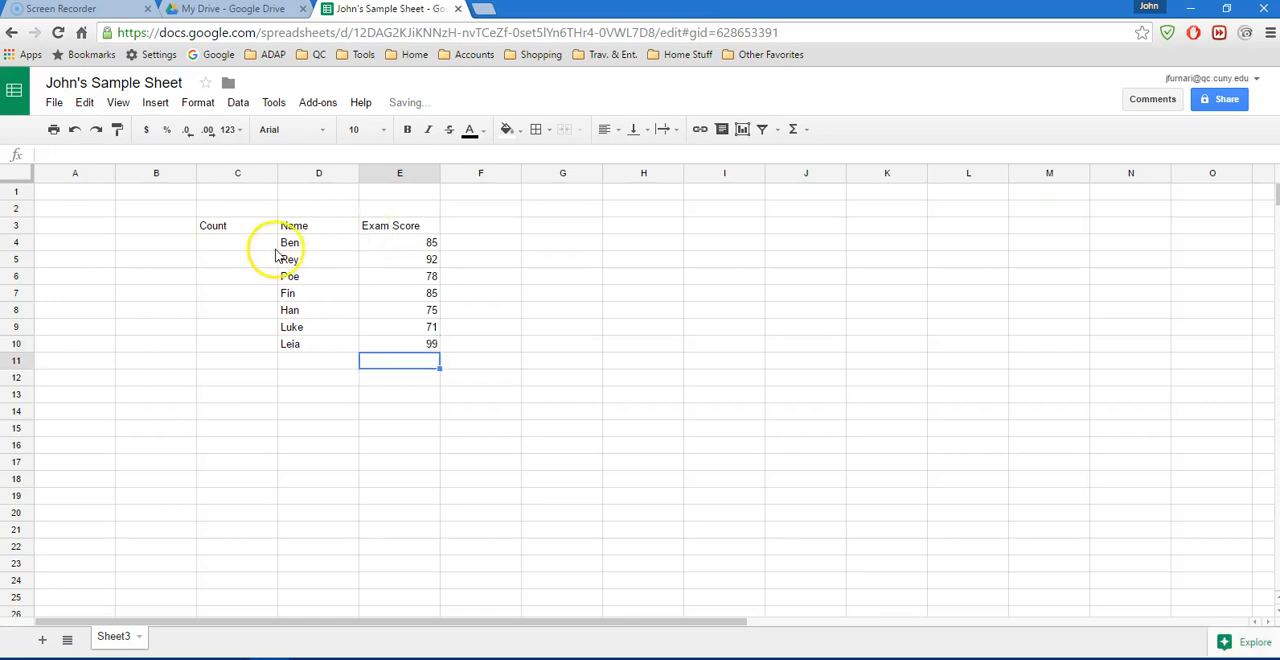
# Number the students 1 through 7 in the Count column by filling down from 1 and 2
pyautogui.click(236, 242)
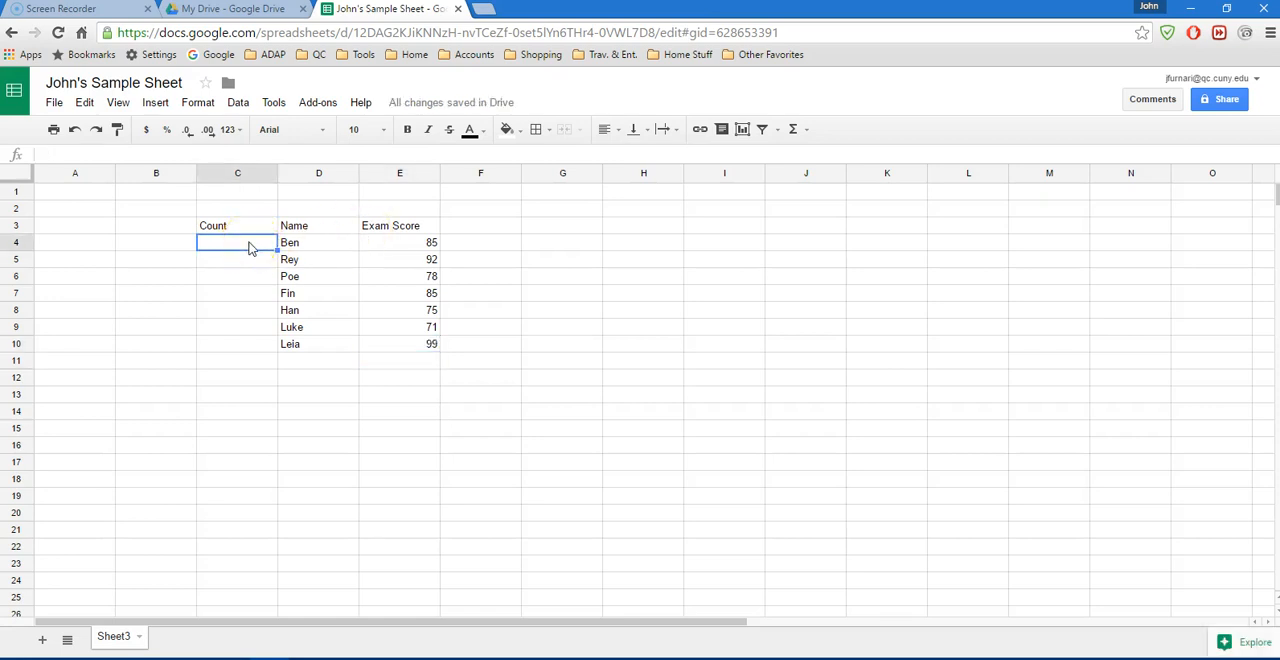
pyautogui.moveTo(262, 248)
pyautogui.write('1')
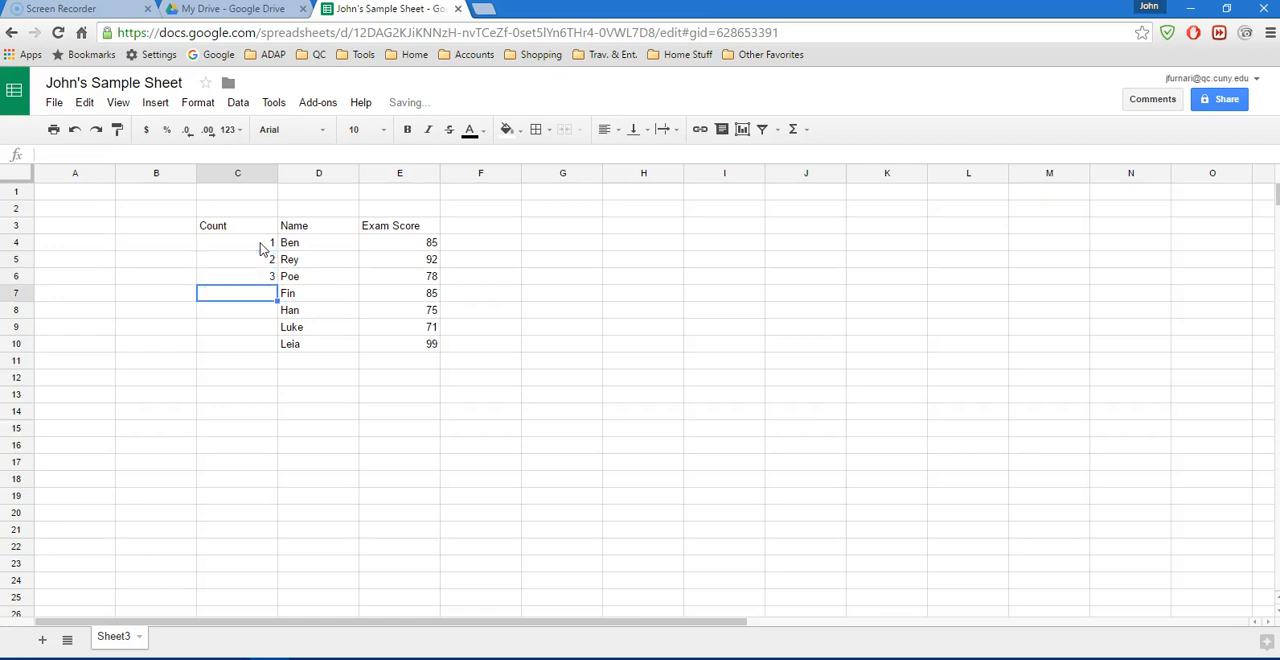
pyautogui.click(236, 260)
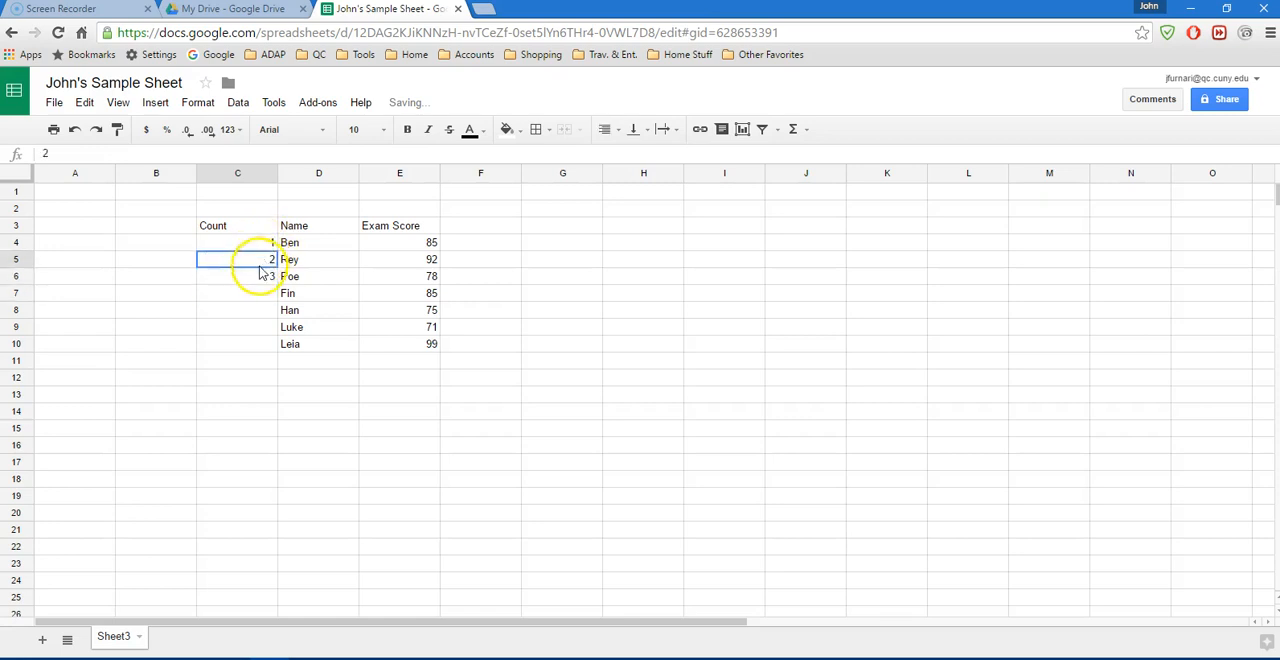
pyautogui.press('Delete')
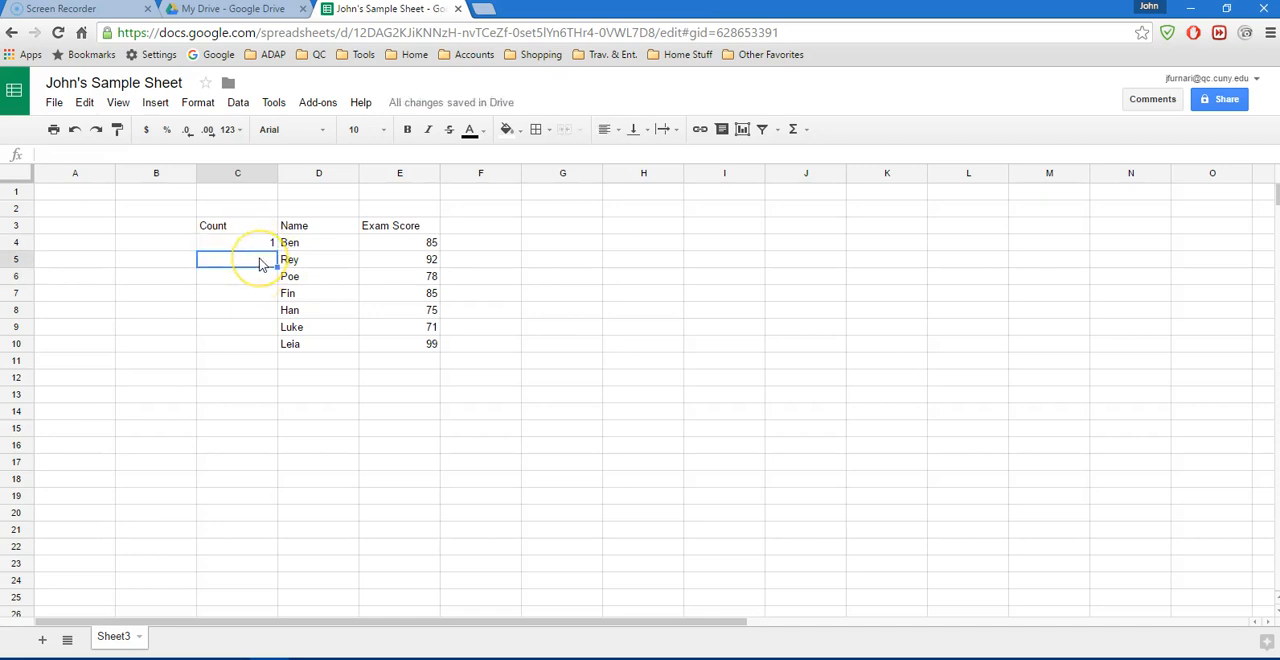
pyautogui.write('2')
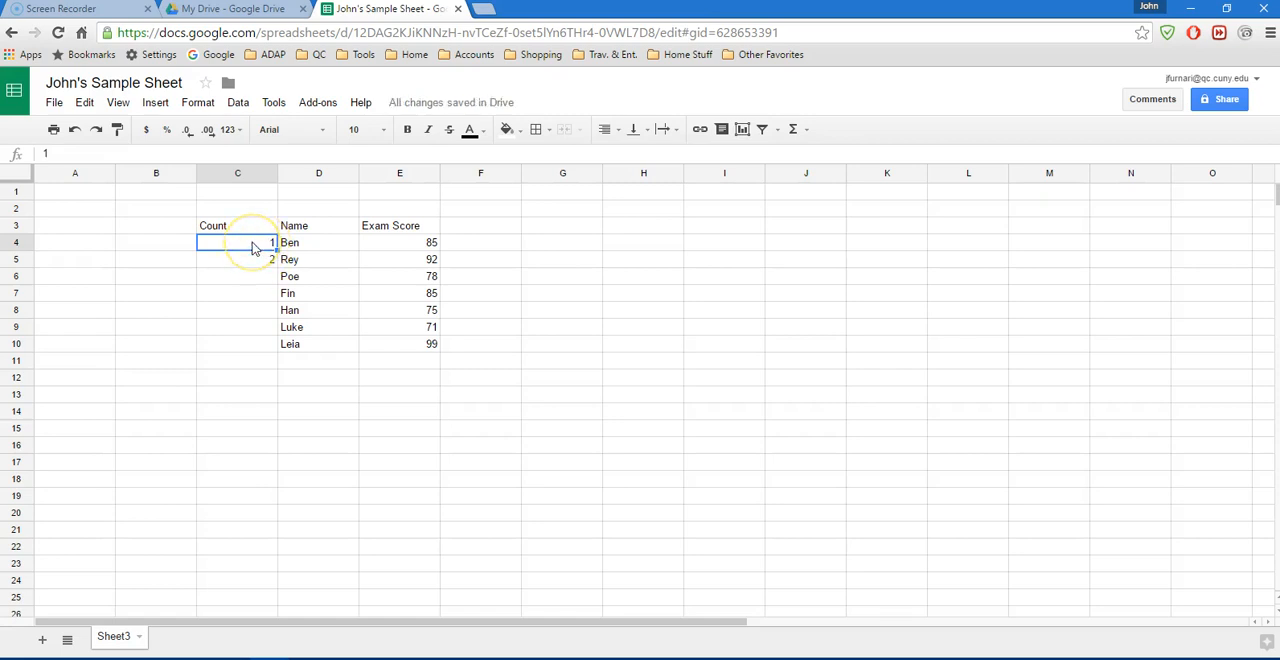
pyautogui.moveTo(236, 242); pyautogui.dragTo(236, 260)
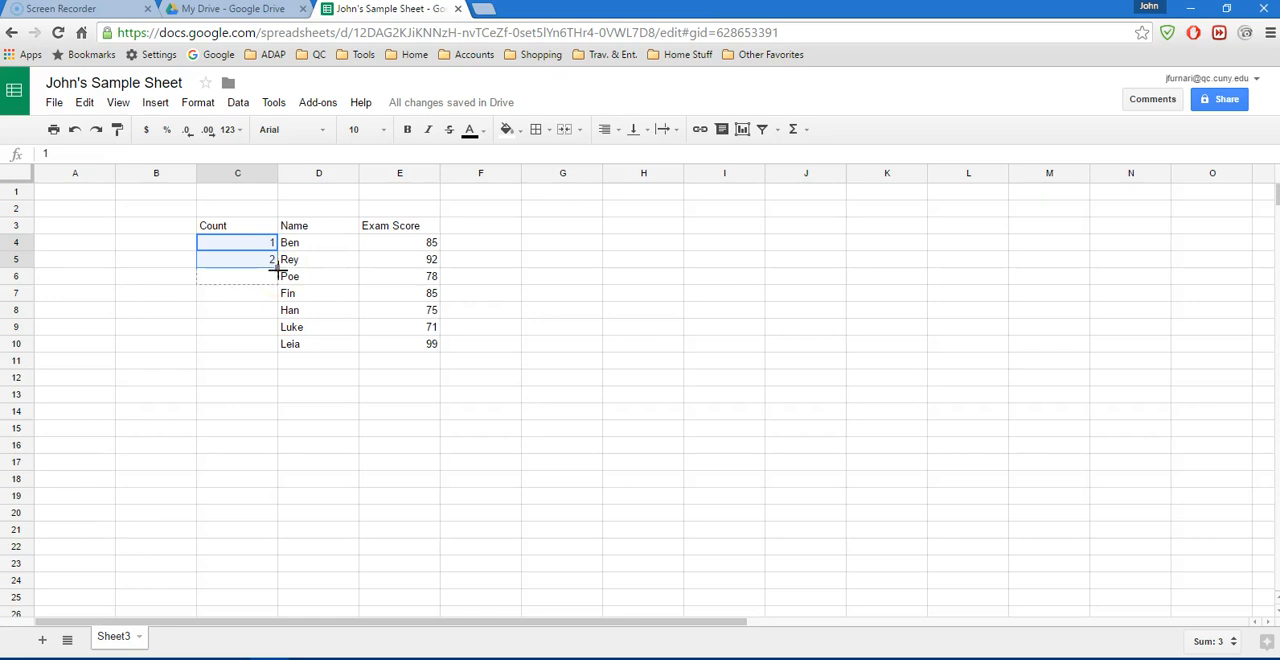
pyautogui.moveTo(272, 260); pyautogui.dragTo(272, 344)
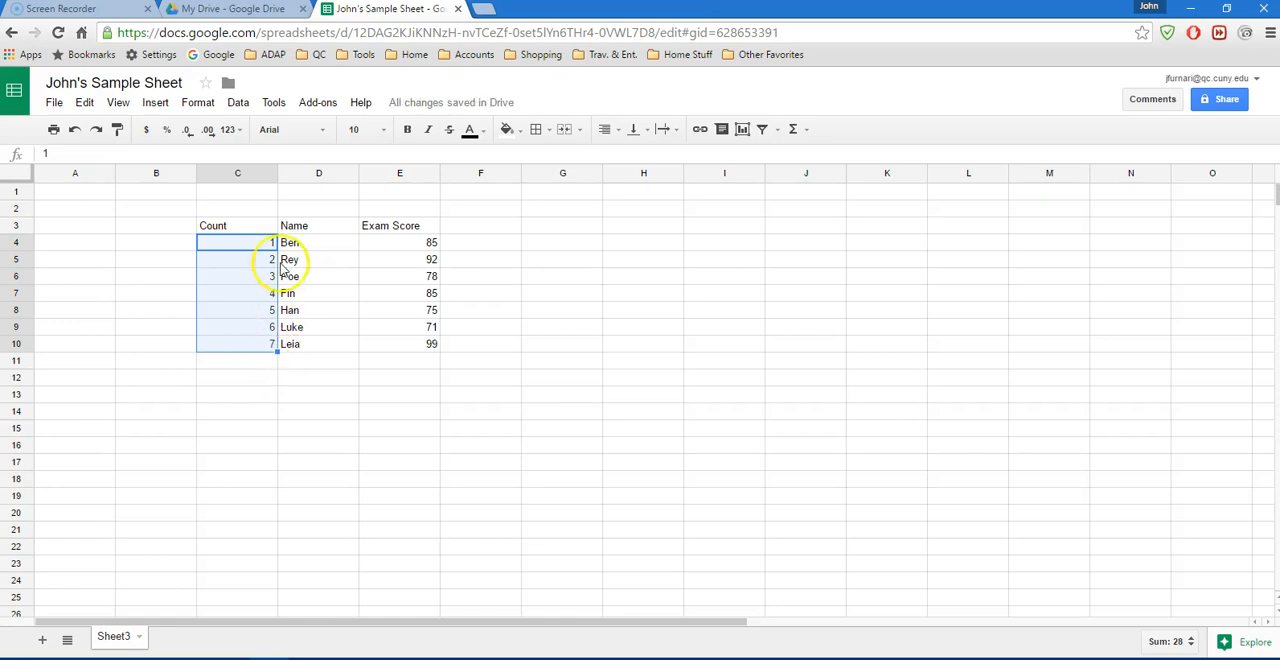
pyautogui.moveTo(264, 264)
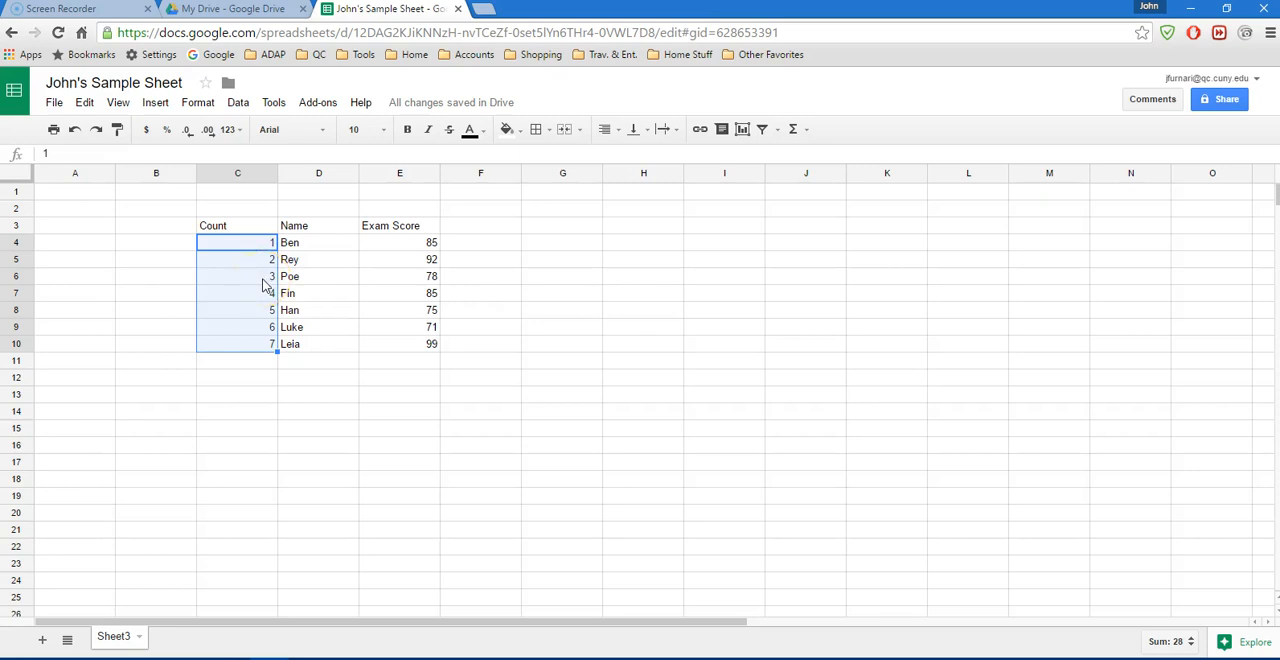
pyautogui.moveTo(264, 356)
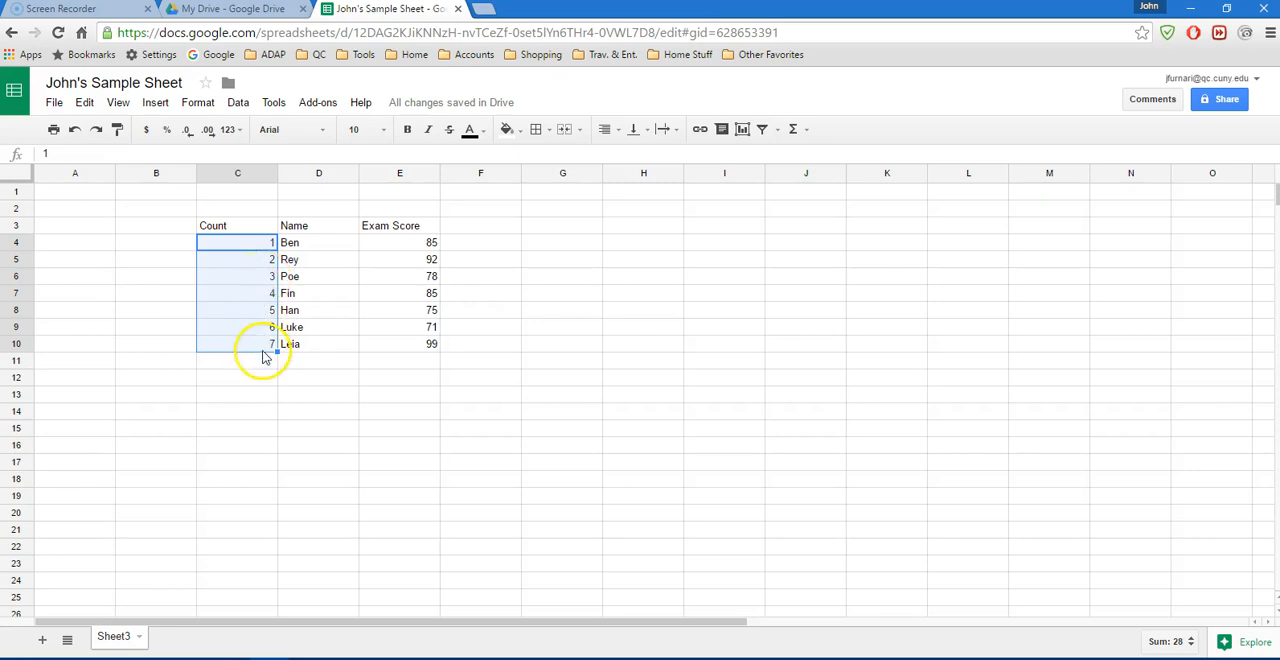
pyautogui.click(320, 360)
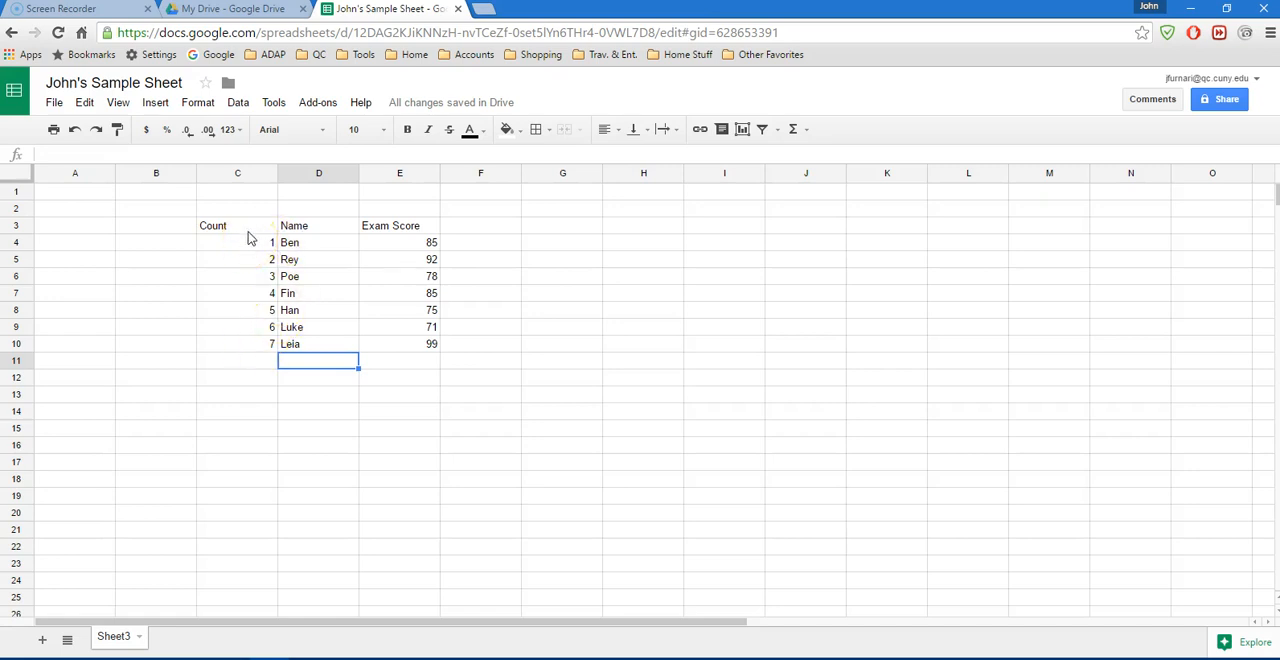
# Delete empty rows 1-2 so the headers sit in row 1, redoing after an undo
pyautogui.click(320, 224)
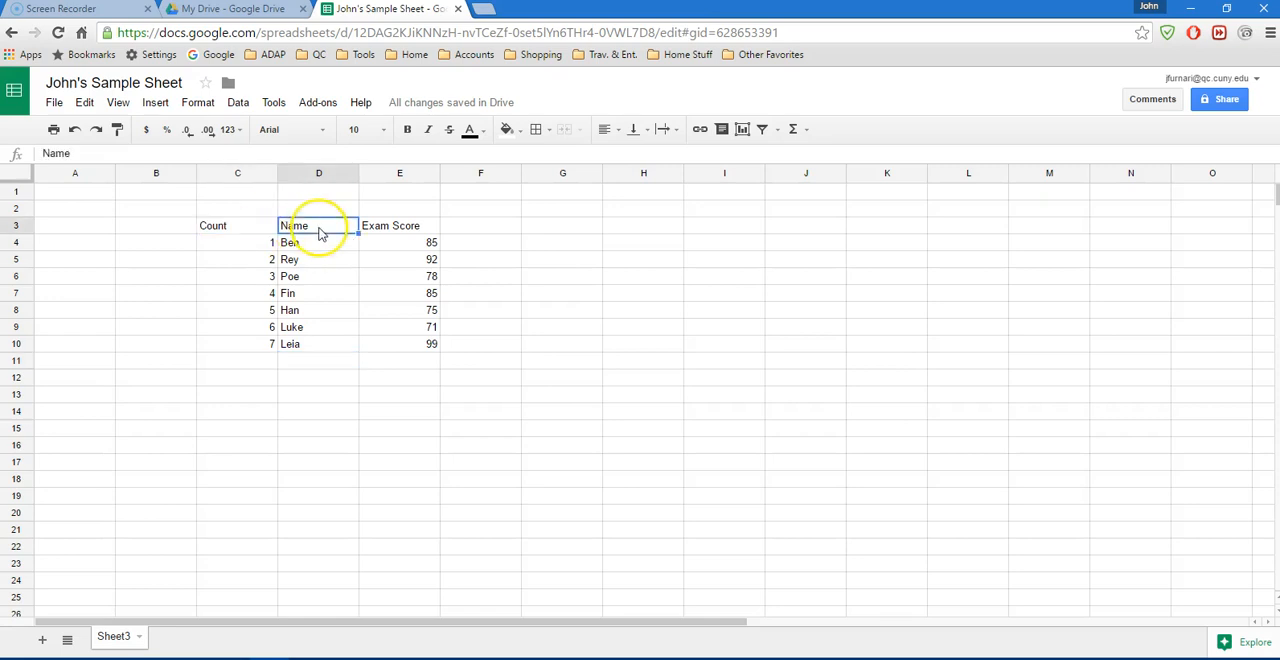
pyautogui.click(400, 224)
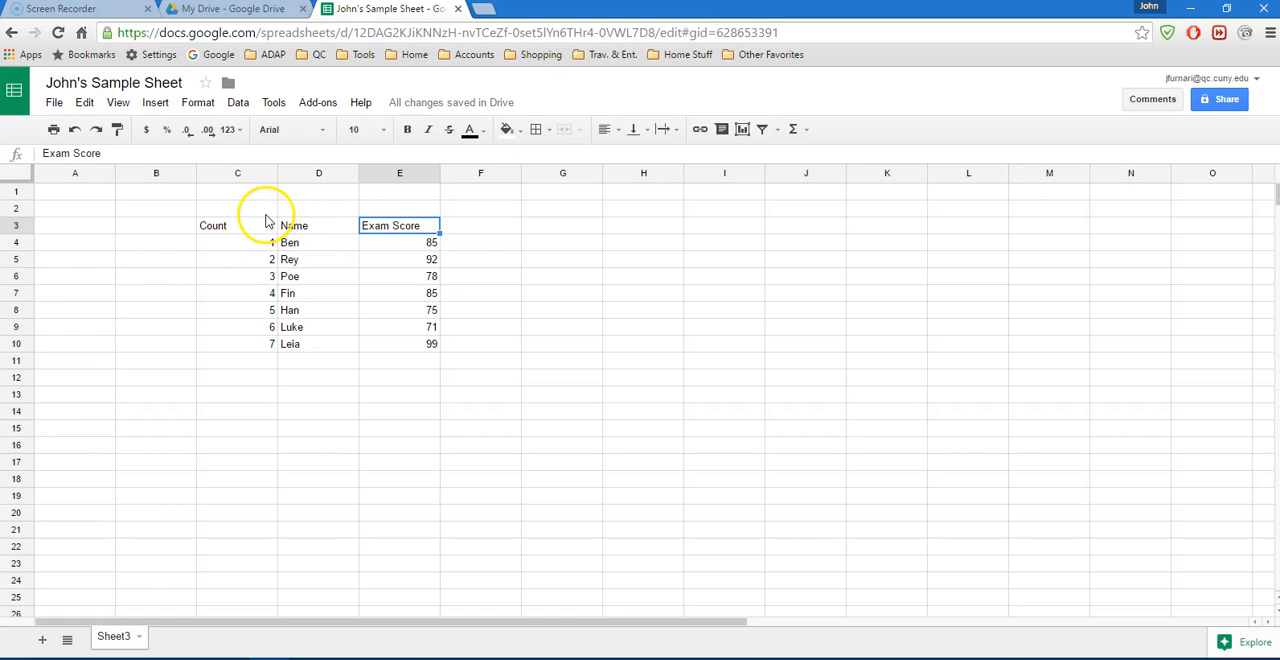
pyautogui.moveTo(290, 206)
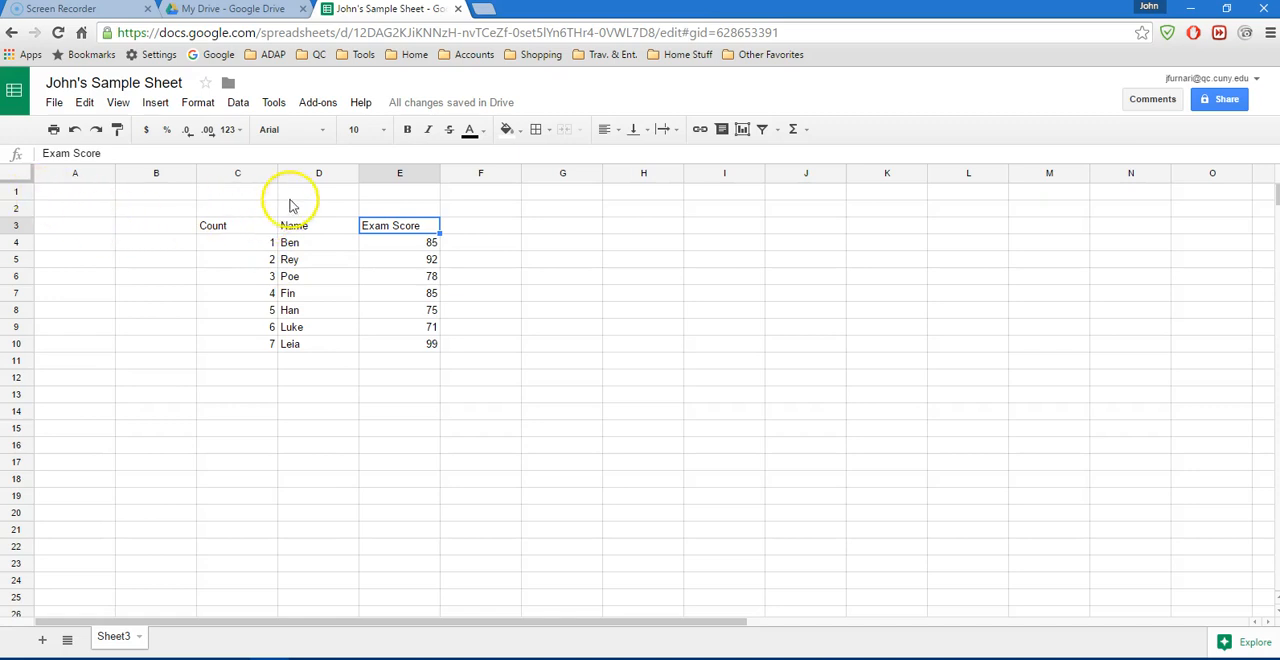
pyautogui.moveTo(272, 224)
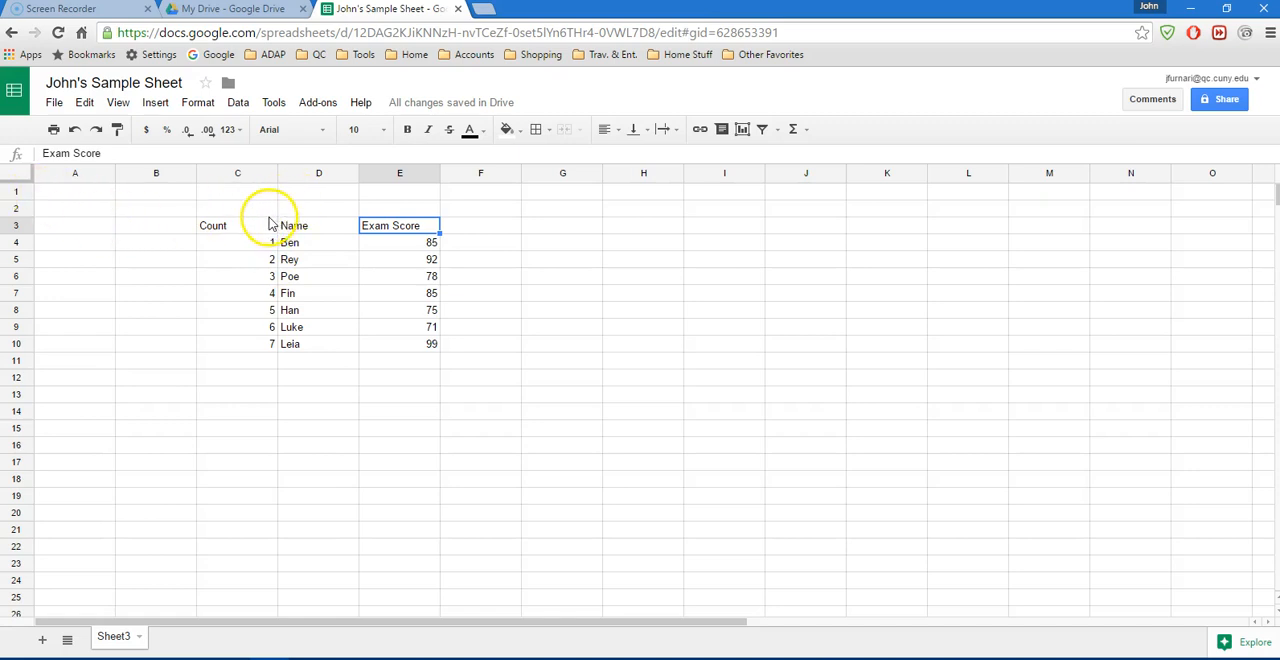
pyautogui.moveTo(74, 214)
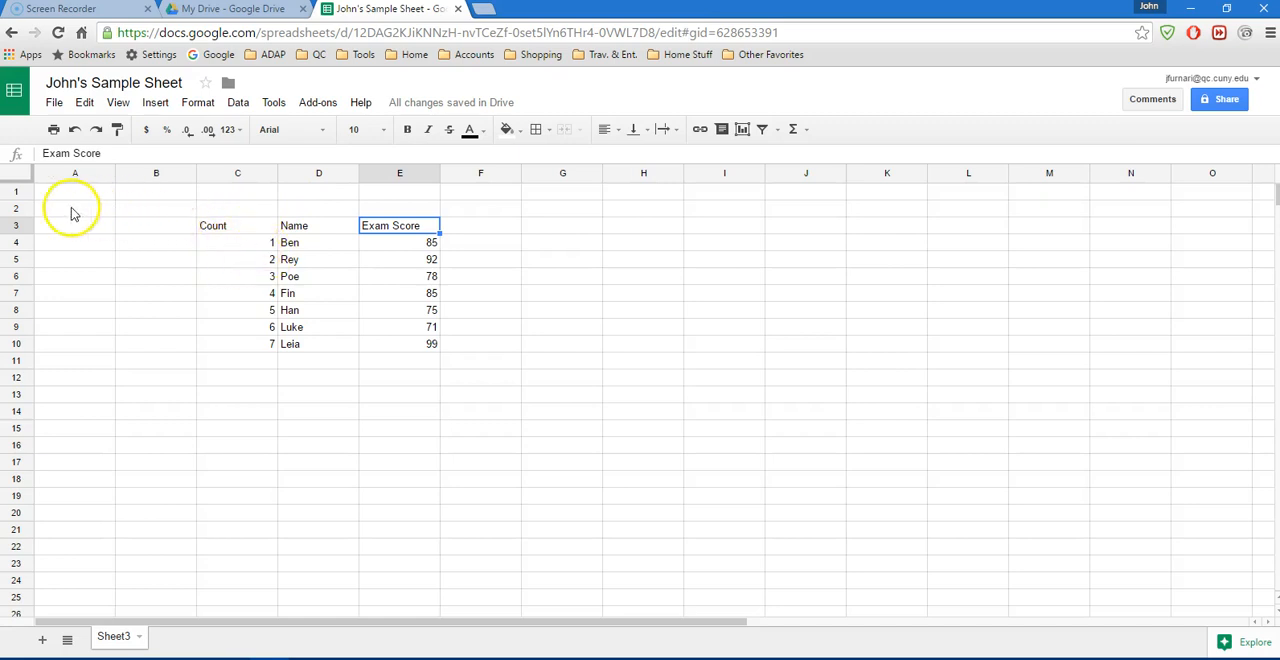
pyautogui.moveTo(16, 198)
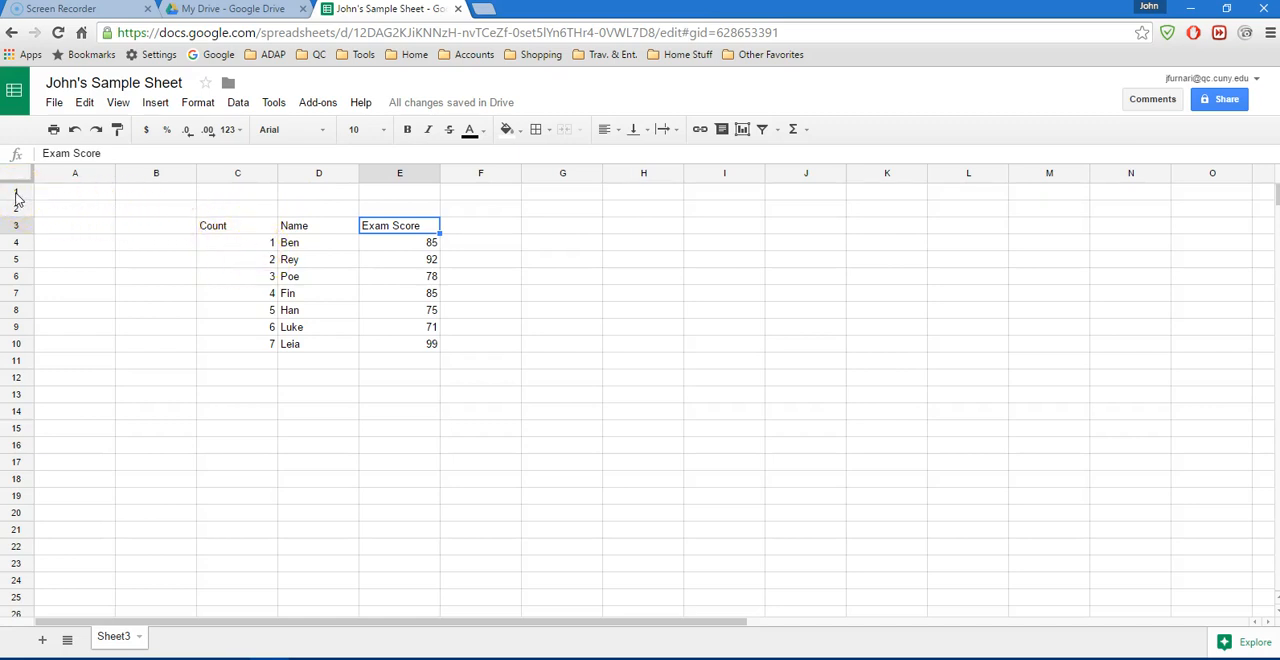
pyautogui.click(74, 190)
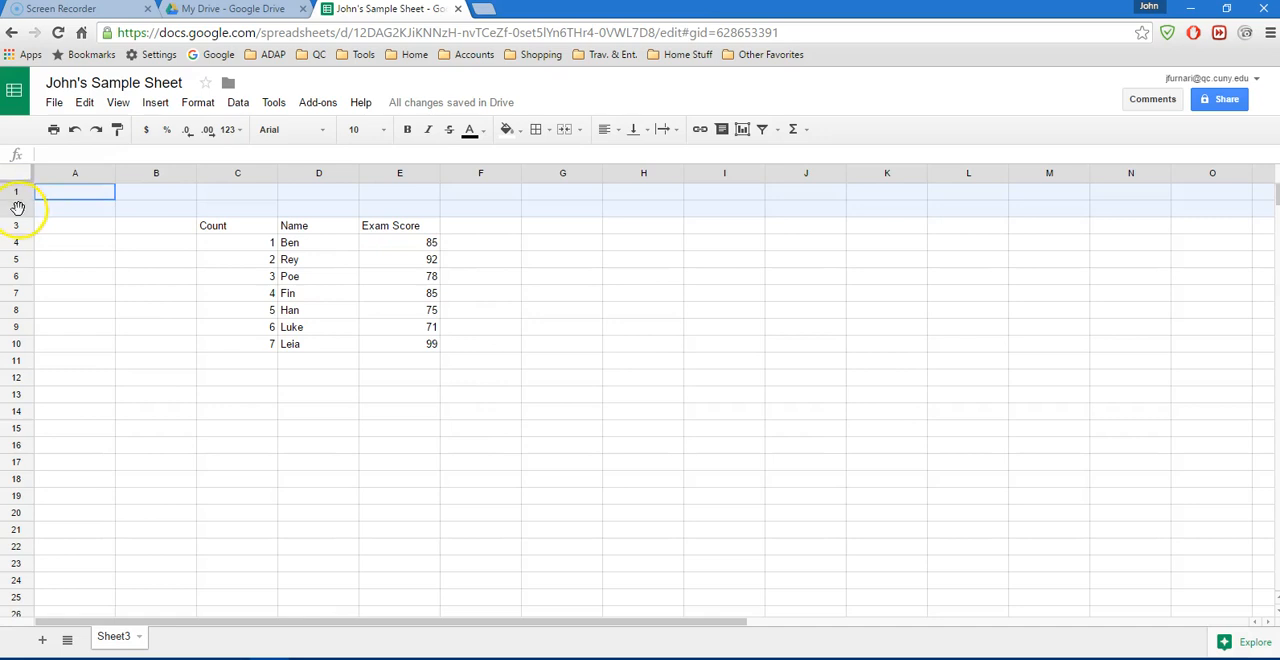
pyautogui.rightClick(16, 208)
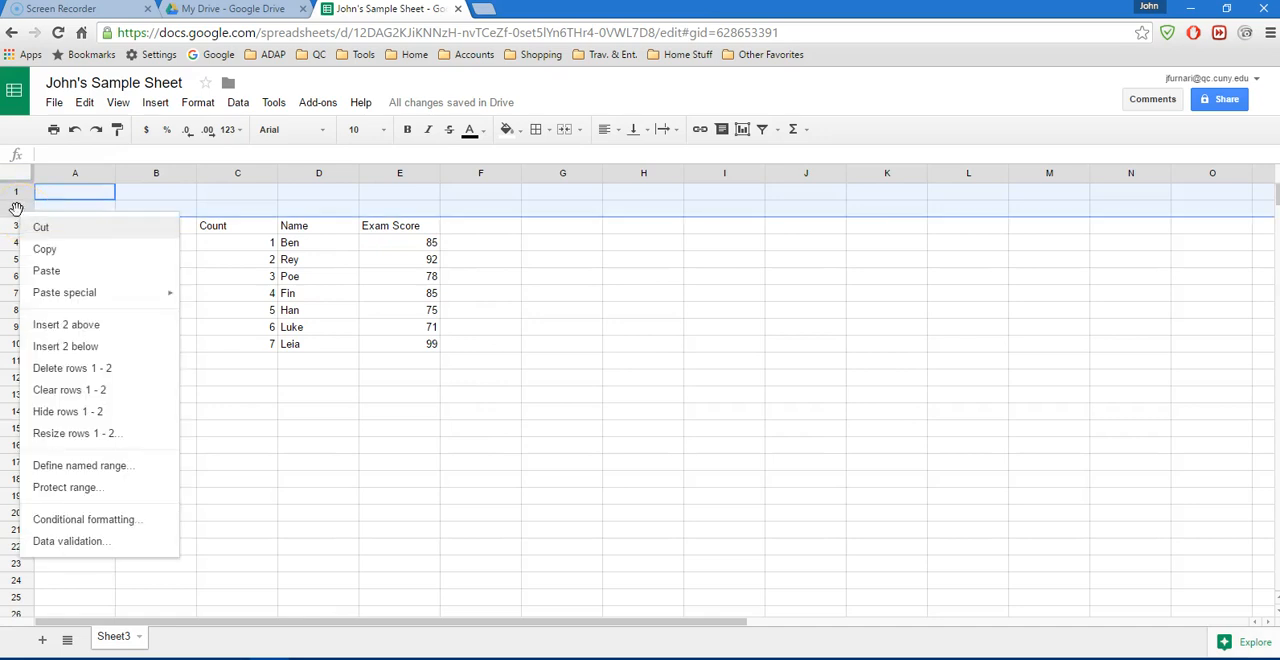
pyautogui.moveTo(72, 368)
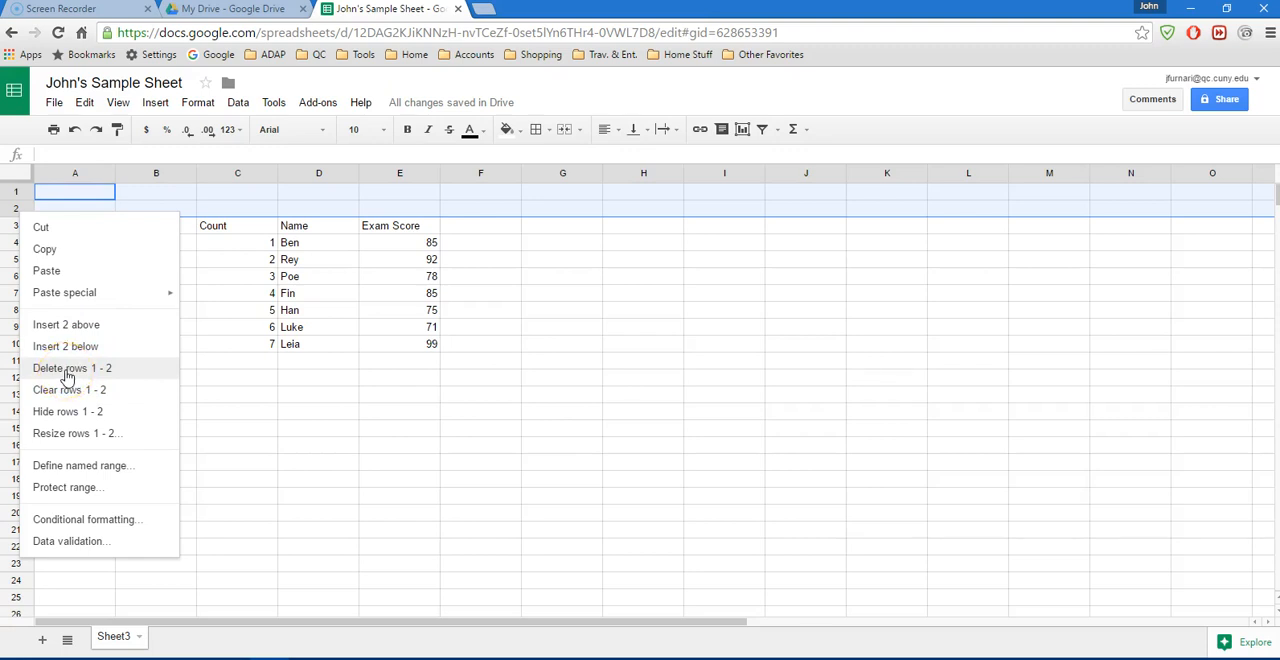
pyautogui.click(72, 368)
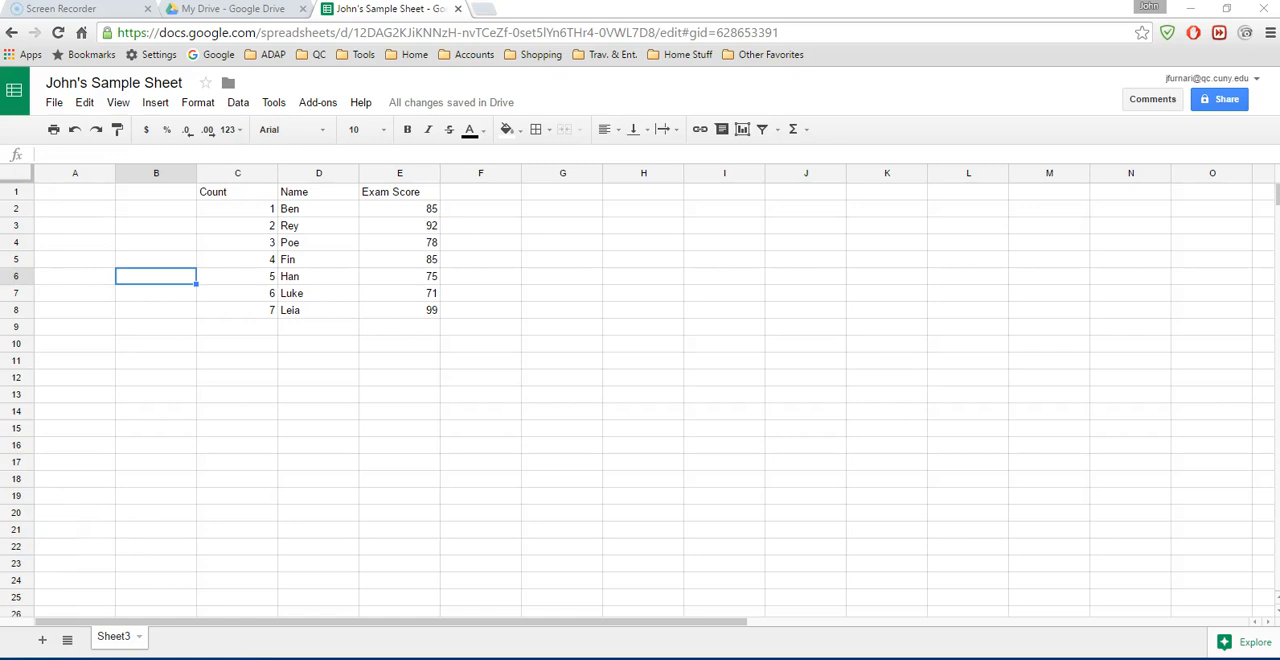
pyautogui.moveTo(74, 128)
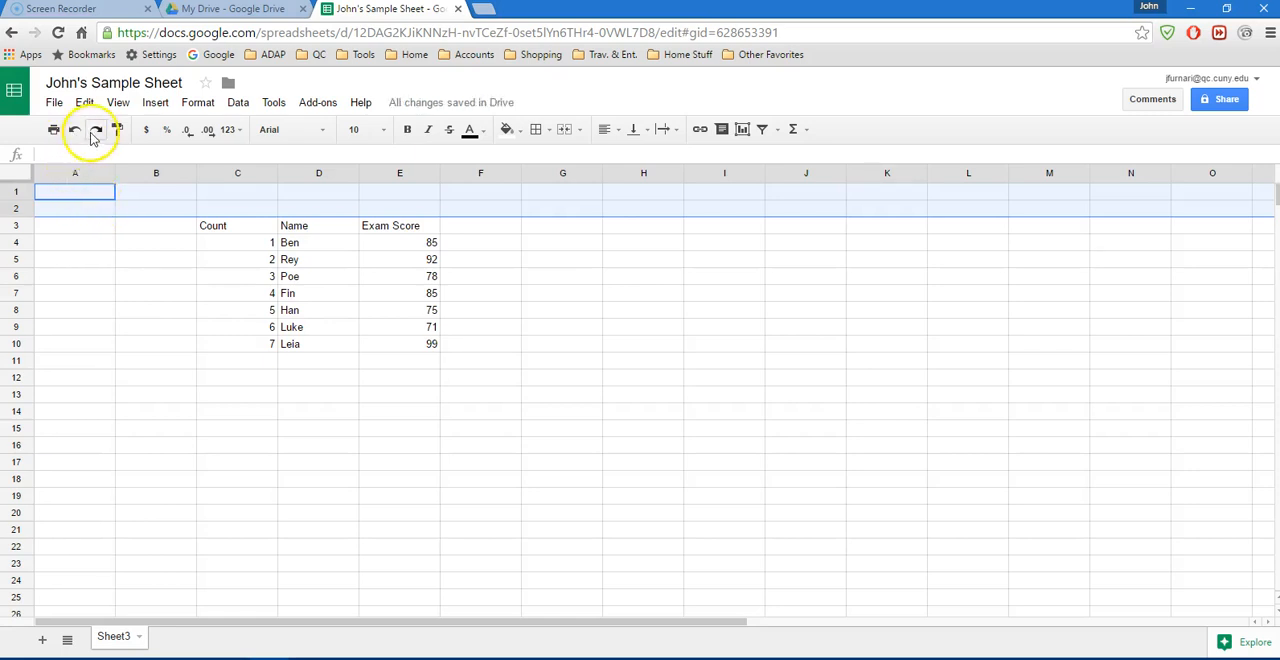
pyautogui.click(96, 128)
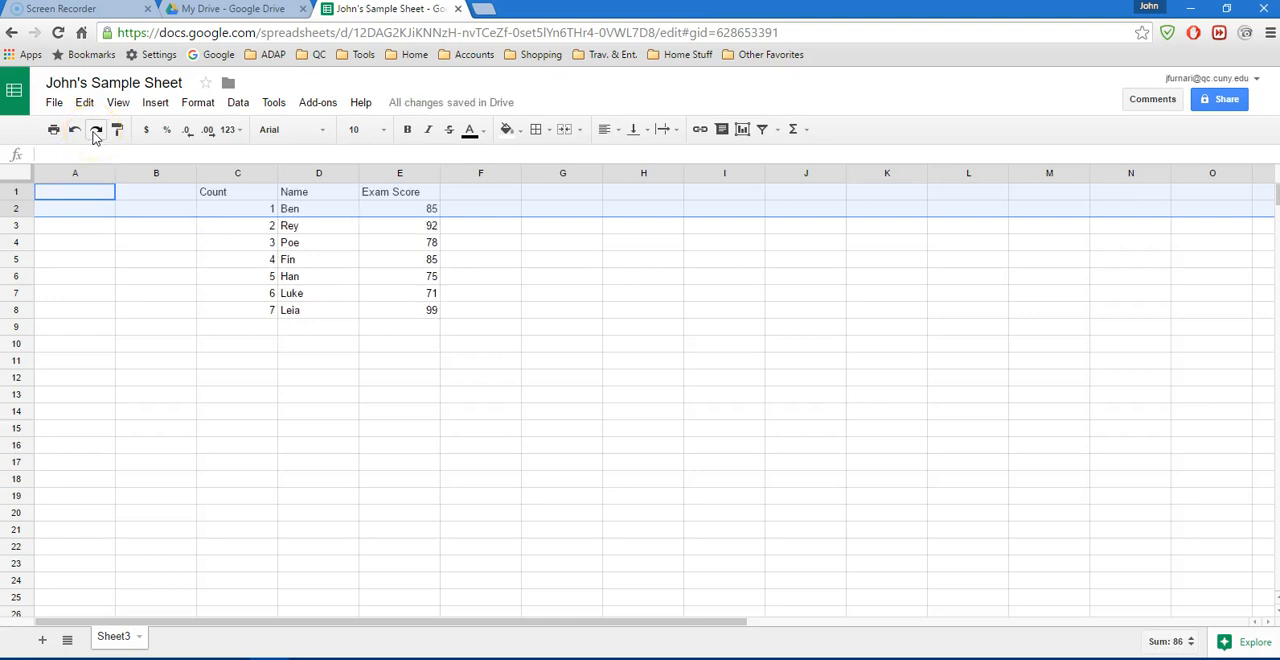
pyautogui.moveTo(100, 262)
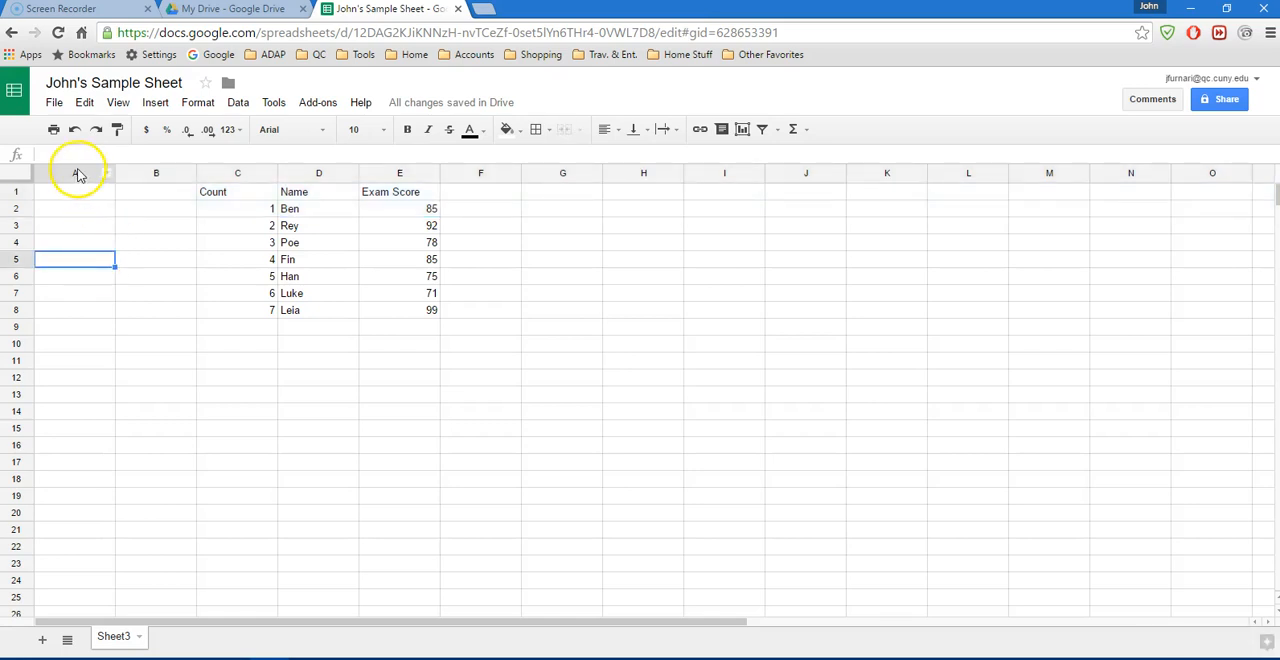
pyautogui.moveTo(236, 190)
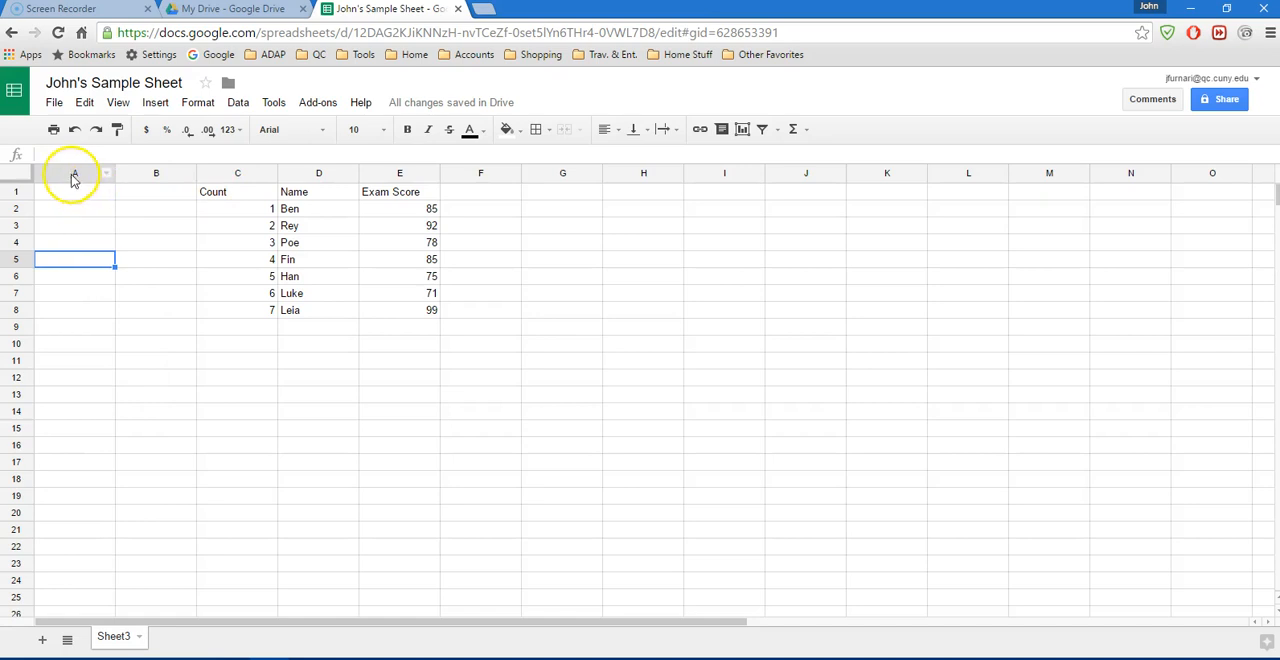
# Delete empty columns A-B so the table starts in column A
pyautogui.click(74, 174)
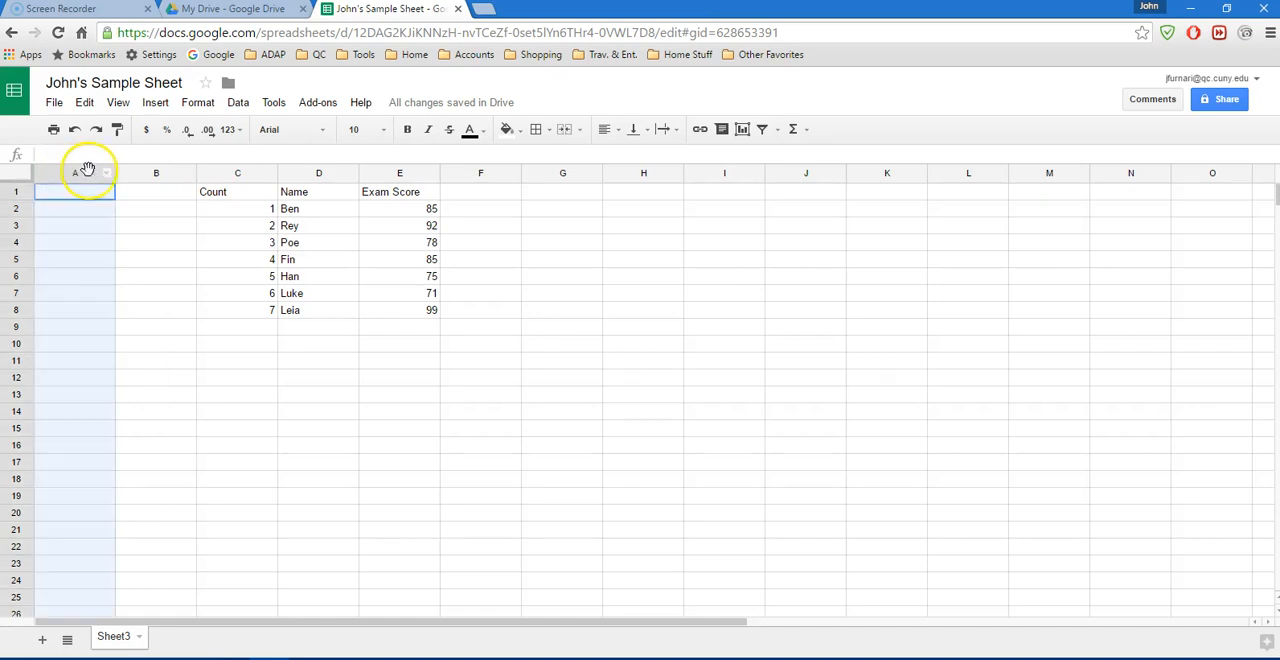
pyautogui.rightClick(156, 174)
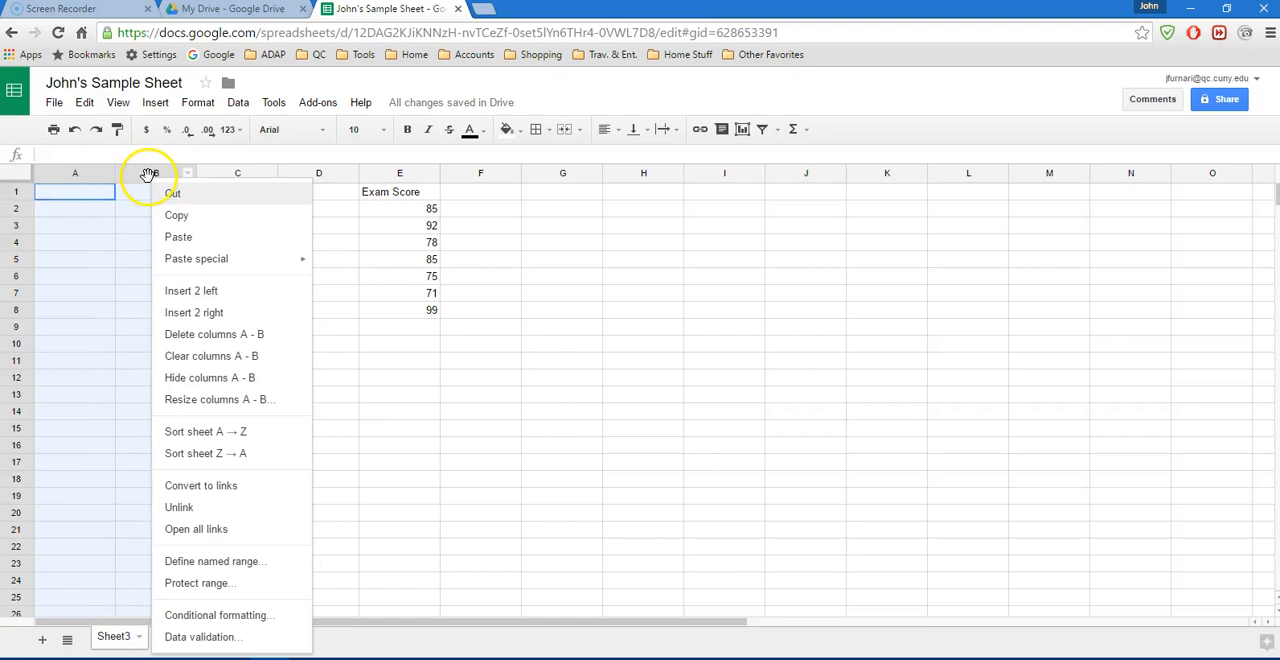
pyautogui.moveTo(160, 236)
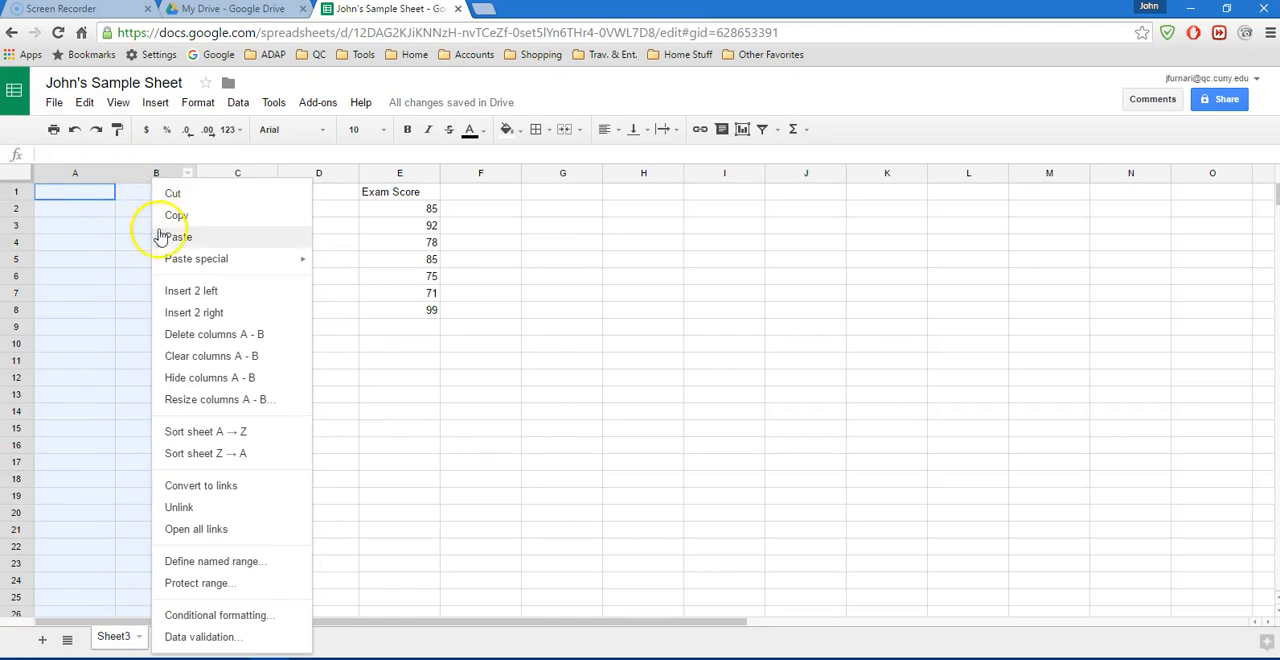
pyautogui.moveTo(210, 334)
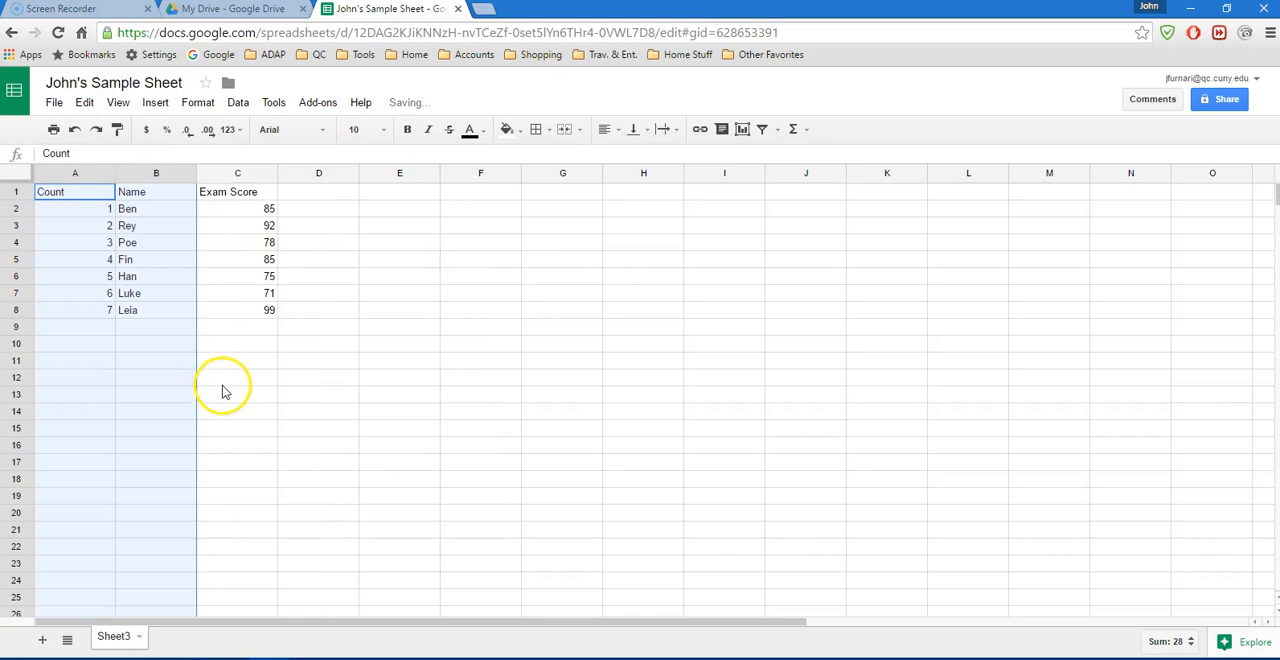
pyautogui.click(236, 376)
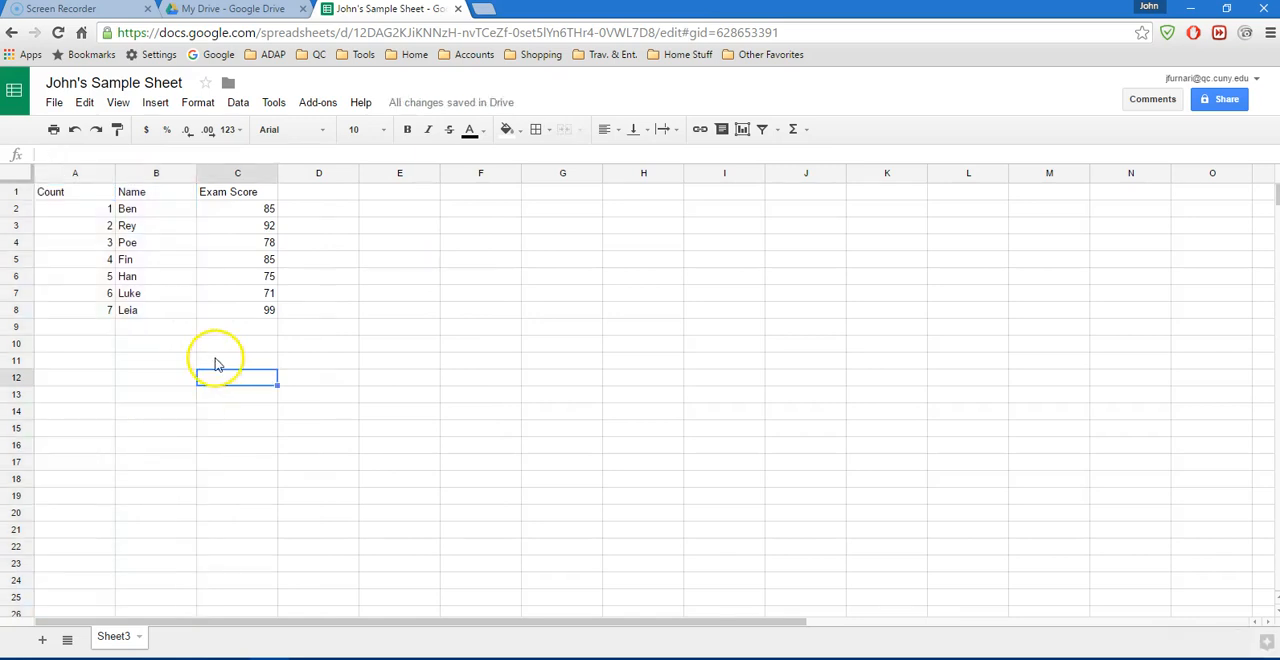
pyautogui.moveTo(316, 316)
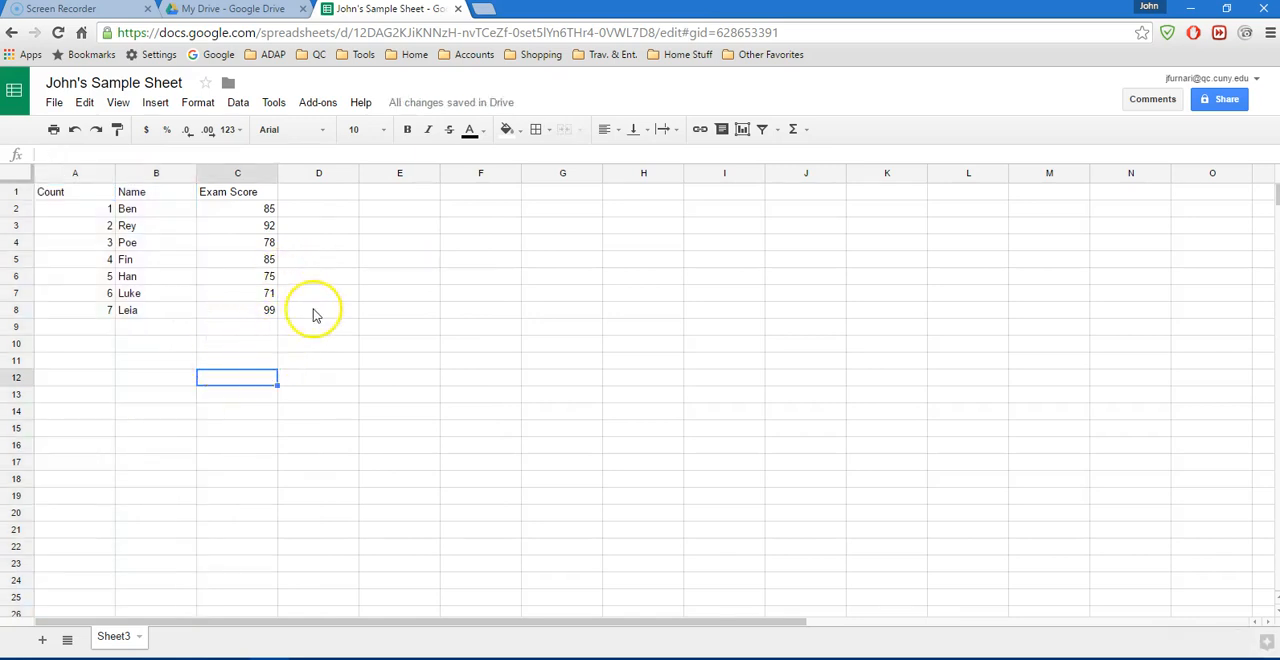
pyautogui.moveTo(244, 250)
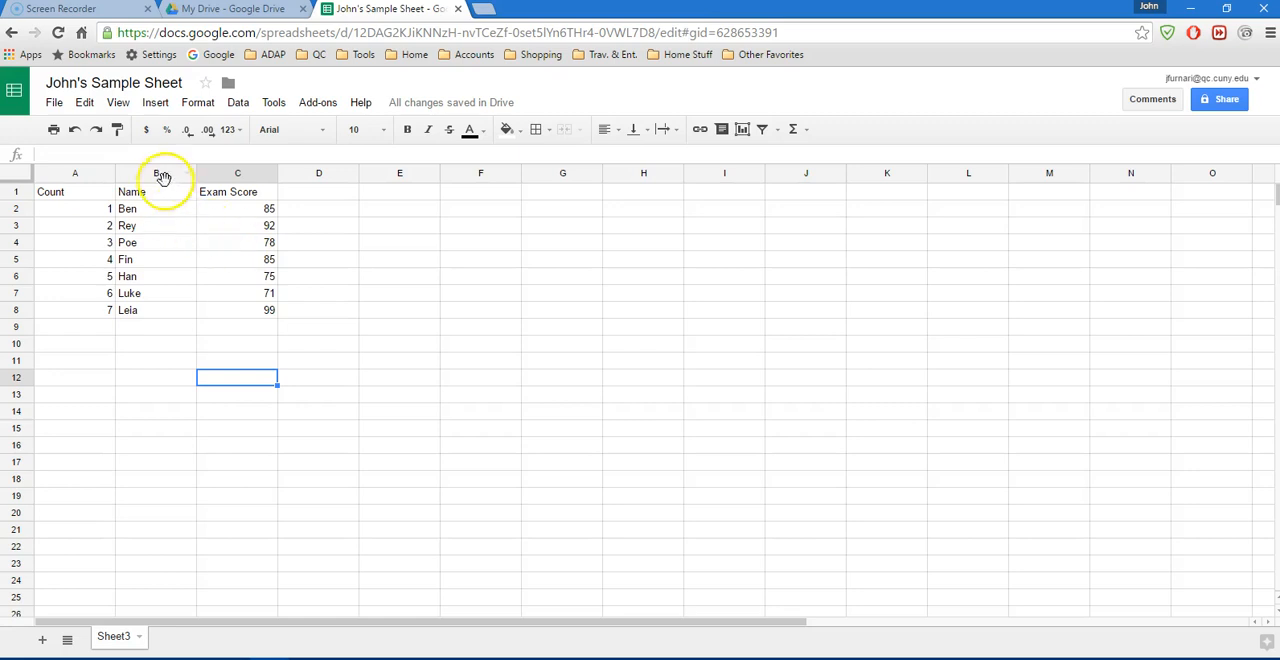
pyautogui.moveTo(210, 180)
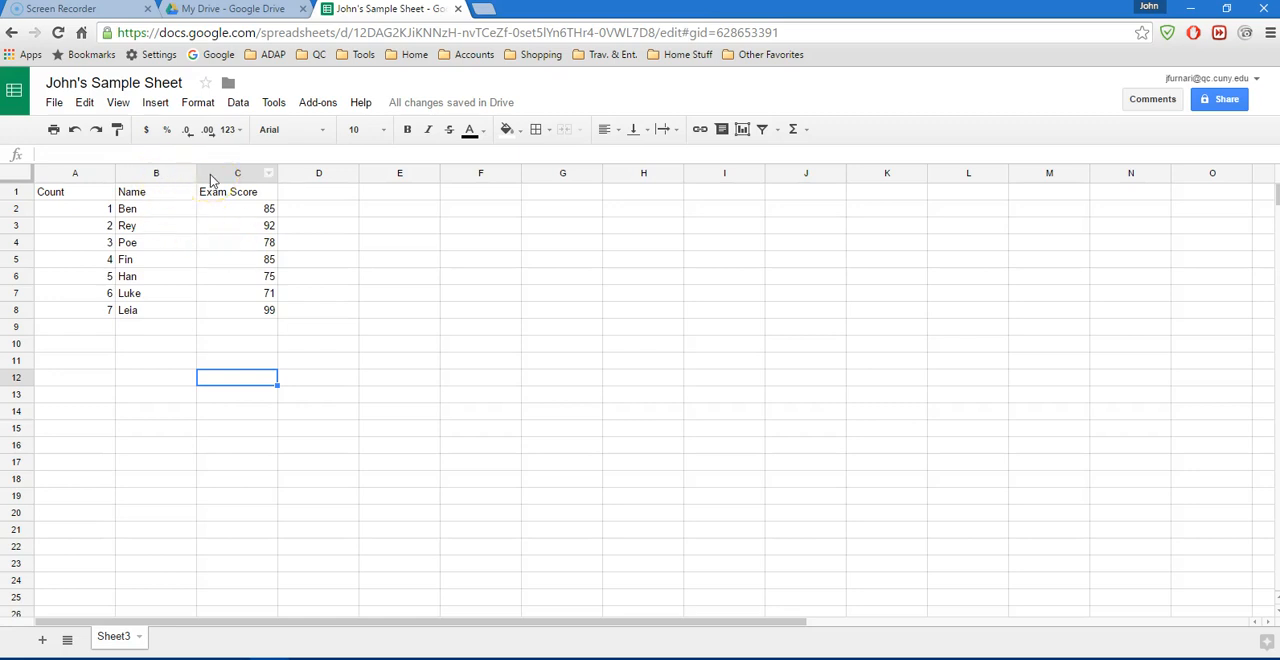
# Insert one blank column to the right of Name, pushing Exam Score to column D
pyautogui.rightClick(236, 174)
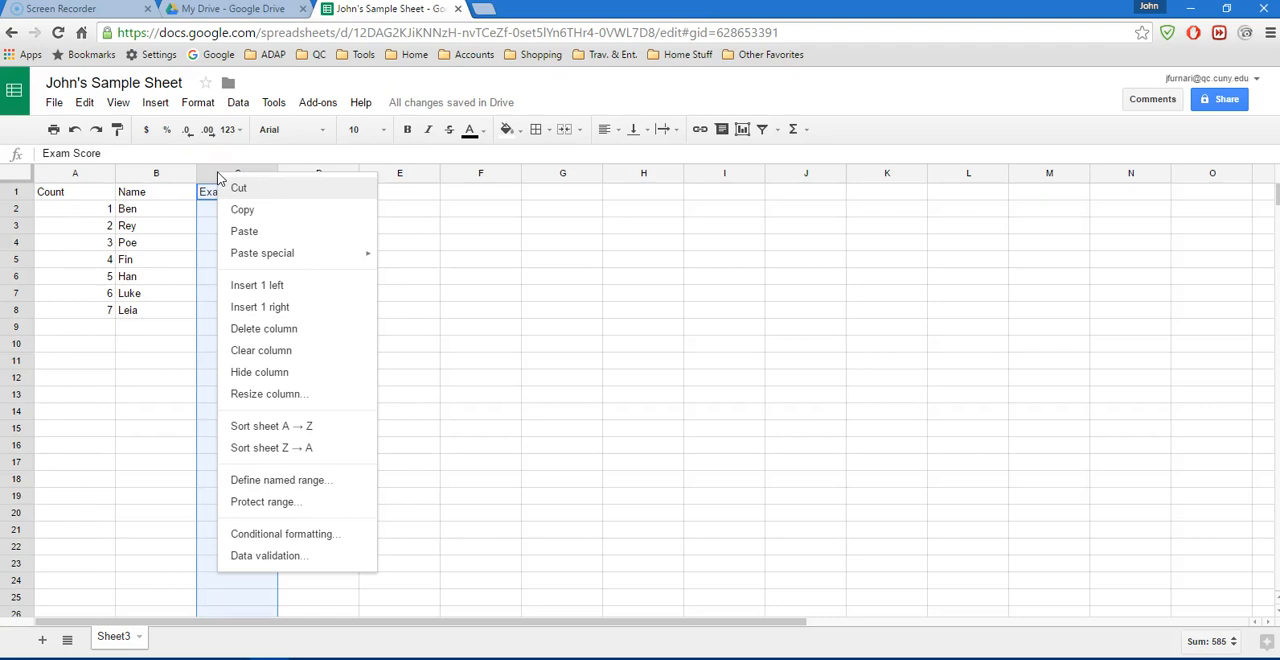
pyautogui.moveTo(256, 284)
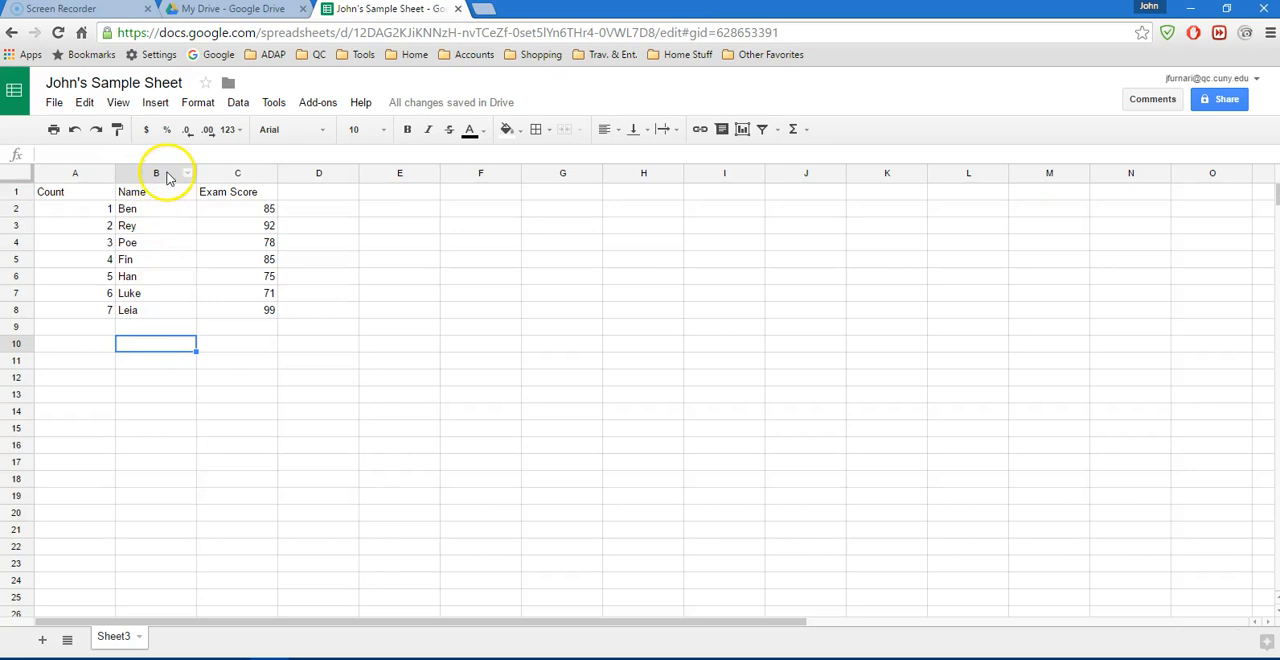
pyautogui.rightClick(156, 174)
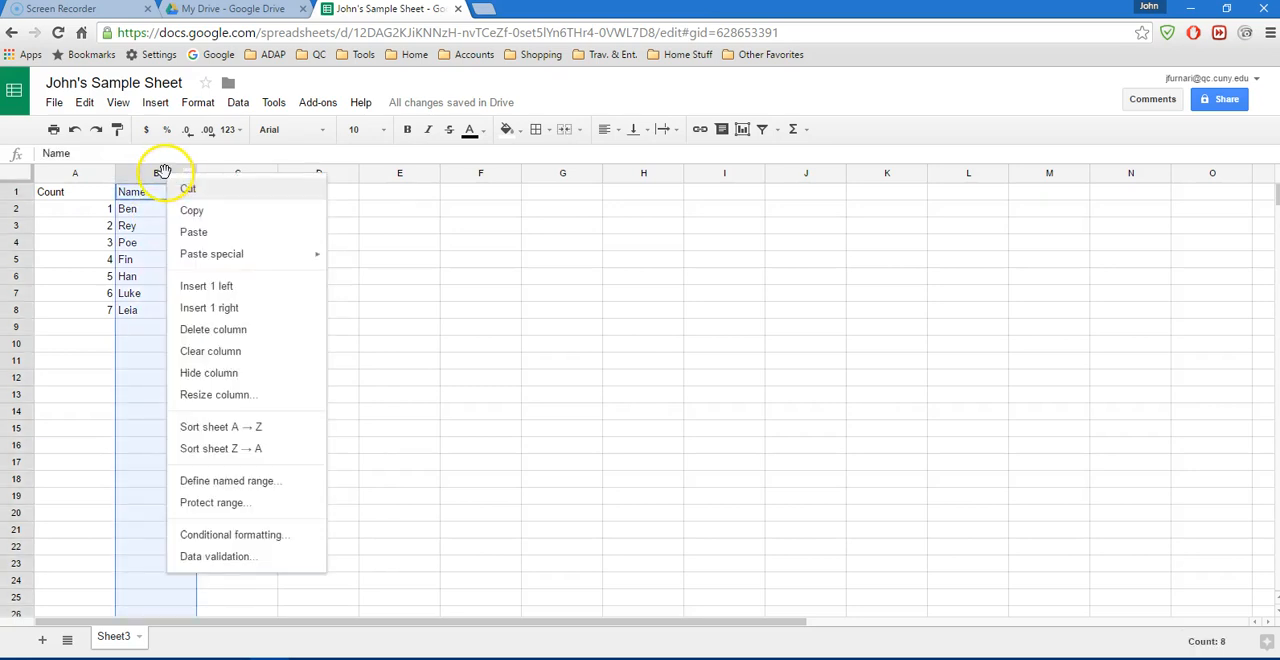
pyautogui.moveTo(200, 308)
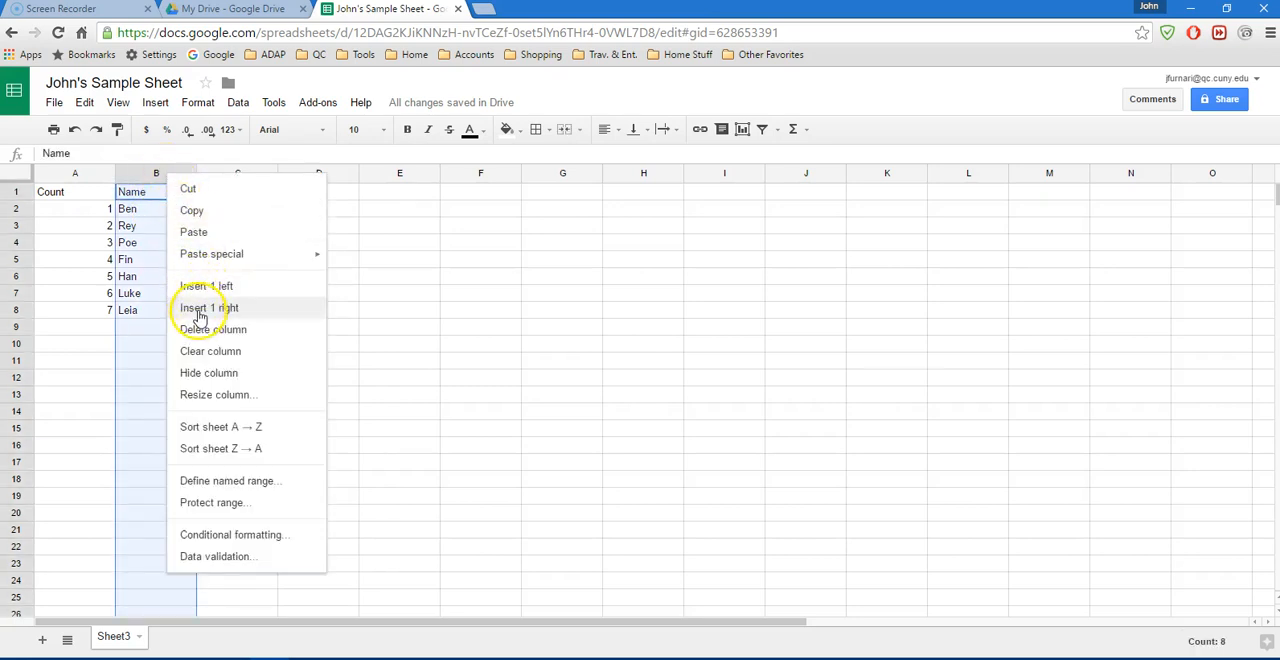
pyautogui.click(208, 308)
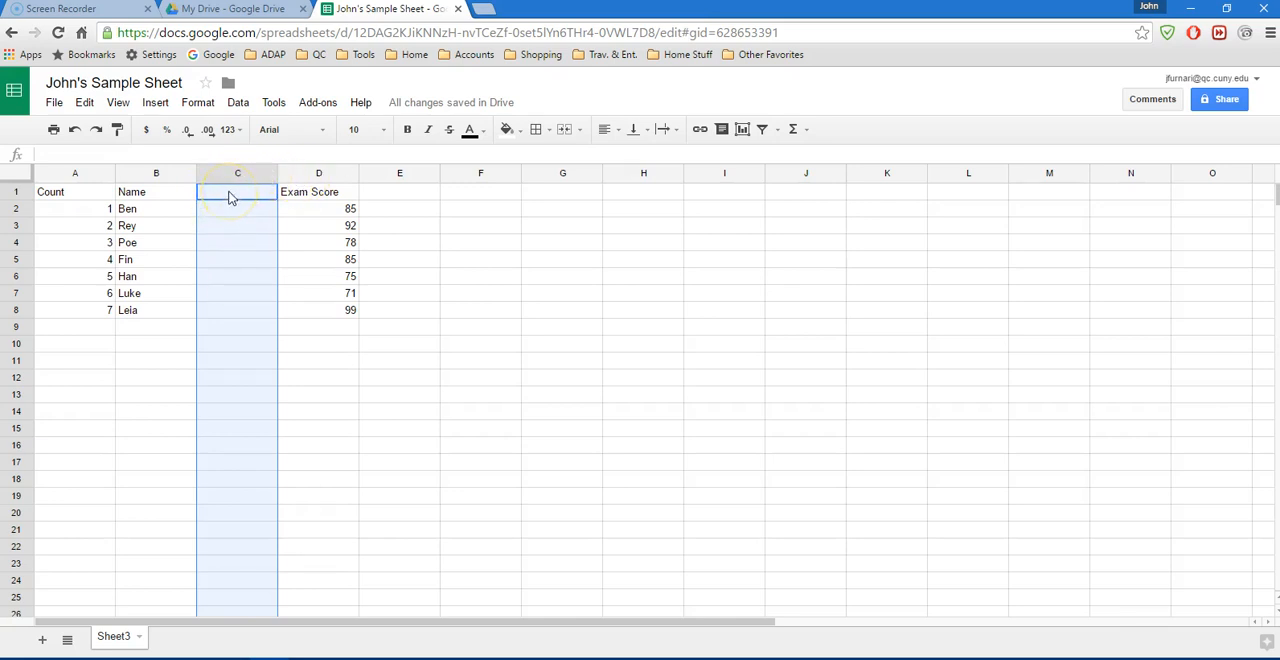
# Enter Gender in C1, Male for Ben in C2 and Female for Rey in C3
pyautogui.click(236, 190)
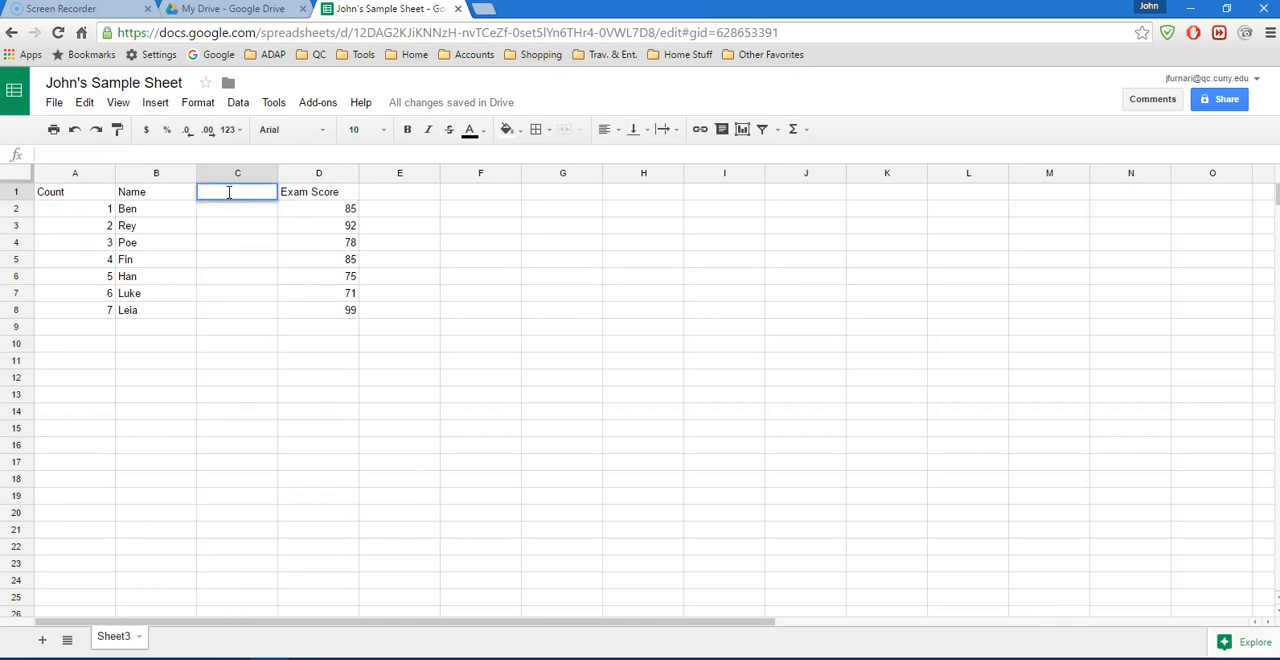
pyautogui.write('Gend')
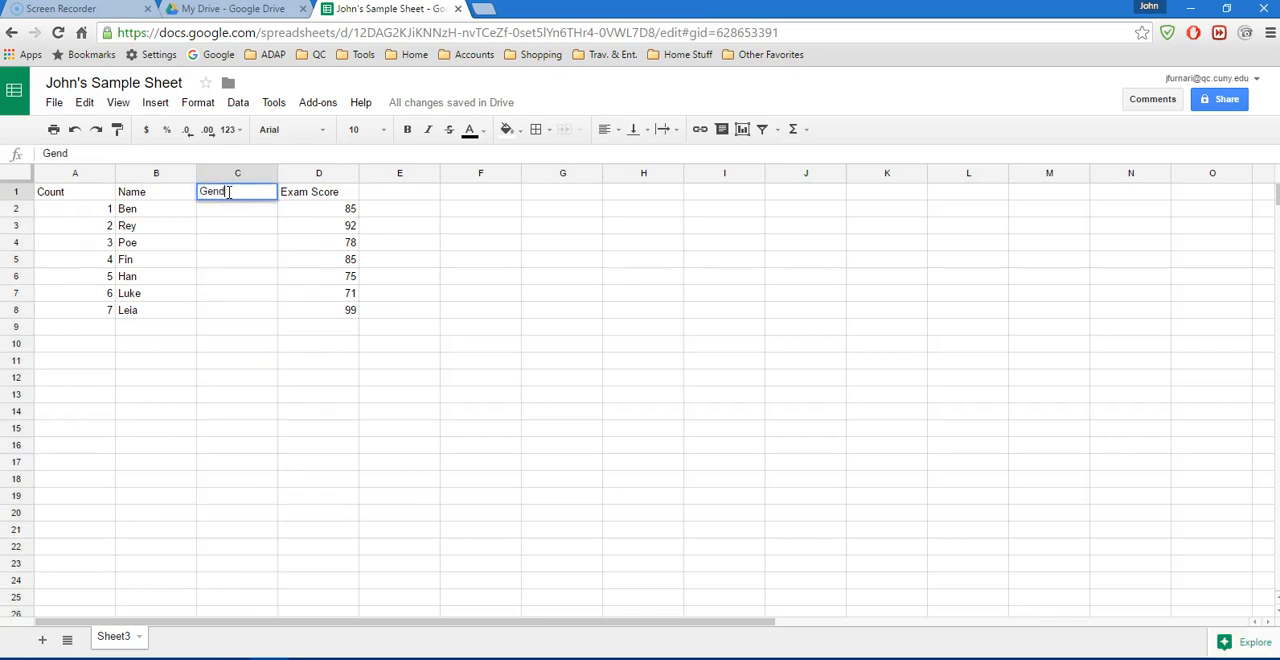
pyautogui.write('er')
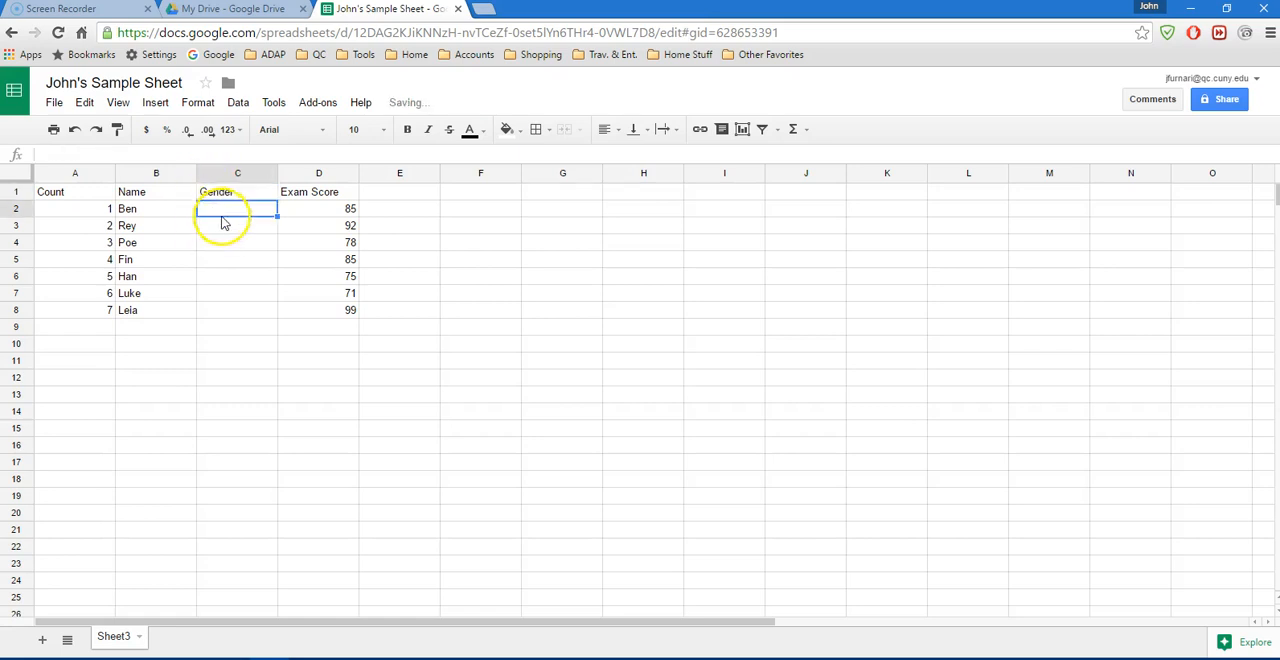
pyautogui.write('Male')
pyautogui.click(236, 224)
pyautogui.write('Fem')
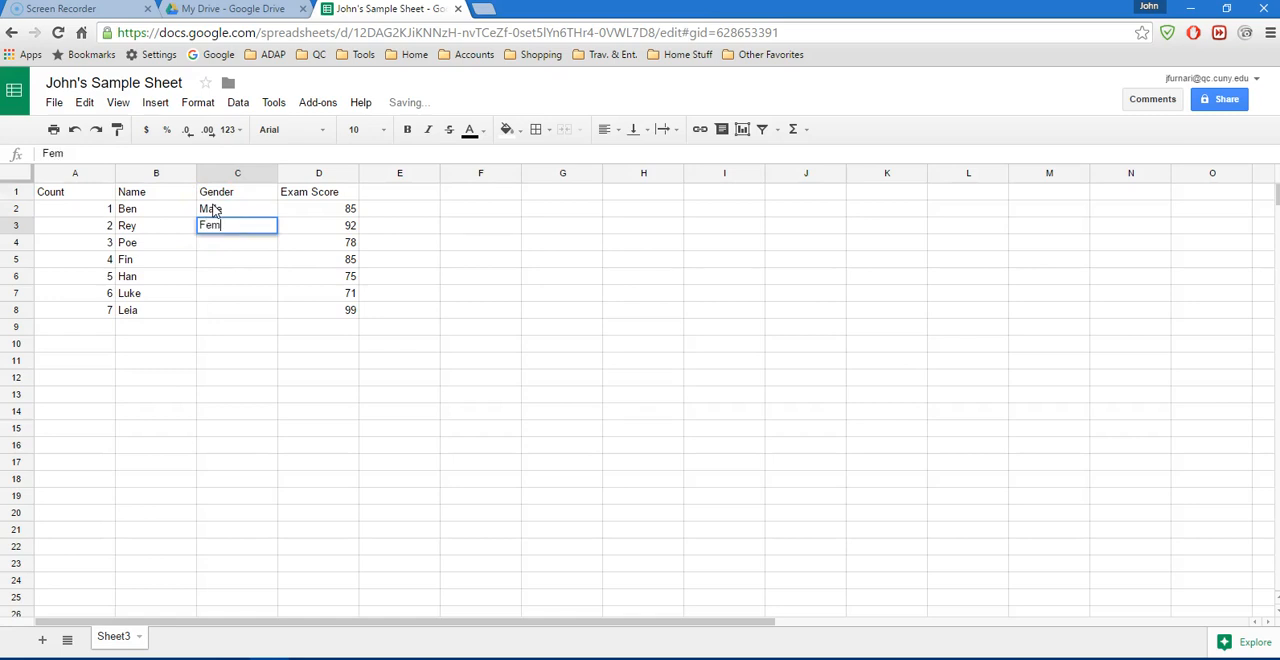
pyautogui.write('ale')
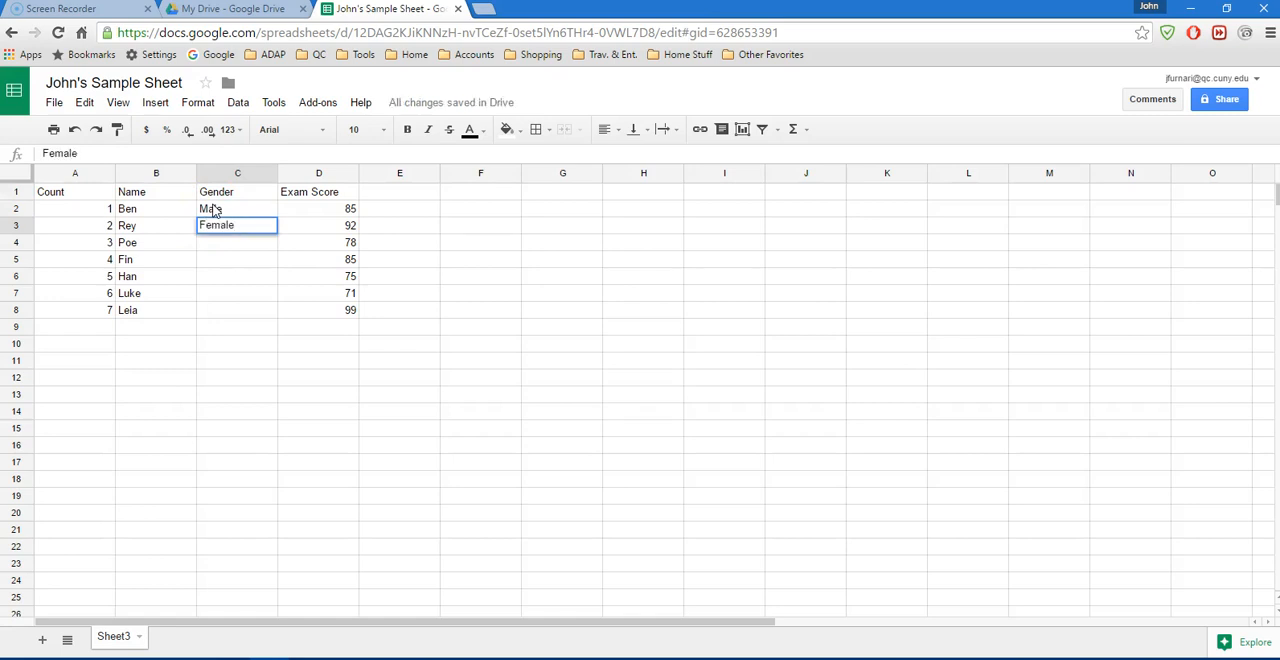
pyautogui.press('Return')
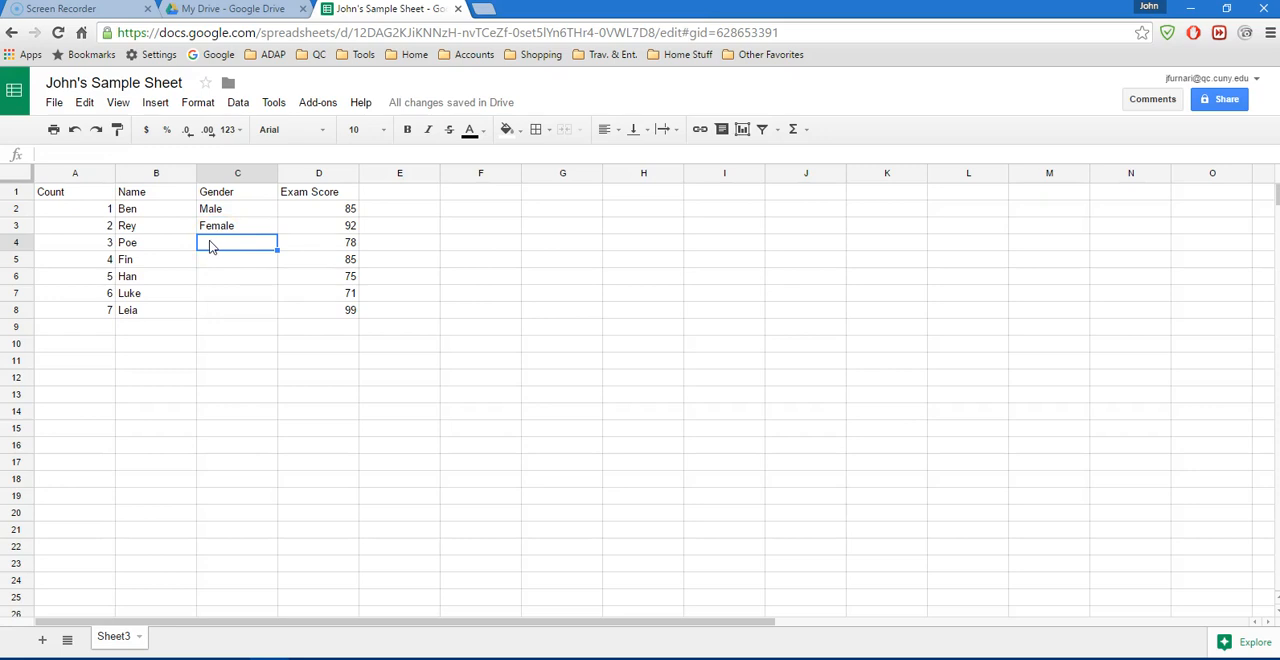
pyautogui.moveTo(228, 214)
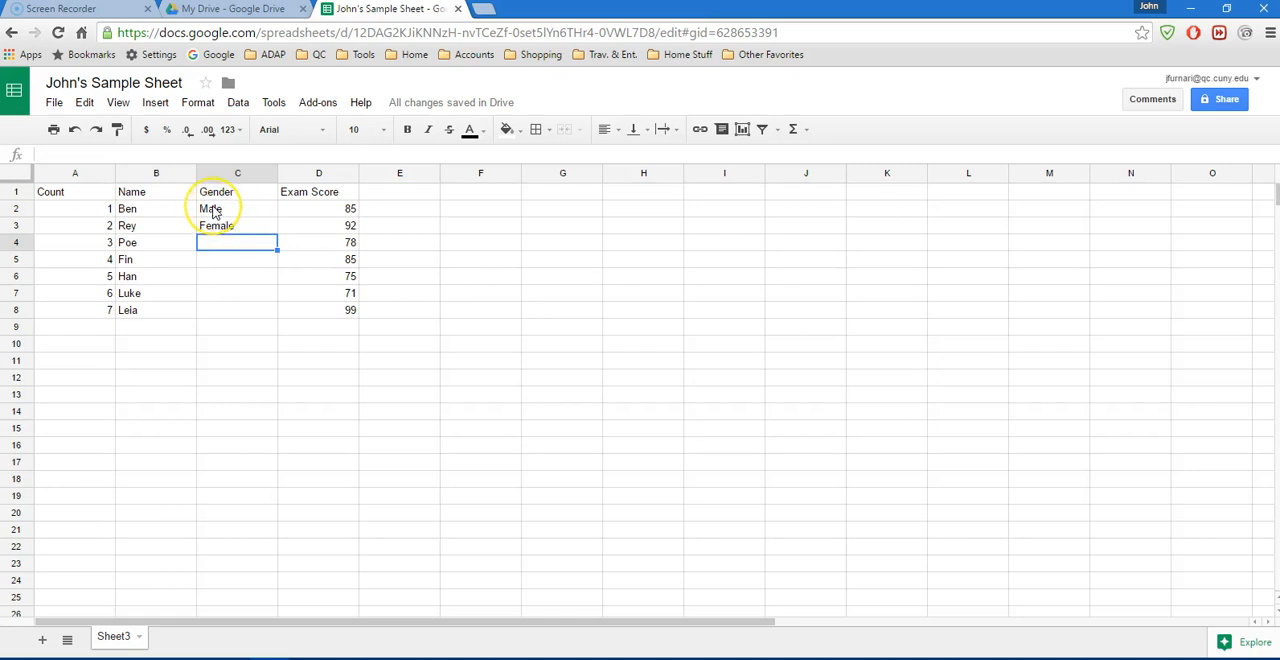
# Copy Ben's Male entry and enter Male as Poe's gender in C4
pyautogui.click(236, 208)
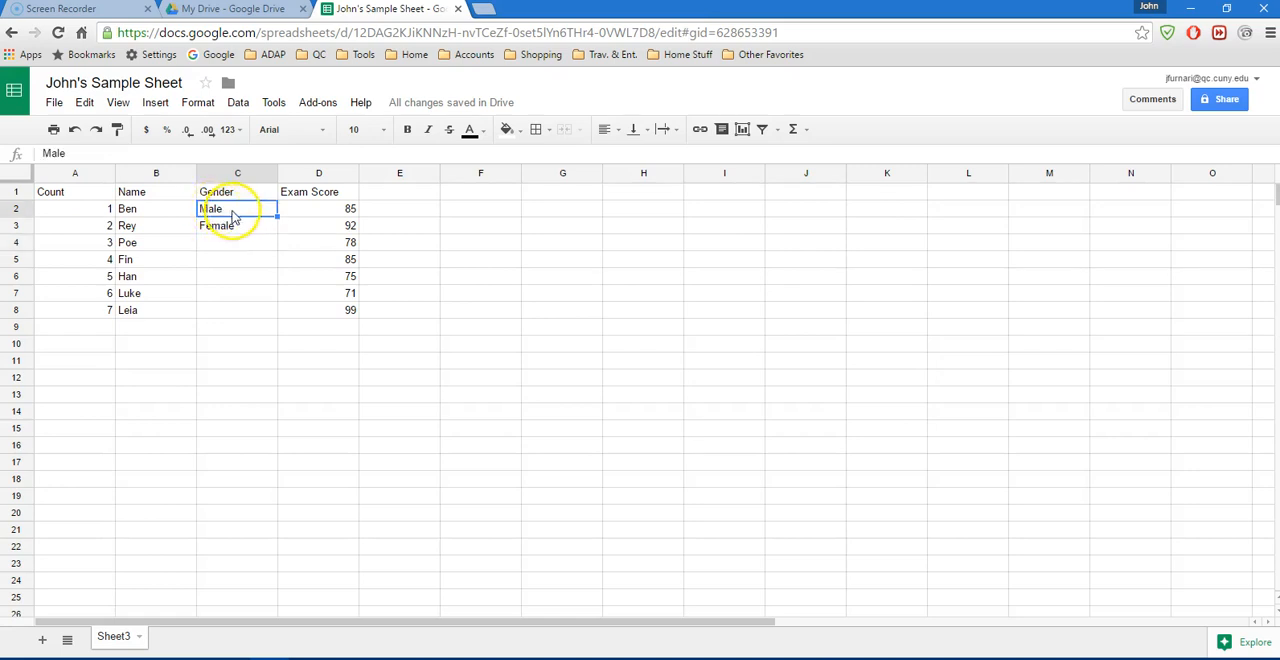
pyautogui.rightClick(236, 208)
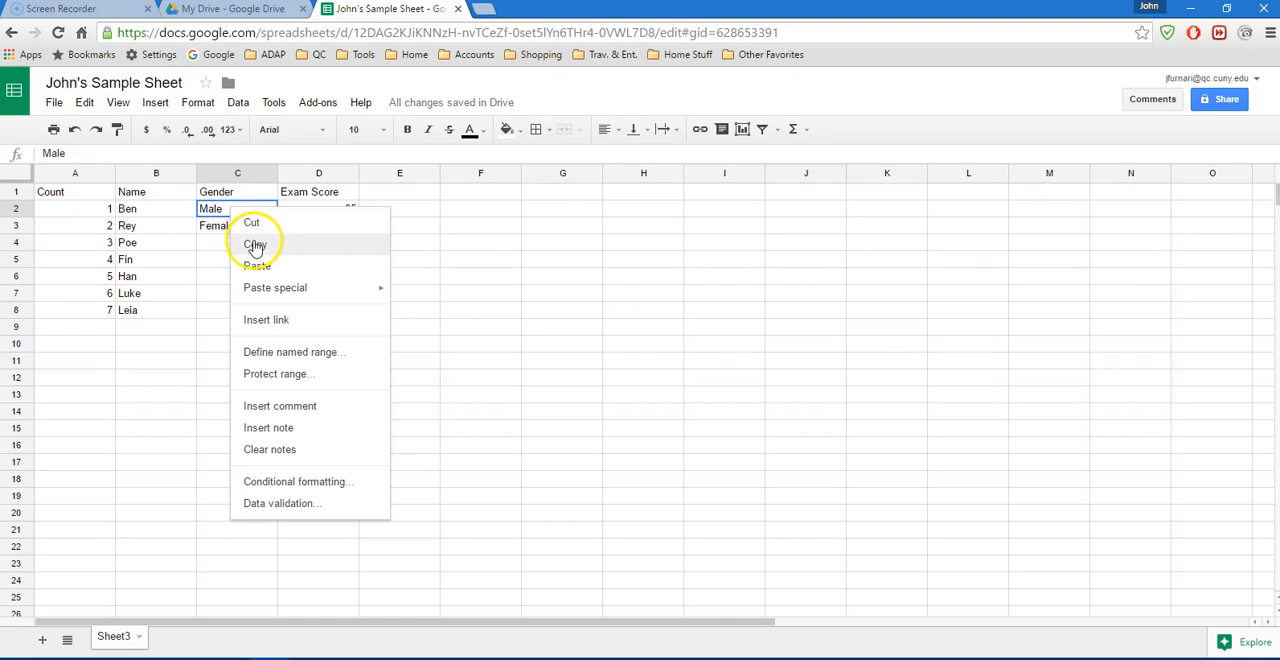
pyautogui.click(256, 244)
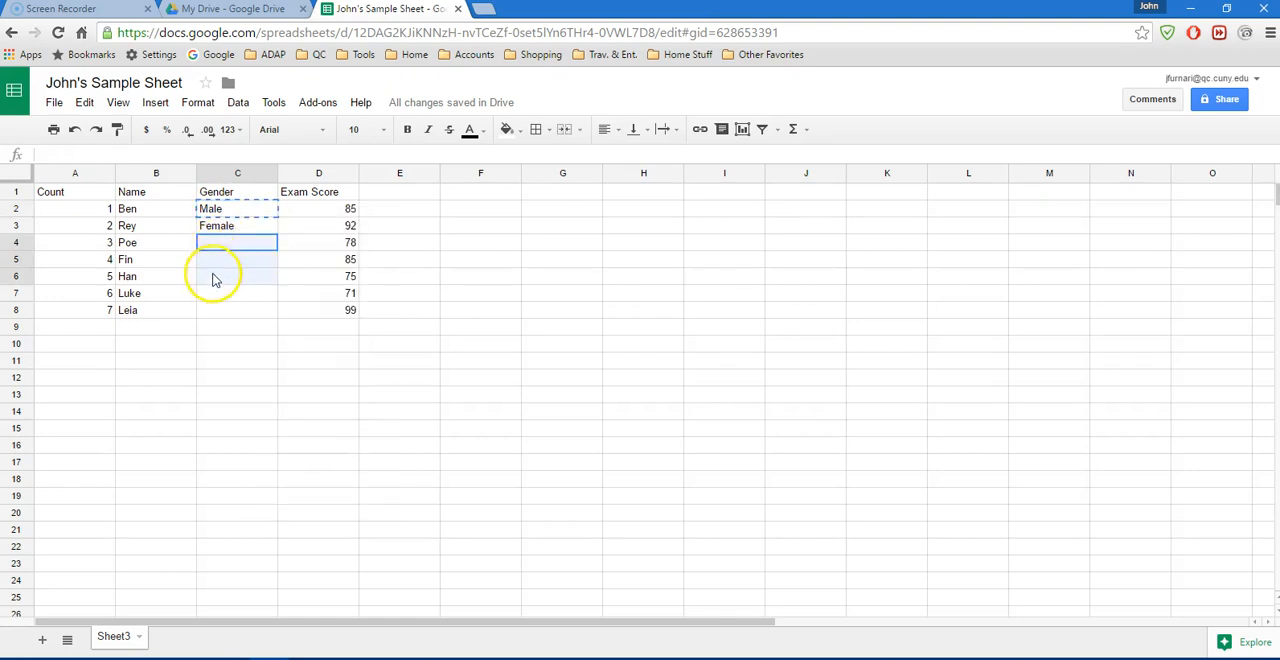
pyautogui.moveTo(212, 292)
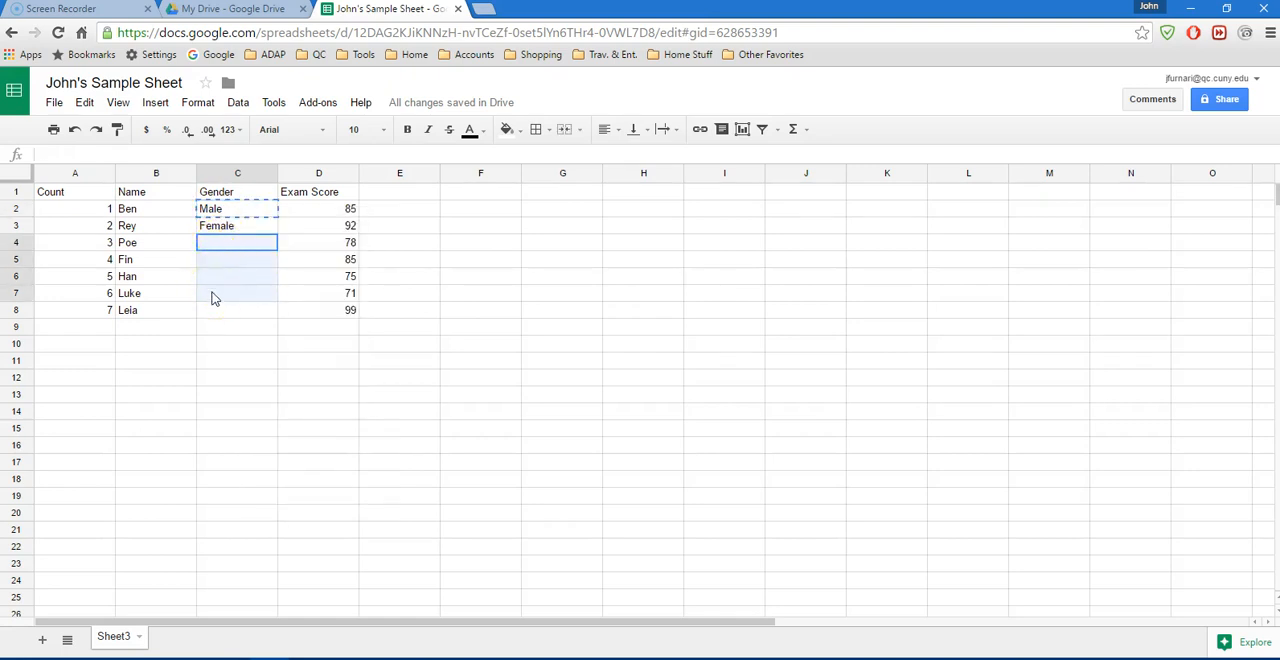
pyautogui.rightClick(236, 292)
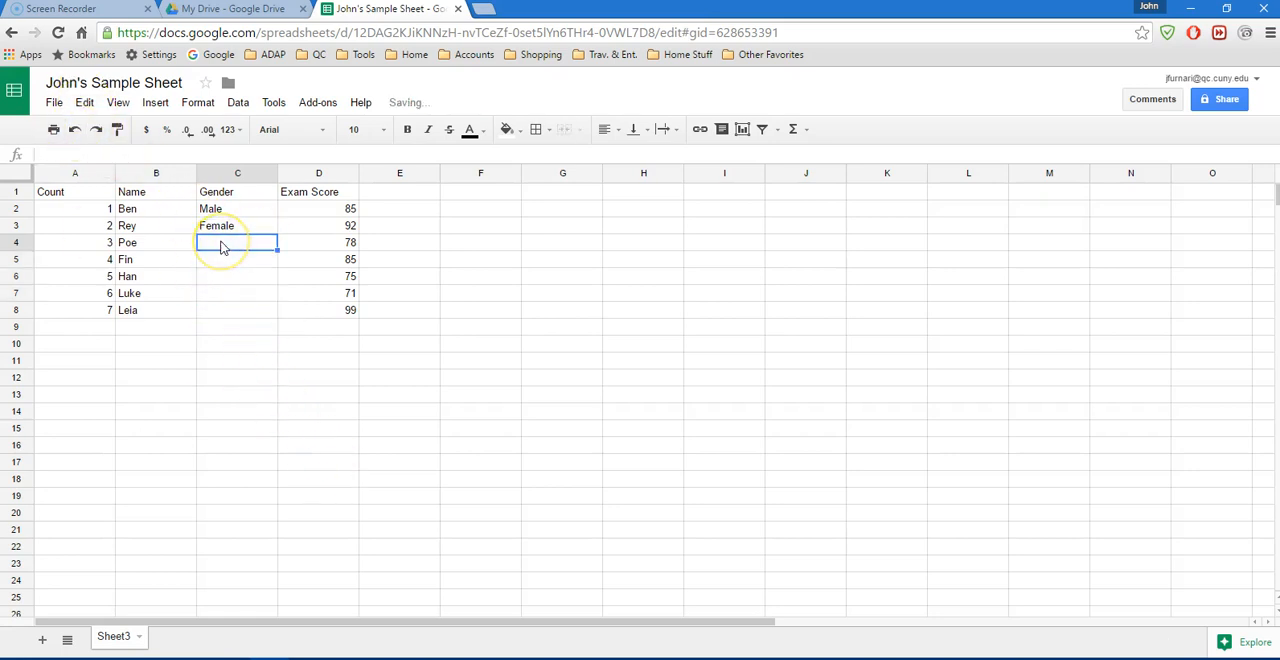
pyautogui.write('Male')
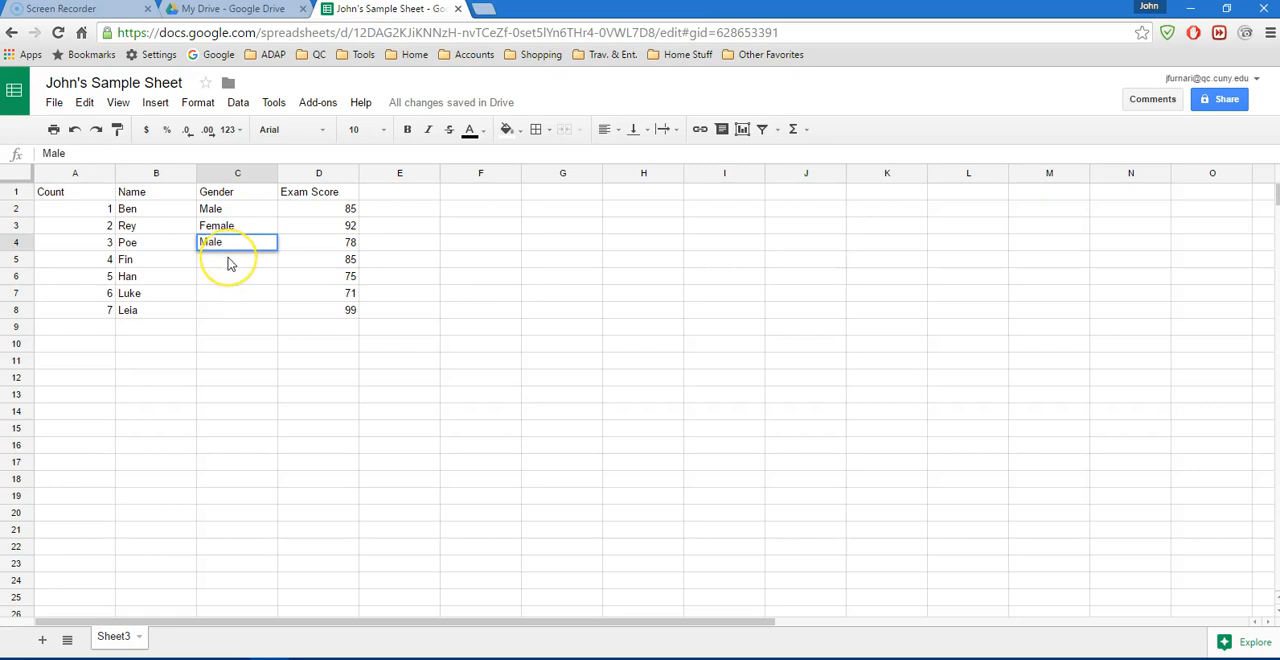
# Fill Male down from Poe to Fin, Han and Luke in C5:C7
pyautogui.press('Enter')
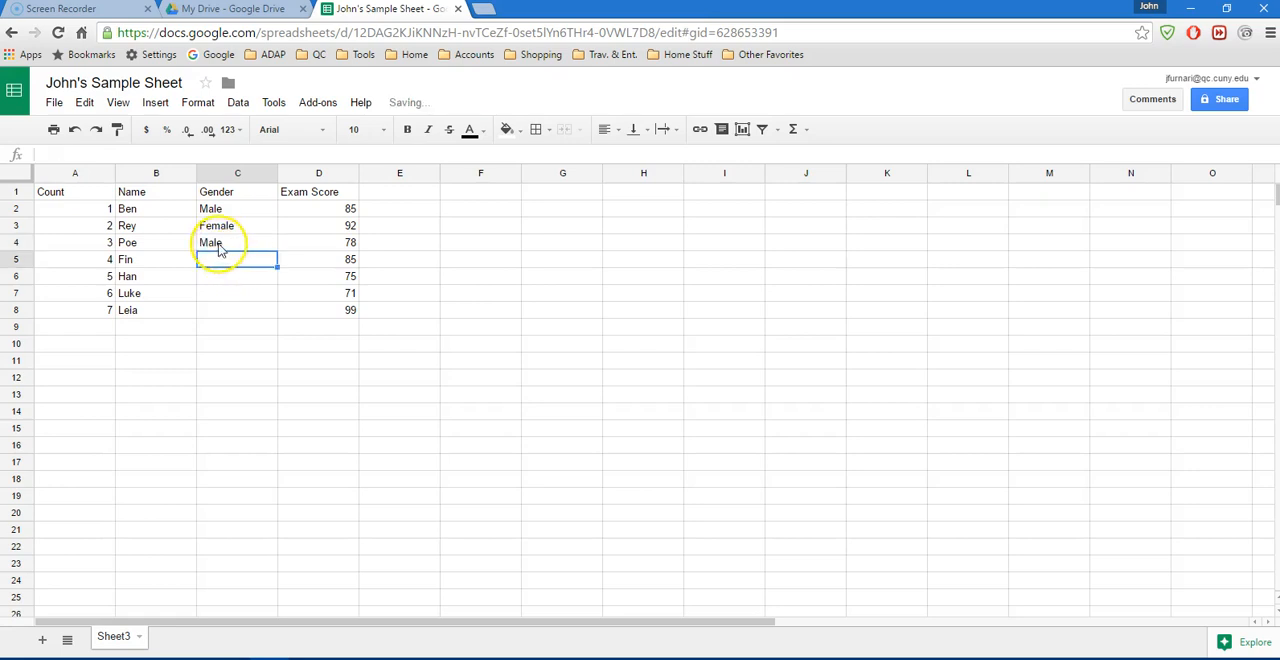
pyautogui.click(236, 242)
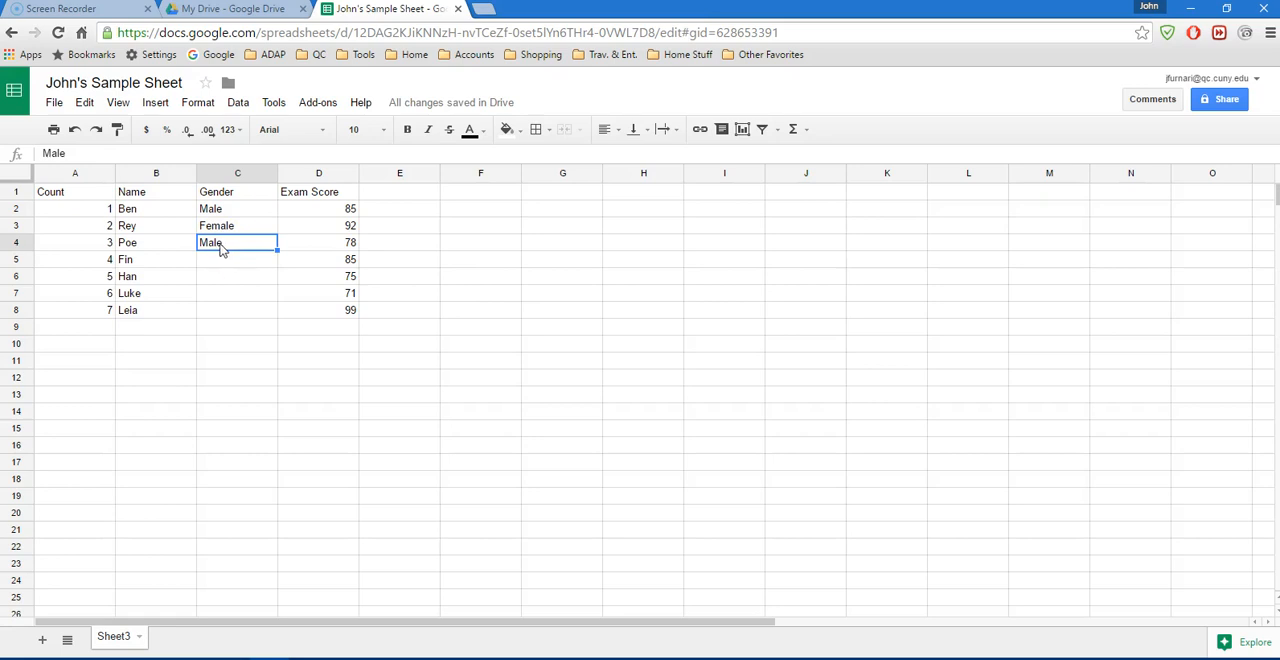
pyautogui.click(236, 260)
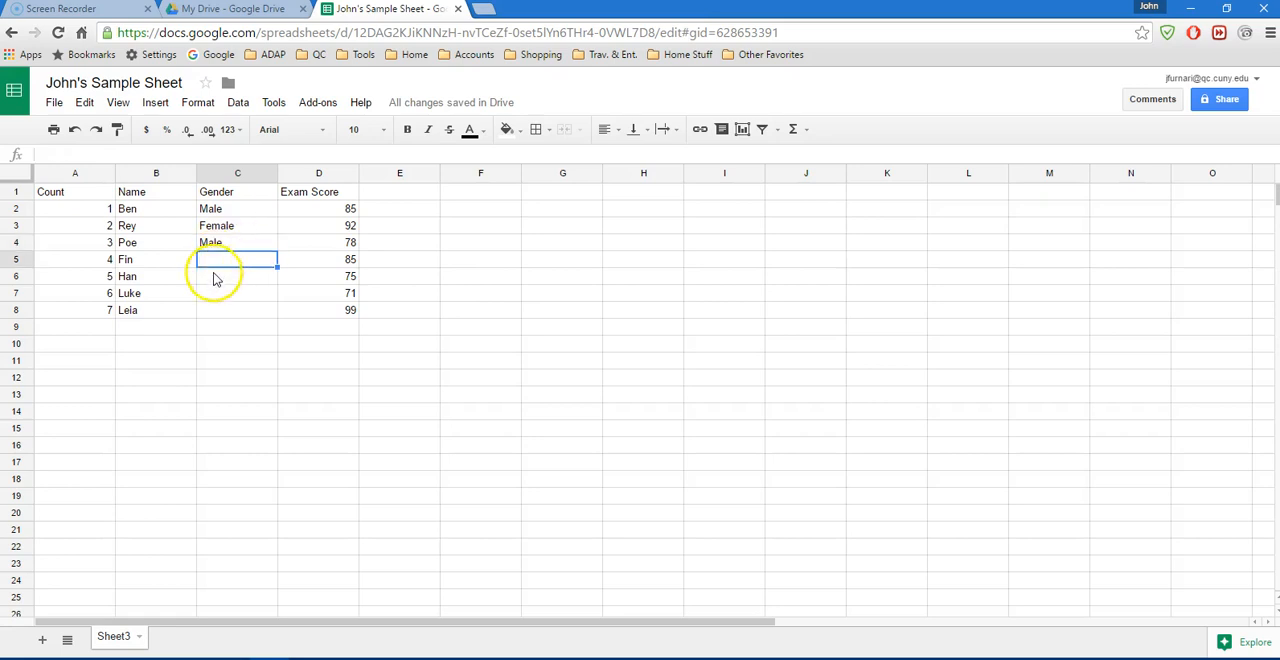
pyautogui.click(236, 242)
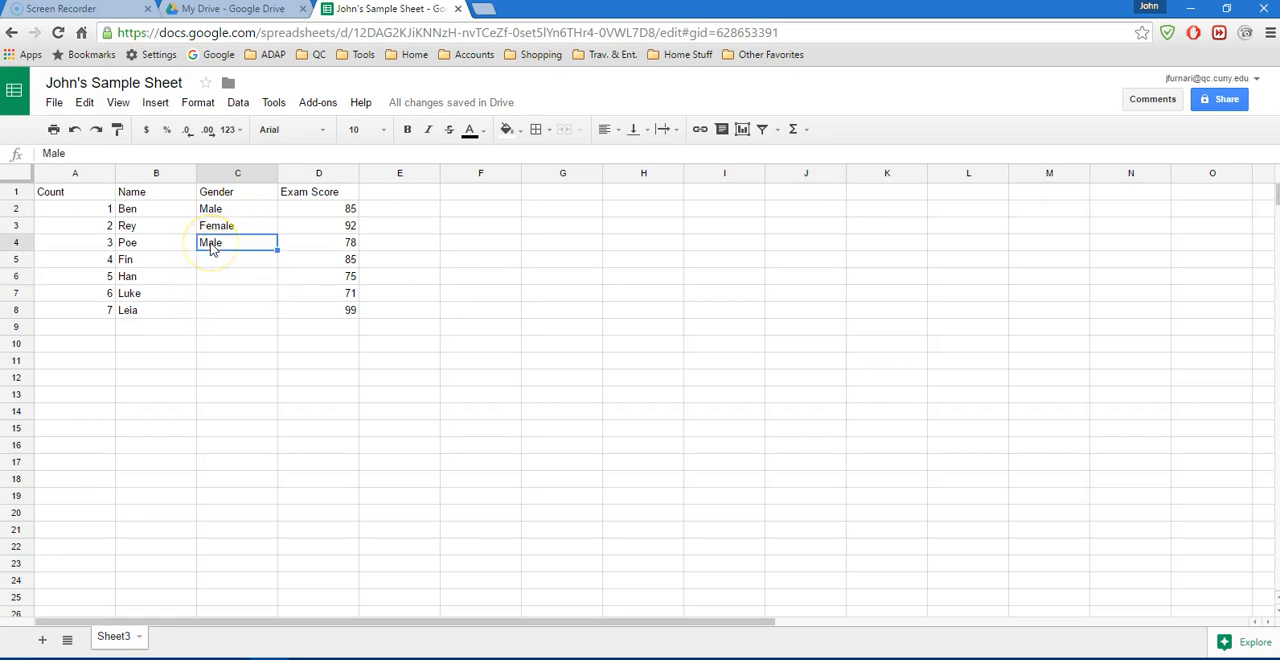
pyautogui.moveTo(280, 260)
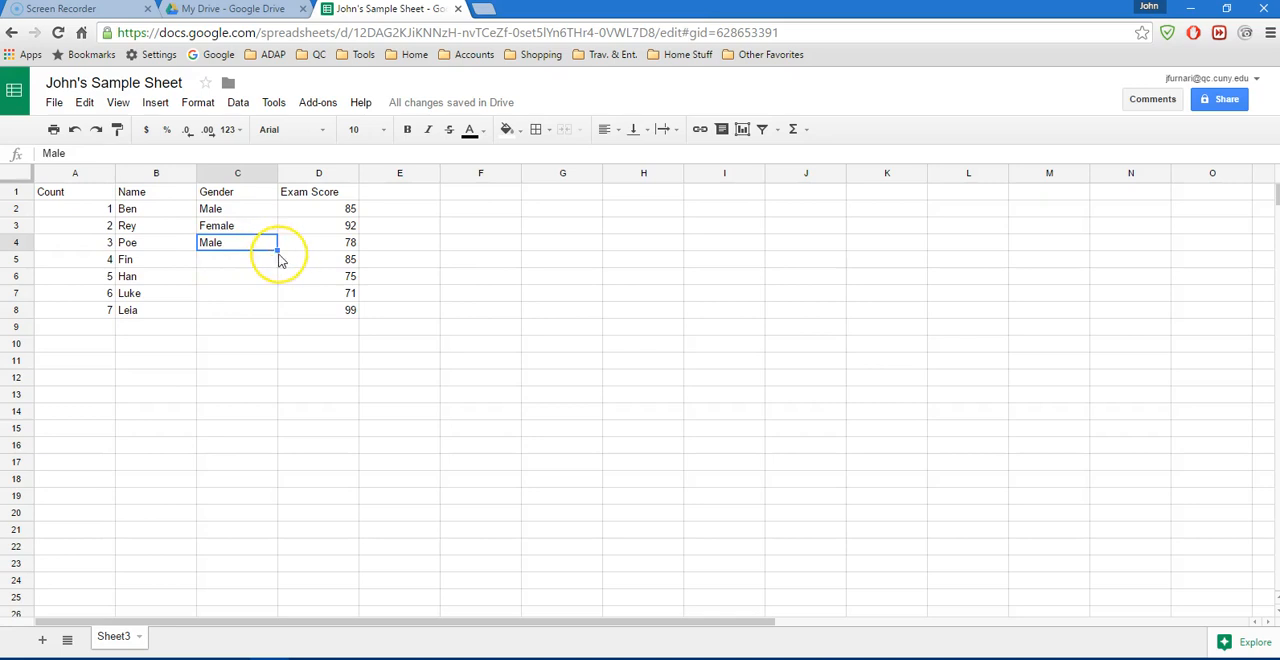
pyautogui.moveTo(280, 260)
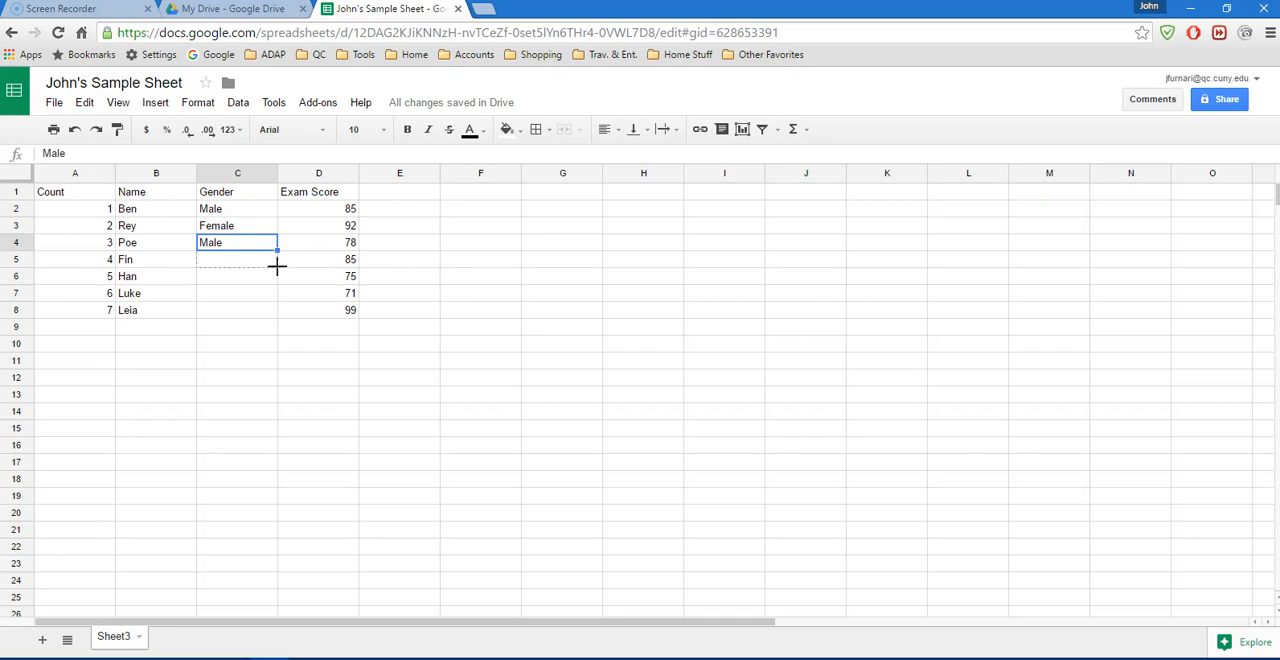
pyautogui.moveTo(276, 248); pyautogui.dragTo(276, 300)
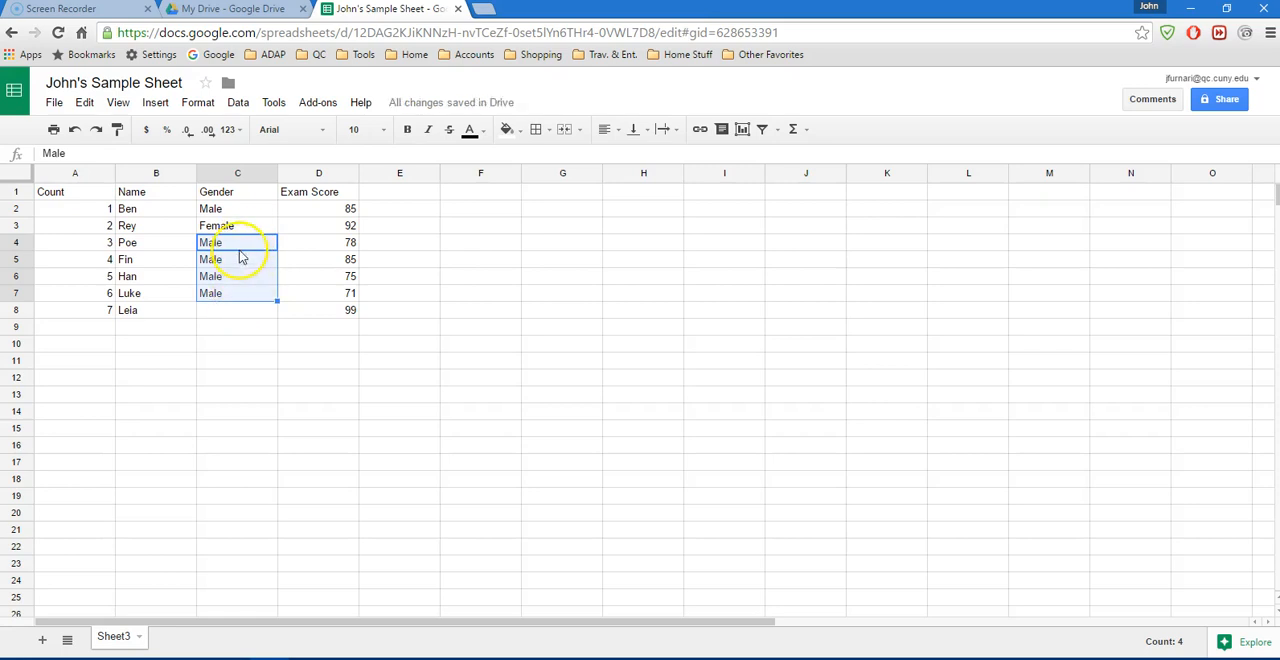
pyautogui.moveTo(228, 292)
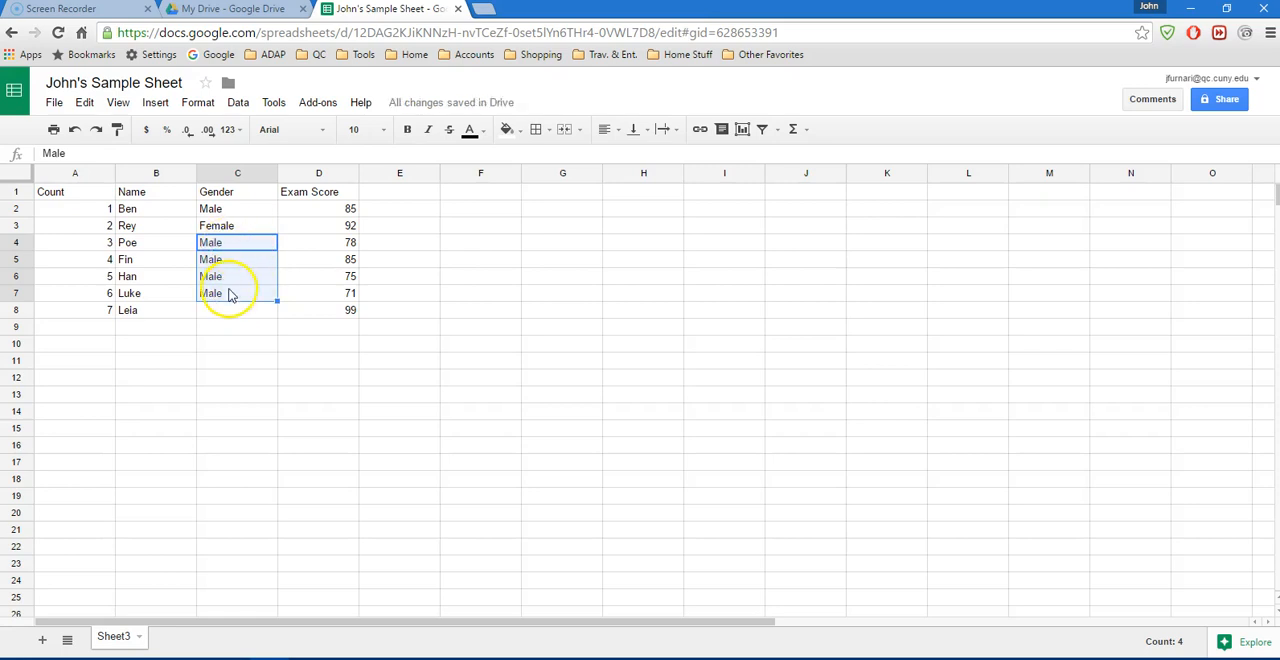
# Copy Female from Rey's entry into Leia's gender cell C8
pyautogui.click(236, 310)
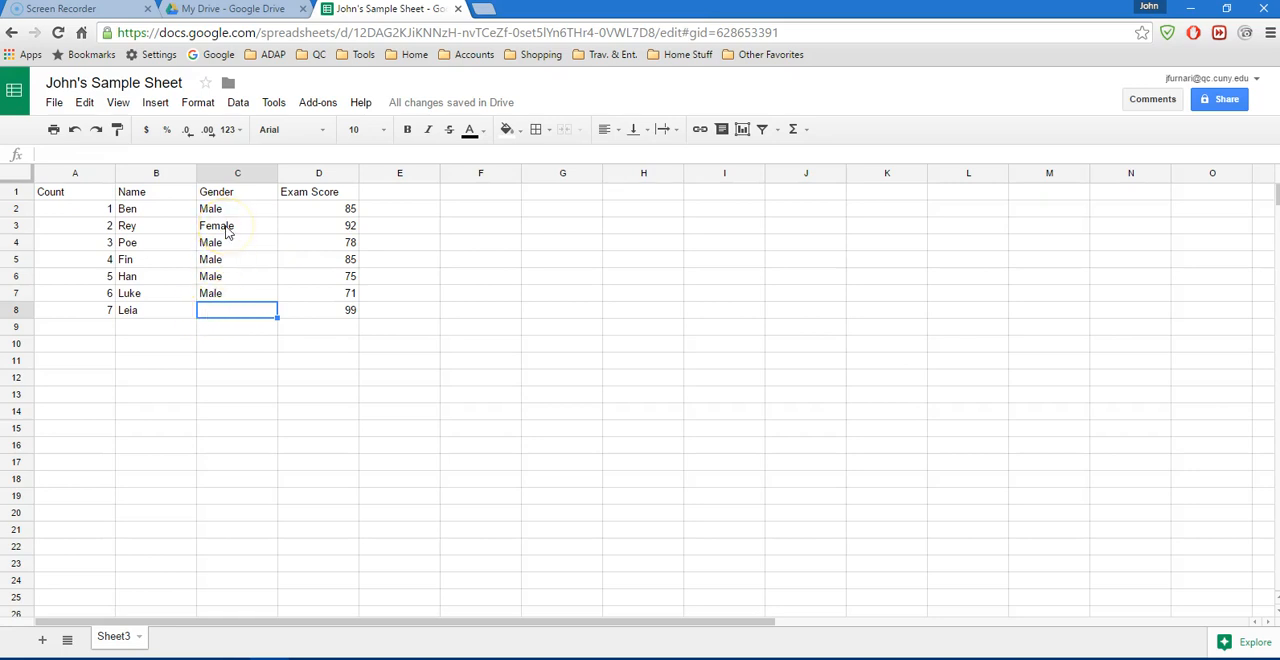
pyautogui.click(236, 224)
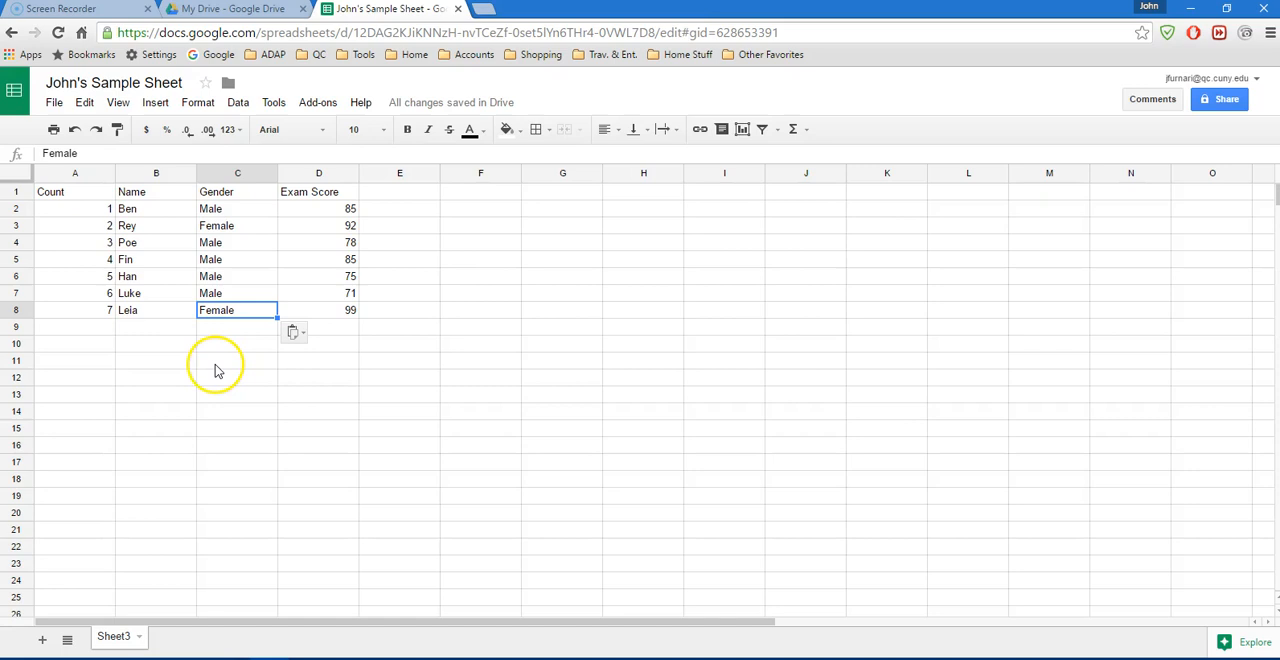
pyautogui.click(236, 344)
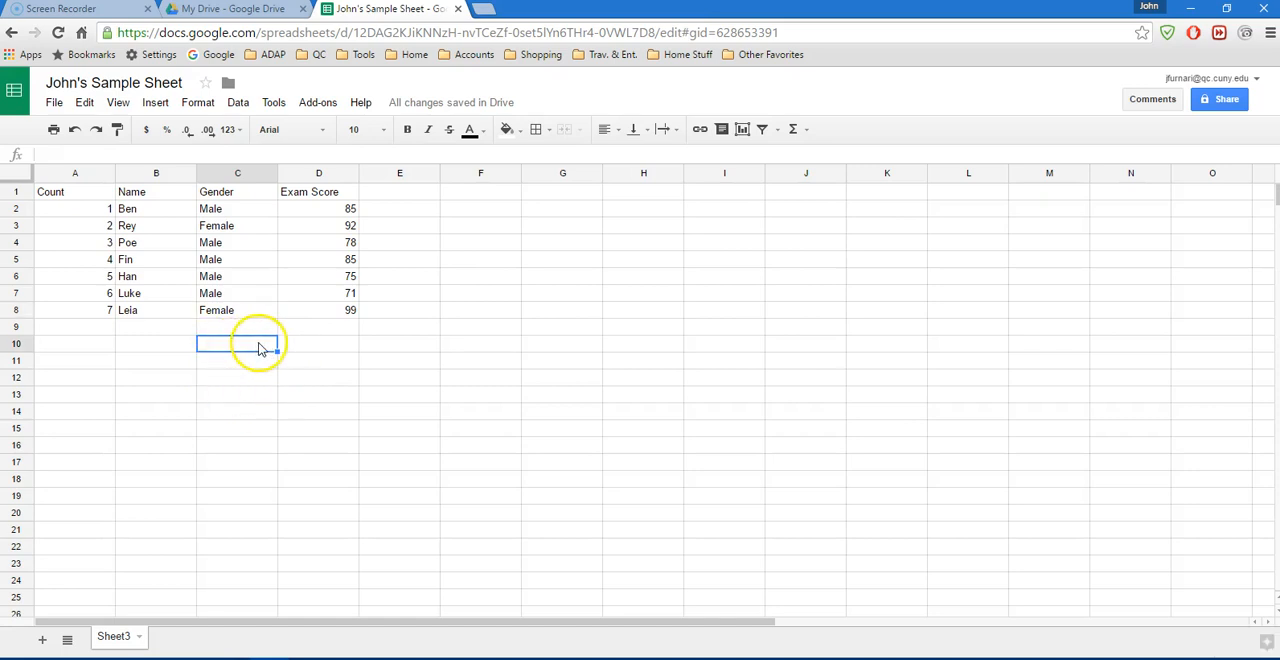
pyautogui.moveTo(220, 308)
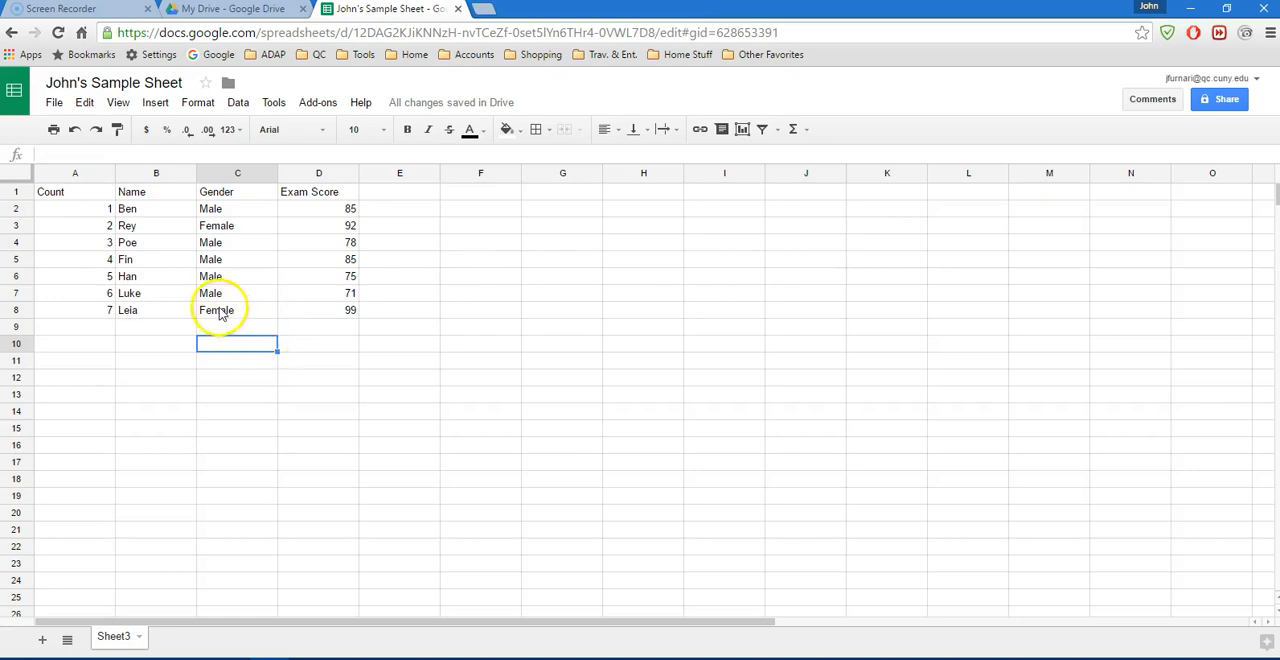
pyautogui.moveTo(76, 224)
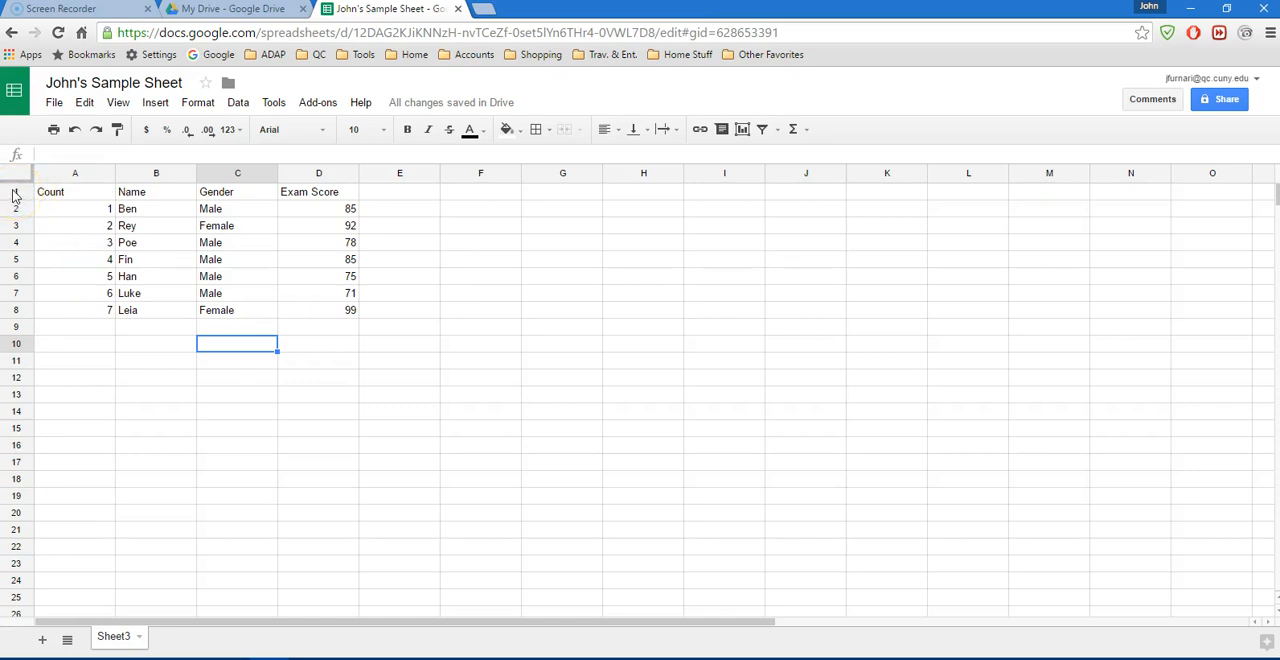
# Insert a blank row 1 above the headers and place a 'Title' placeholder above the Gender column
pyautogui.rightClick(16, 192)
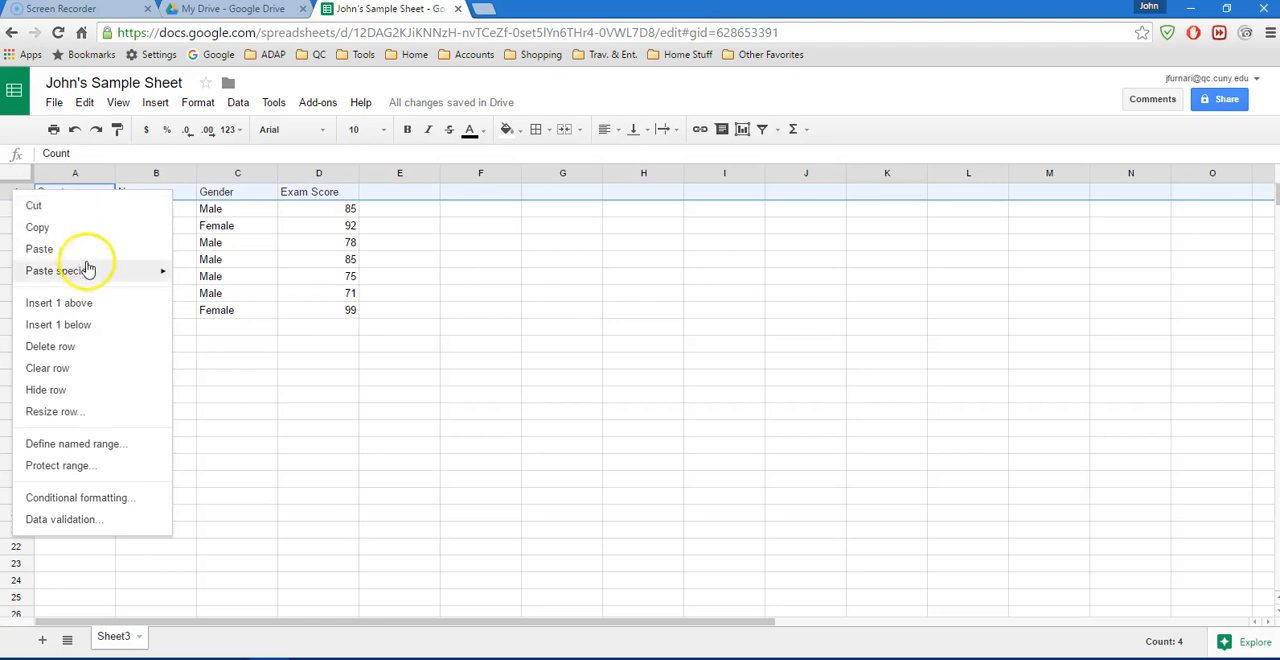
pyautogui.click(58, 304)
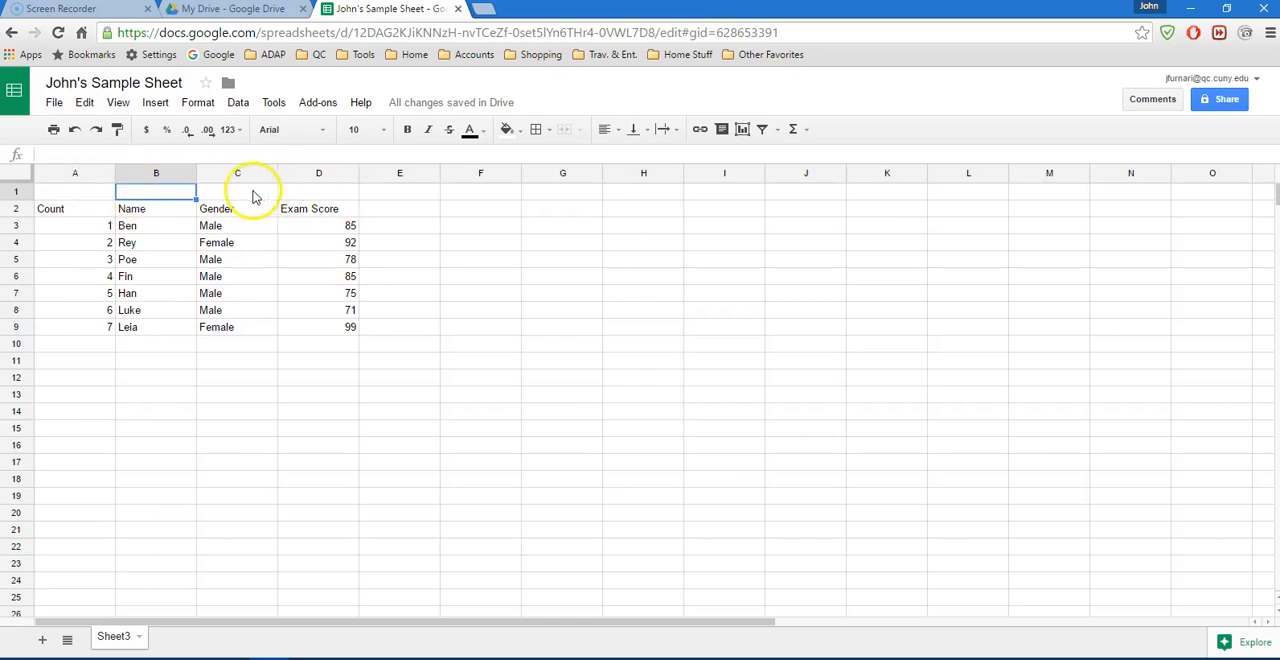
pyautogui.click(76, 190)
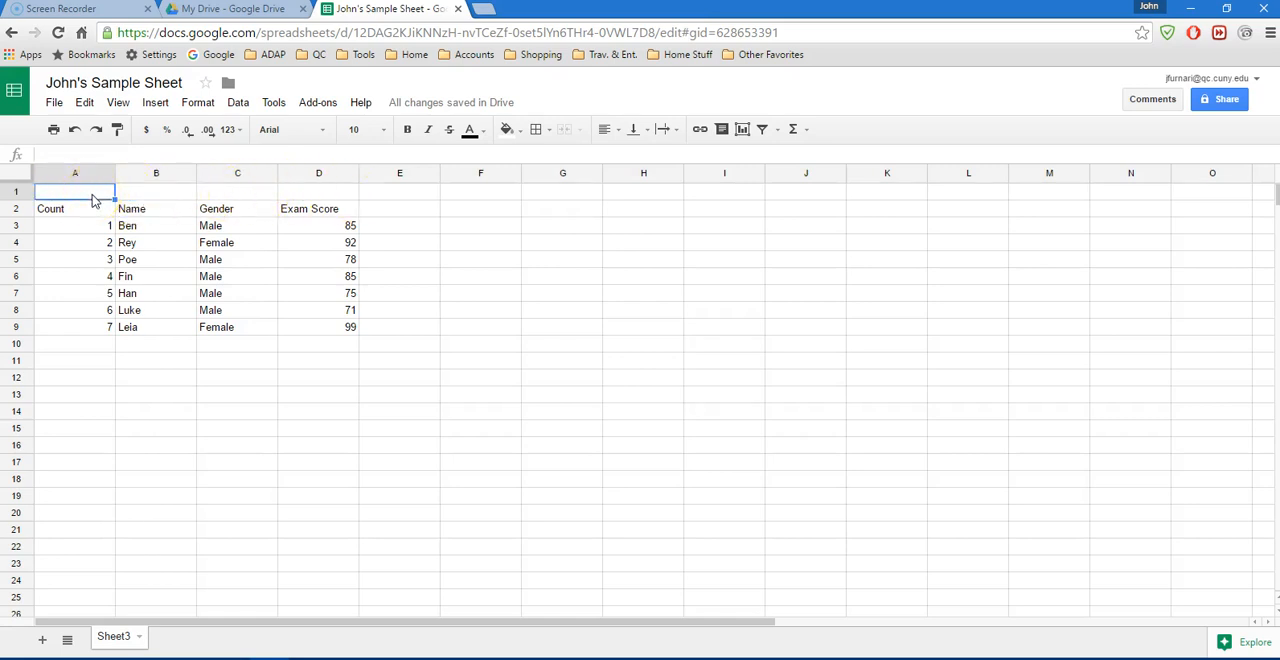
pyautogui.write('Title')
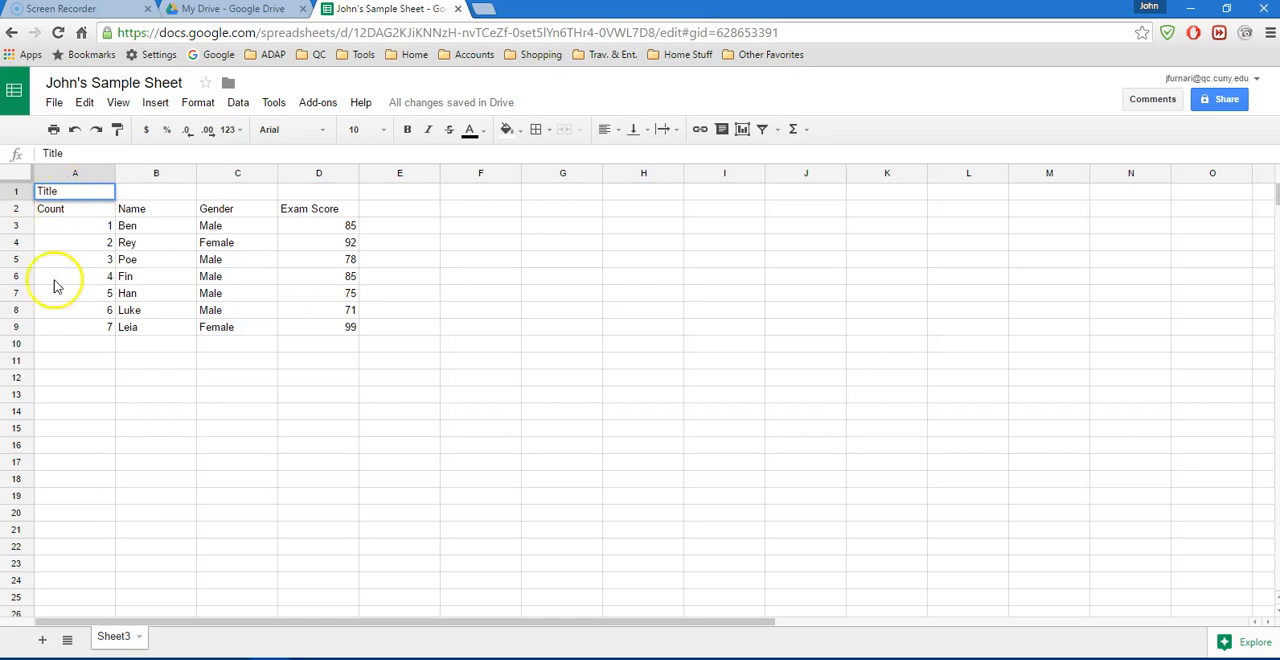
pyautogui.click(76, 190)
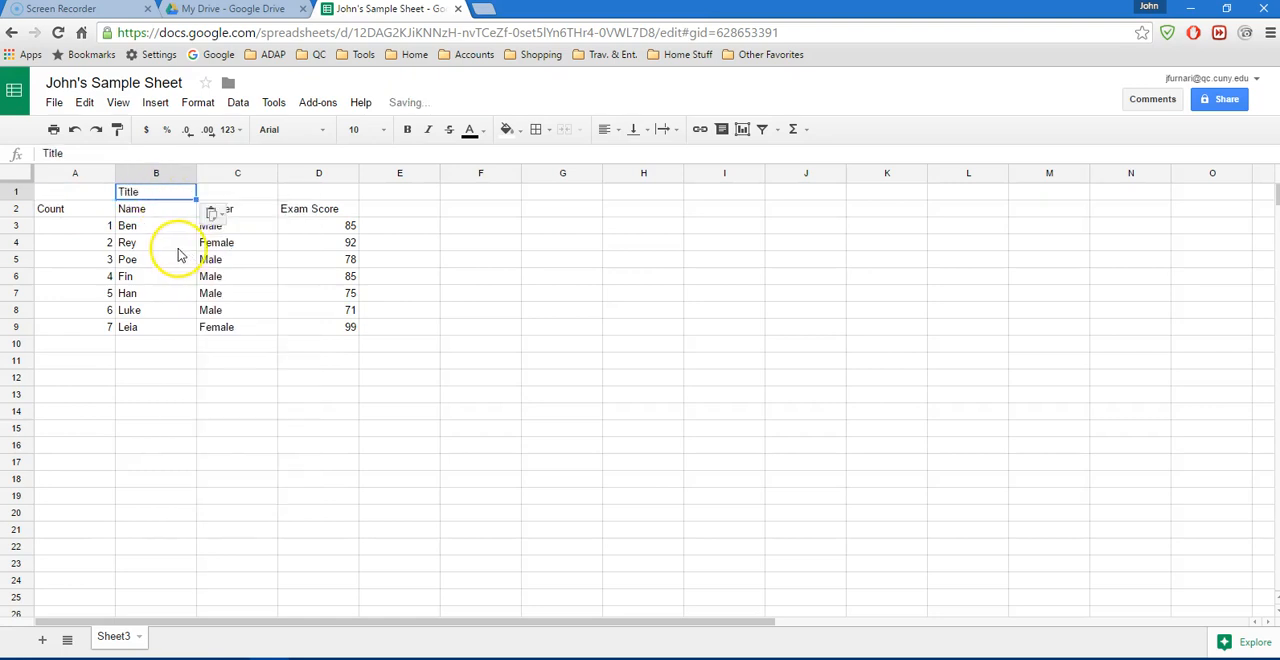
pyautogui.rightClick(236, 190)
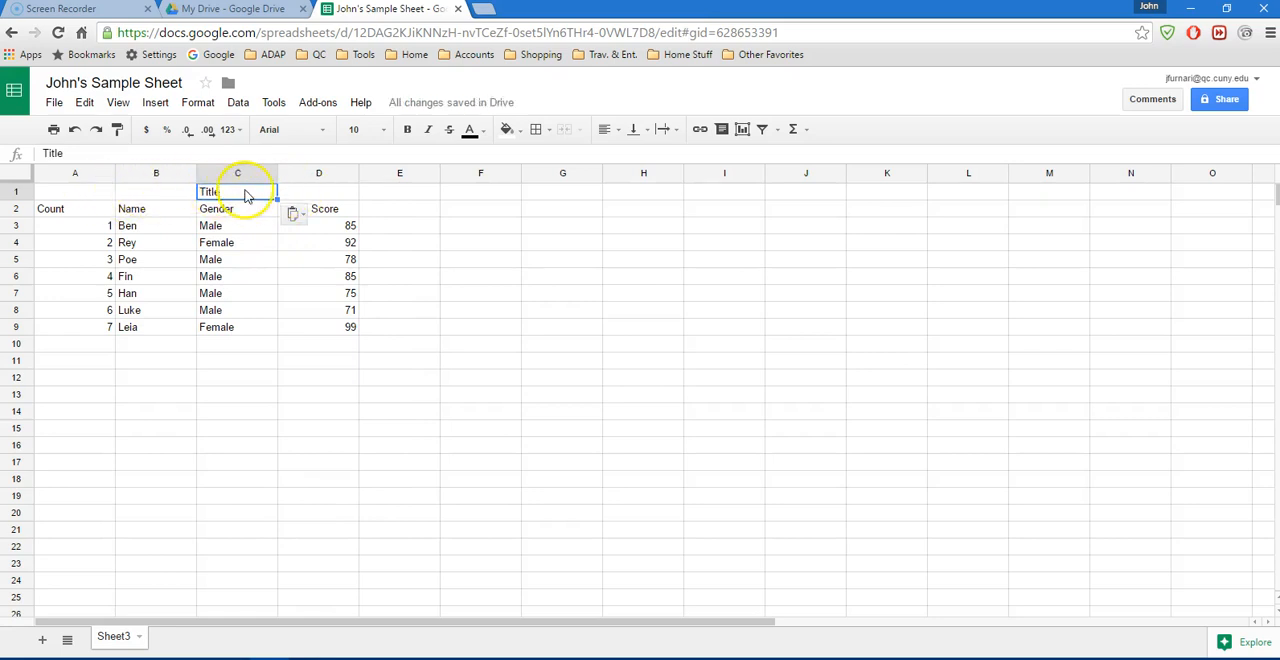
pyautogui.moveTo(184, 194)
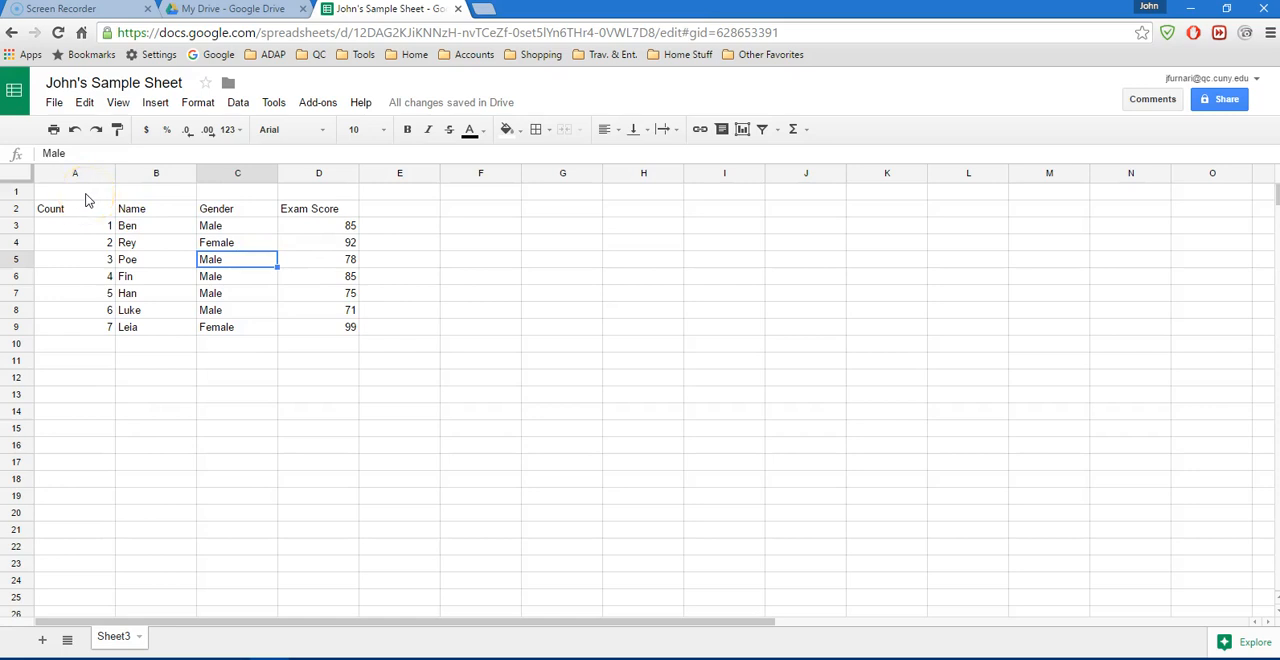
# Merge A1 through D1 into one wide title cell spanning the table
pyautogui.click(74, 190)
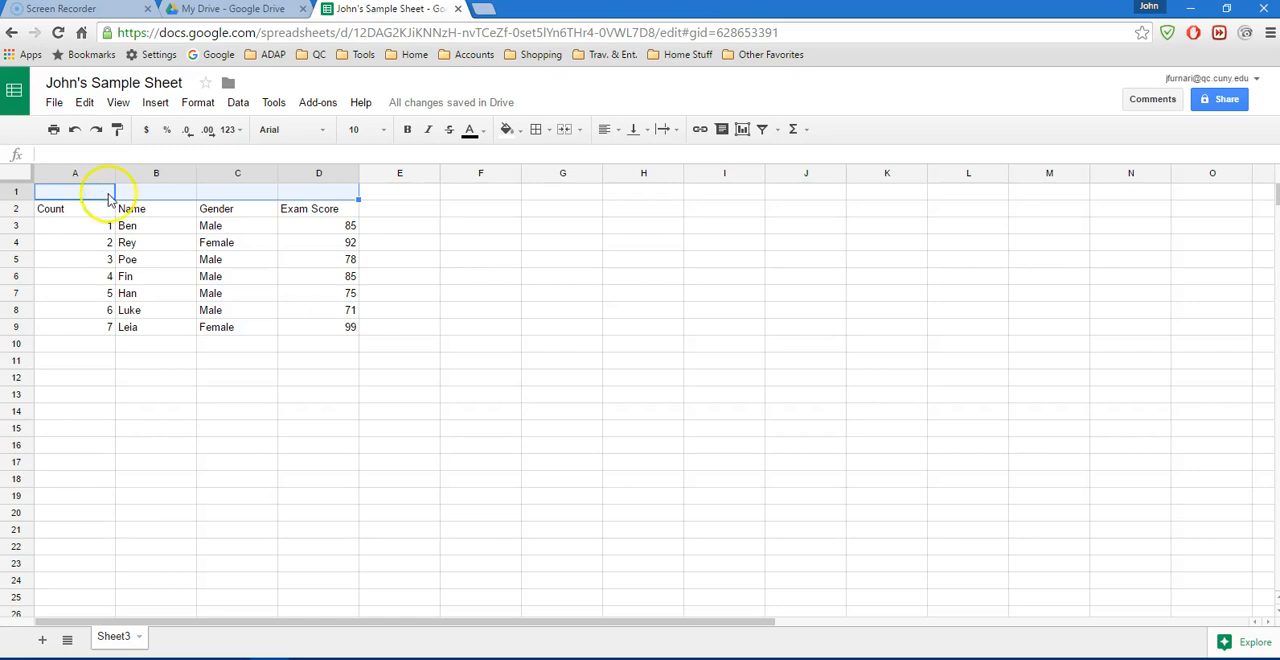
pyautogui.click(74, 190)
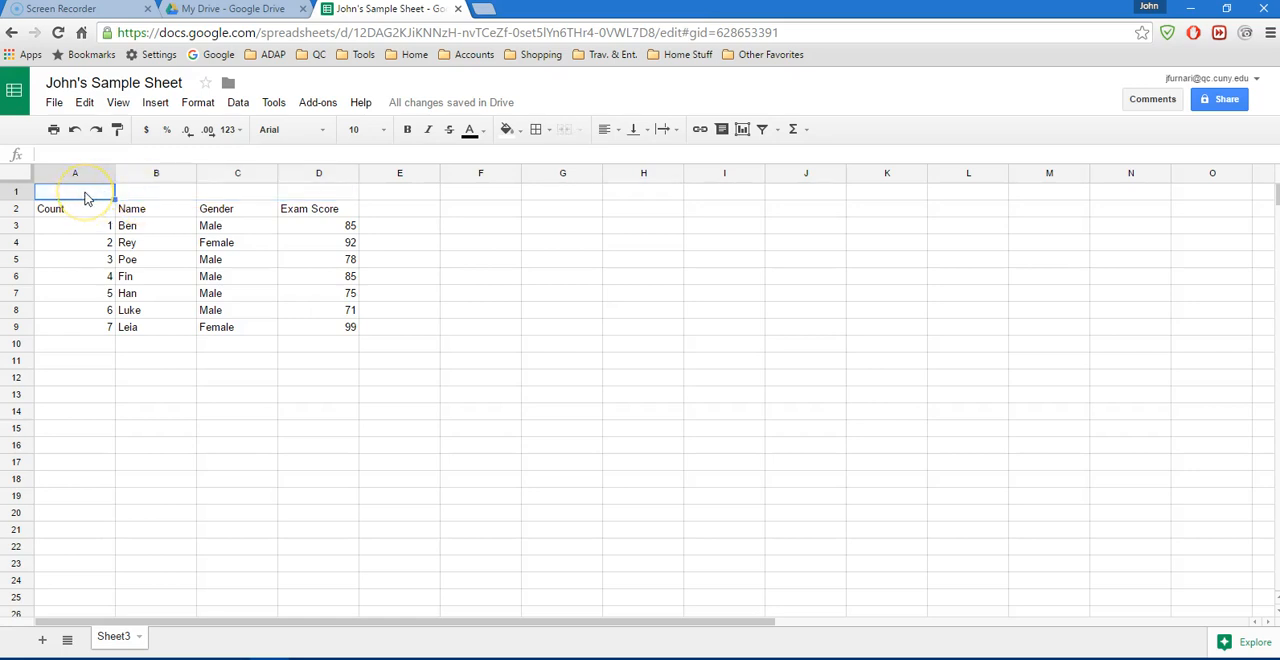
pyautogui.moveTo(280, 204)
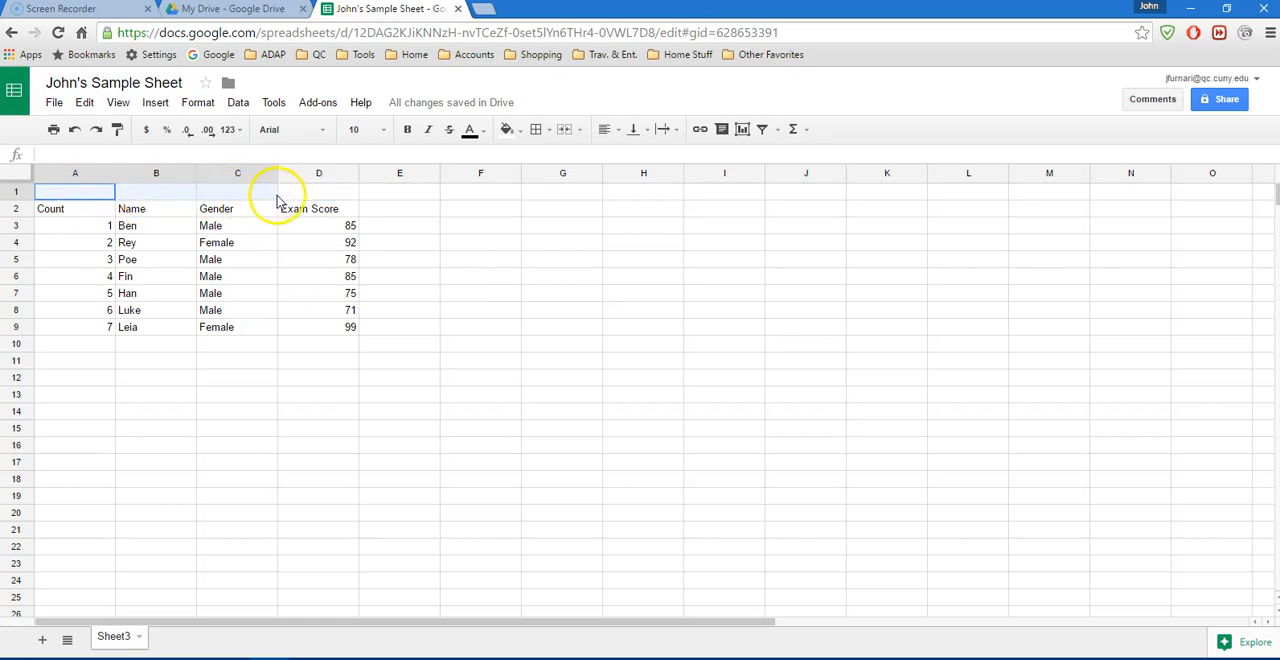
pyautogui.click(318, 190)
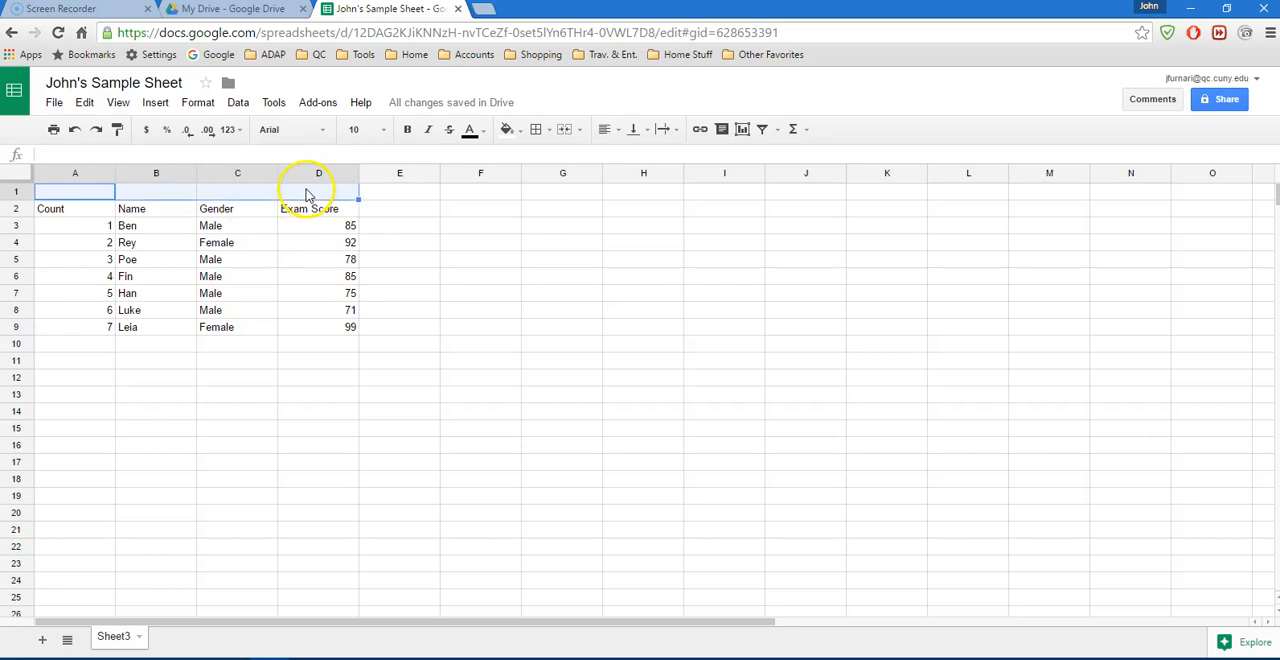
pyautogui.moveTo(564, 128)
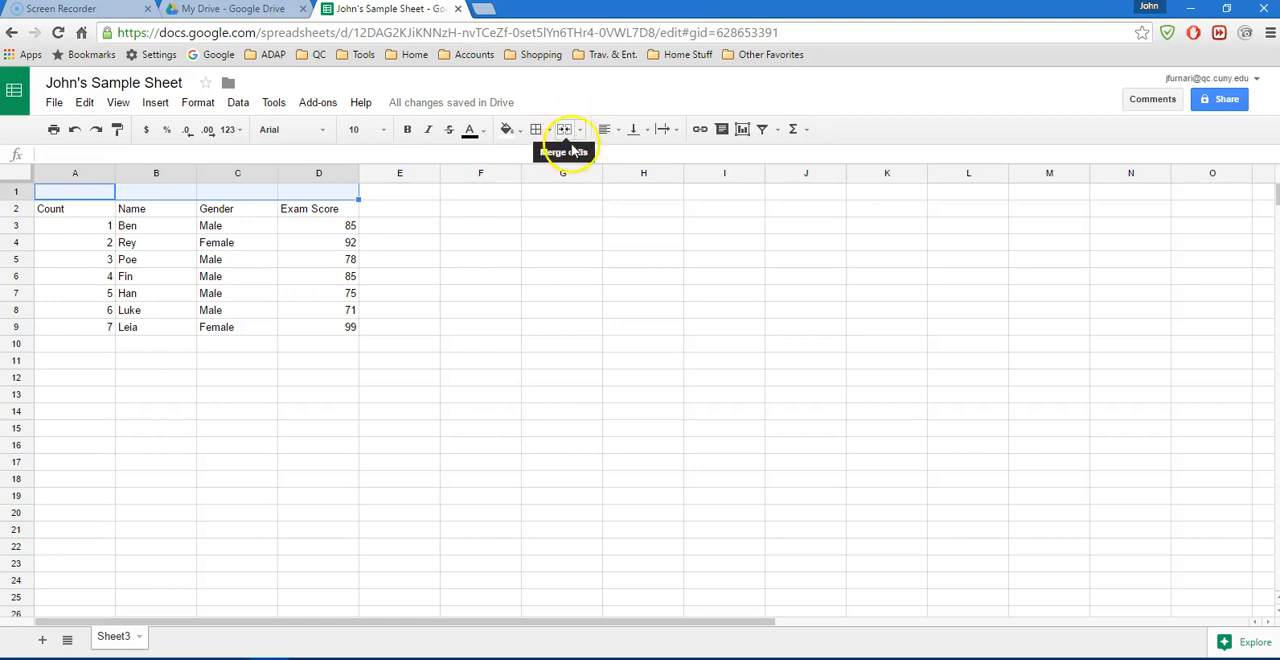
pyautogui.click(564, 128)
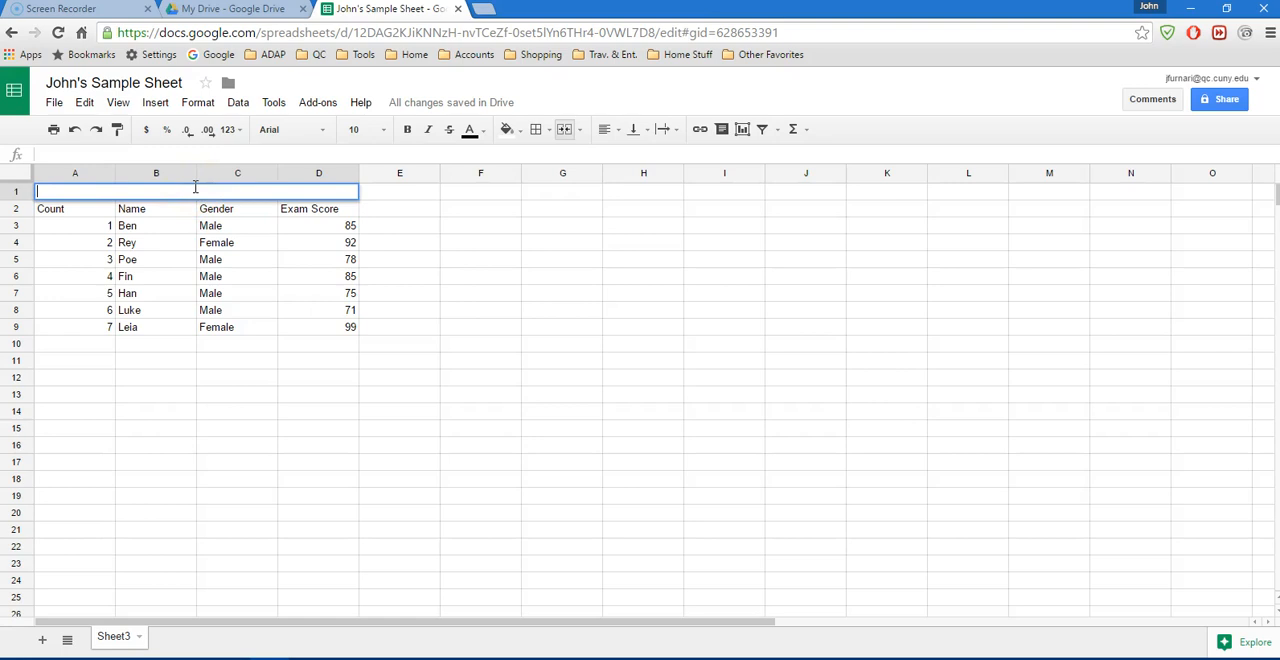
# Enter 'Star Wars Students Grades' as the title in merged cell A1
pyautogui.write('S')
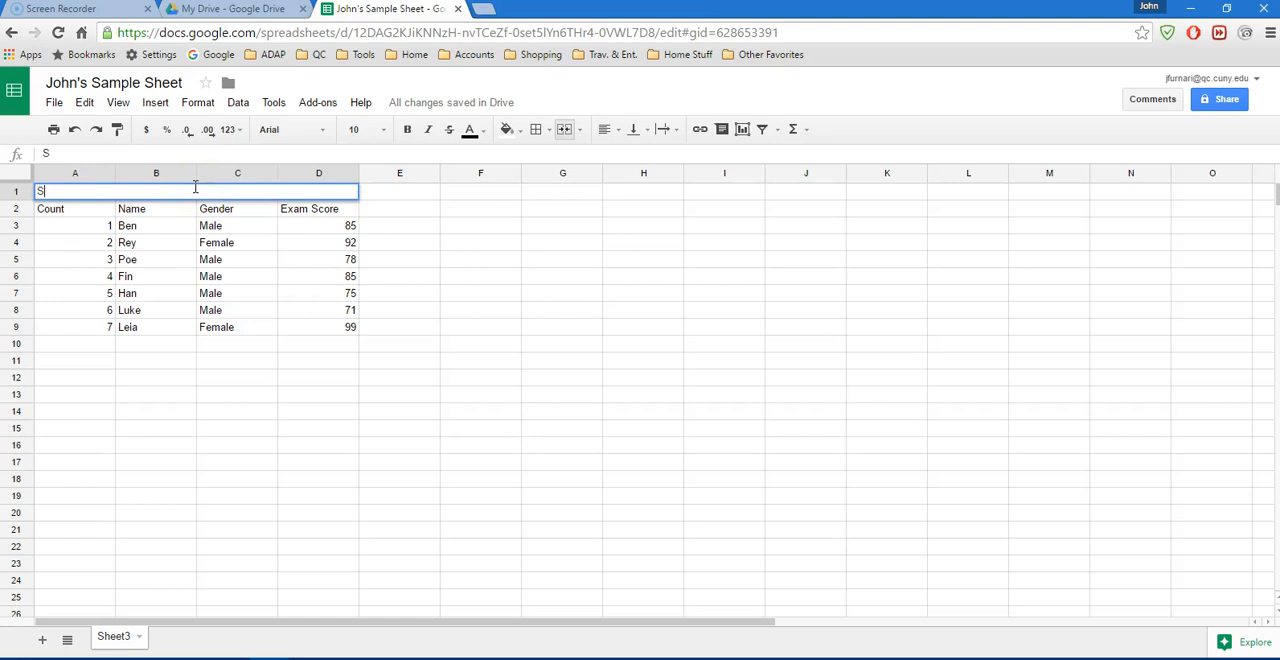
pyautogui.write('tar Wars')
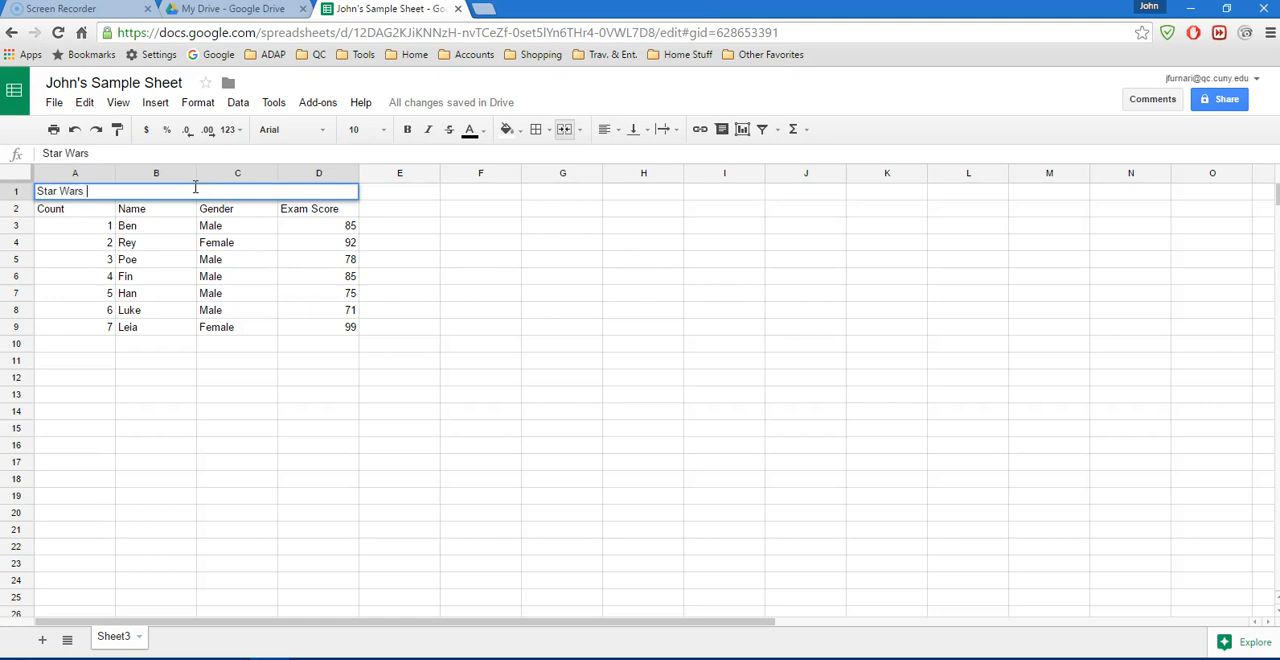
pyautogui.write('S')
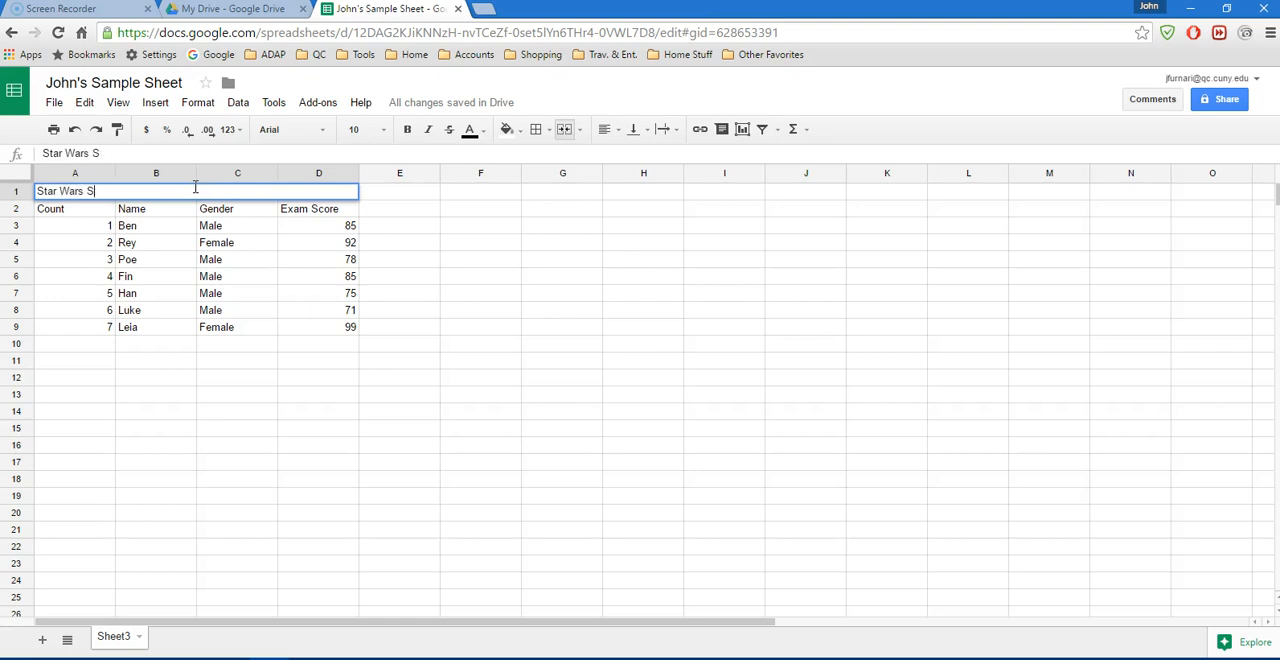
pyautogui.write('tu')
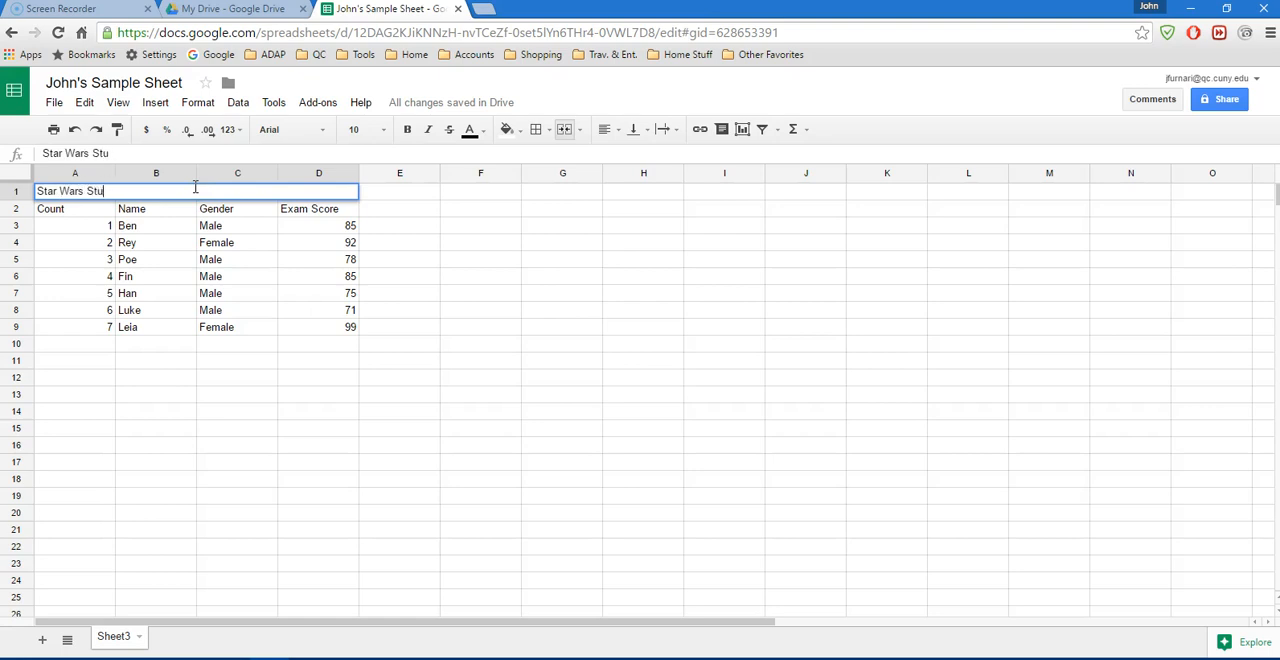
pyautogui.write('de')
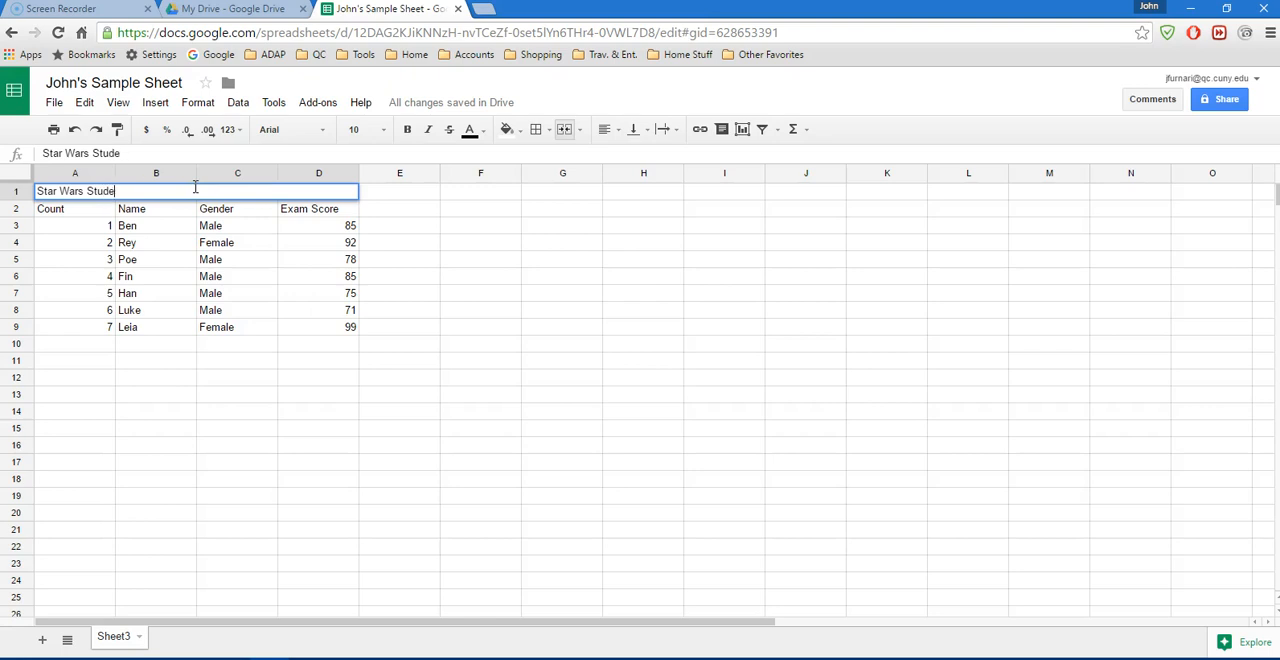
pyautogui.write('nts Gr')
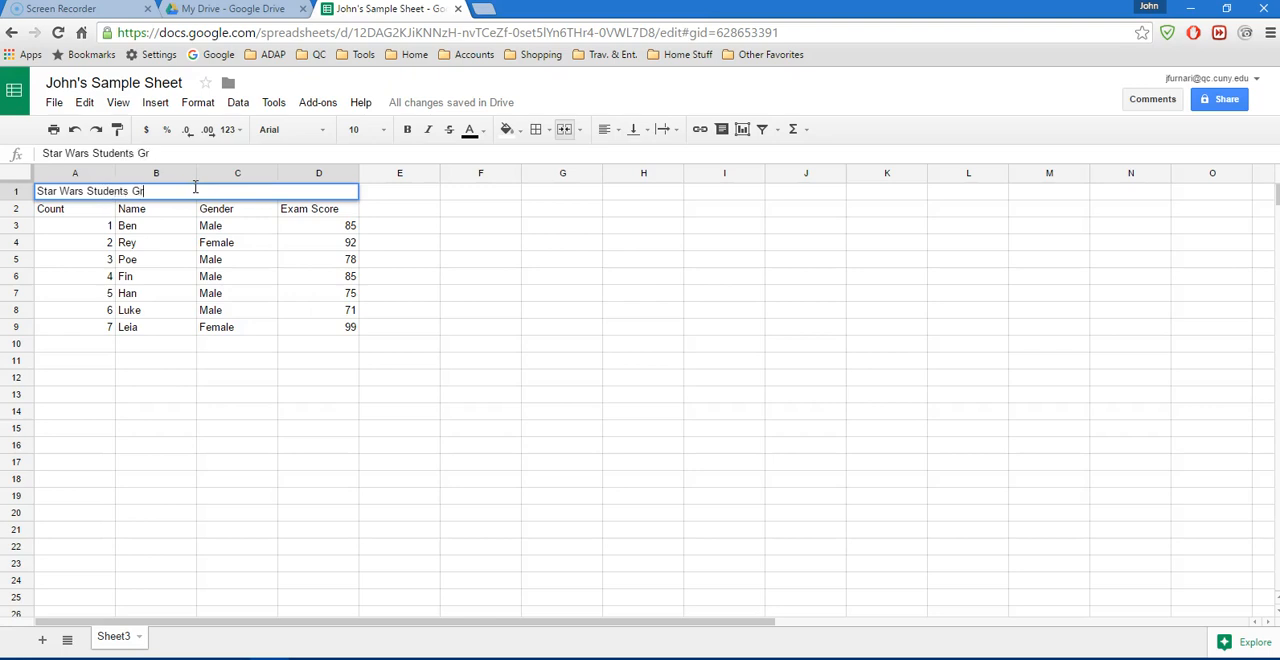
pyautogui.write('ades')
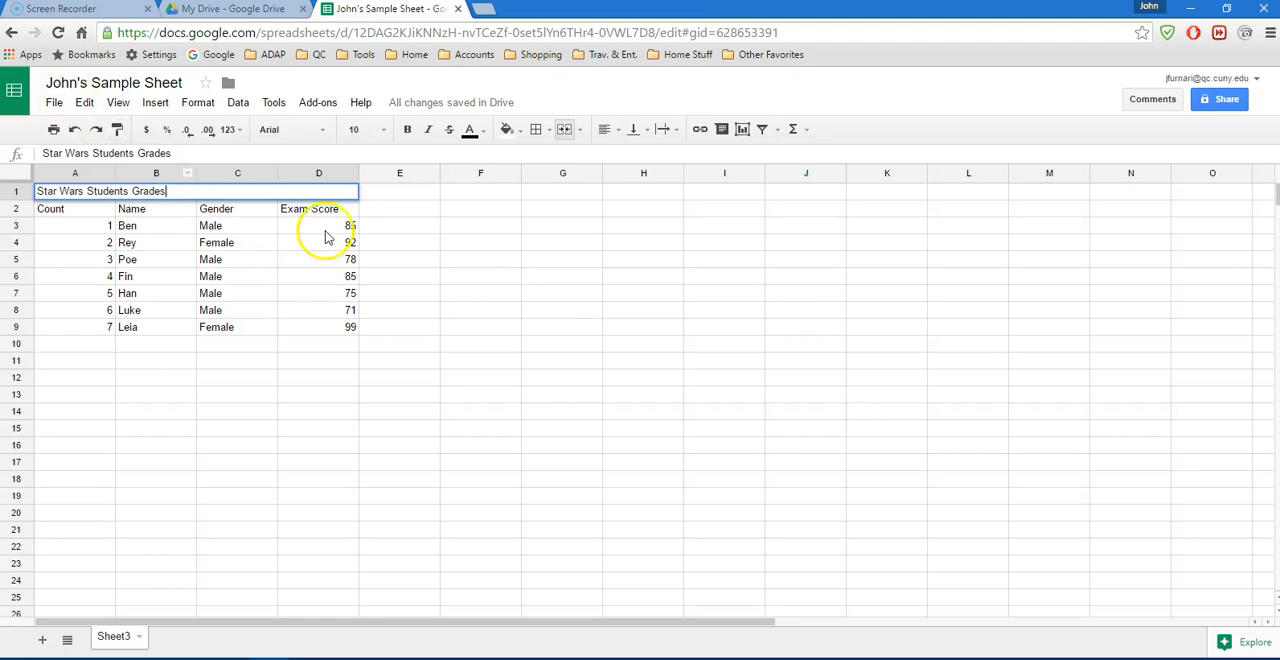
pyautogui.click(318, 260)
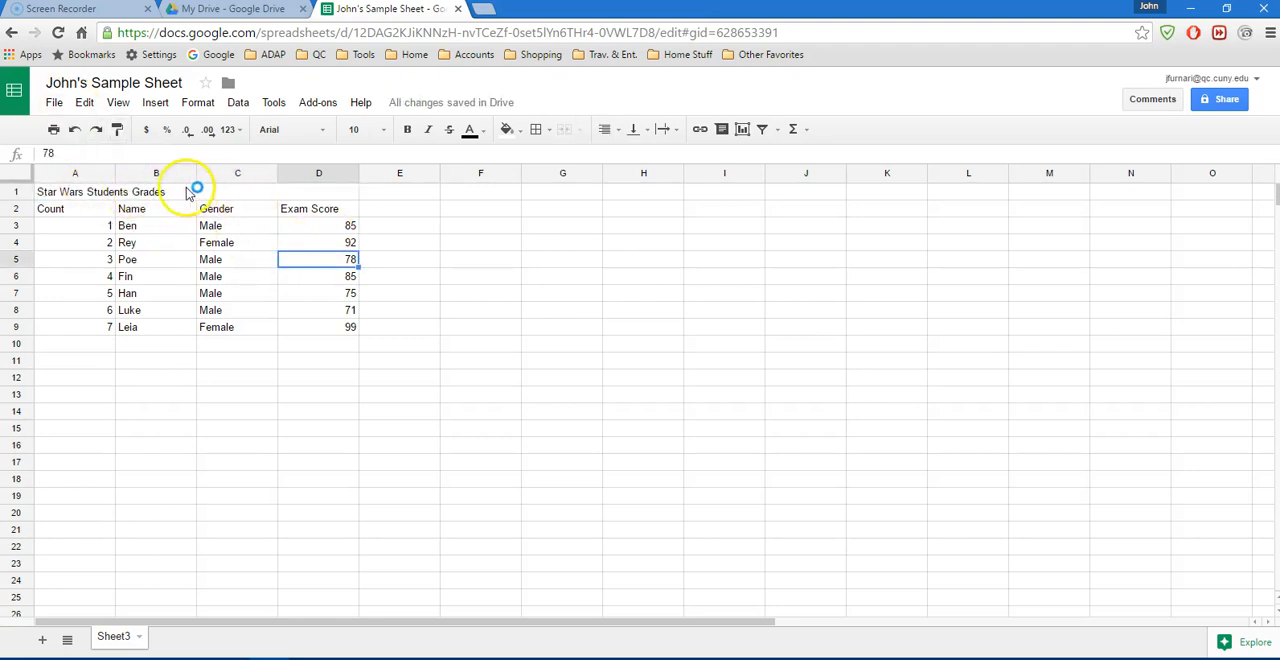
pyautogui.moveTo(148, 280)
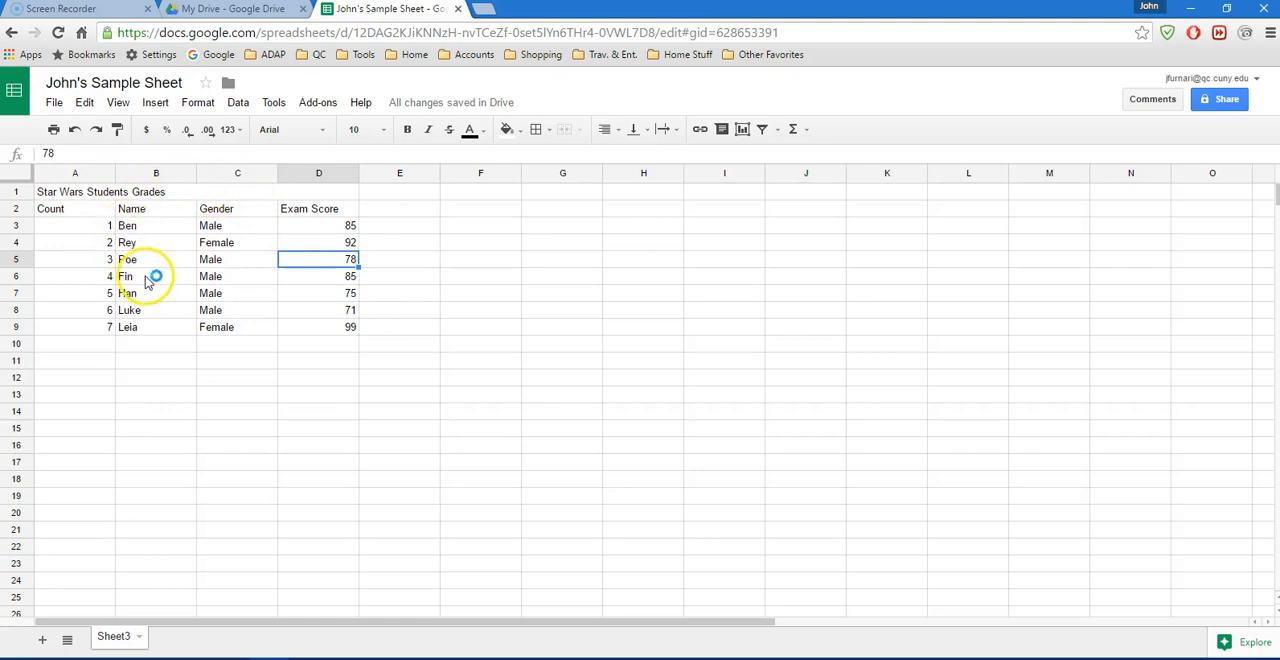
pyautogui.moveTo(140, 196)
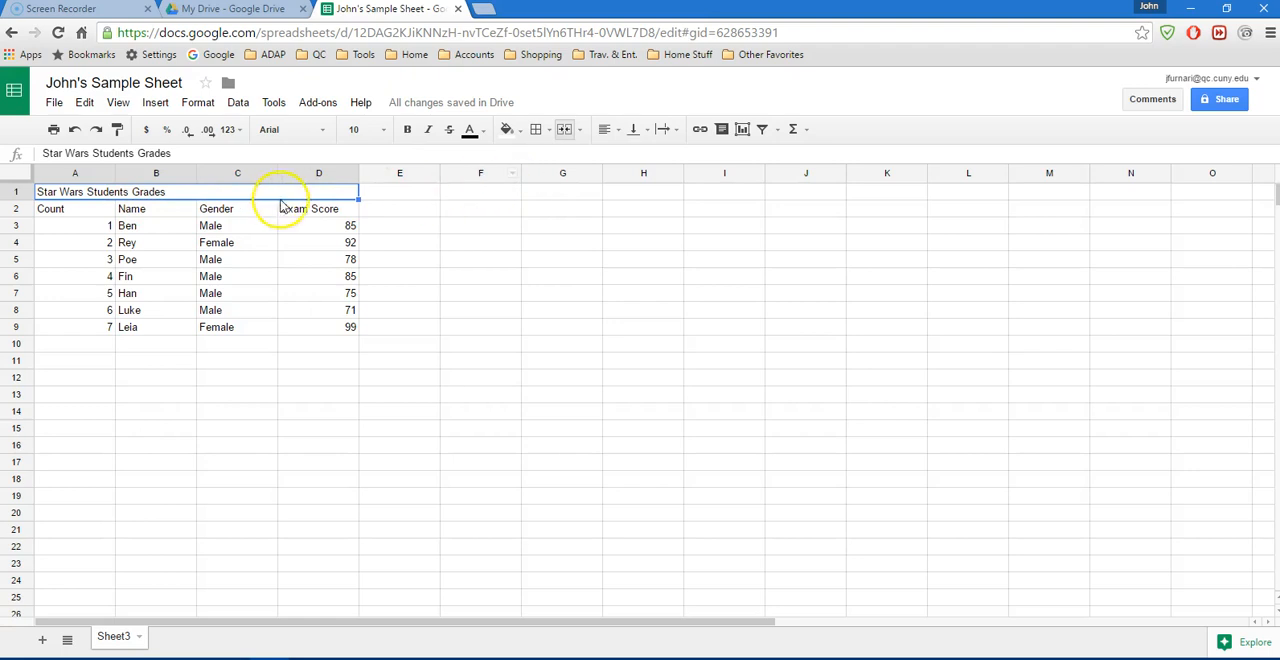
pyautogui.moveTo(592, 152)
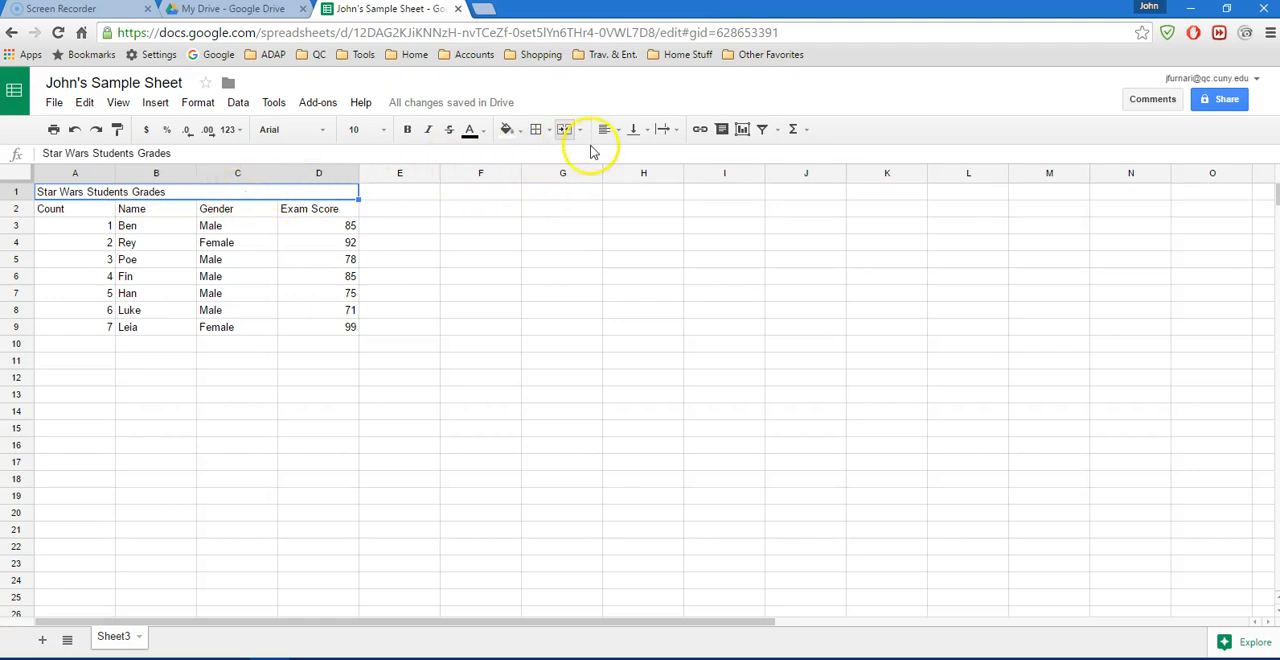
pyautogui.moveTo(604, 128)
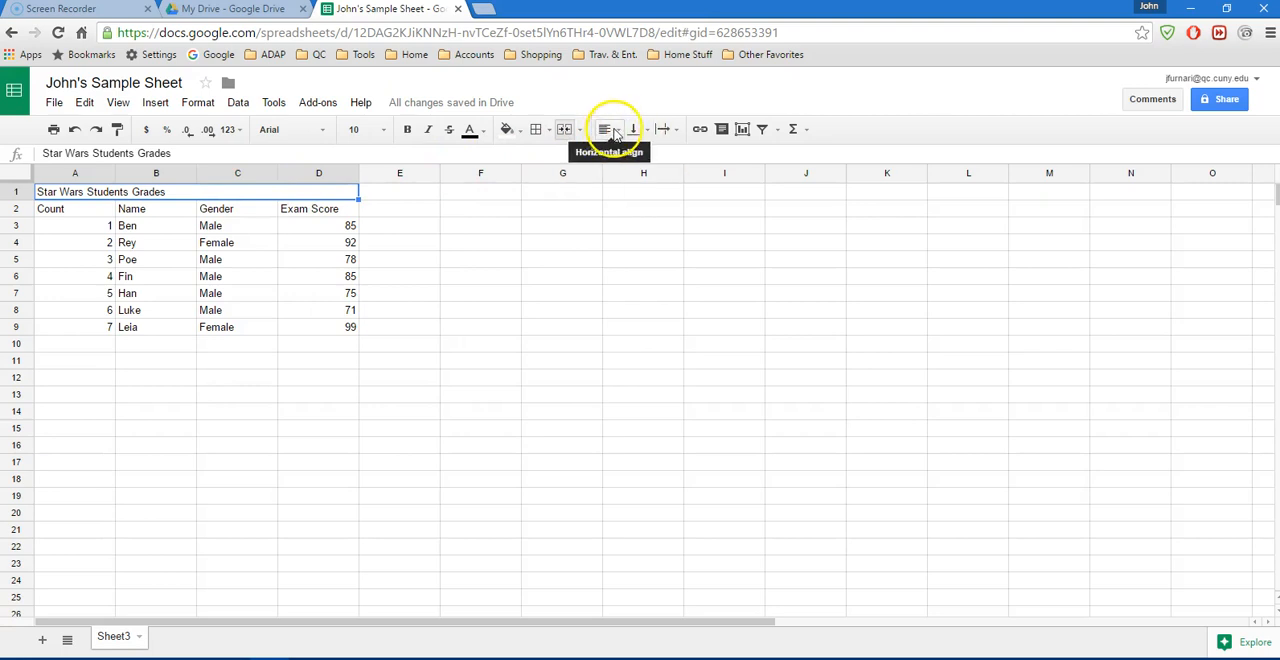
# Set the title cell's horizontal alignment to Center
pyautogui.click(608, 128)
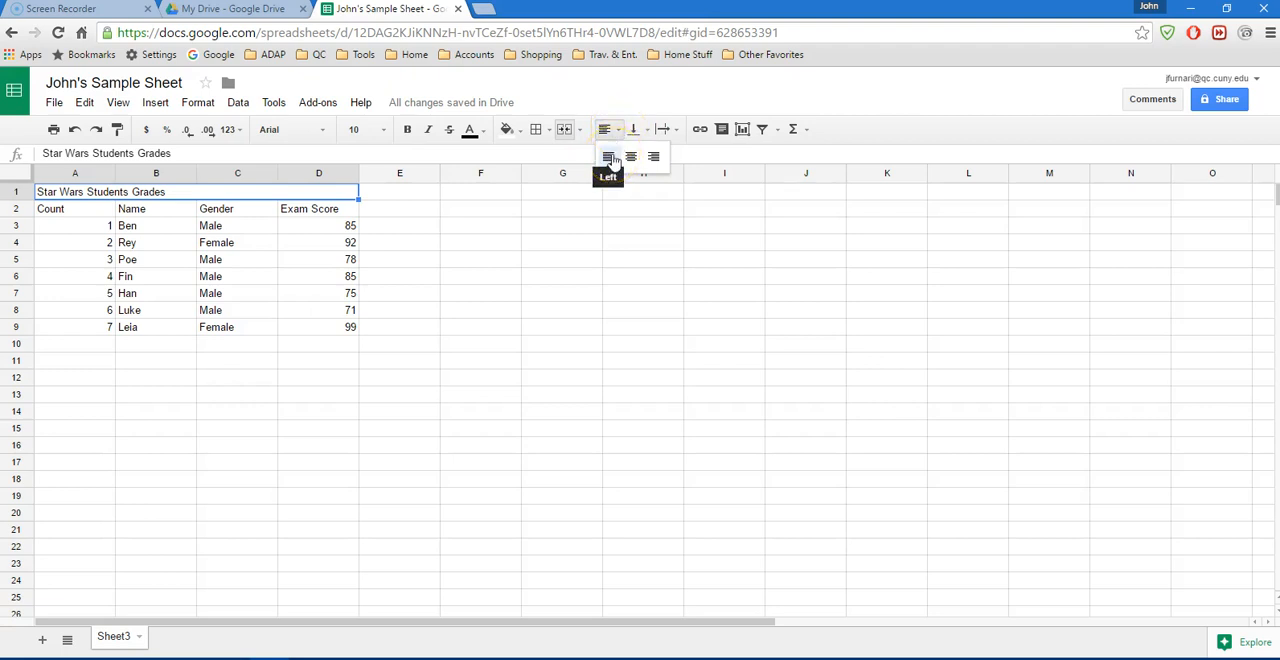
pyautogui.moveTo(652, 156)
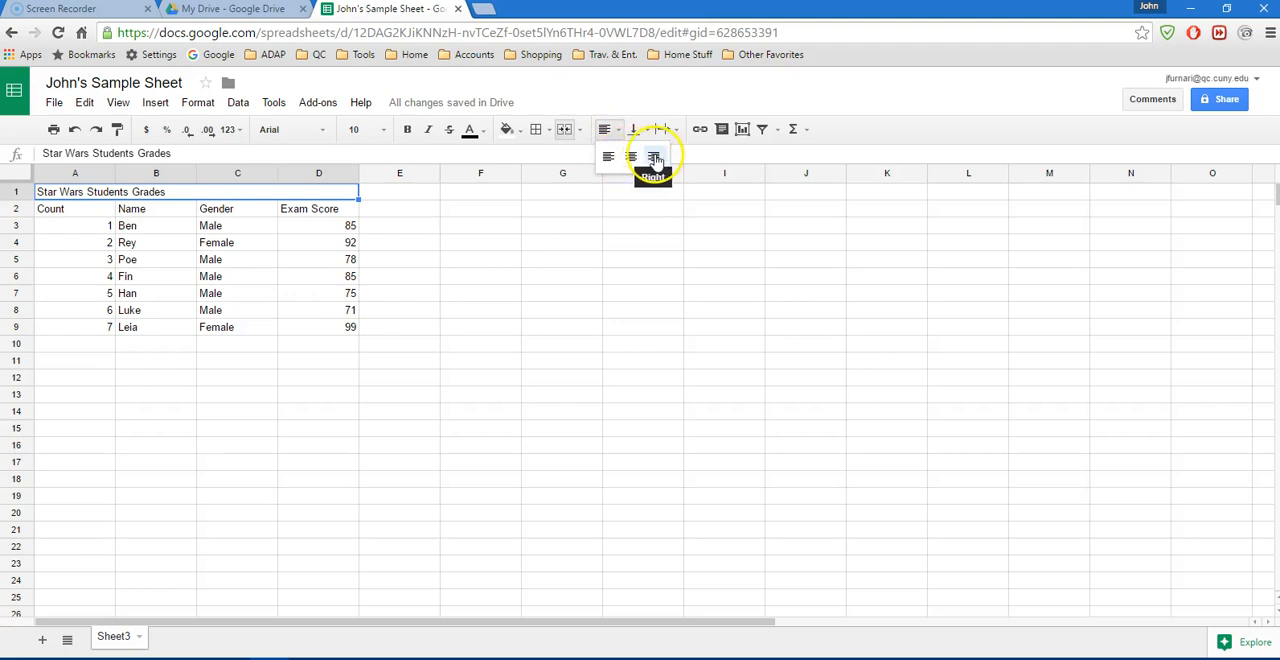
pyautogui.moveTo(630, 156)
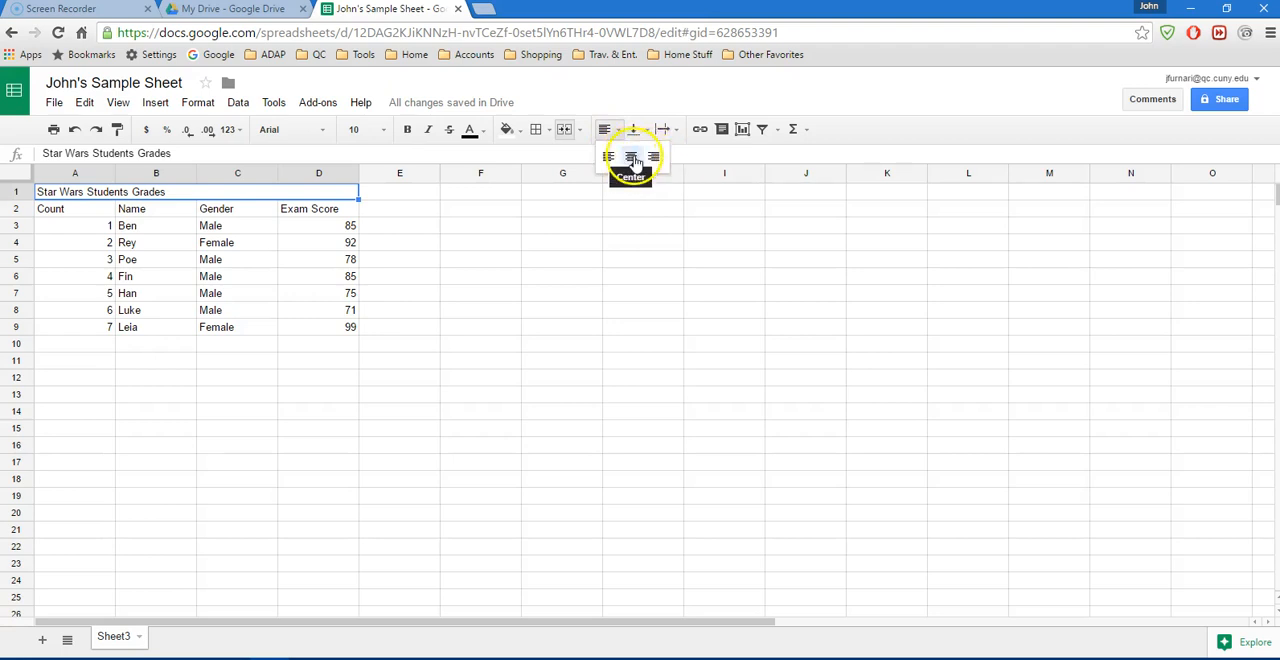
pyautogui.click(632, 156)
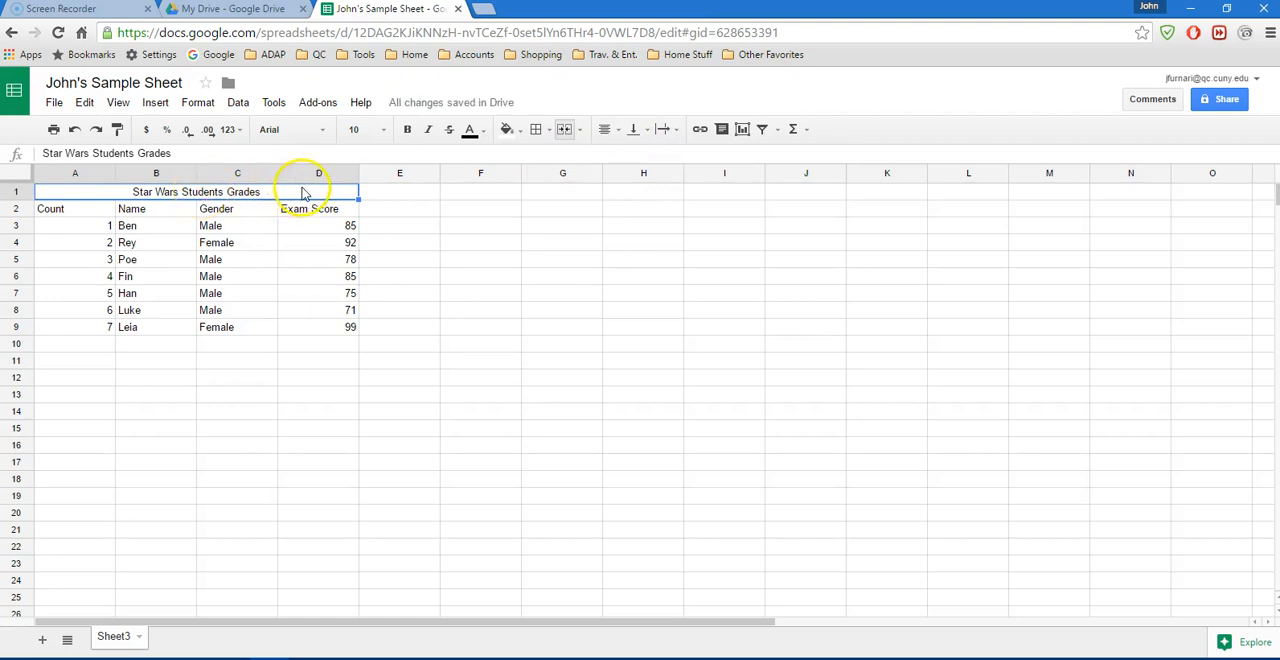
pyautogui.click(74, 190)
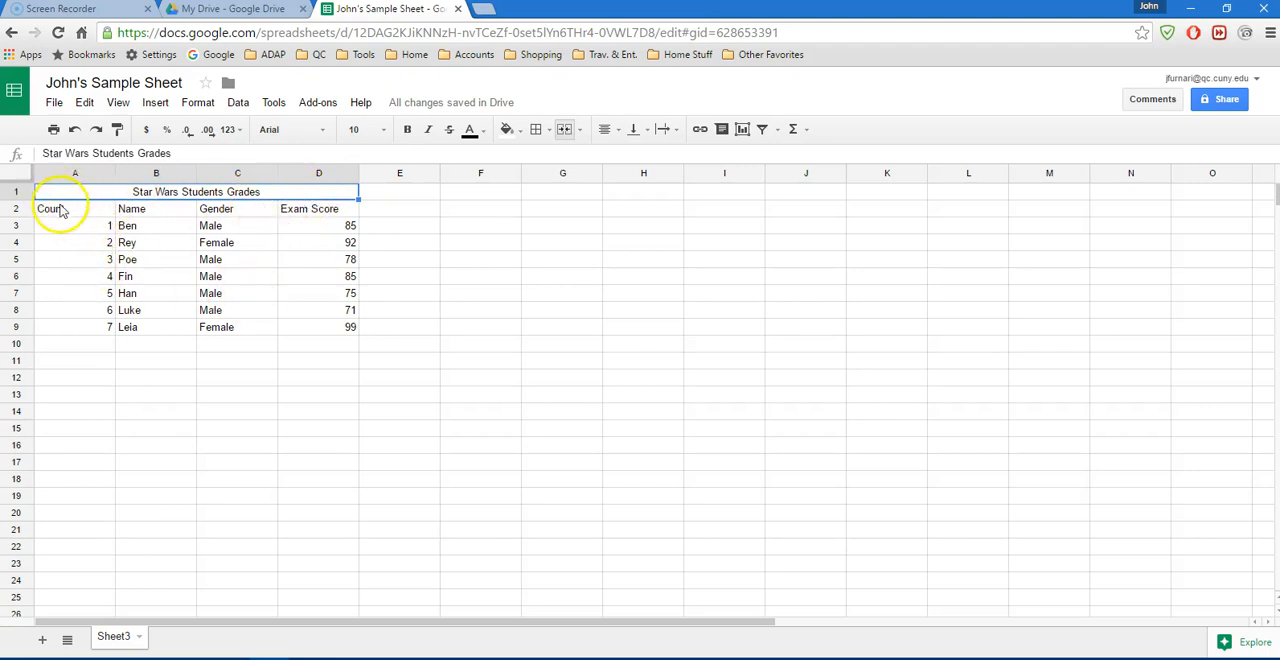
# Centre the header cells' text horizontally
pyautogui.click(74, 208)
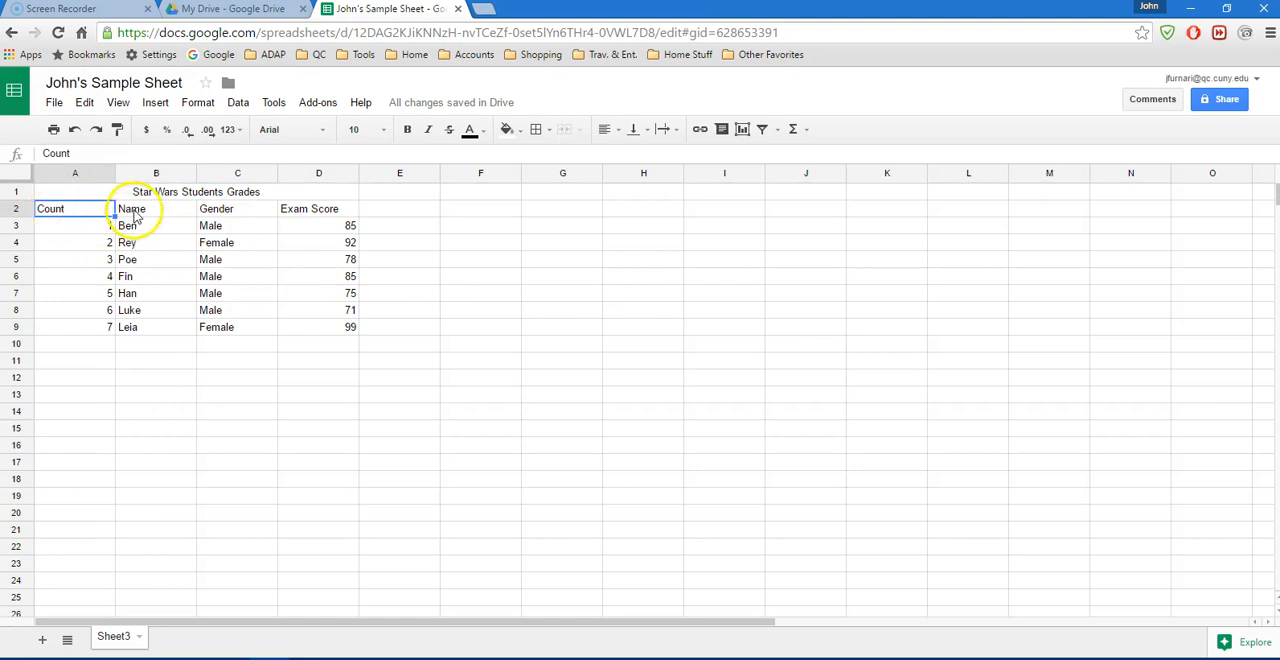
pyautogui.click(604, 128)
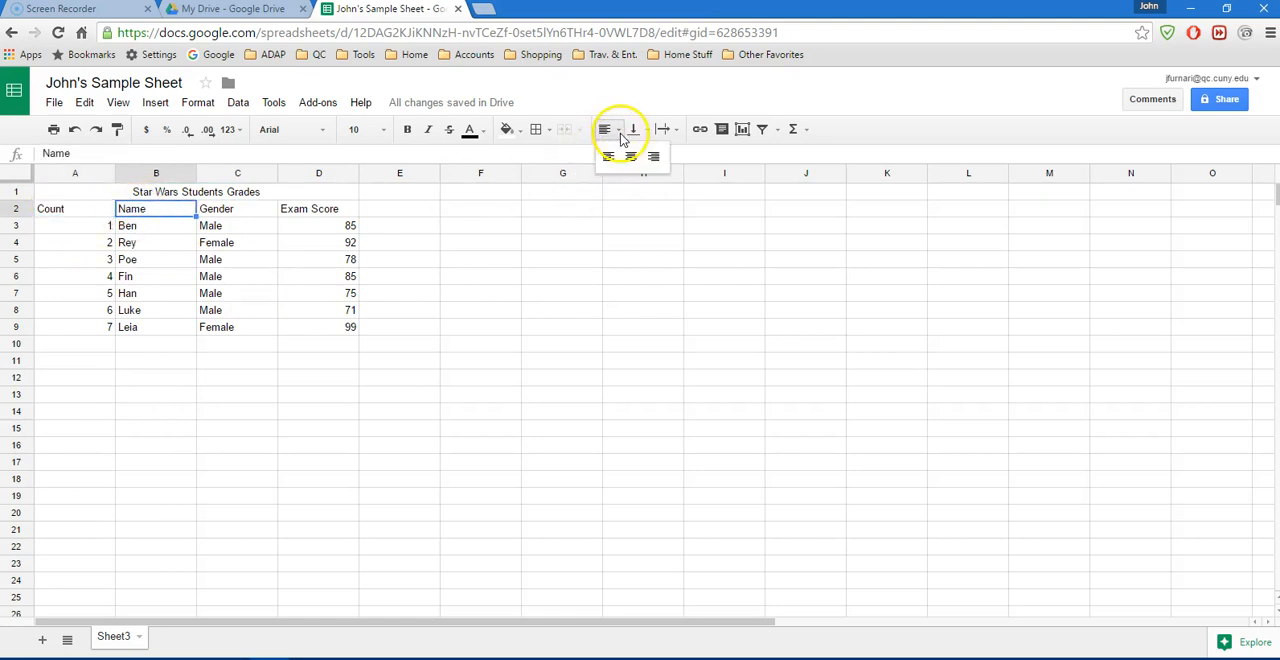
pyautogui.click(318, 310)
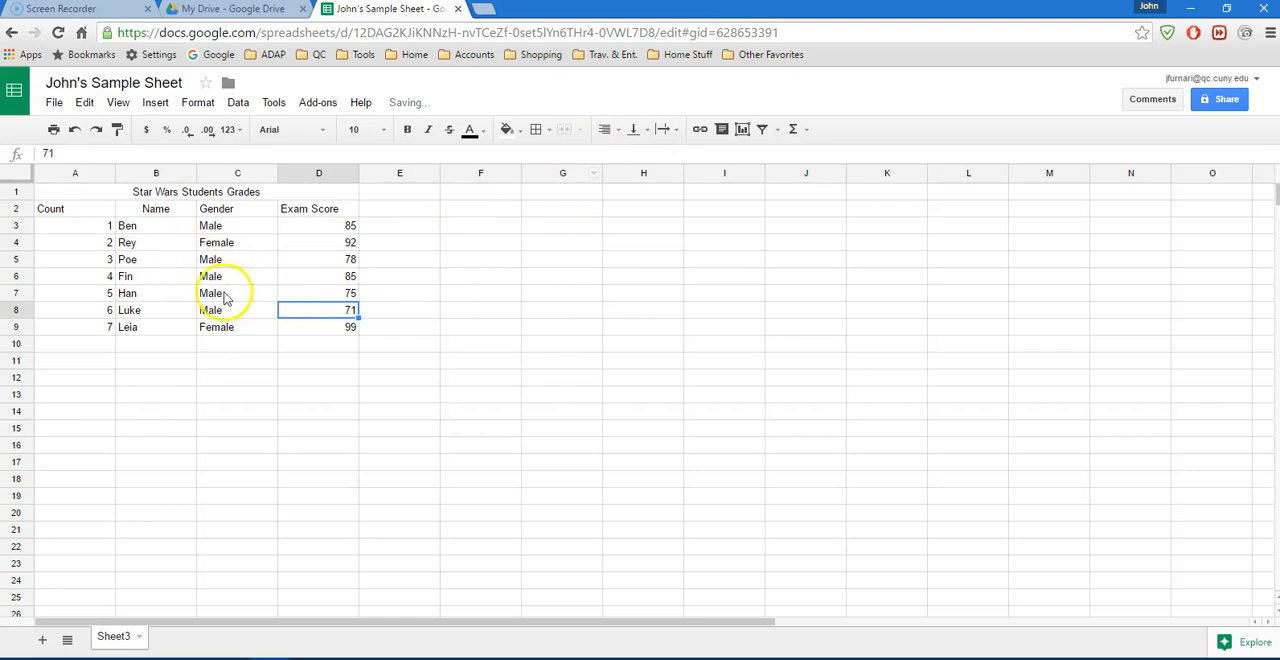
pyautogui.moveTo(16, 184)
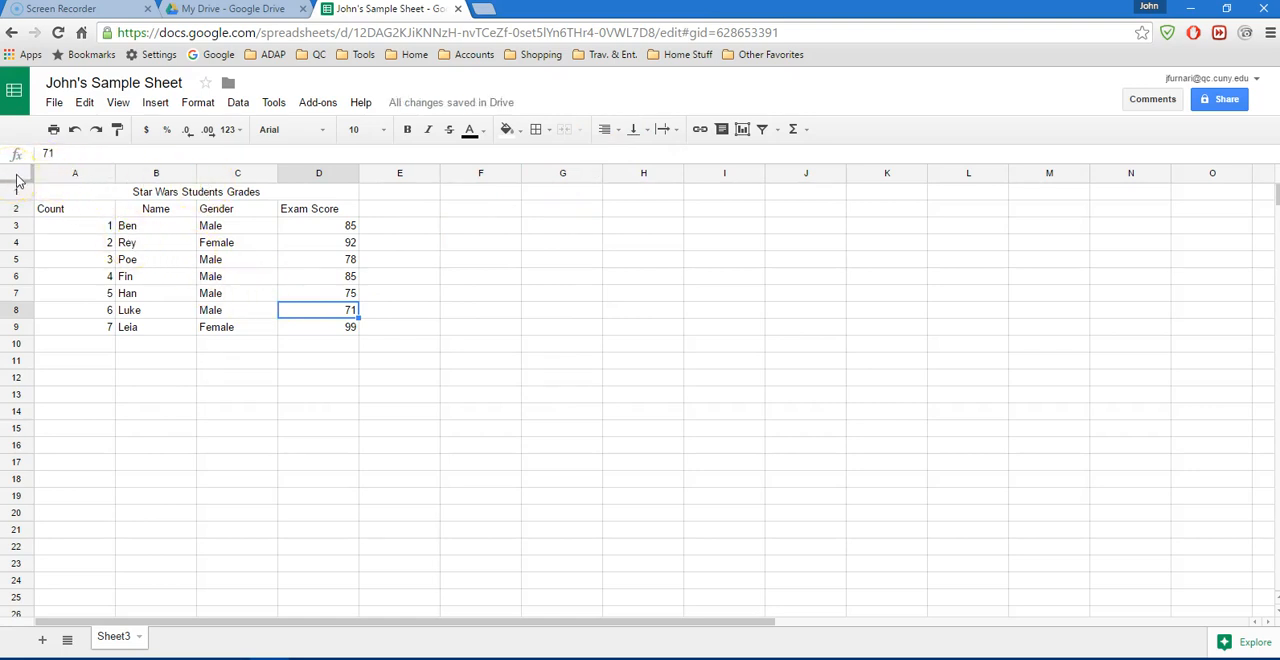
# Select the whole sheet and centre every cell horizontally, then deselect
pyautogui.click(196, 190)
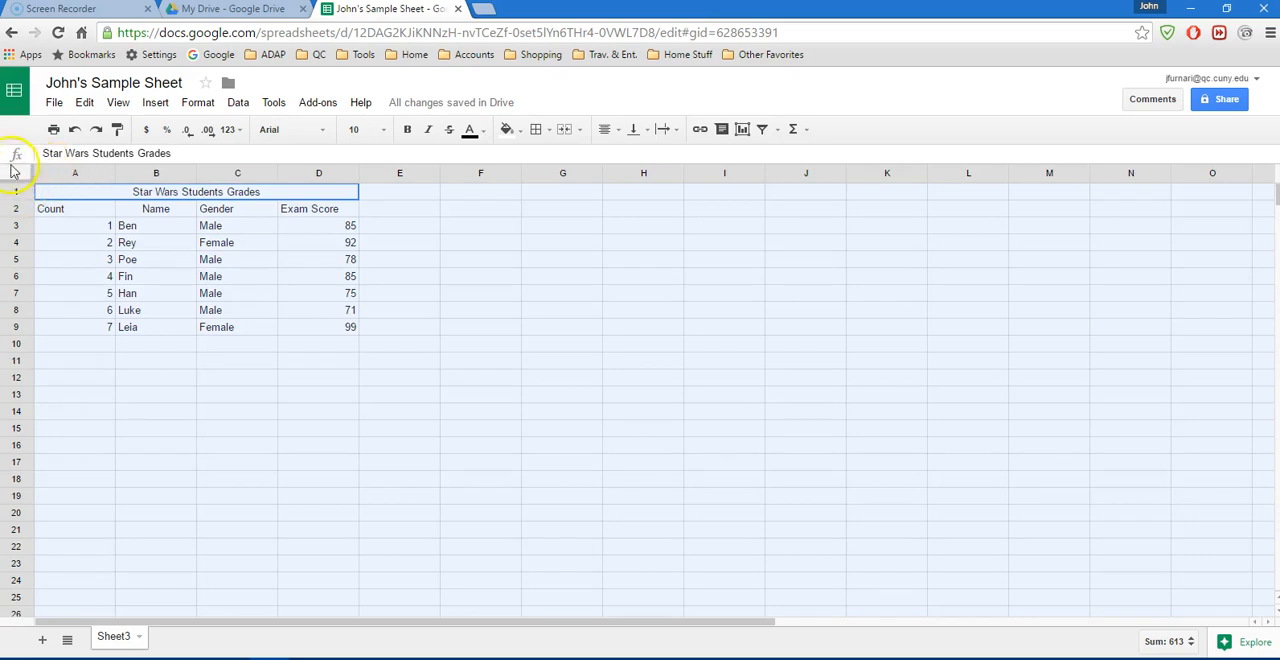
pyautogui.moveTo(752, 258)
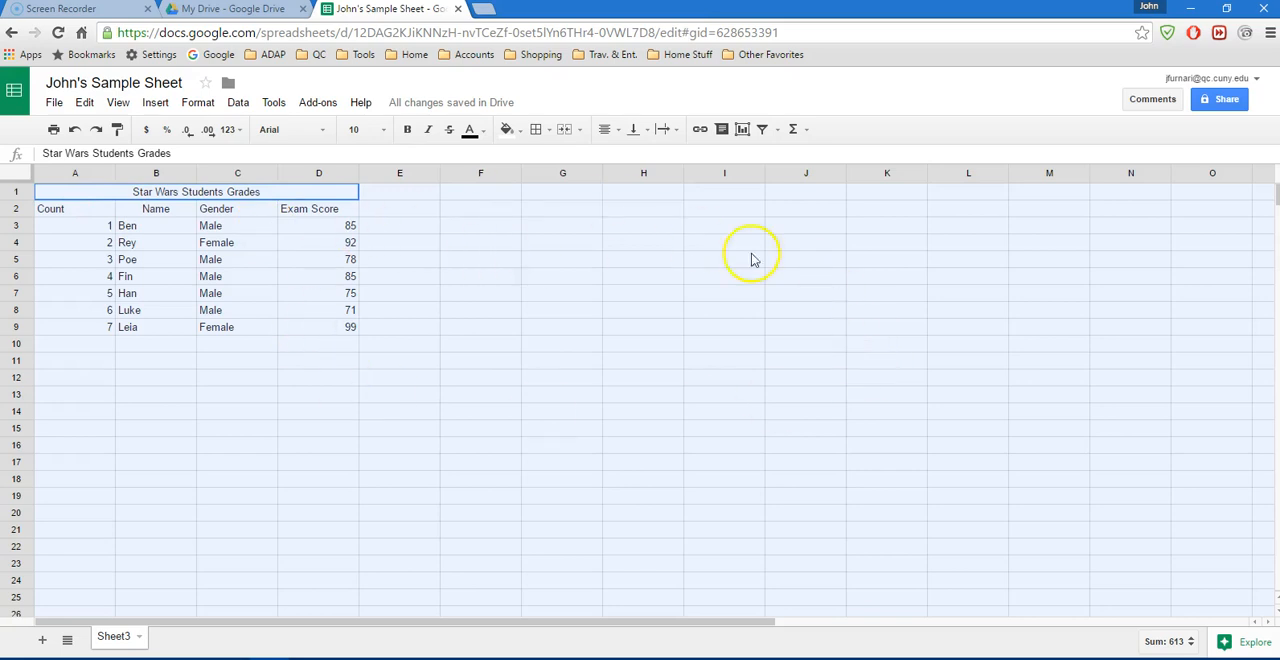
pyautogui.moveTo(604, 128)
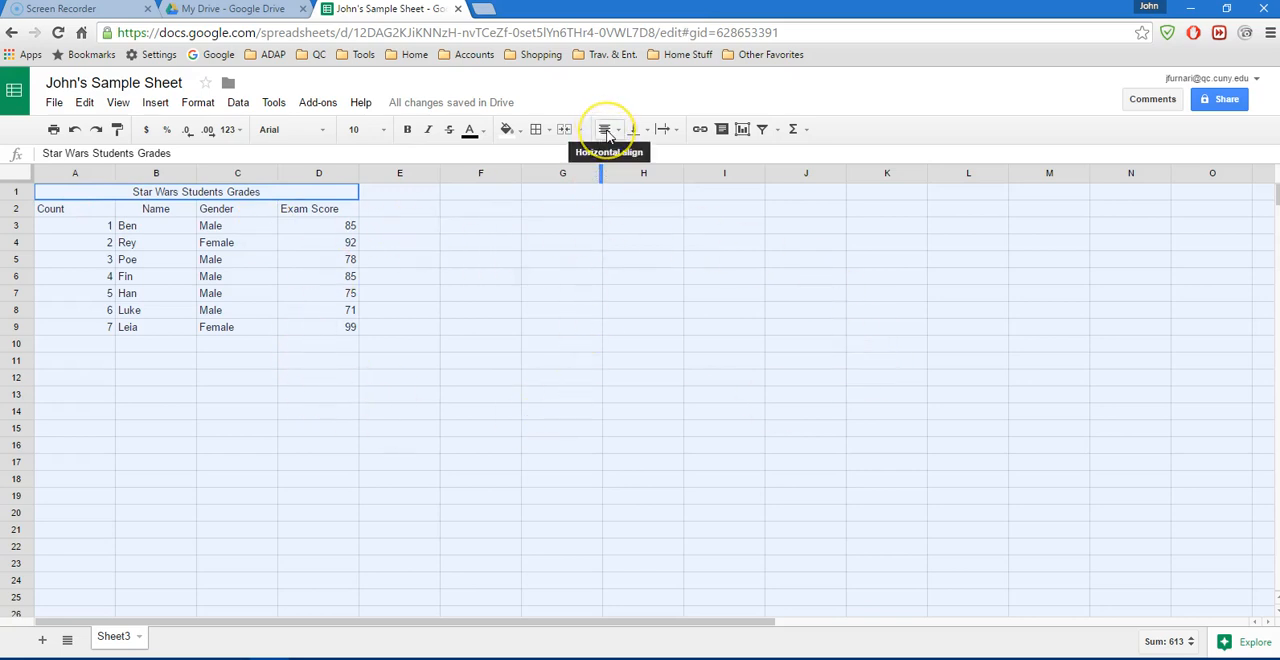
pyautogui.click(604, 128)
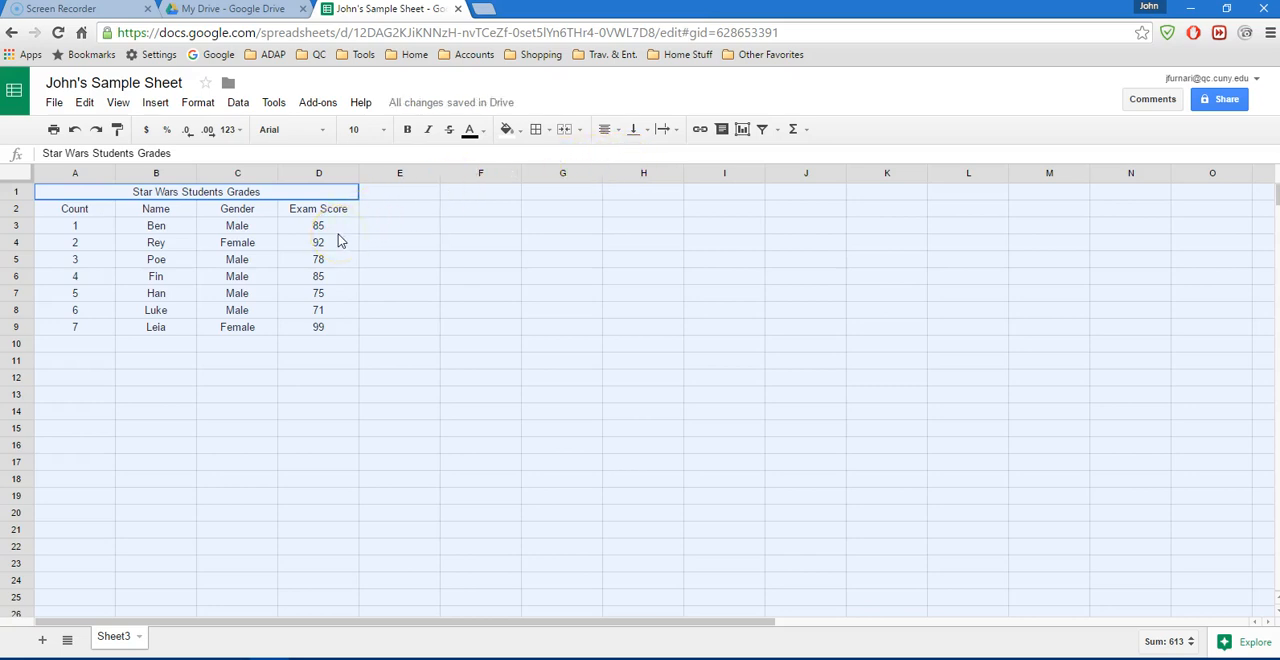
pyautogui.click(318, 224)
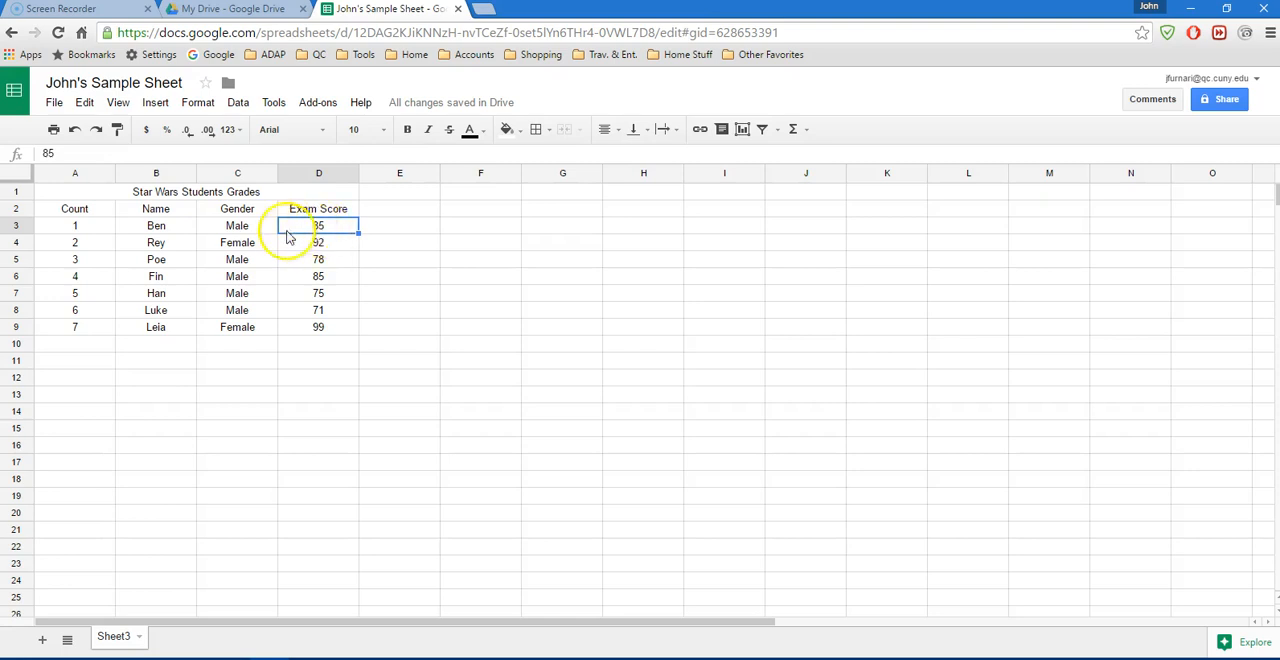
pyautogui.moveTo(220, 364)
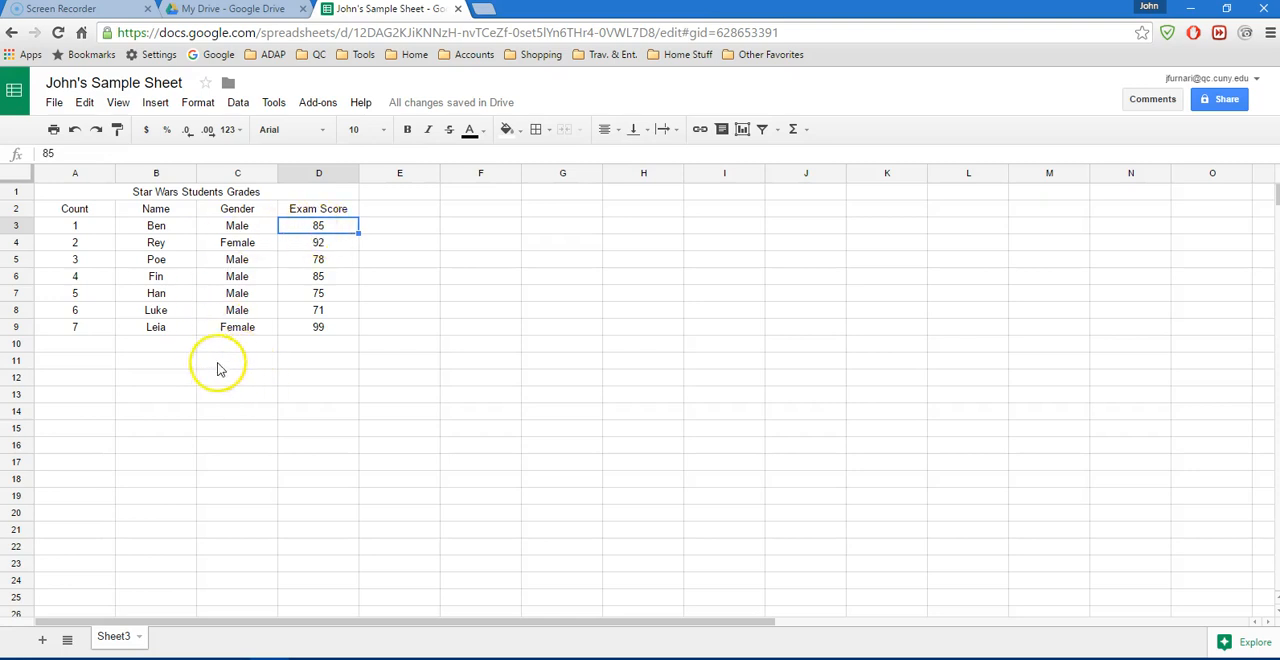
pyautogui.moveTo(184, 368)
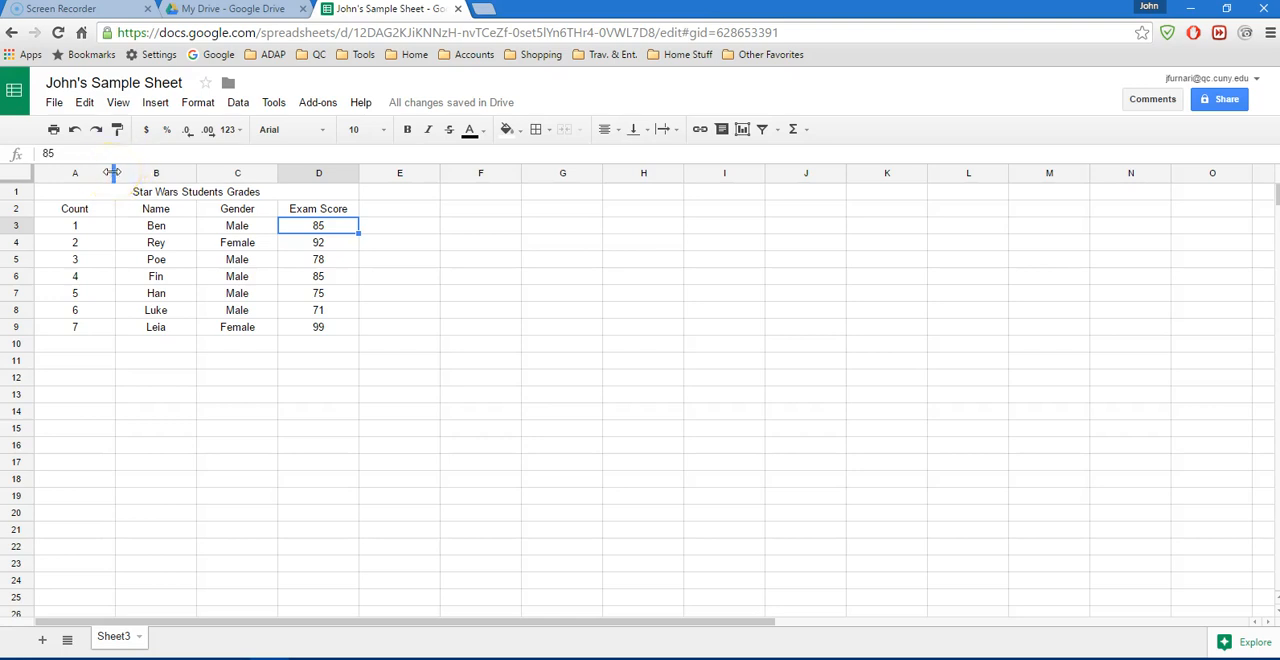
# Narrow and widen column A by dragging, settling back on roughly its original width
pyautogui.moveTo(114, 172); pyautogui.dragTo(132, 172)
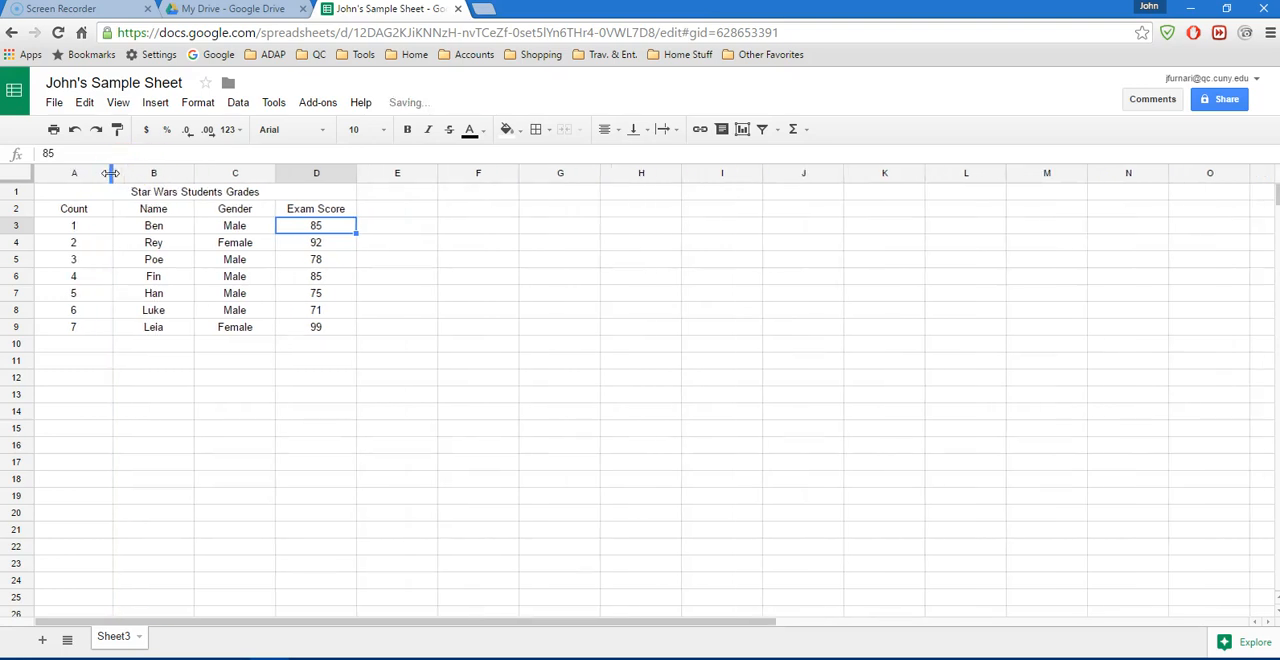
pyautogui.moveTo(112, 174); pyautogui.dragTo(92, 174)
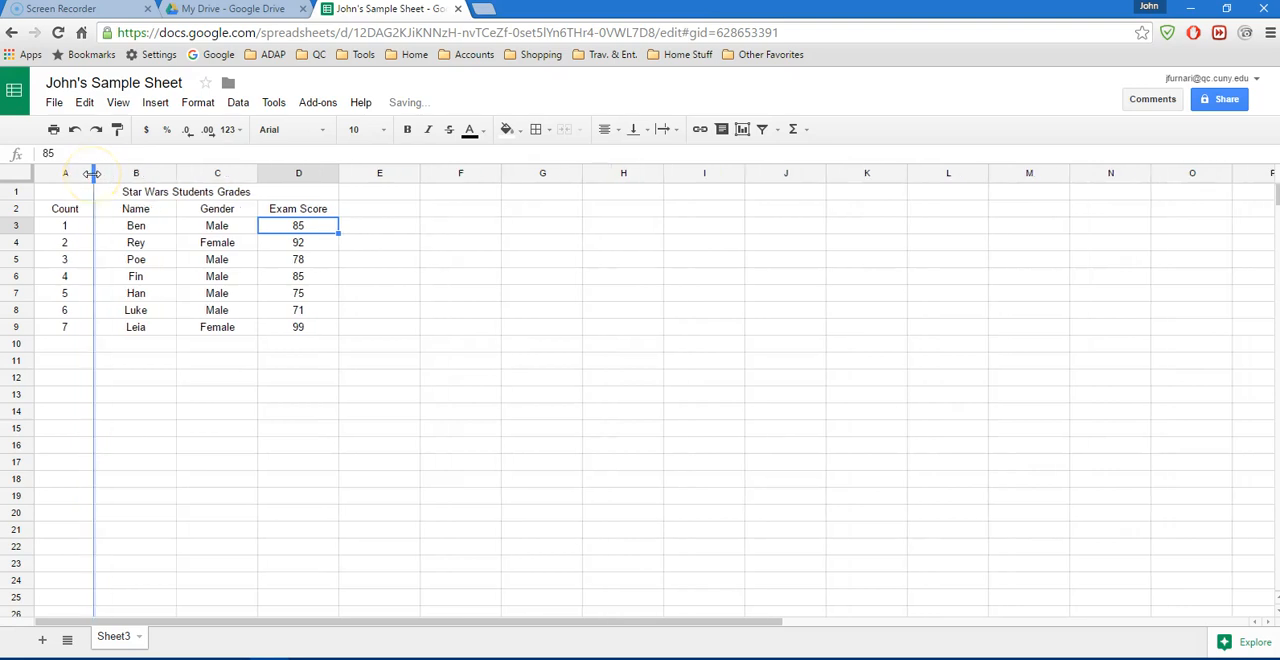
pyautogui.moveTo(94, 174); pyautogui.dragTo(80, 174)
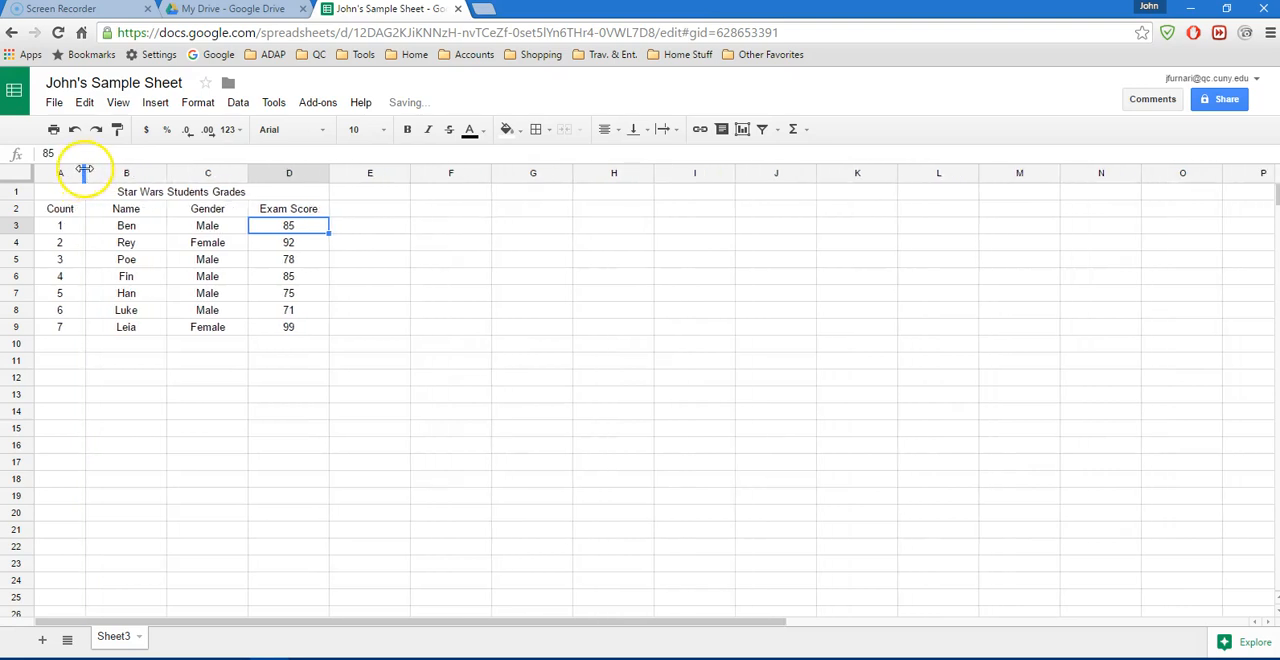
pyautogui.moveTo(84, 172); pyautogui.dragTo(198, 172)
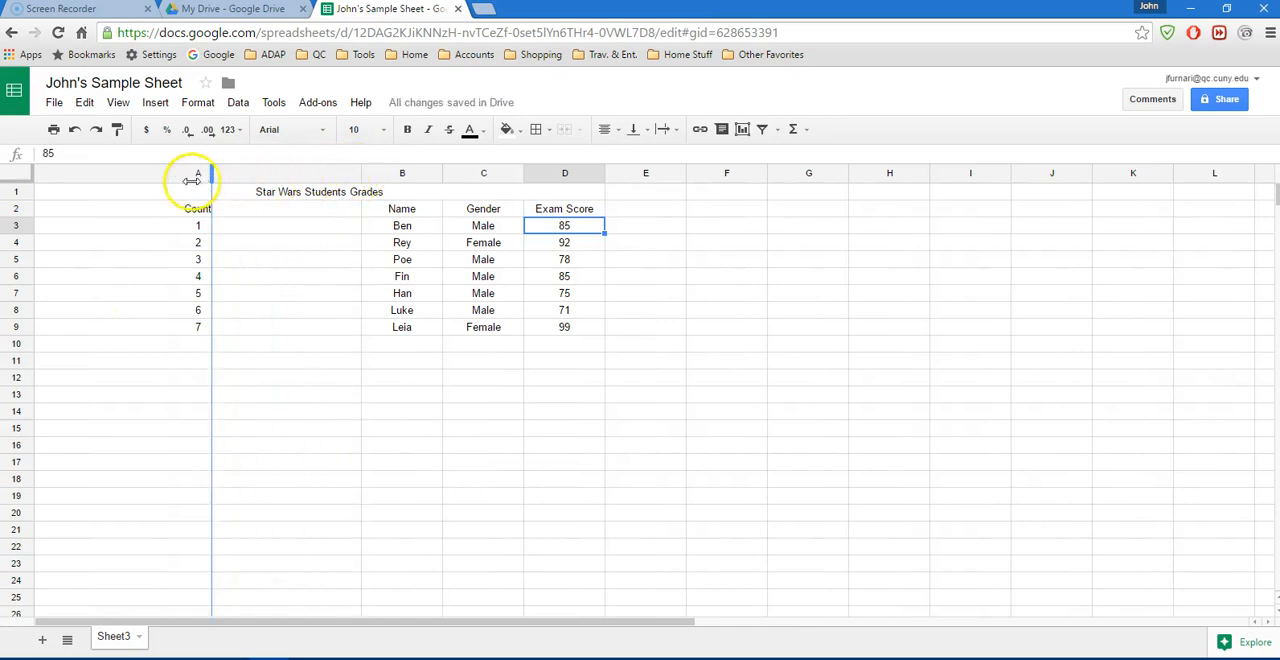
pyautogui.moveTo(210, 172); pyautogui.dragTo(108, 172)
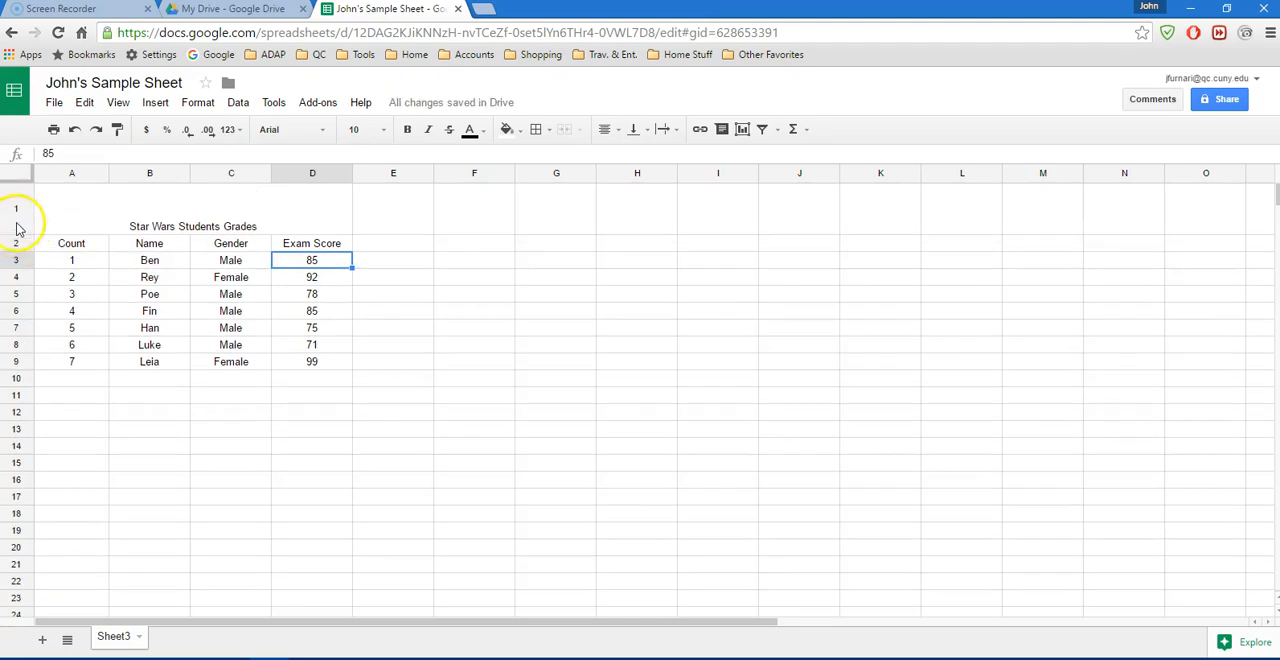
# Set the title cell's vertical alignment to Middle within the taller row 1
pyautogui.click(192, 208)
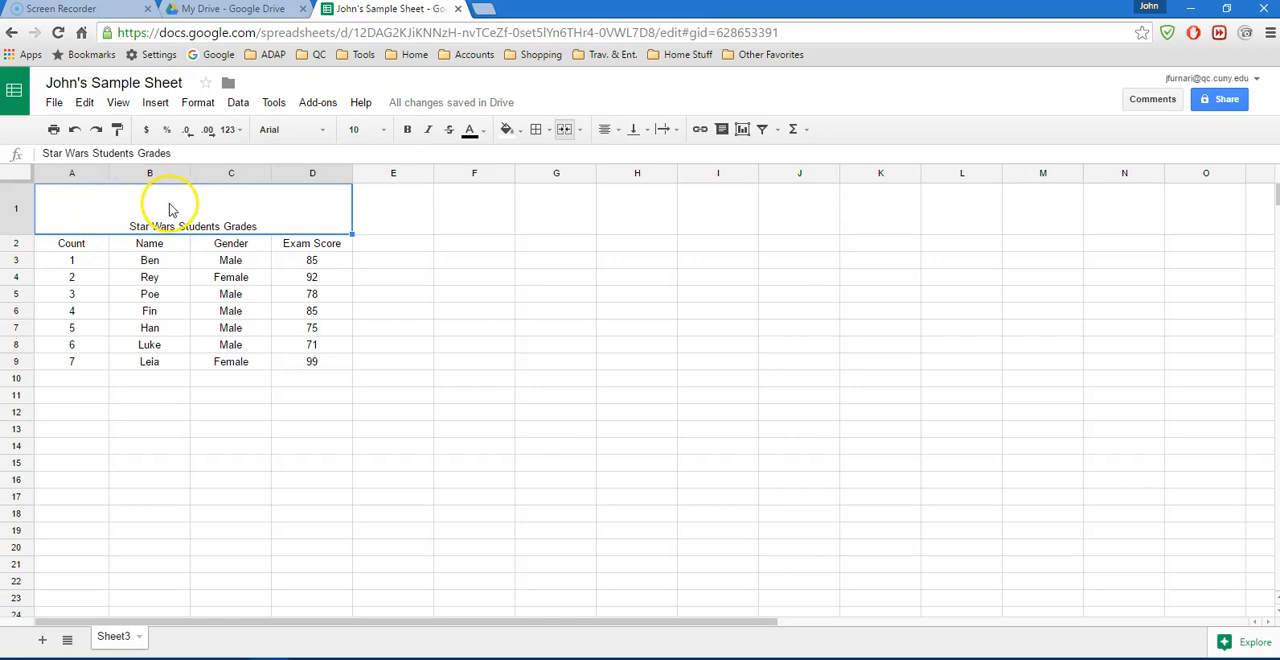
pyautogui.moveTo(216, 224)
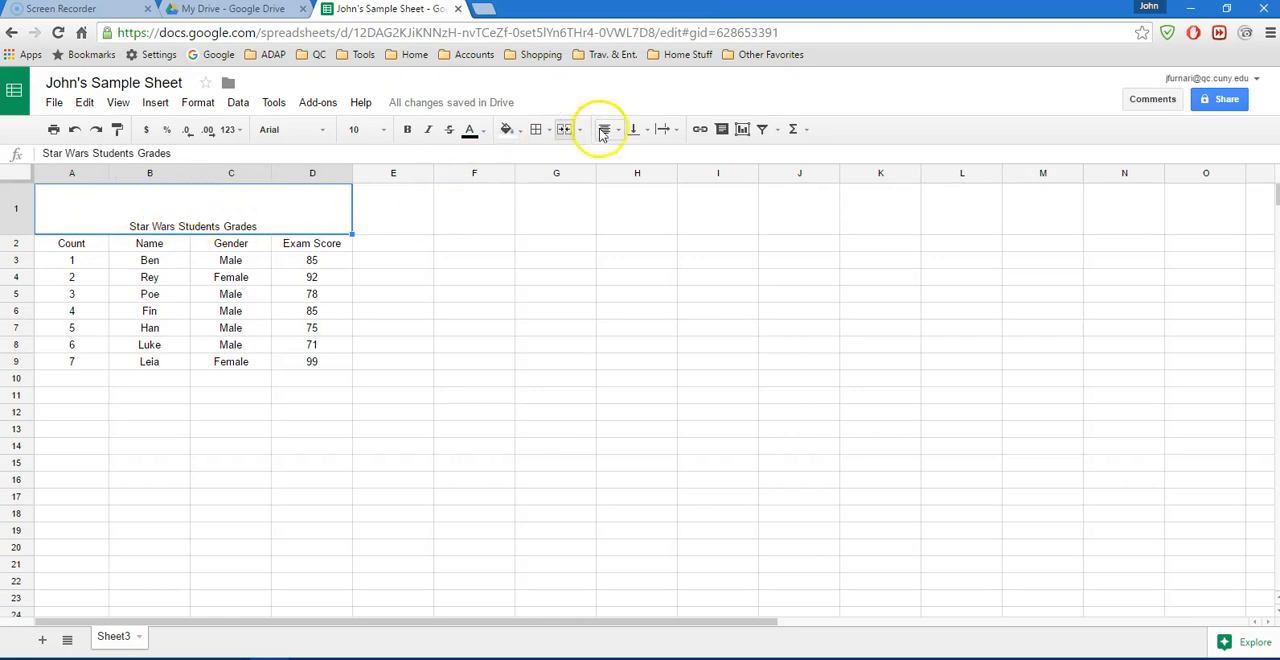
pyautogui.moveTo(604, 128)
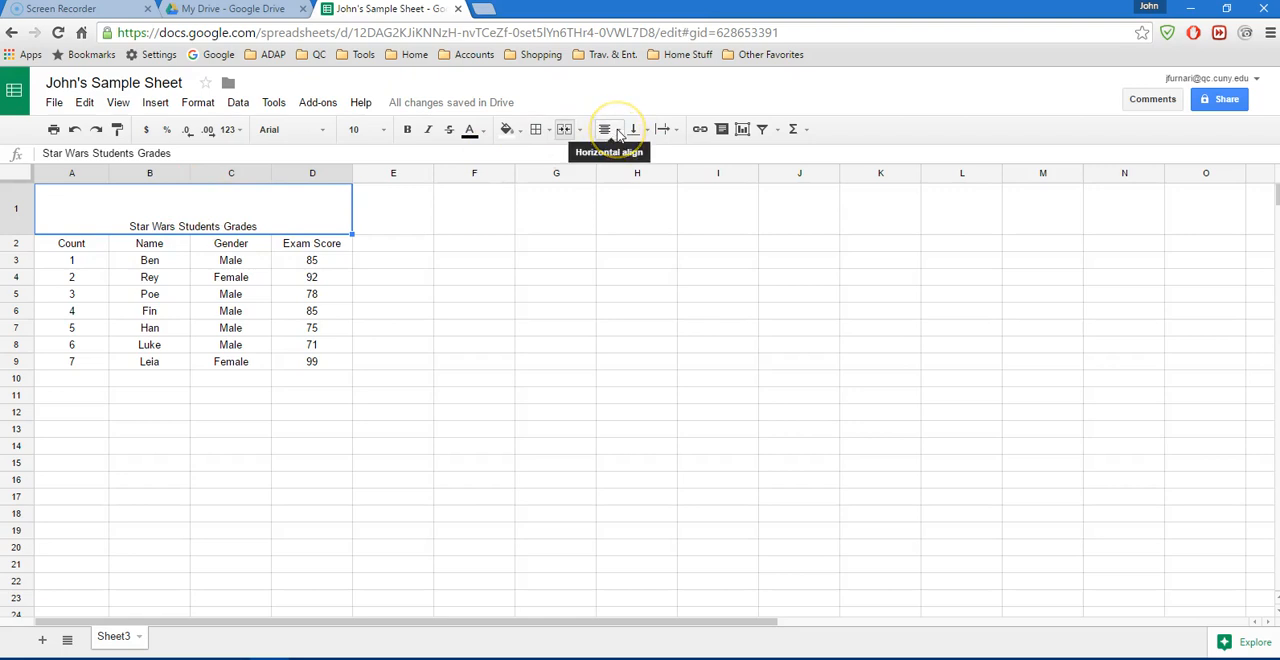
pyautogui.moveTo(634, 128)
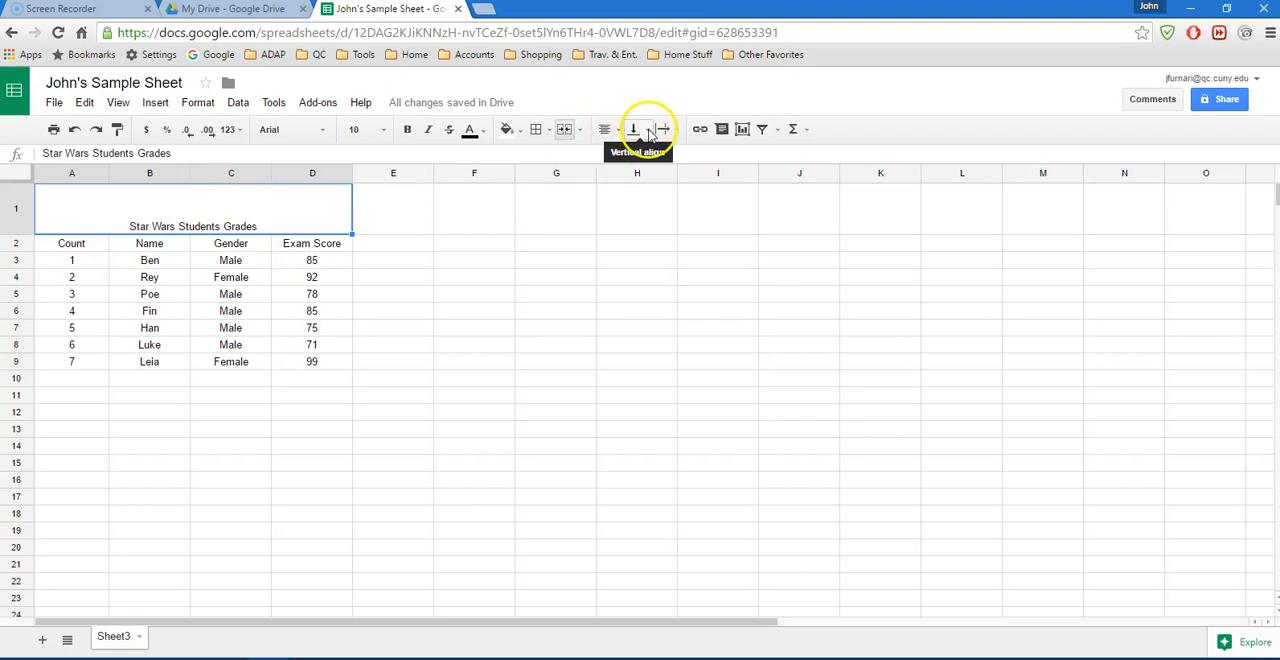
pyautogui.click(636, 128)
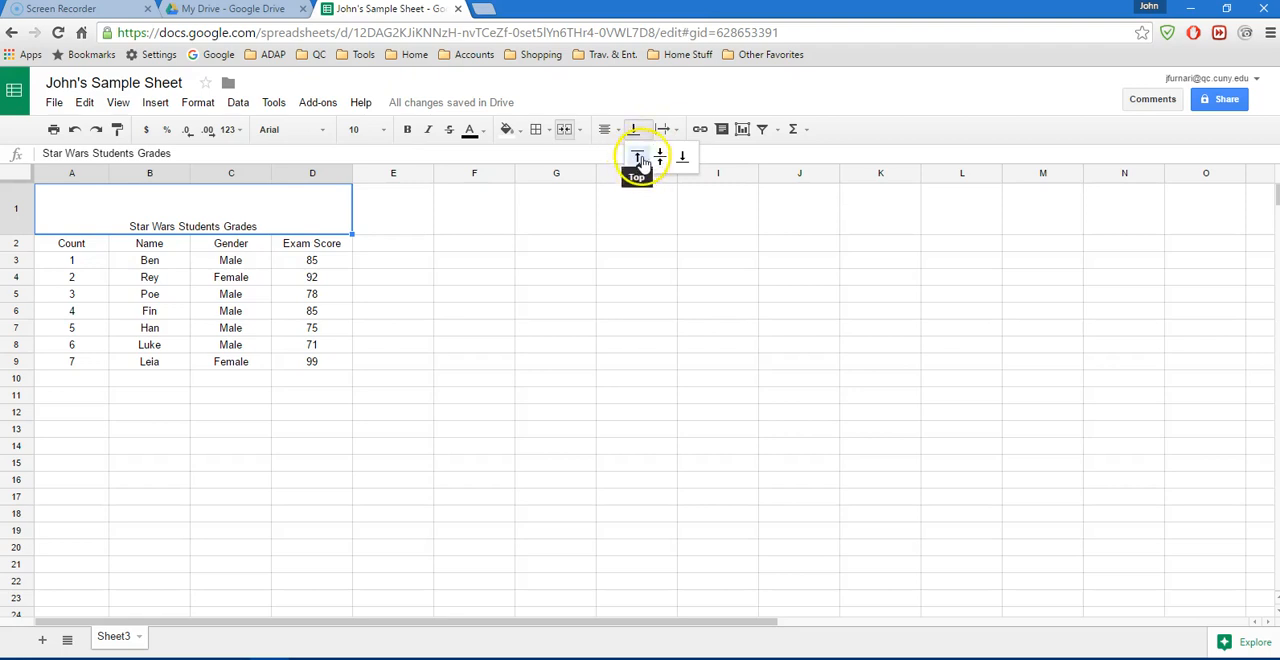
pyautogui.click(636, 156)
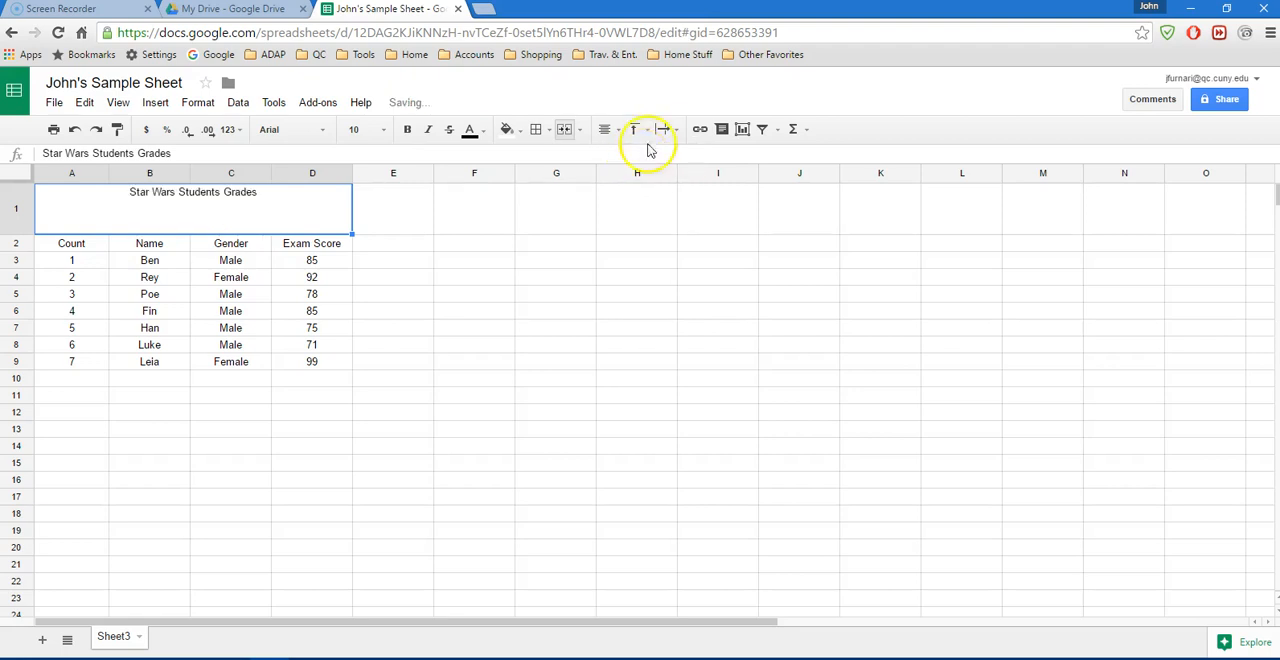
pyautogui.moveTo(632, 128)
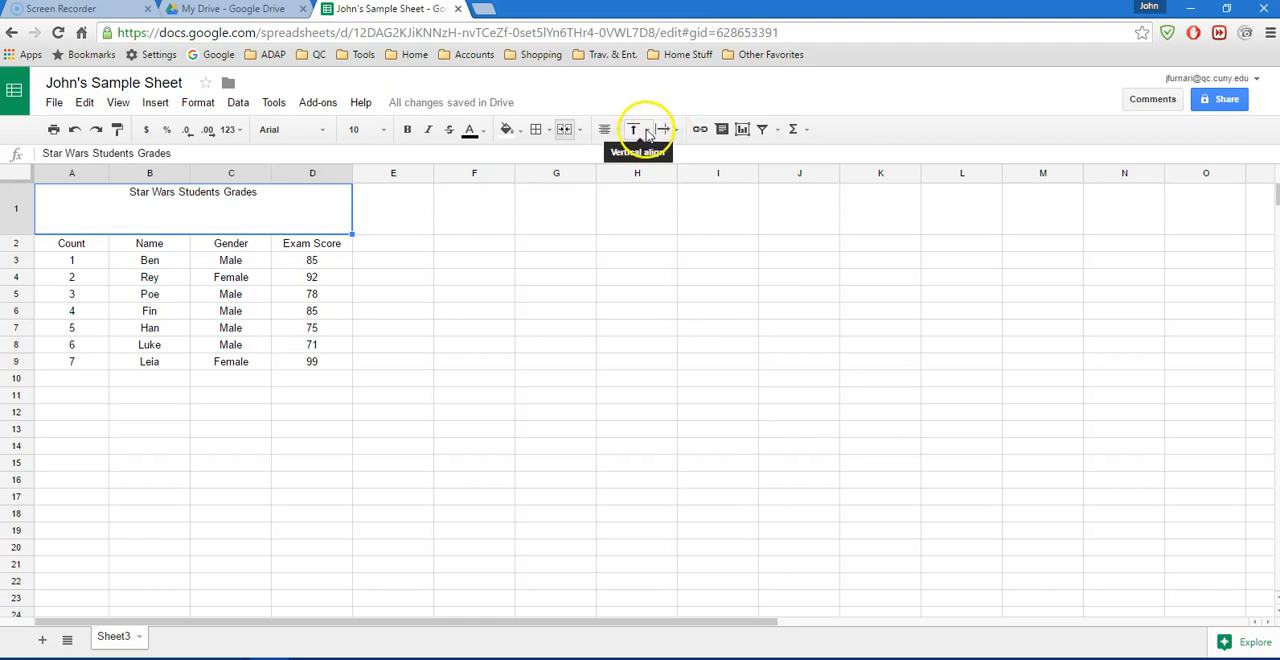
pyautogui.click(632, 128)
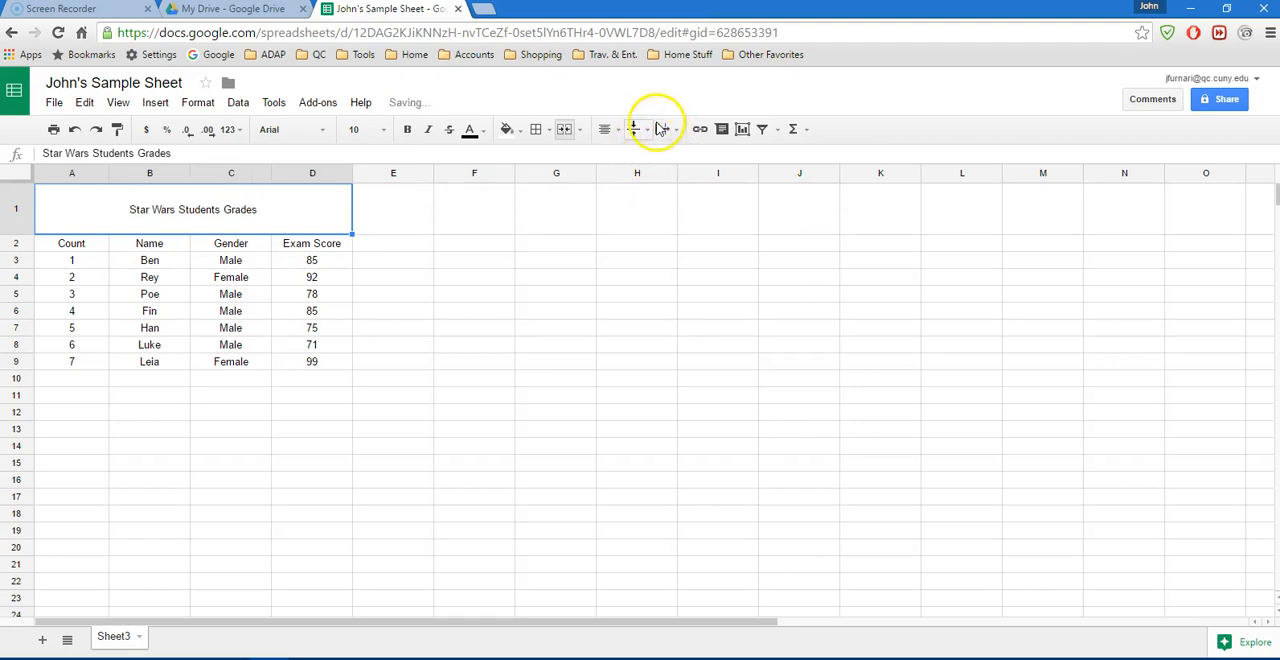
pyautogui.click(632, 128)
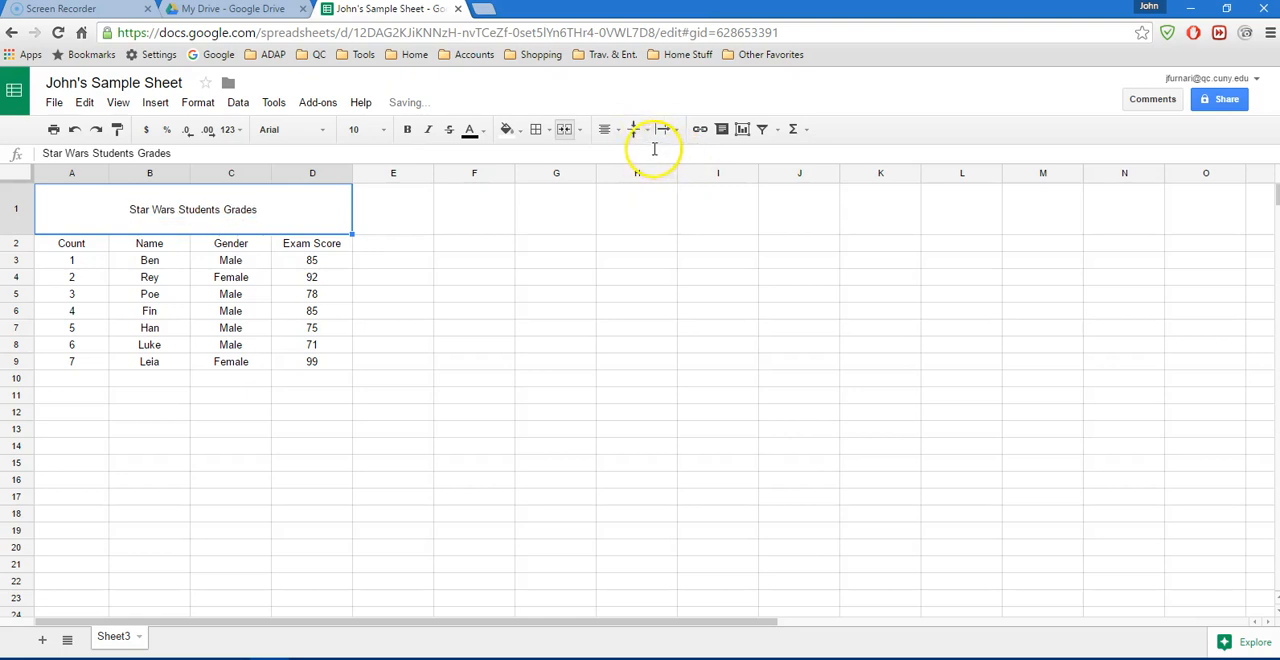
pyautogui.click(474, 260)
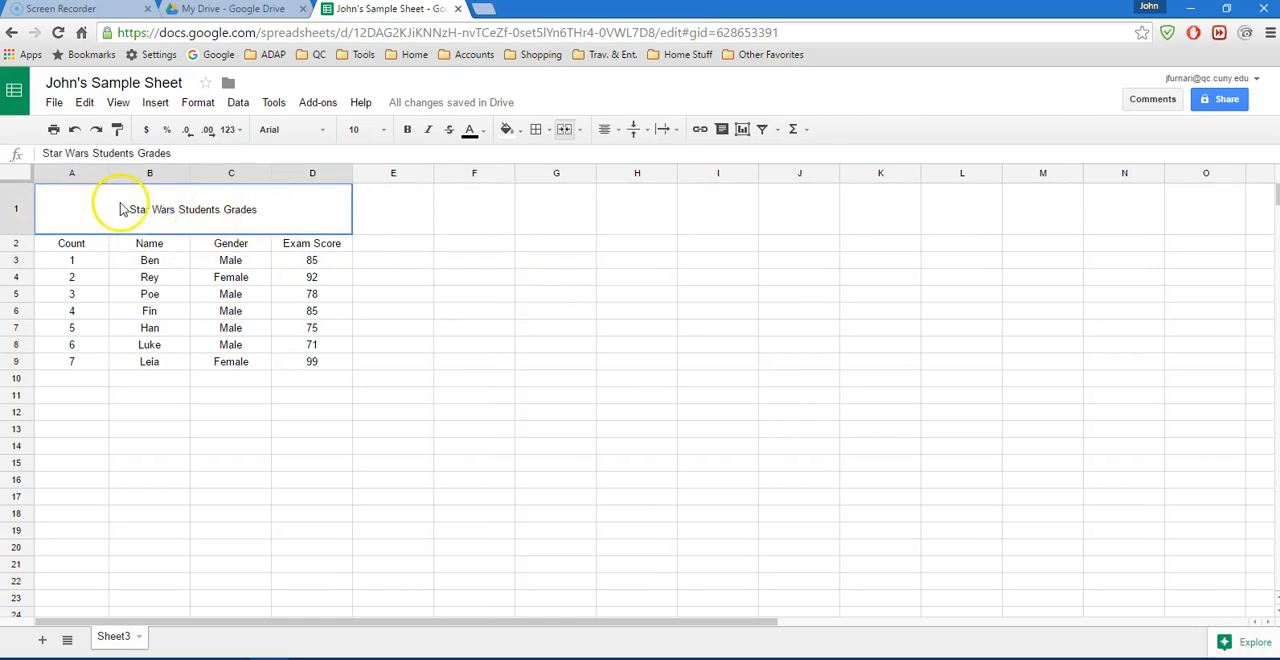
pyautogui.moveTo(138, 220)
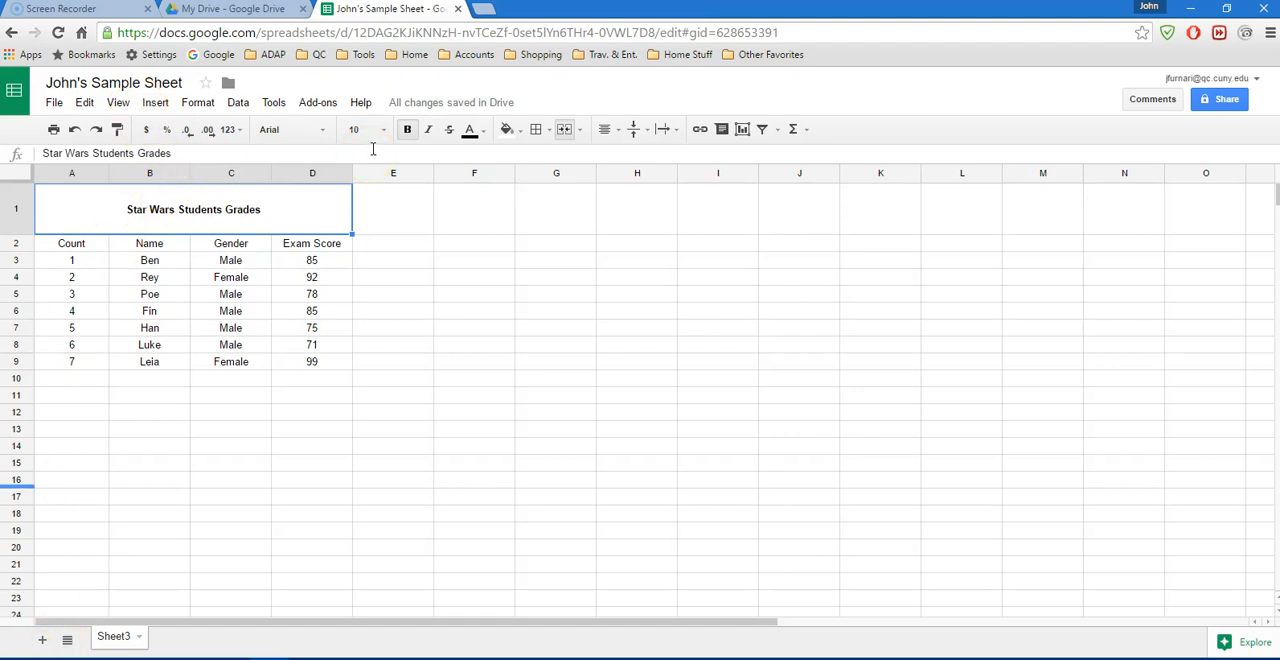
pyautogui.moveTo(364, 128)
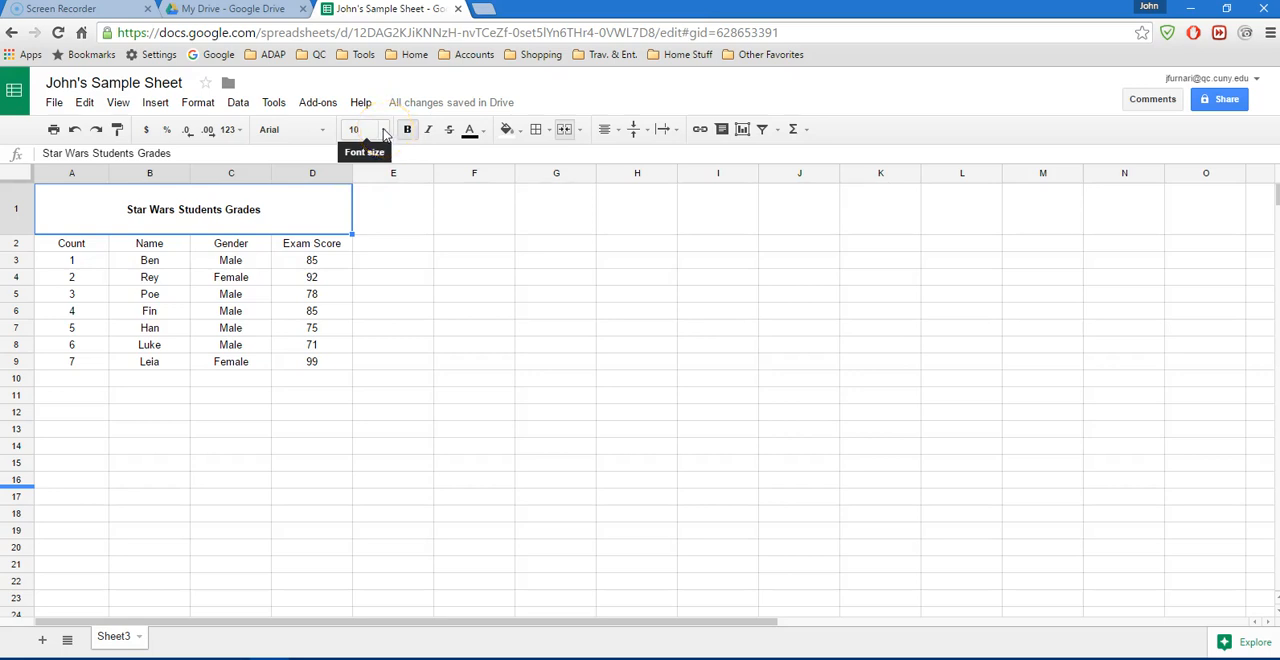
# Make the bold title larger by choosing font size 18
pyautogui.click(384, 128)
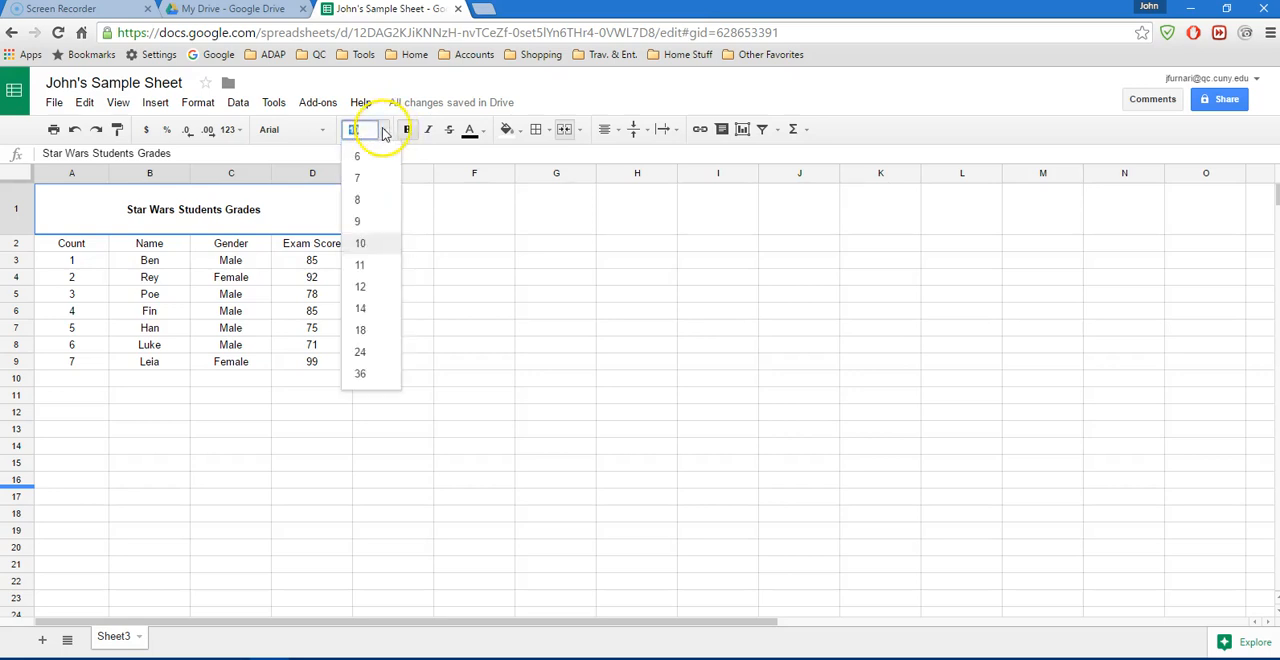
pyautogui.moveTo(360, 308)
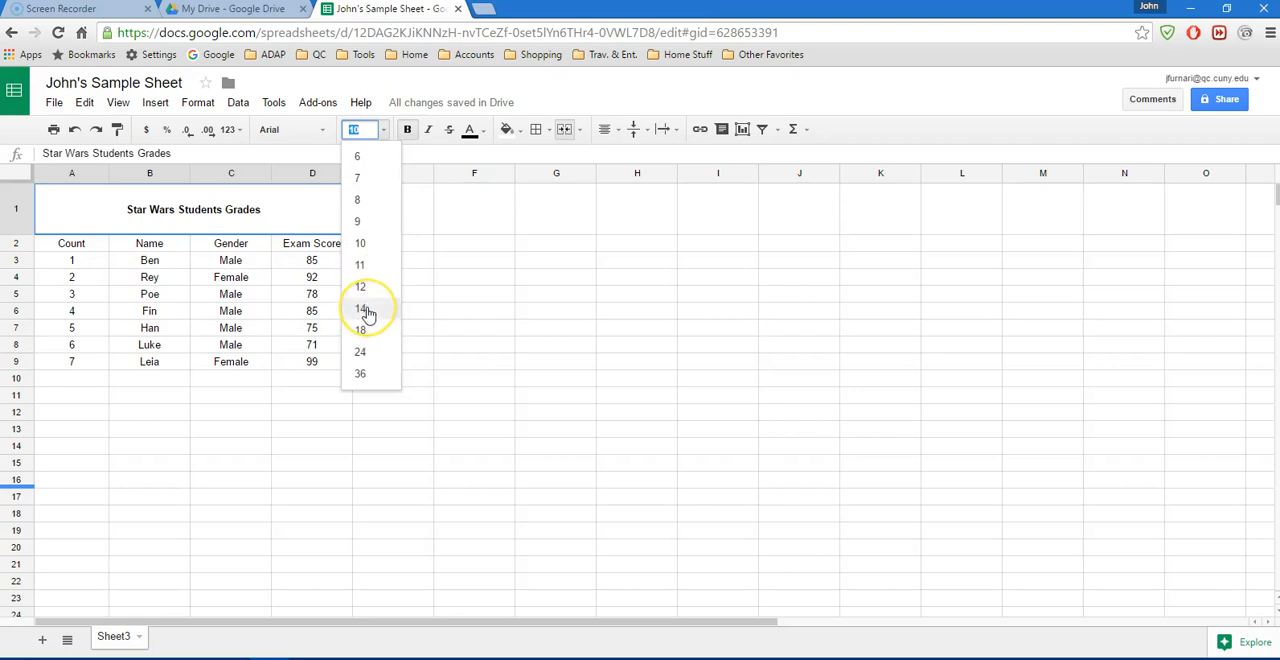
pyautogui.moveTo(370, 330)
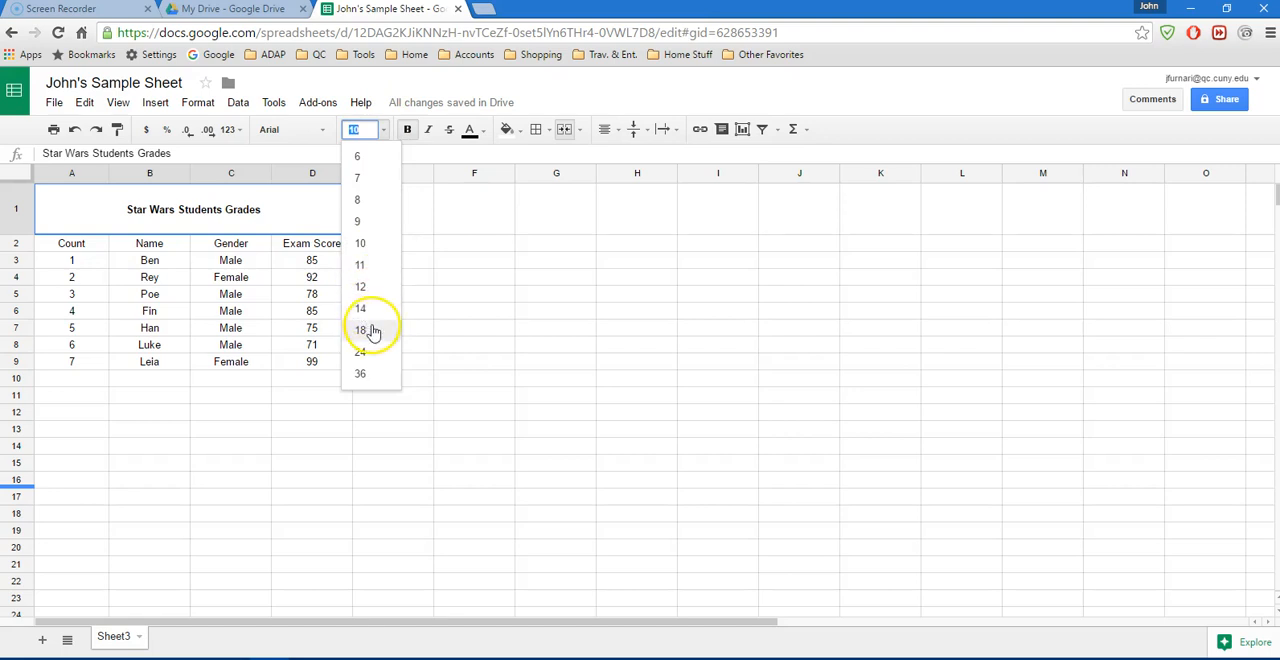
pyautogui.click(360, 330)
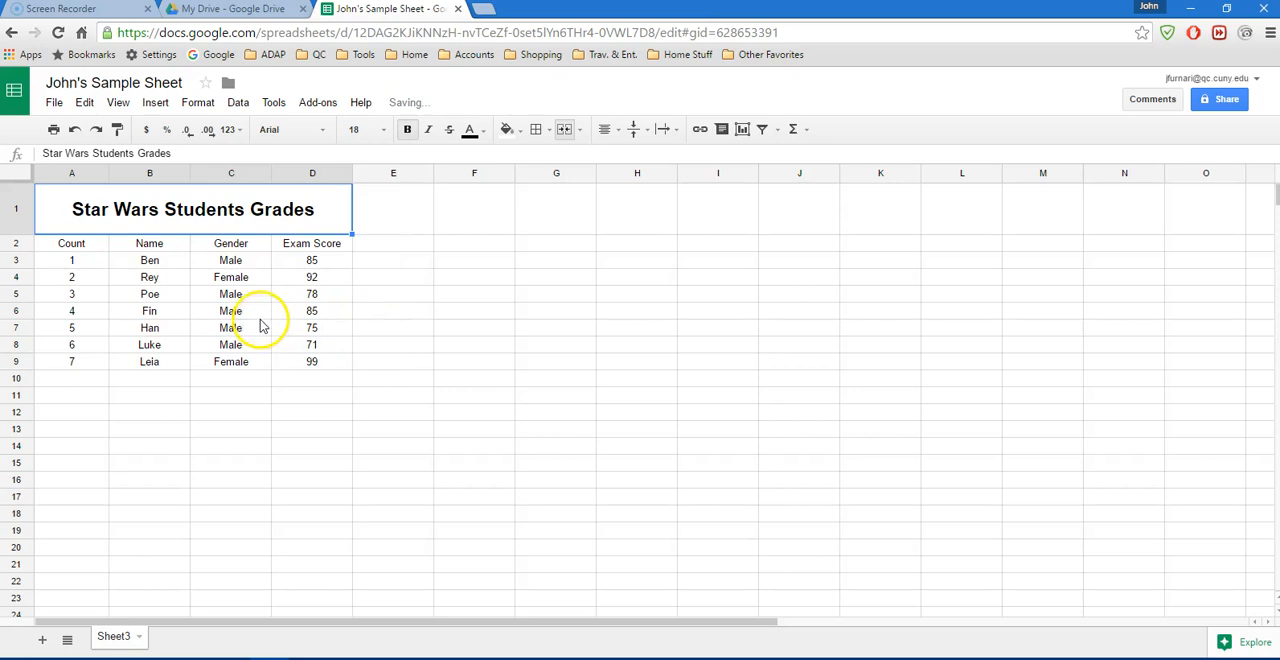
pyautogui.click(232, 310)
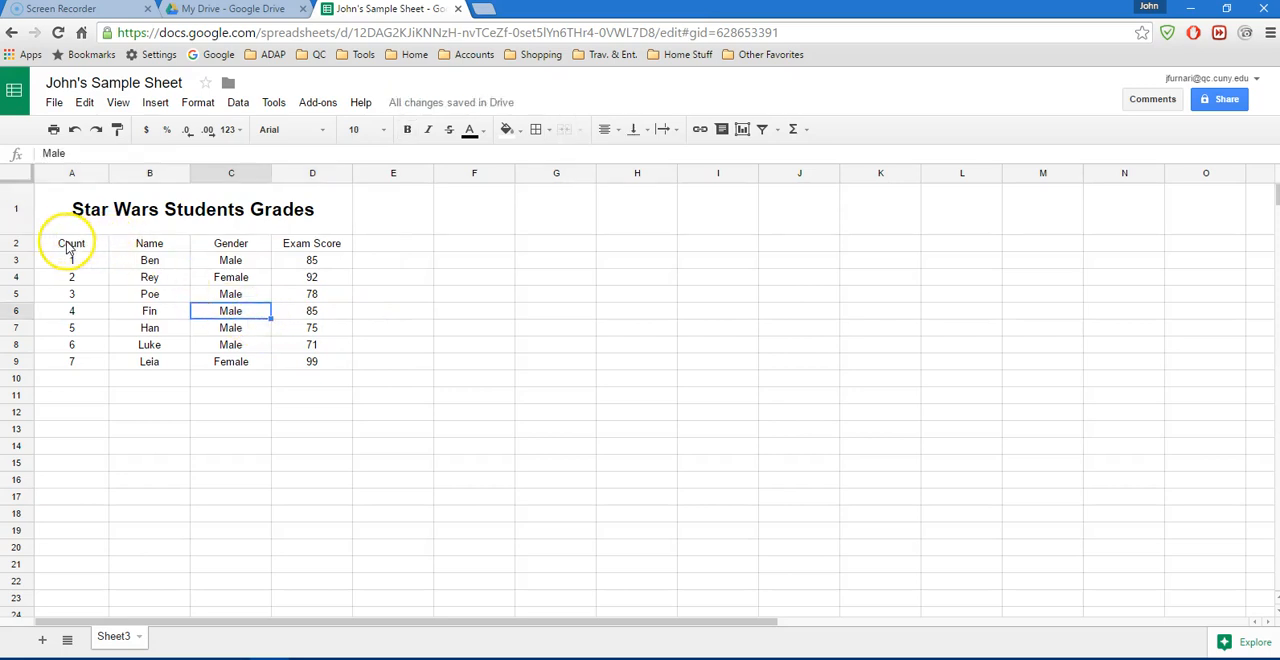
# Apply All borders to the table range A2:D9 below the title
pyautogui.click(72, 244)
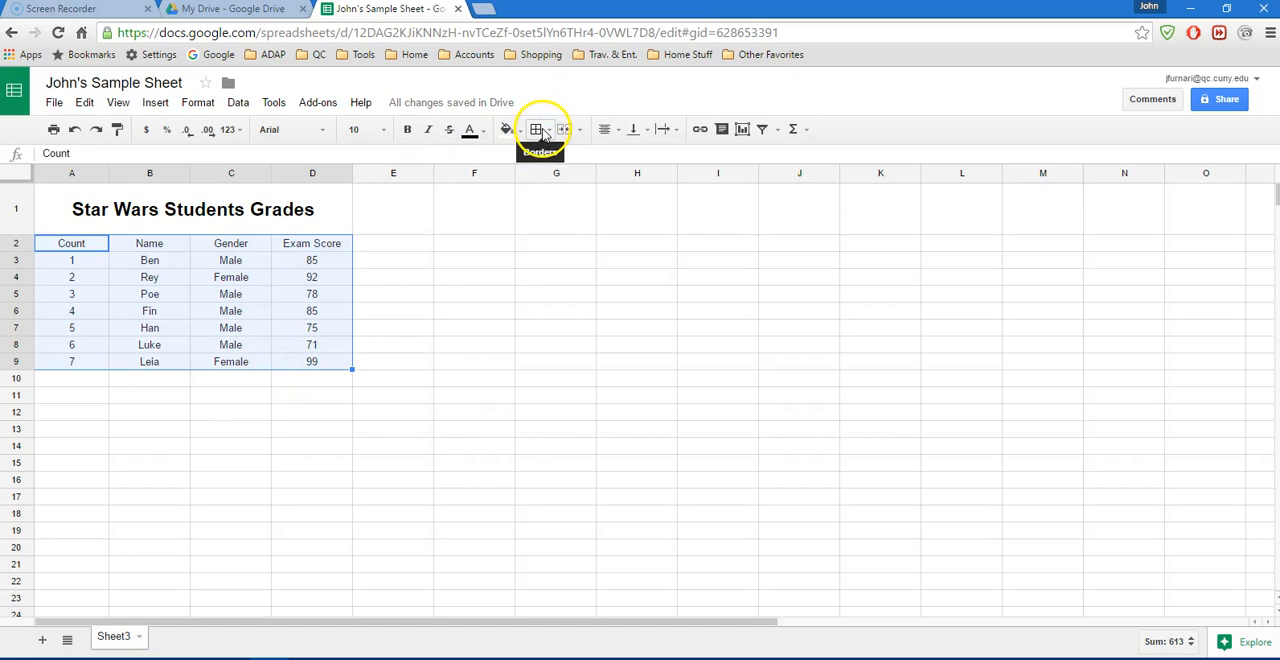
pyautogui.click(536, 128)
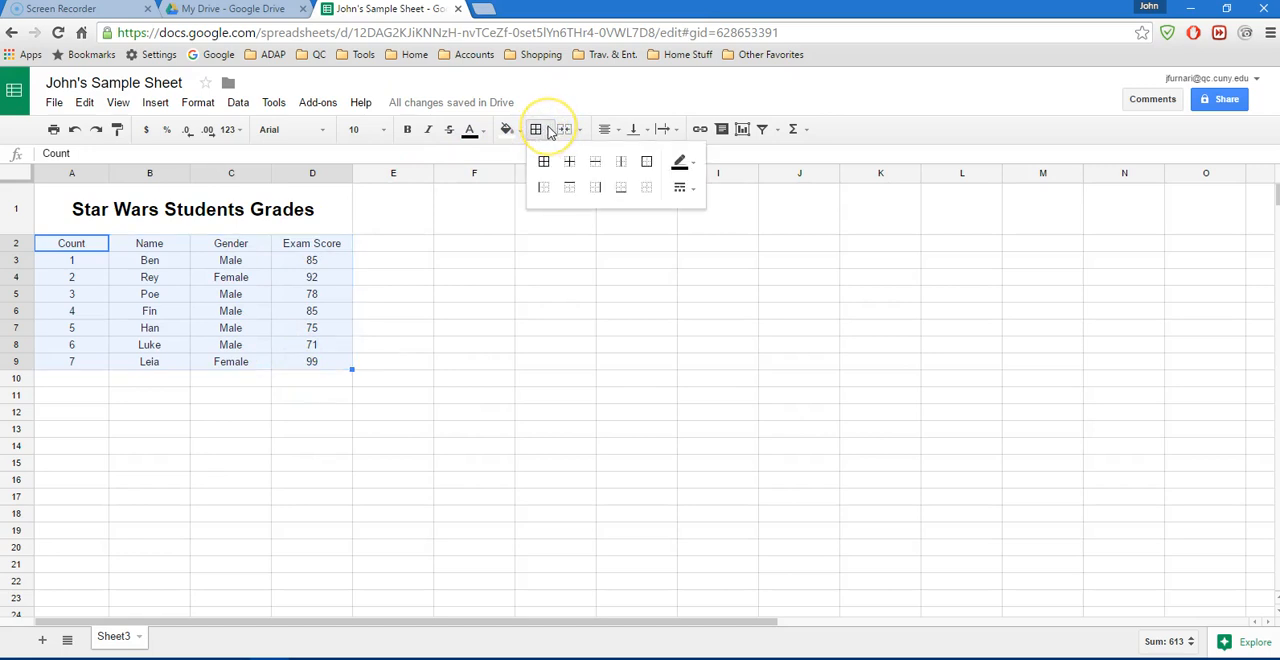
pyautogui.moveTo(544, 162)
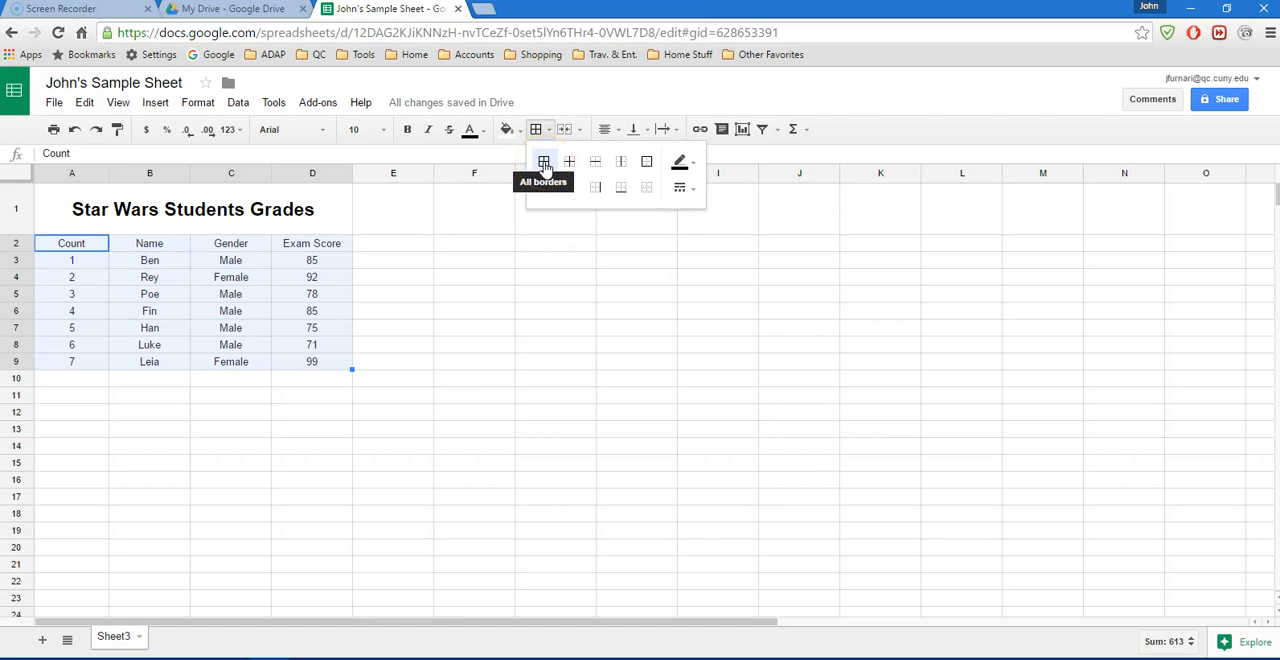
pyautogui.click(544, 160)
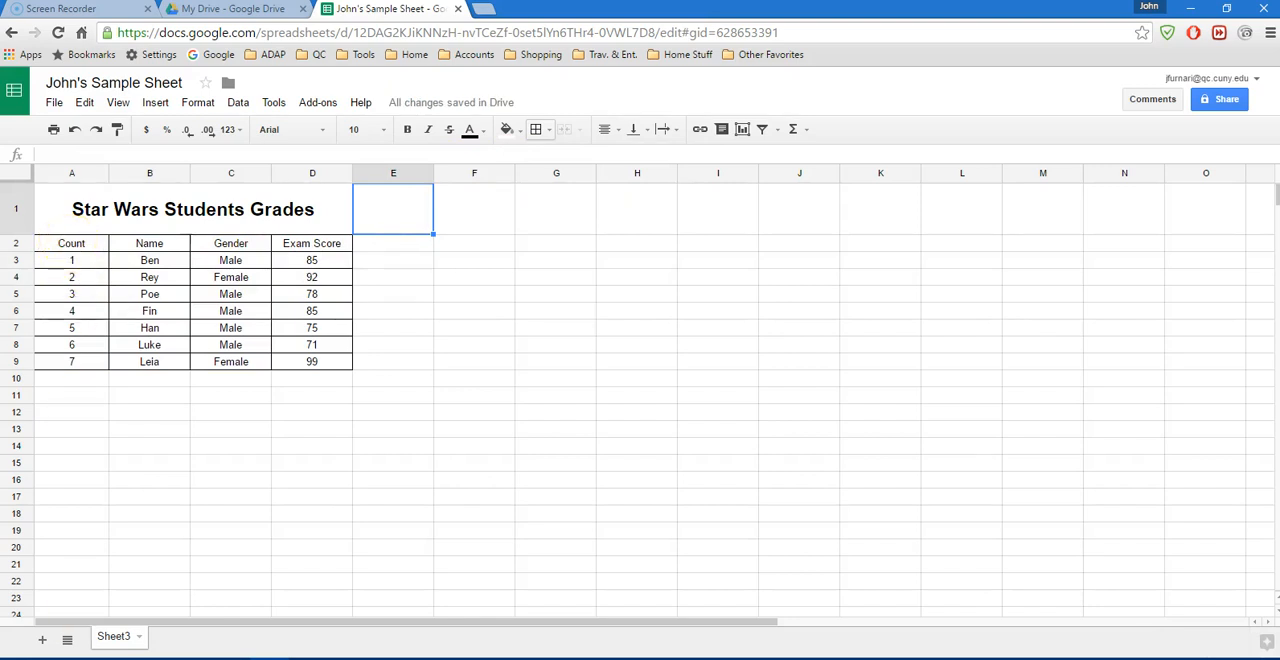
pyautogui.click(556, 292)
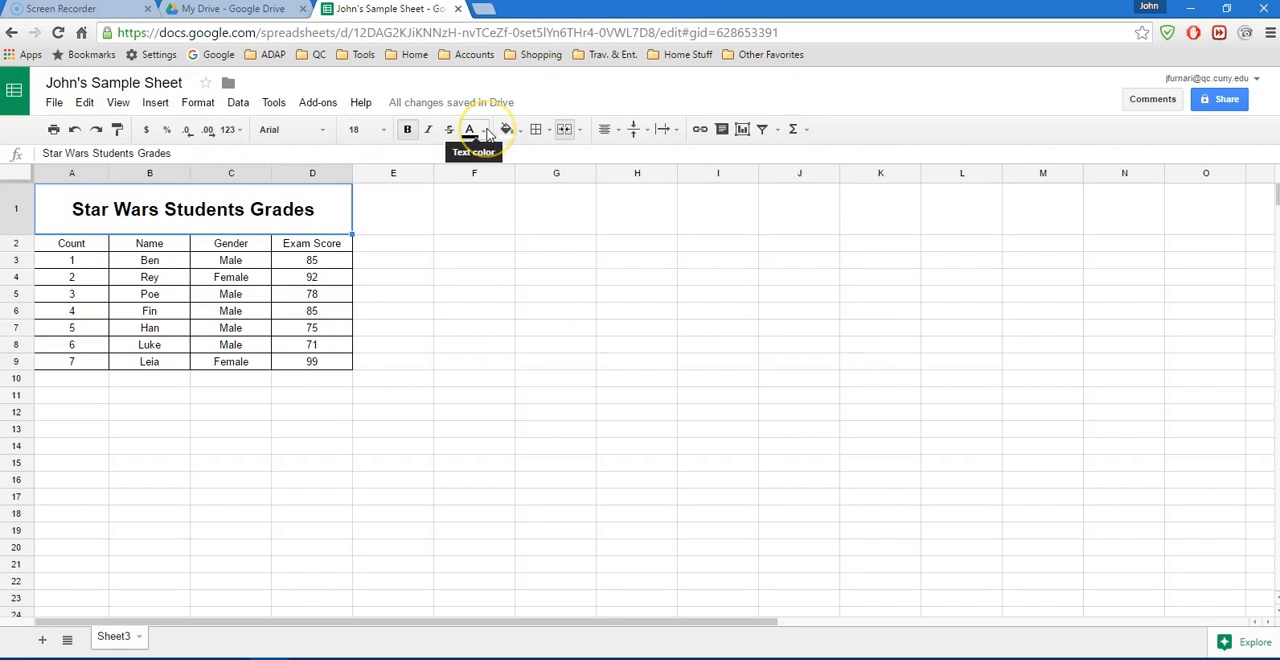
# Use the Text color palette to recolour the title and set the header labels to red
pyautogui.click(468, 128)
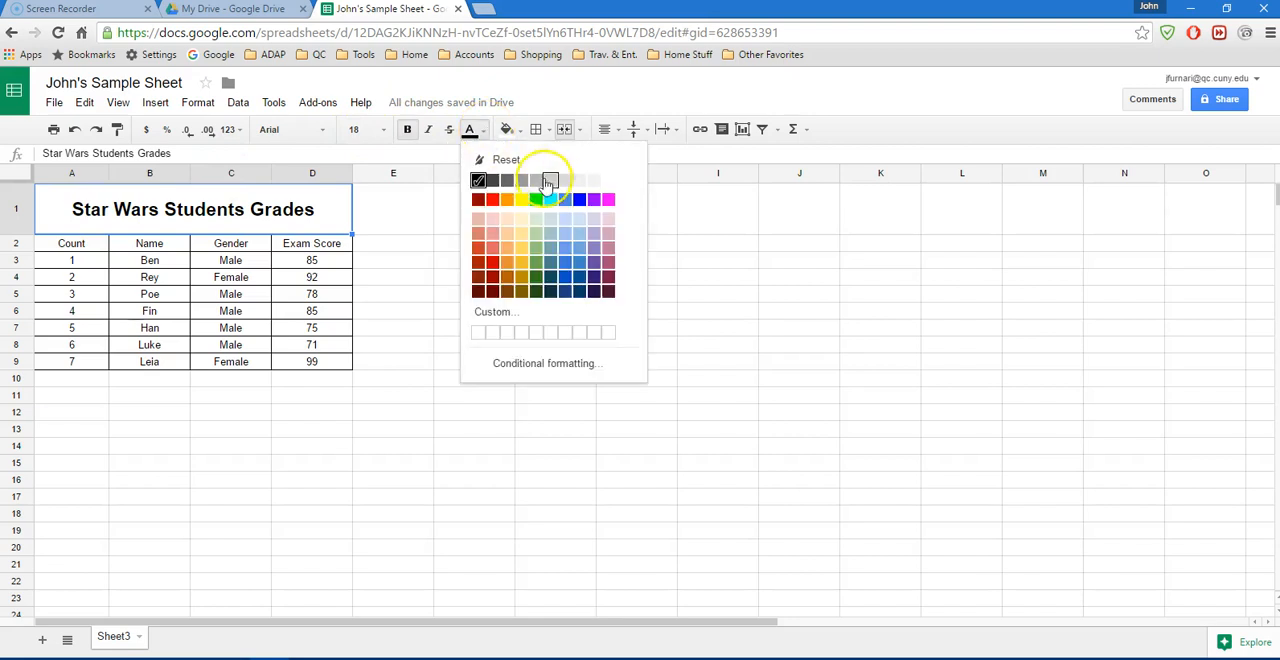
pyautogui.click(548, 184)
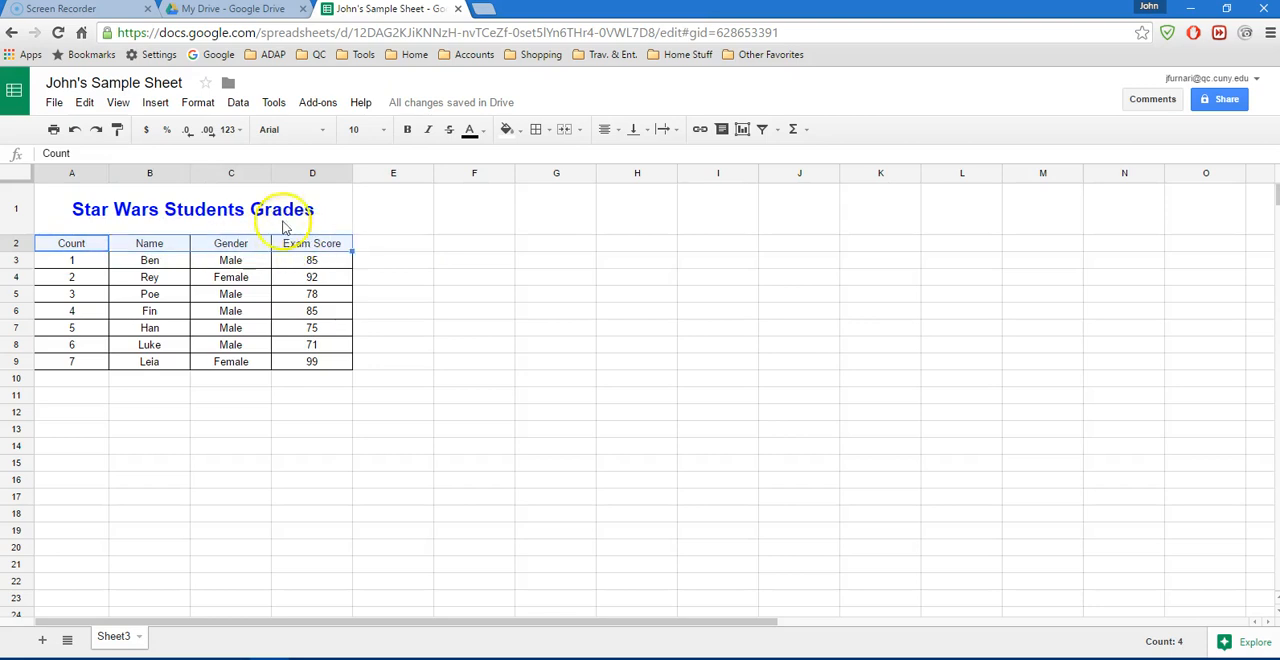
pyautogui.moveTo(468, 128)
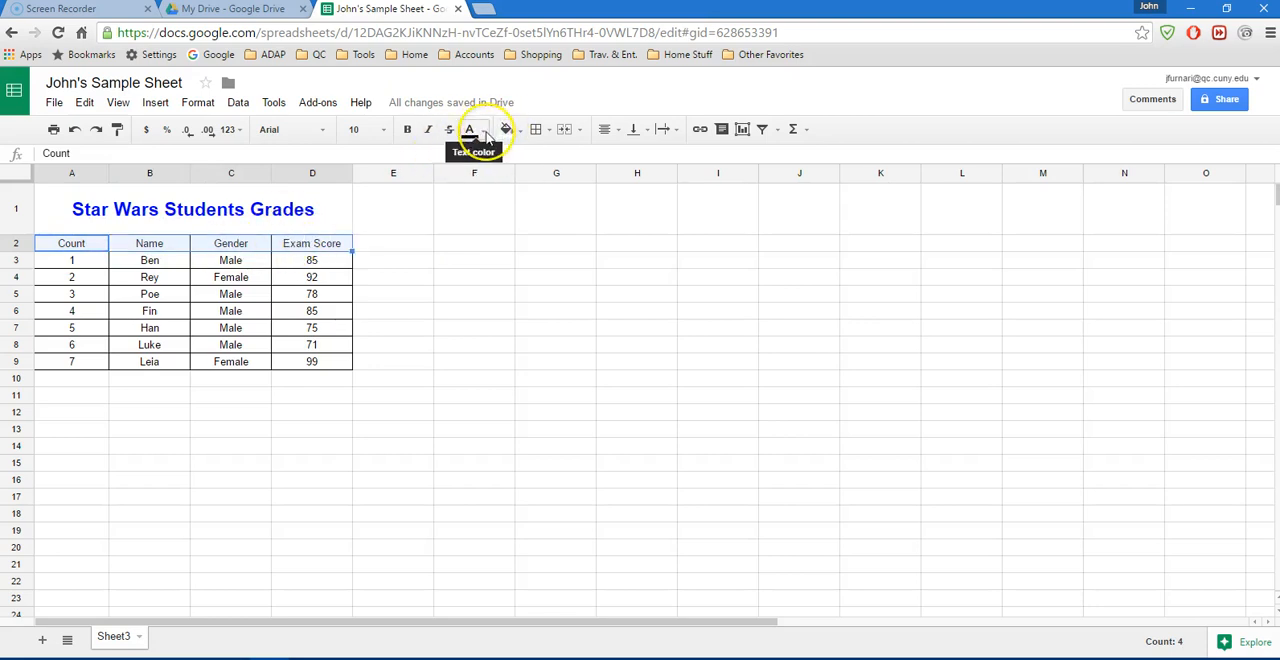
pyautogui.click(468, 128)
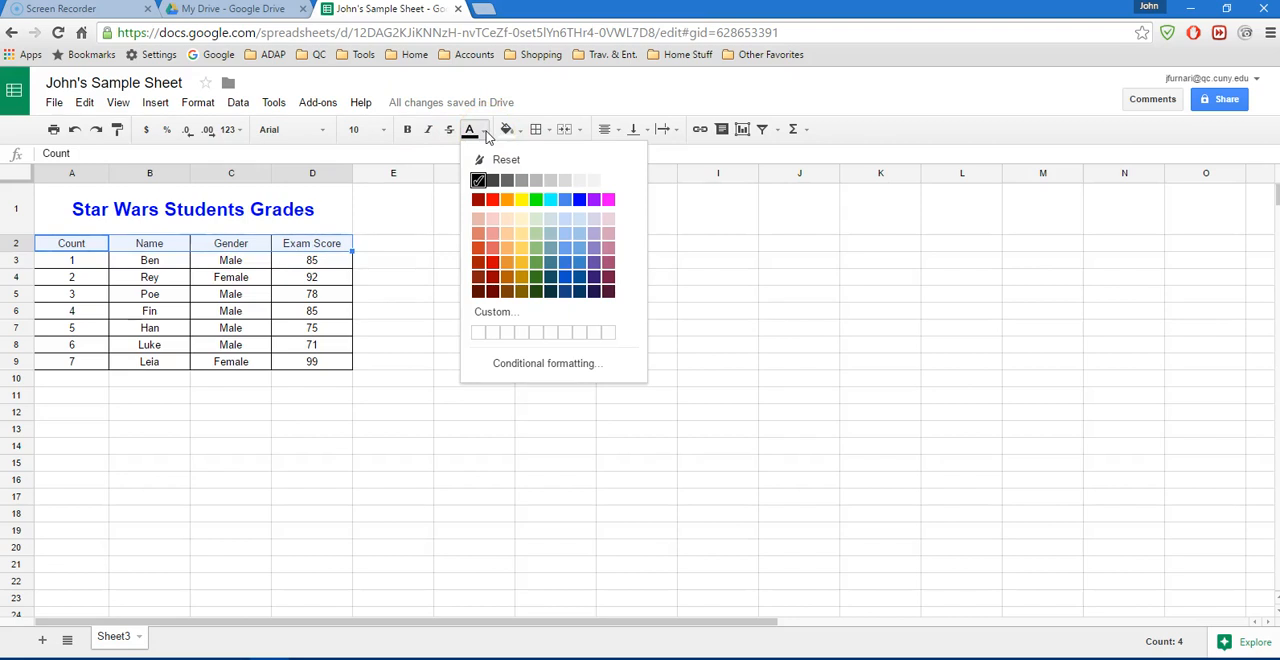
pyautogui.moveTo(492, 198)
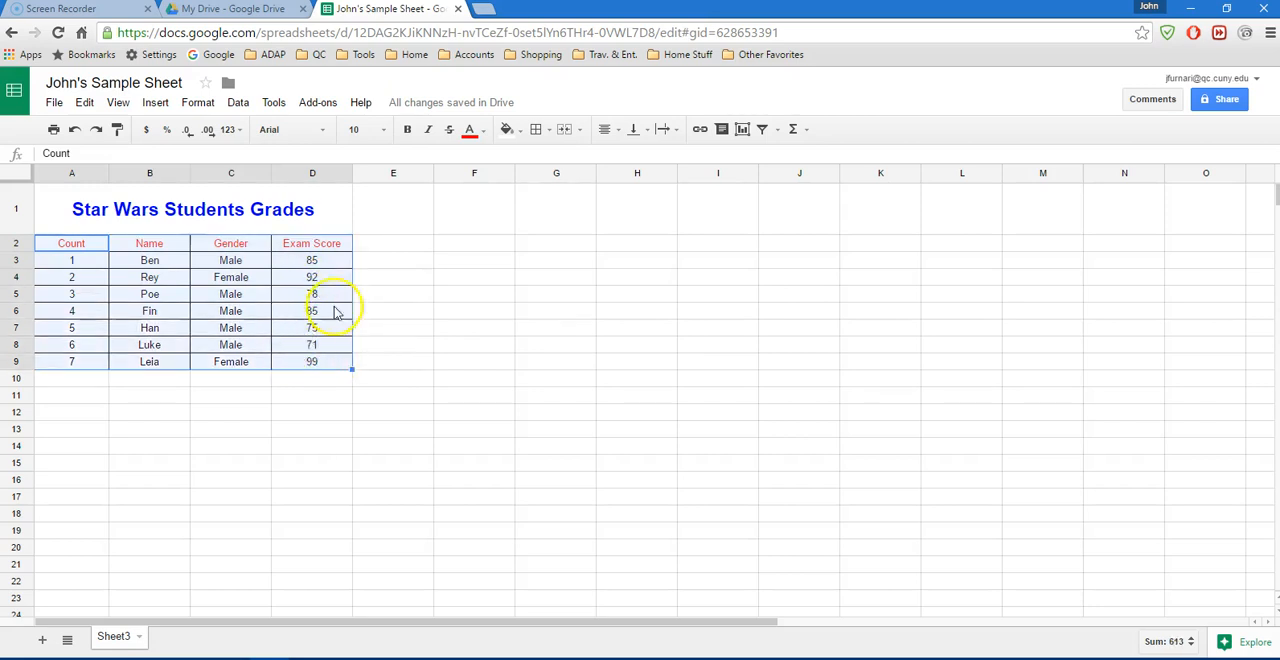
pyautogui.moveTo(508, 128)
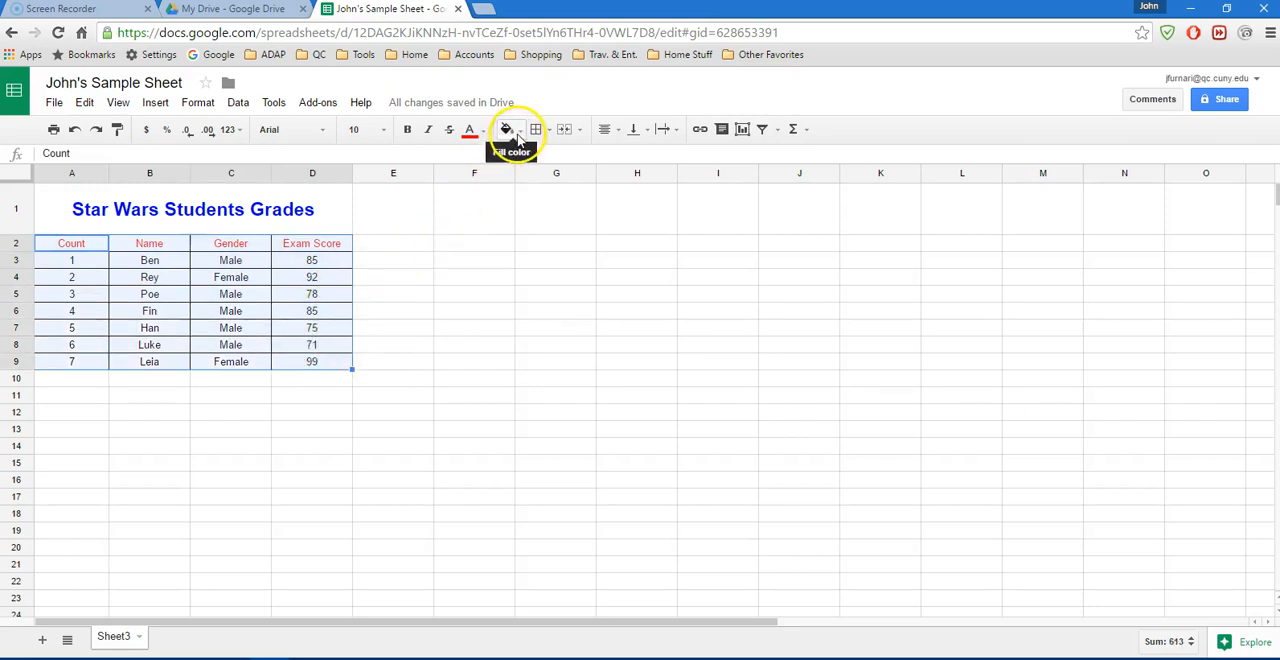
# Give the table cells A2:D9 a grey background fill
pyautogui.click(508, 128)
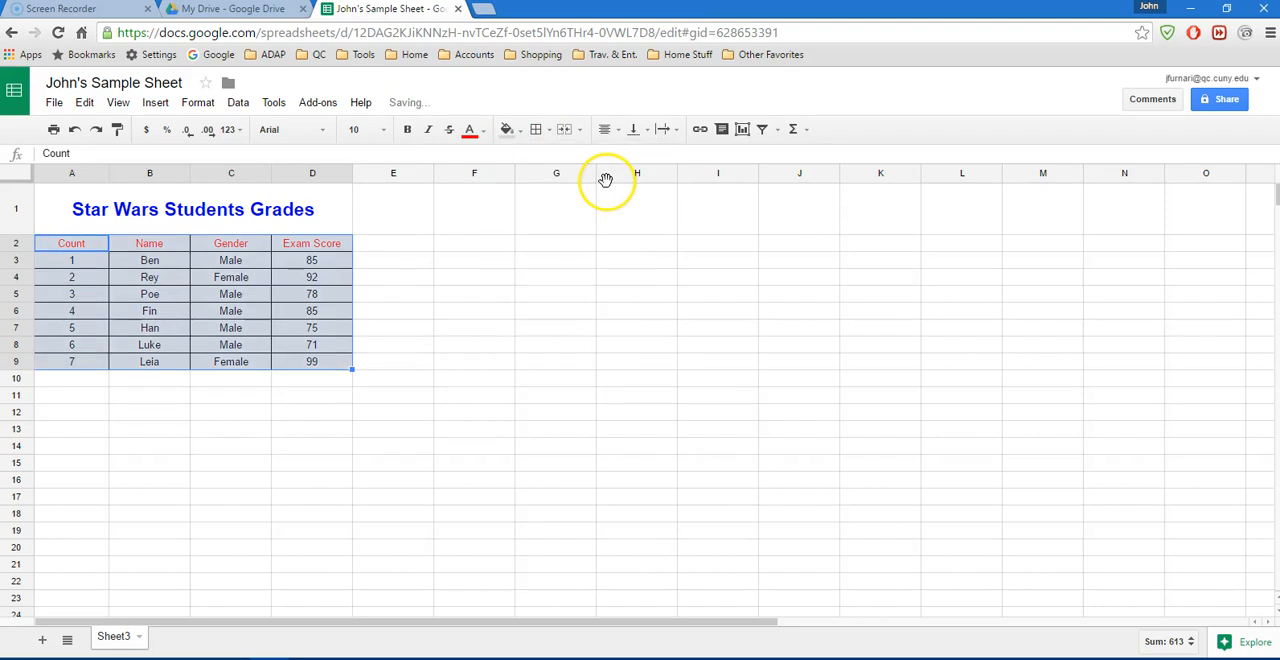
pyautogui.click(392, 328)
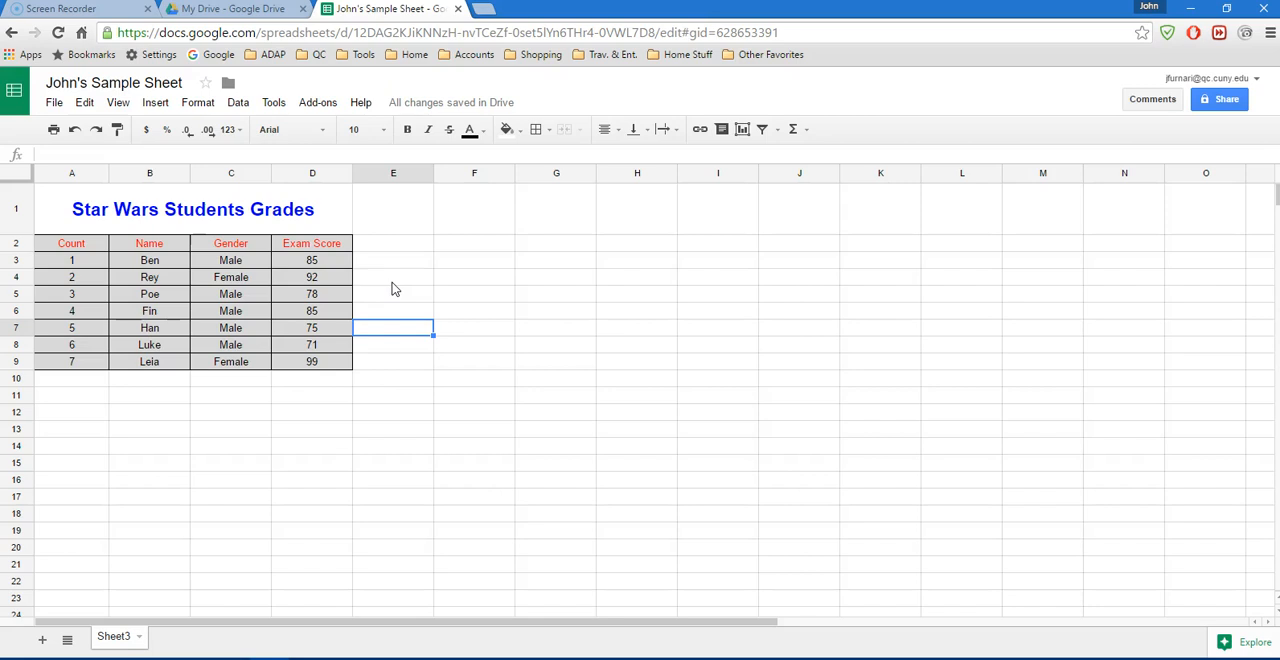
pyautogui.moveTo(392, 278)
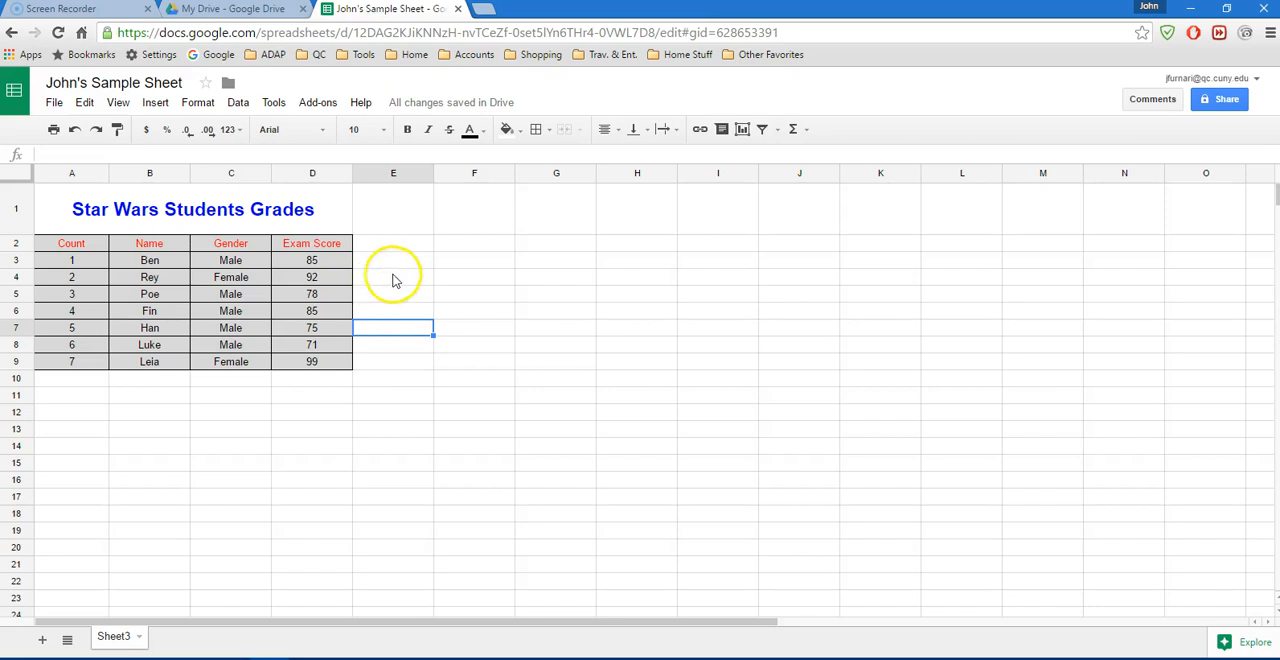
pyautogui.moveTo(388, 256)
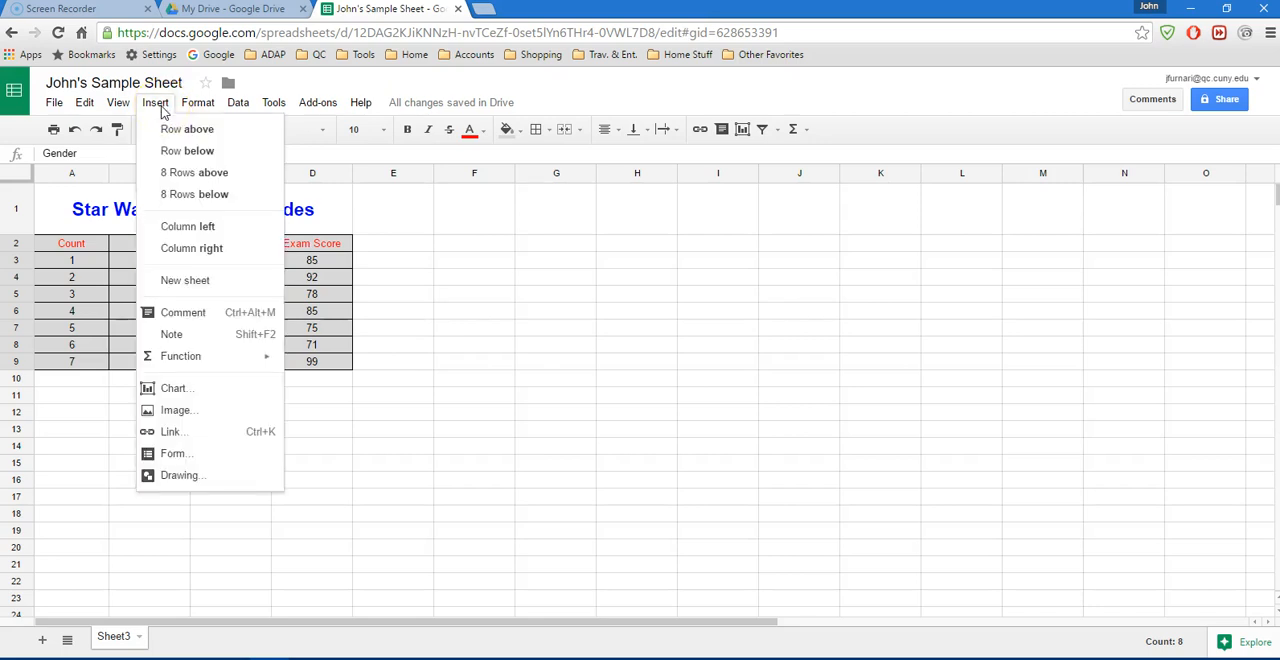
pyautogui.moveTo(174, 388)
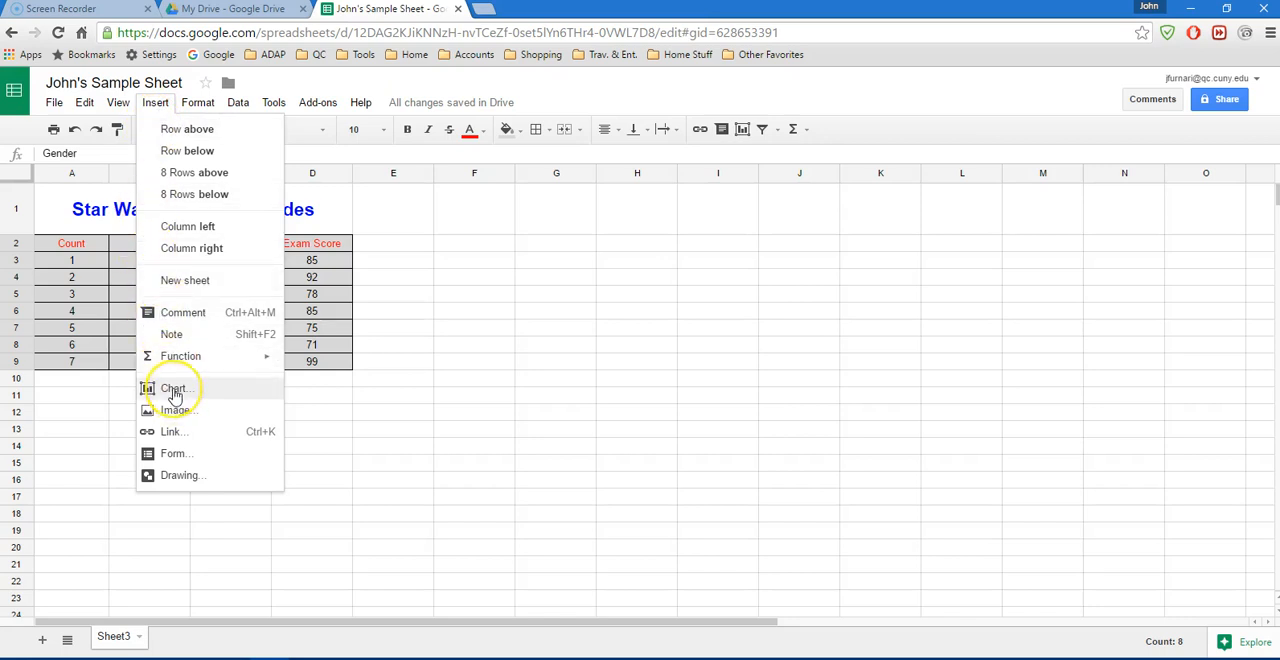
# Insert a chart from the Gender column C2:C9, previewing gender counts
pyautogui.click(174, 388)
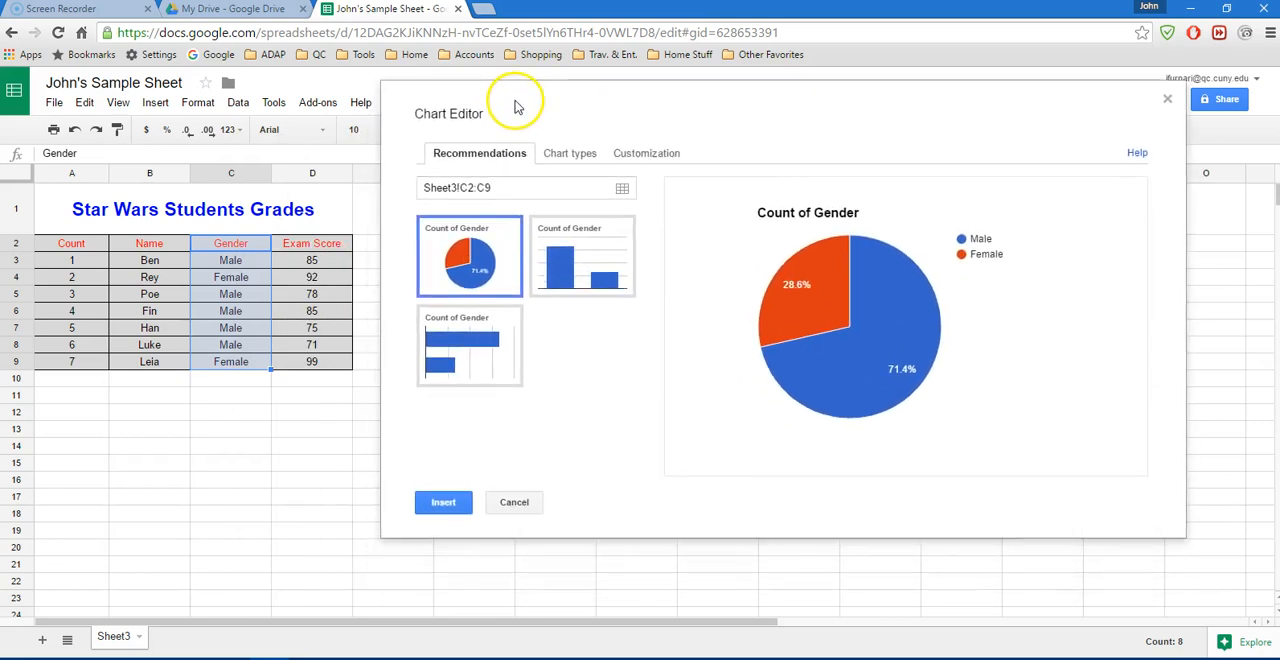
pyautogui.moveTo(820, 280)
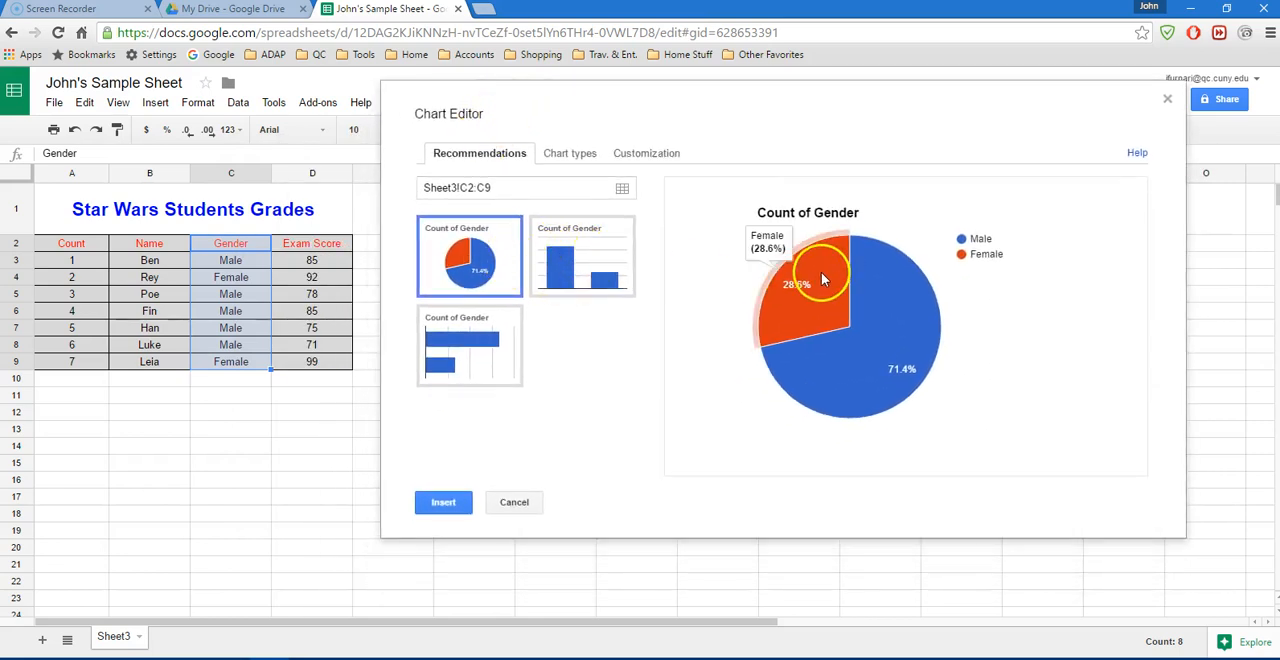
pyautogui.moveTo(850, 278)
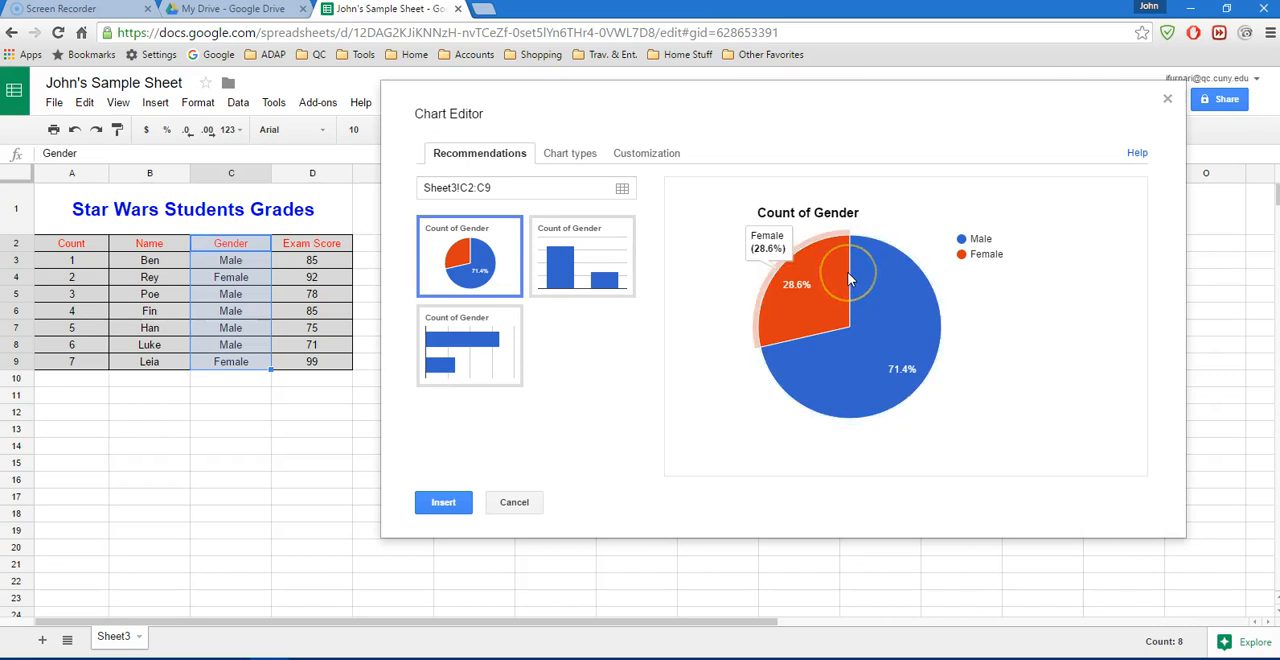
pyautogui.moveTo(600, 258)
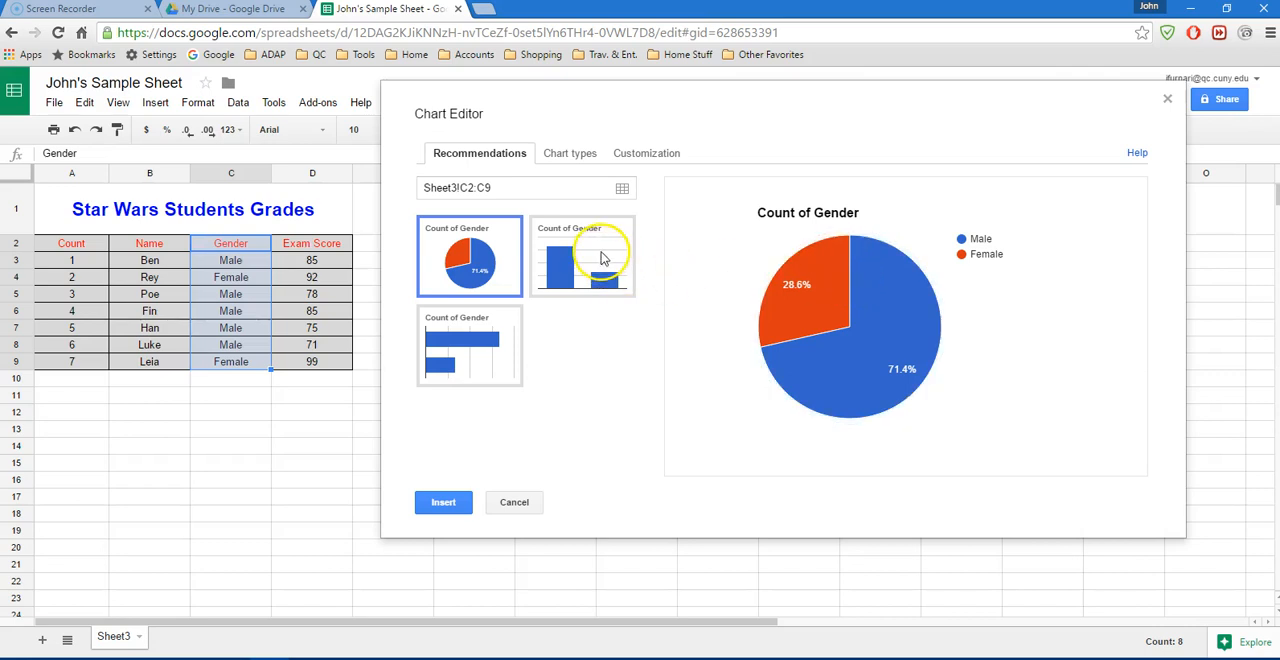
# Preview column and bar charts, insert the Count of Gender pie chart and move it
pyautogui.click(470, 344)
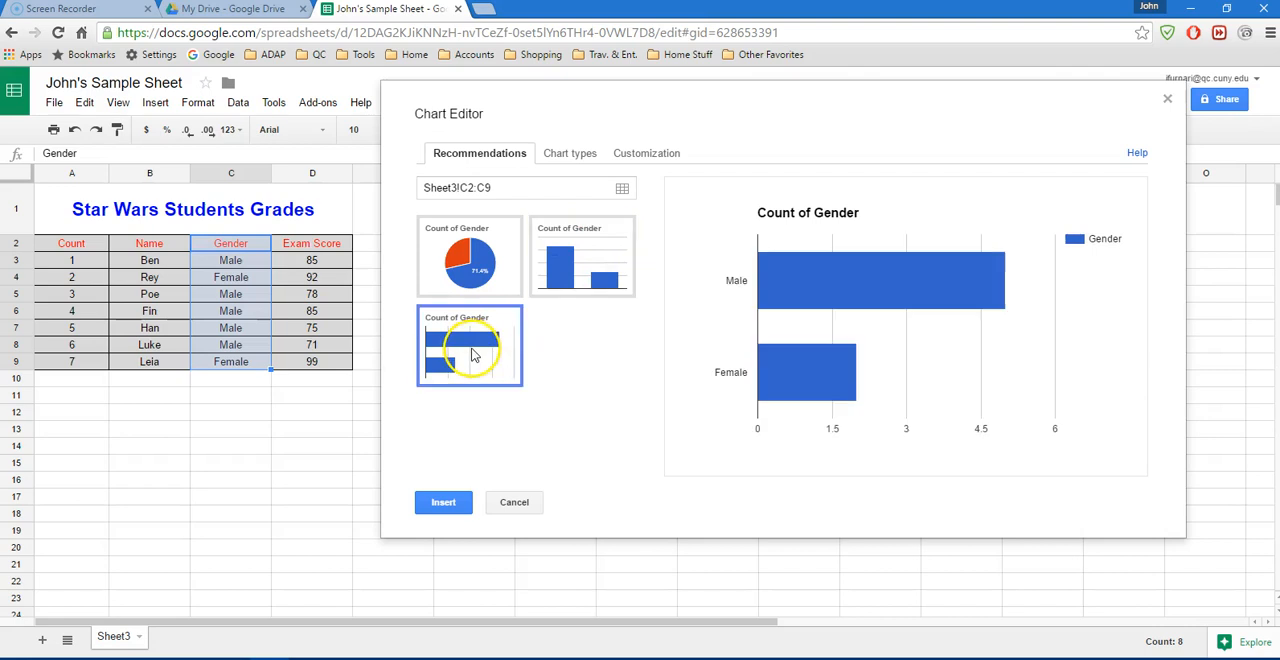
pyautogui.click(468, 256)
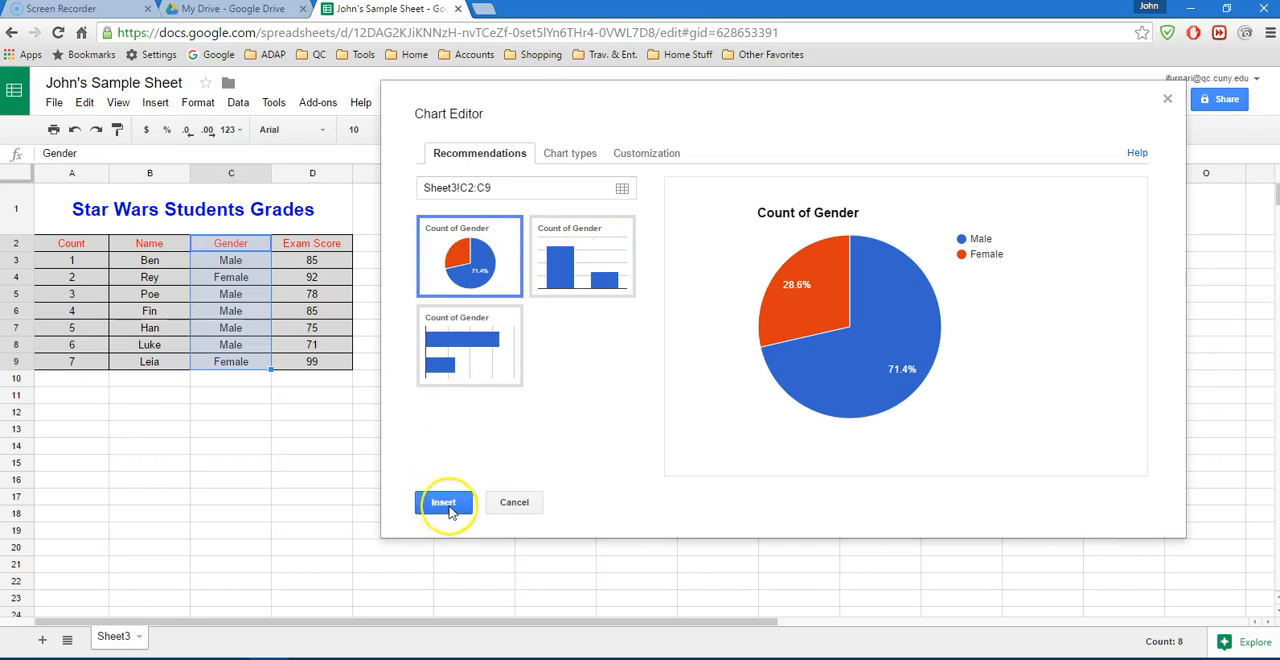
pyautogui.click(444, 502)
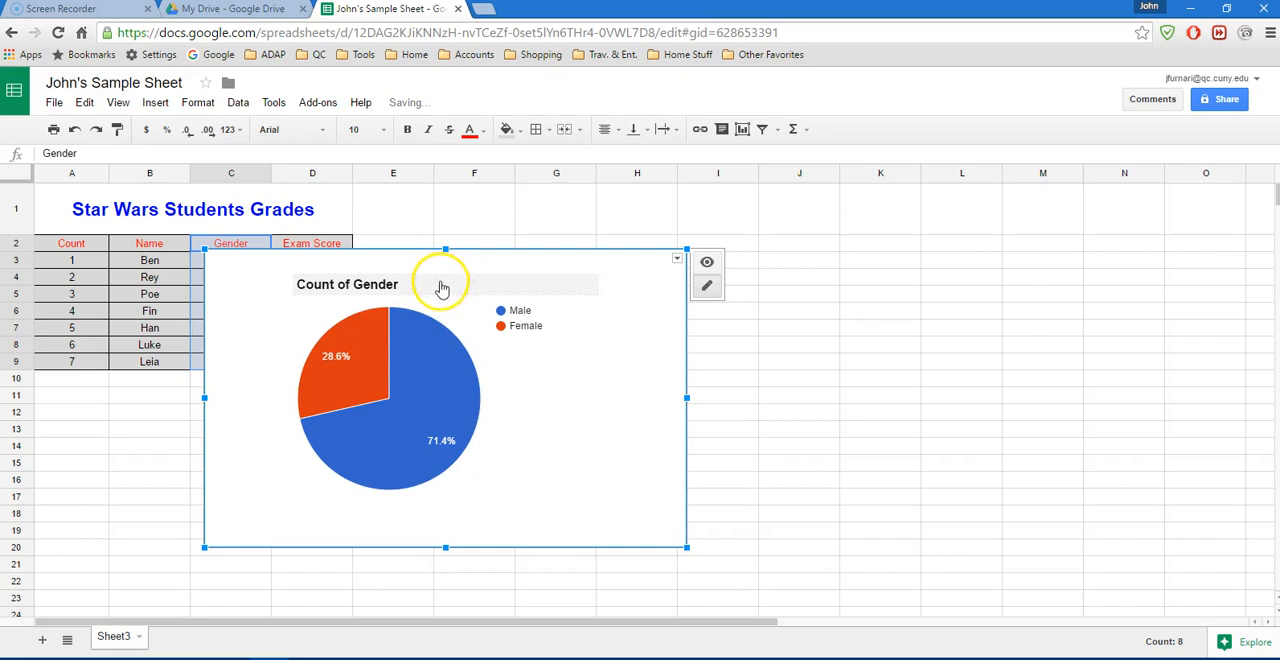
pyautogui.moveTo(444, 398); pyautogui.dragTo(684, 350)
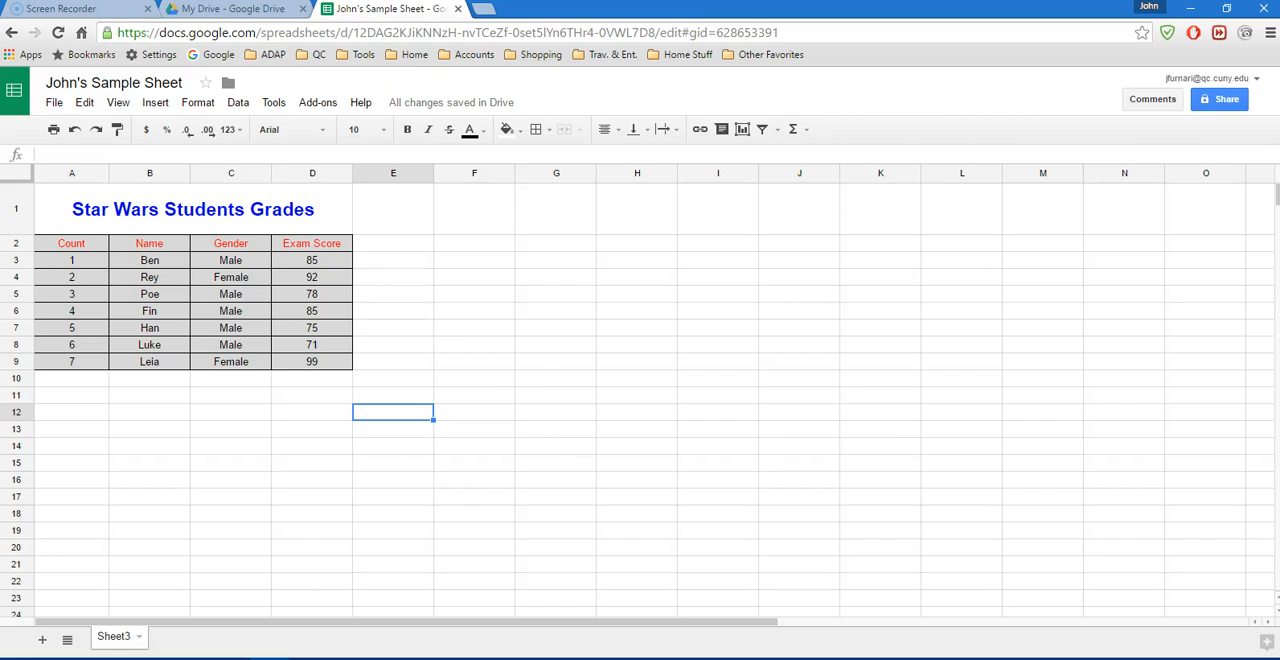
pyautogui.moveTo(278, 528)
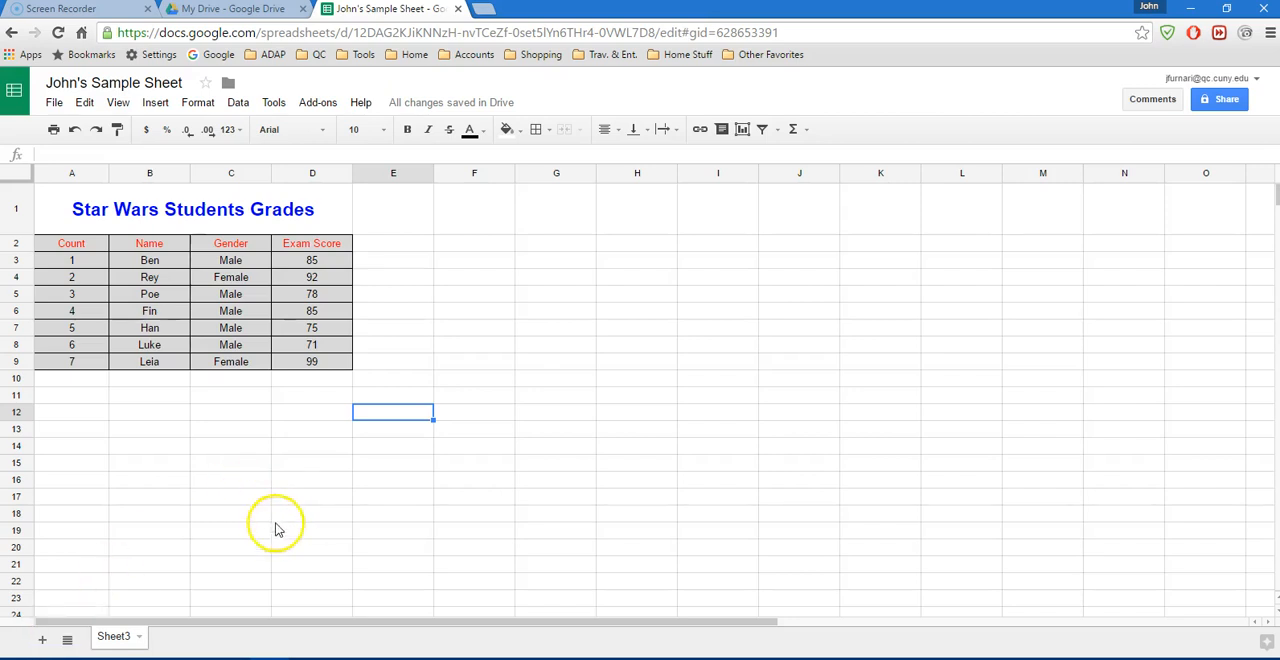
pyautogui.moveTo(310, 380)
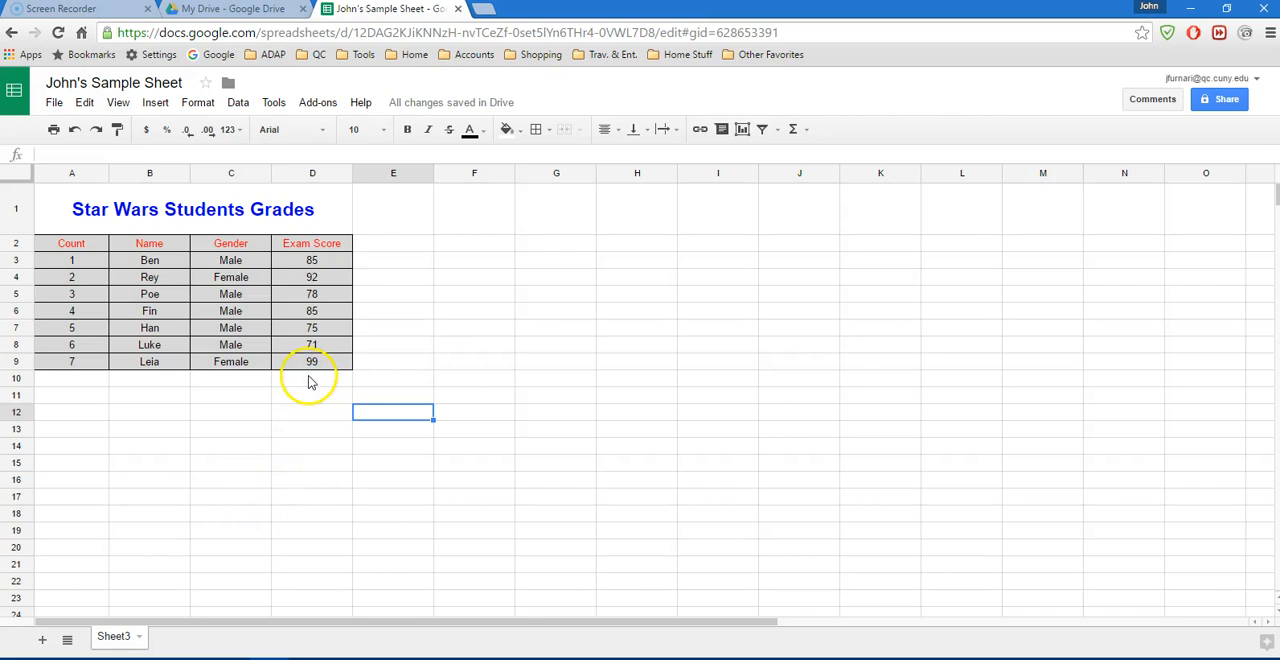
pyautogui.moveTo(284, 276)
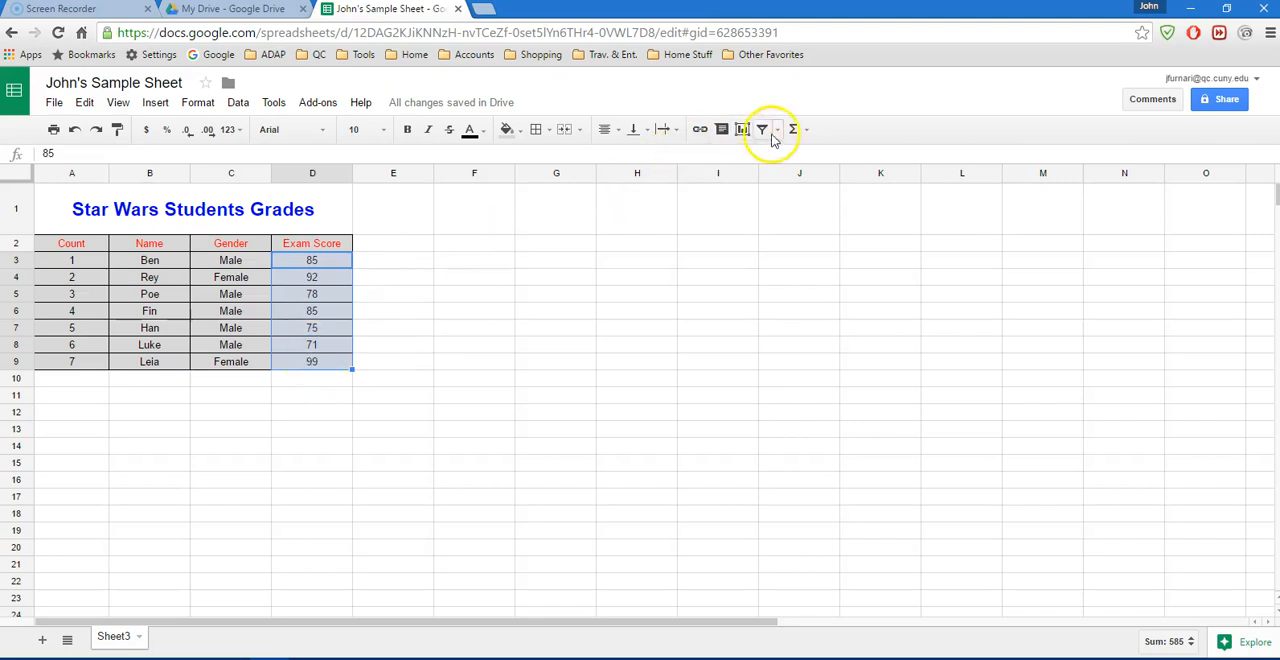
pyautogui.moveTo(792, 128)
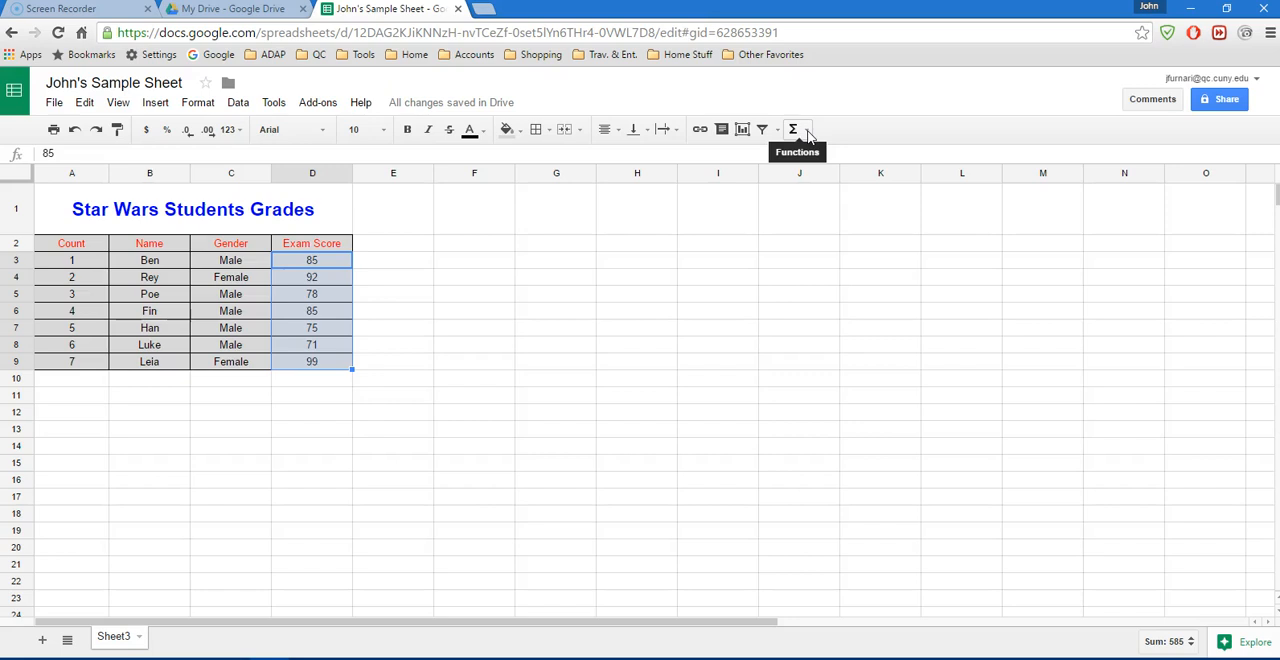
# Add a COUNT formula under the Exam Score column returning 7
pyautogui.click(792, 128)
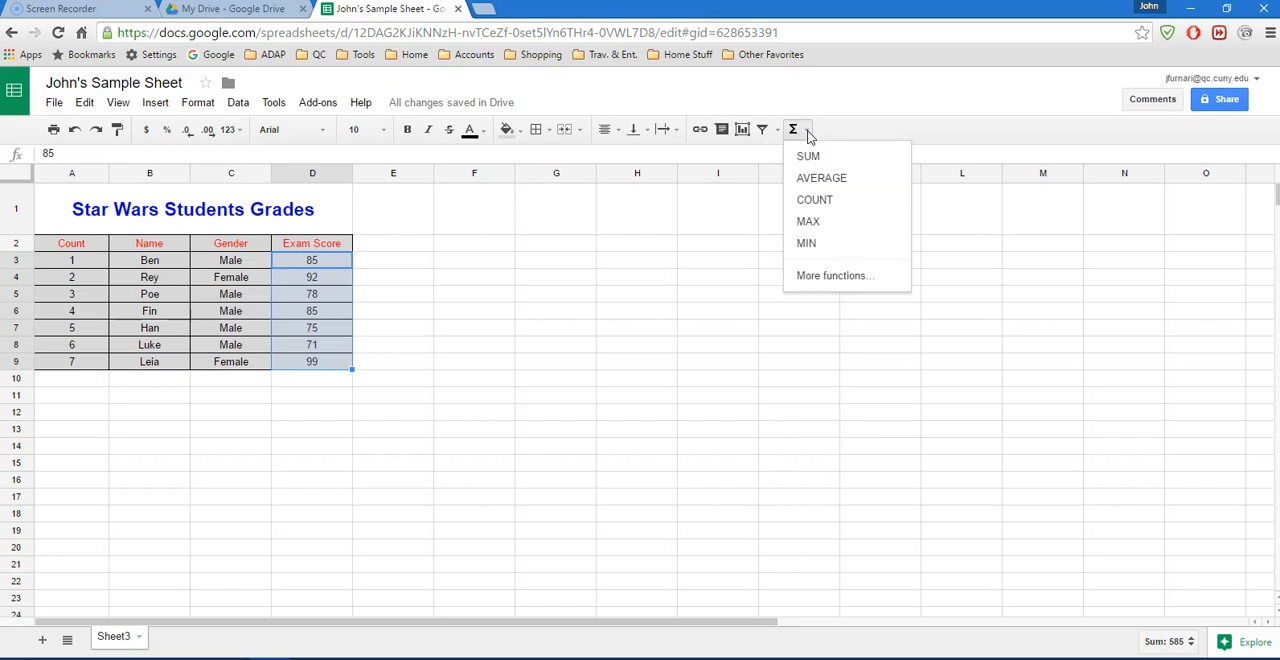
pyautogui.moveTo(814, 200)
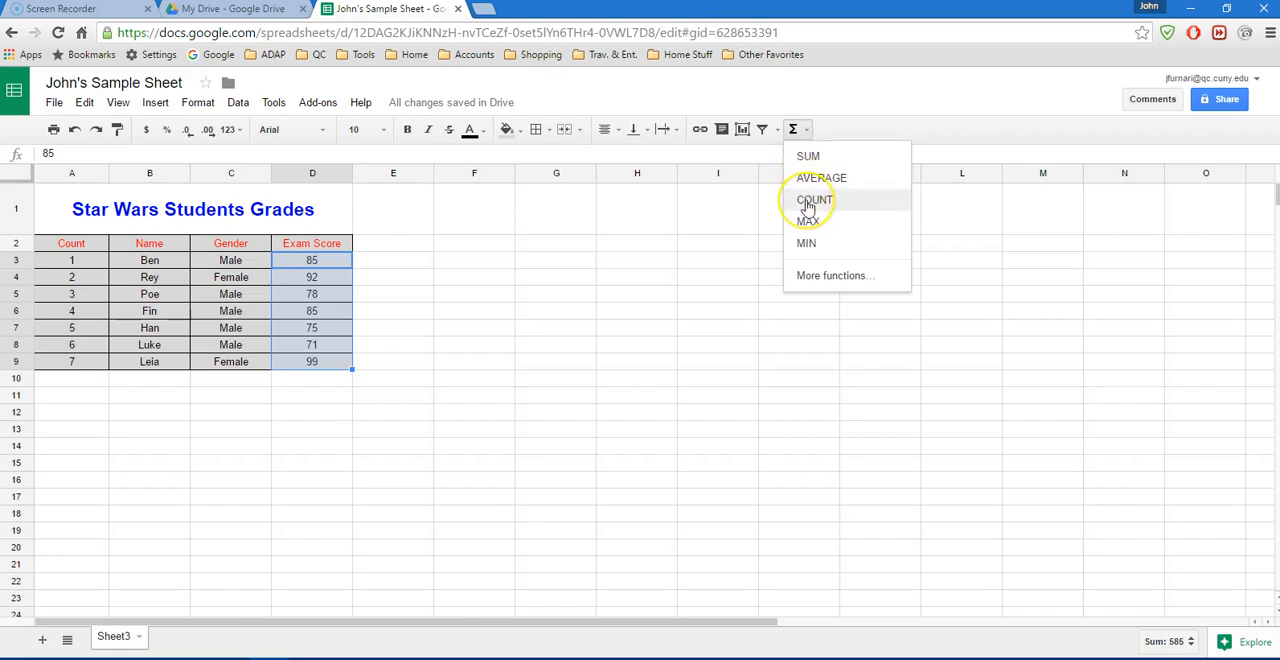
pyautogui.click(814, 200)
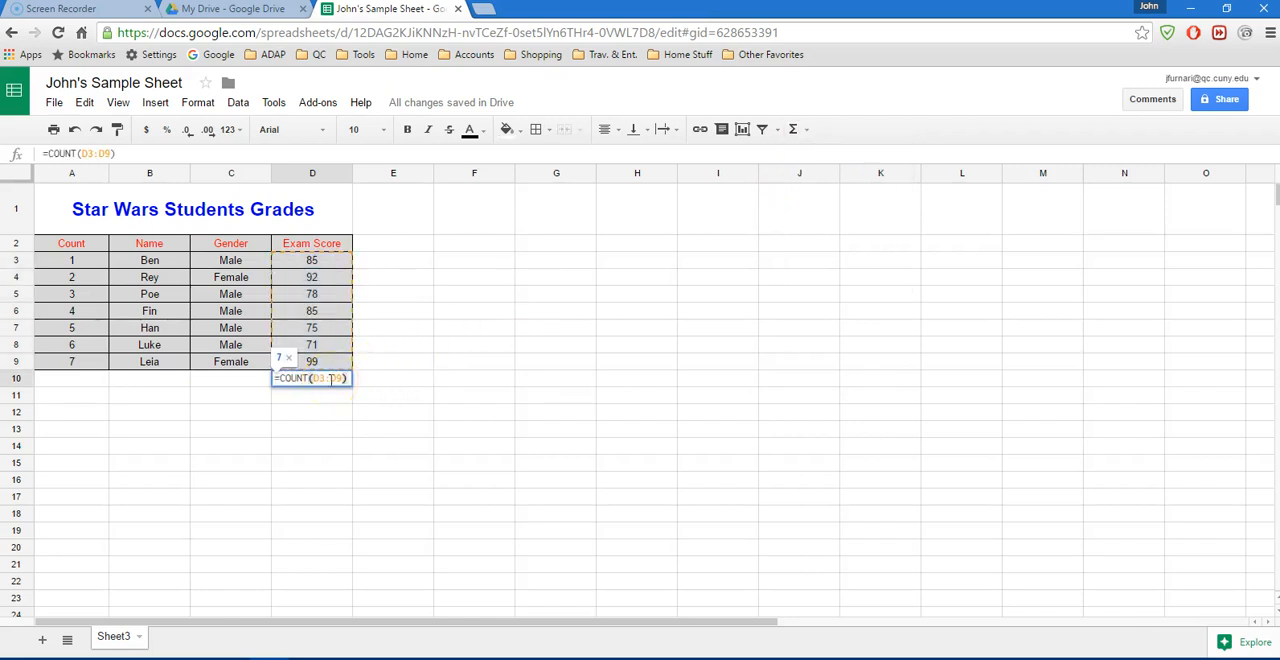
pyautogui.press('Return')
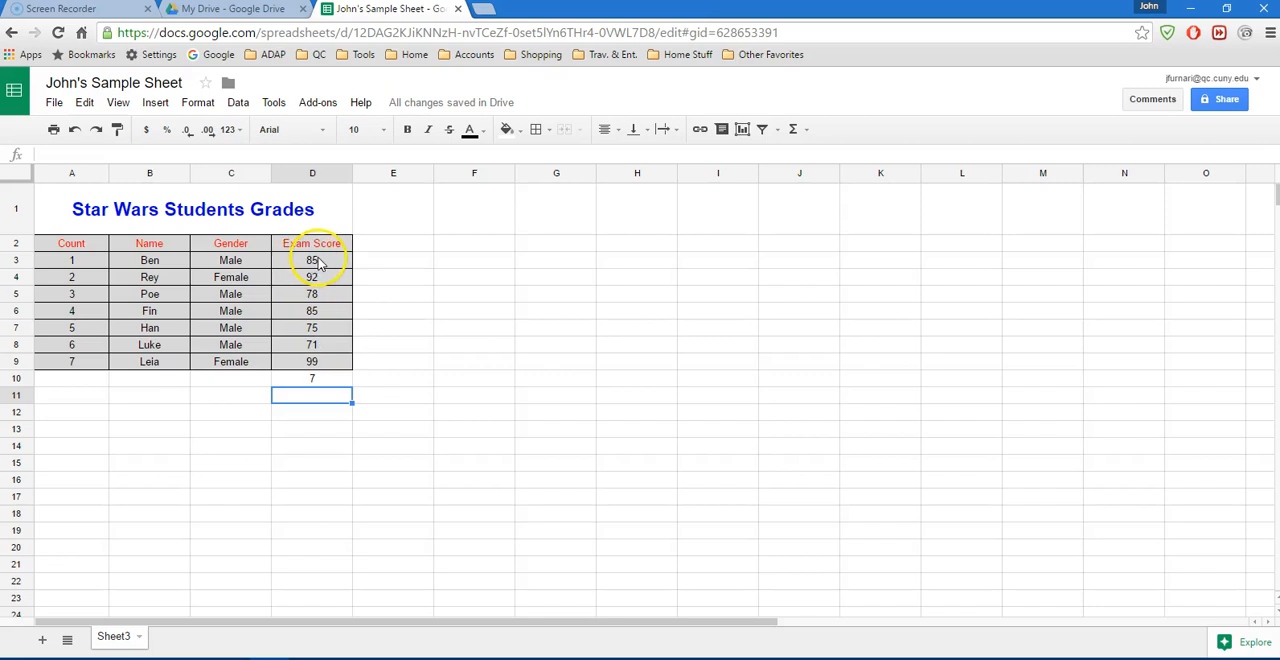
pyautogui.moveTo(324, 262)
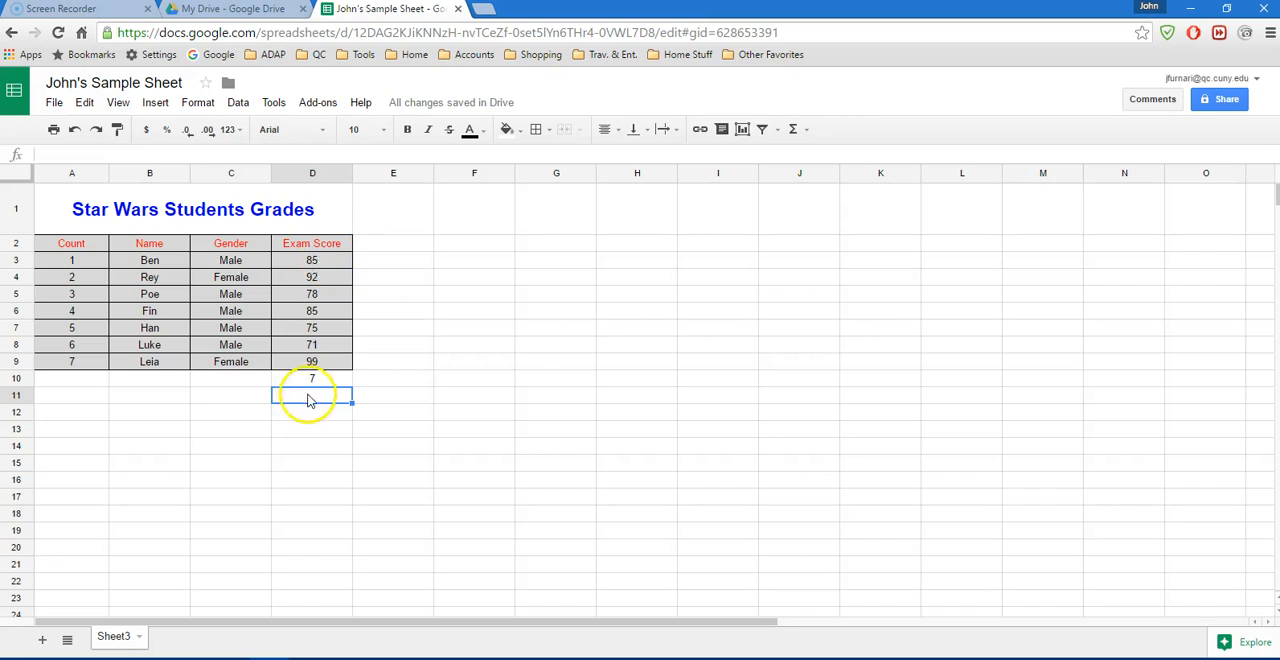
# Enter Count, Sum, Average labels in C10:C12 and fill C10:D12 light blue
pyautogui.click(232, 378)
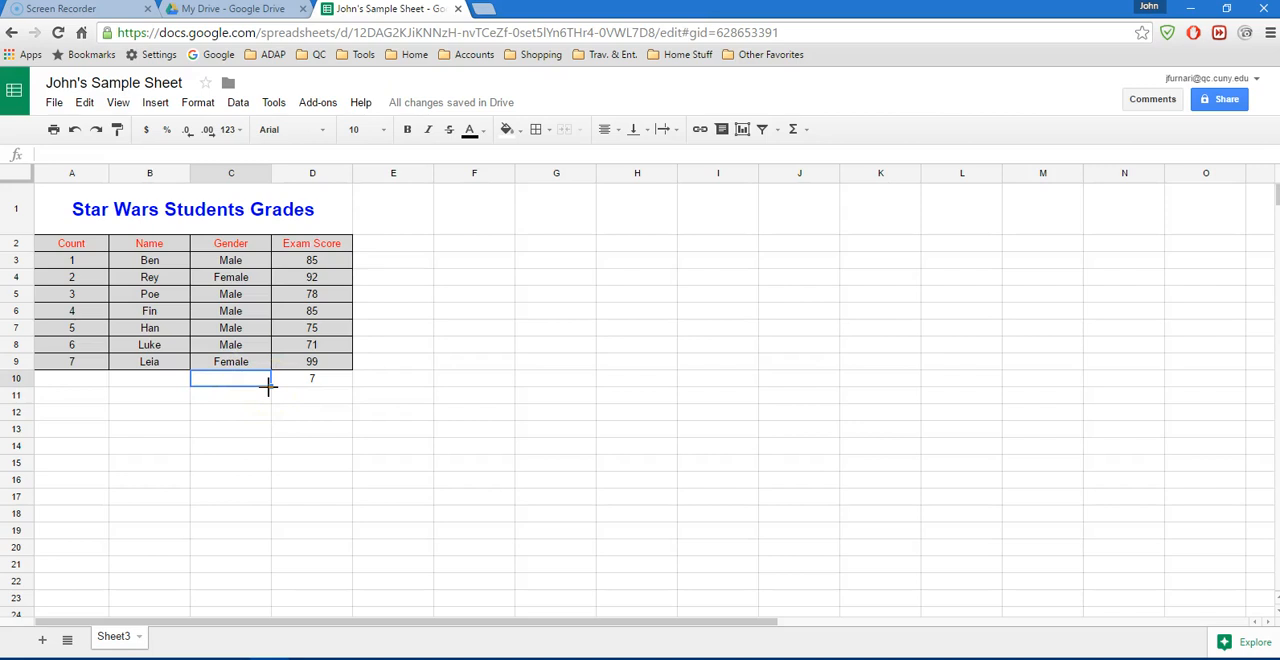
pyautogui.write('Count')
pyautogui.click(230, 412)
pyautogui.write('Average')
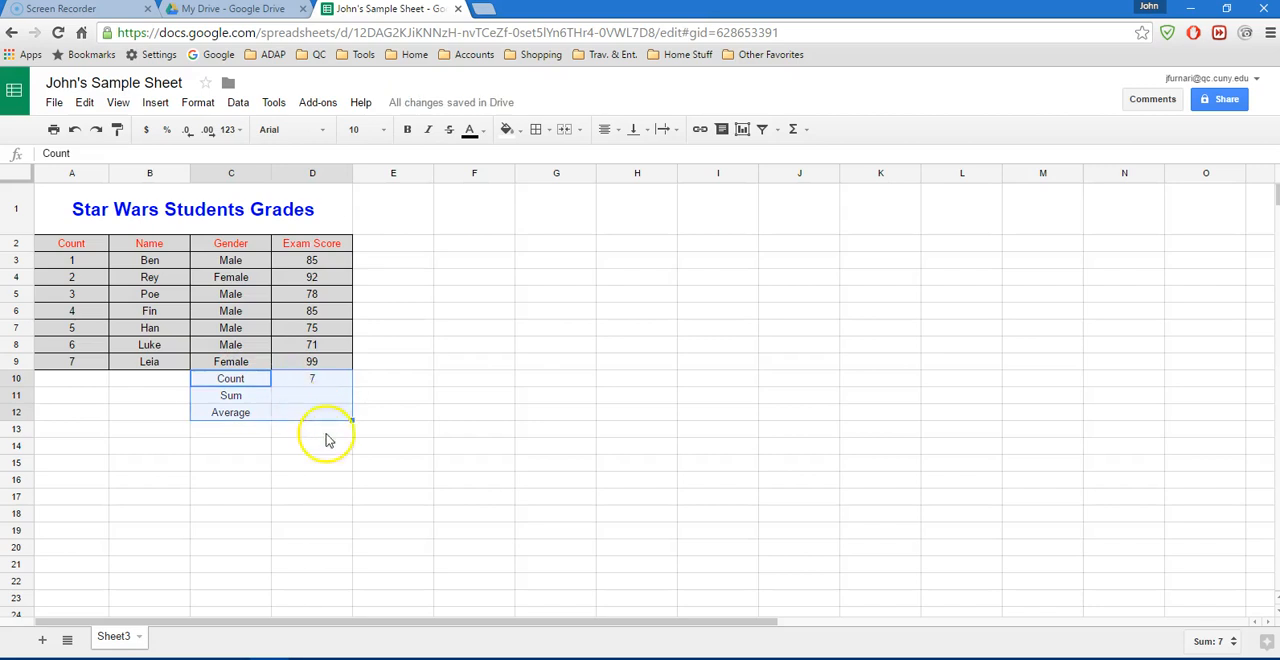
pyautogui.click(508, 128)
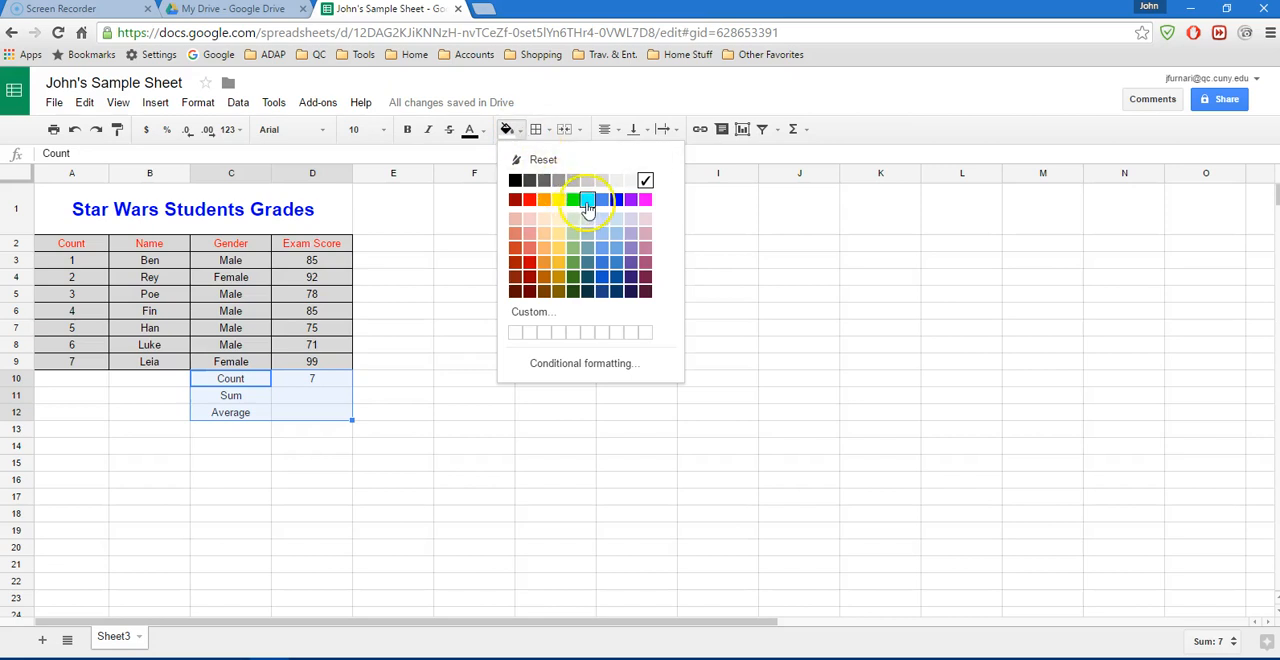
pyautogui.moveTo(588, 200)
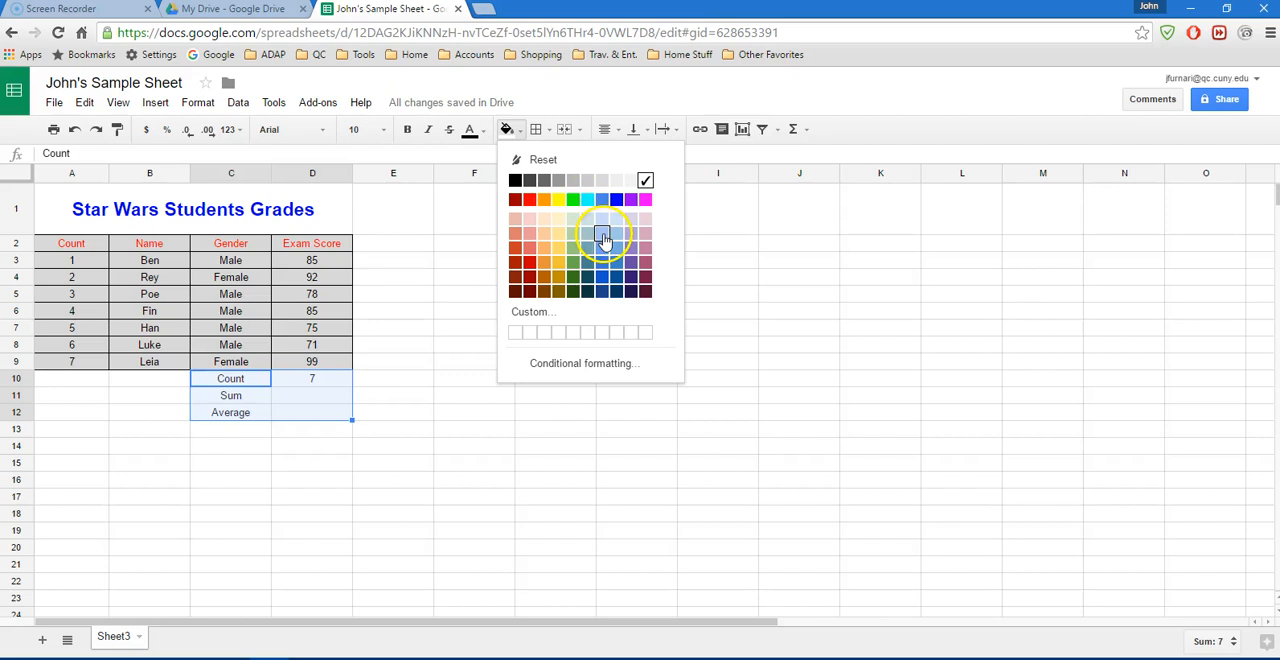
pyautogui.click(602, 240)
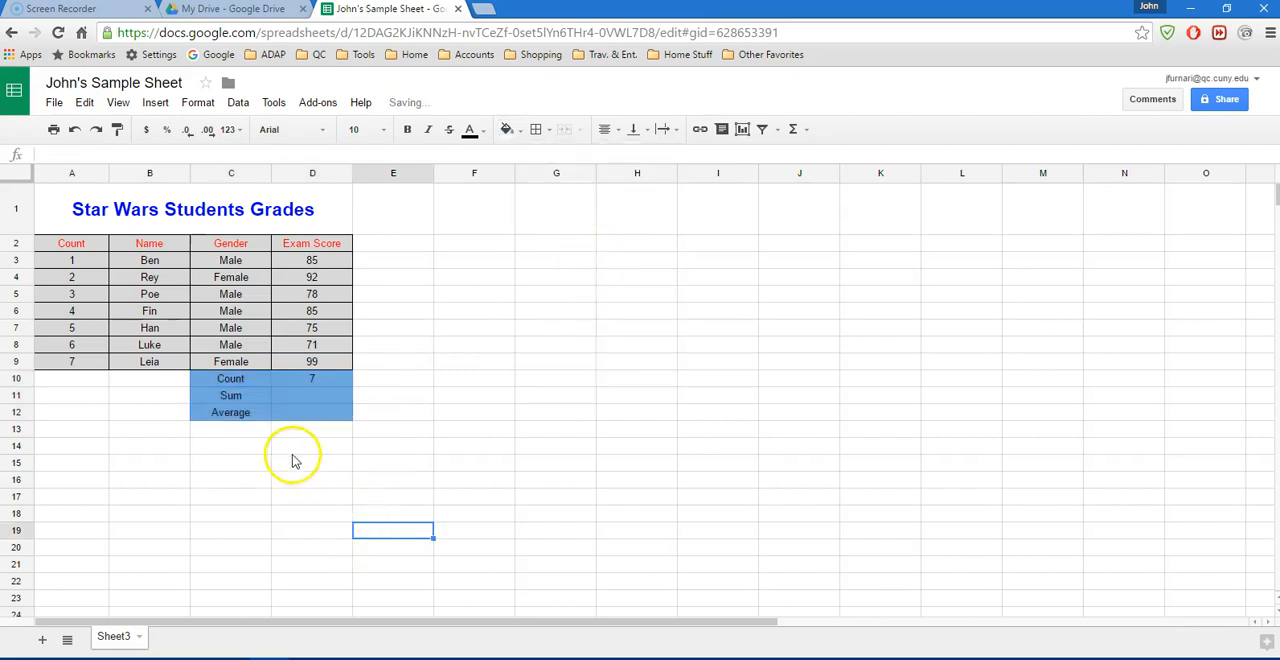
pyautogui.moveTo(330, 400)
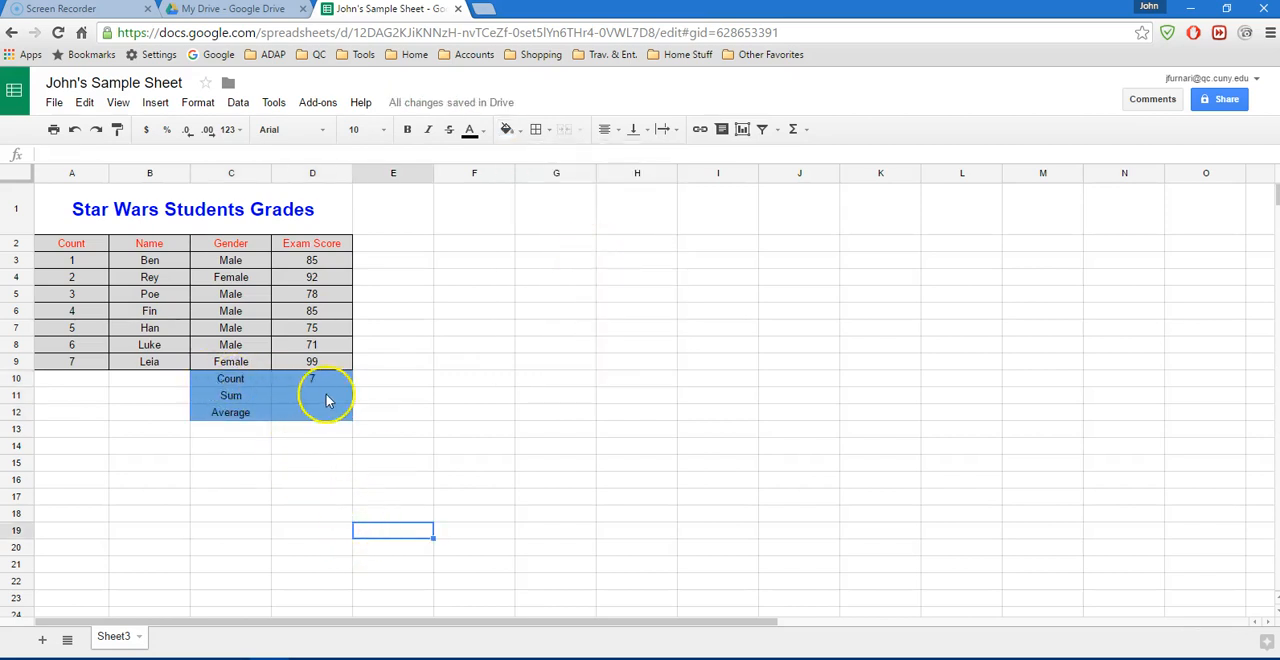
pyautogui.click(312, 396)
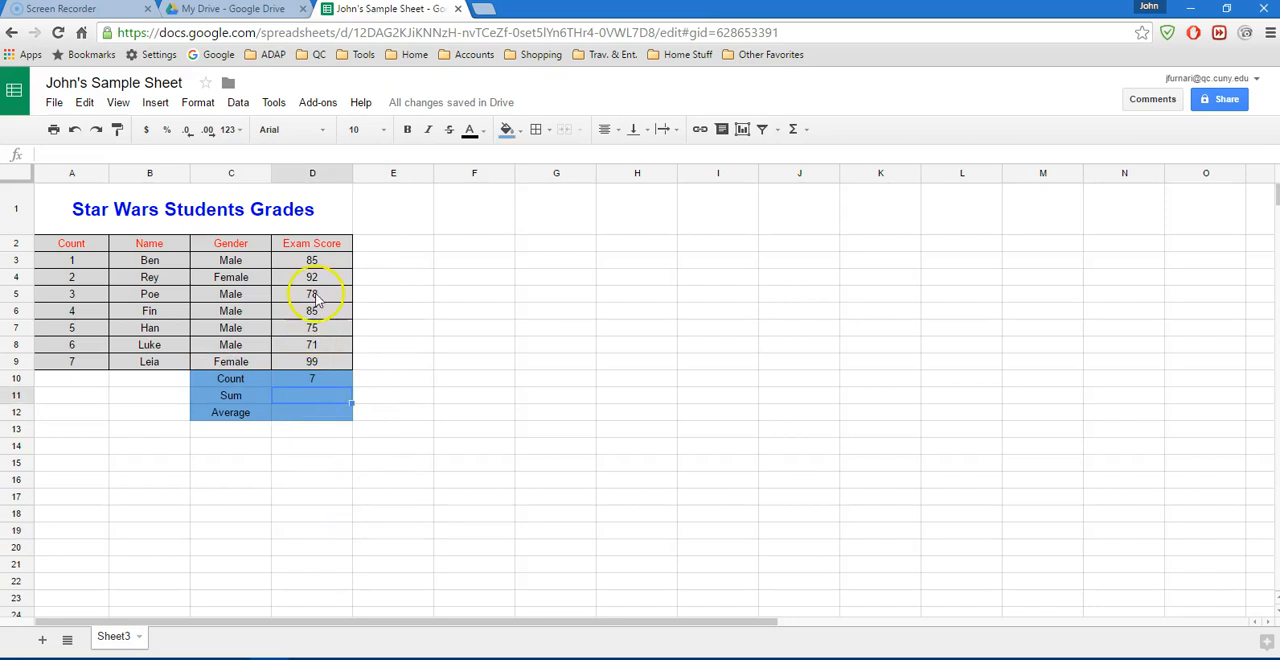
pyautogui.moveTo(296, 404)
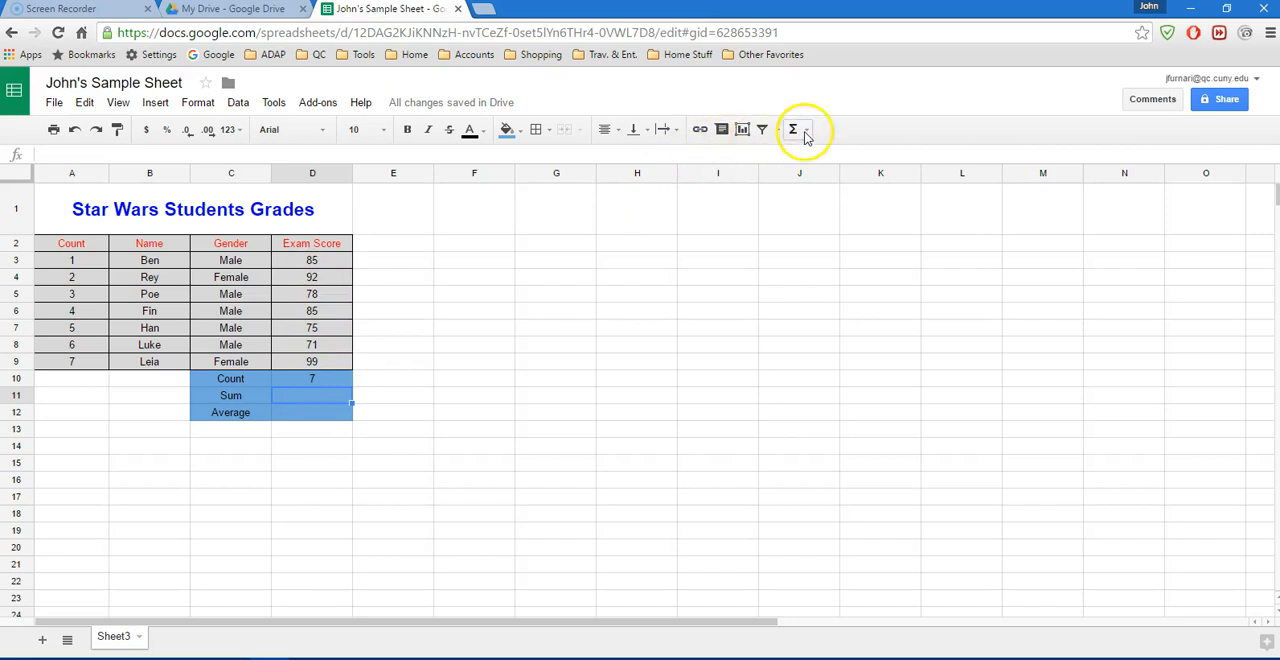
# Add a SUM formula over D3:D9 in the Sum row, totalling 585
pyautogui.click(792, 128)
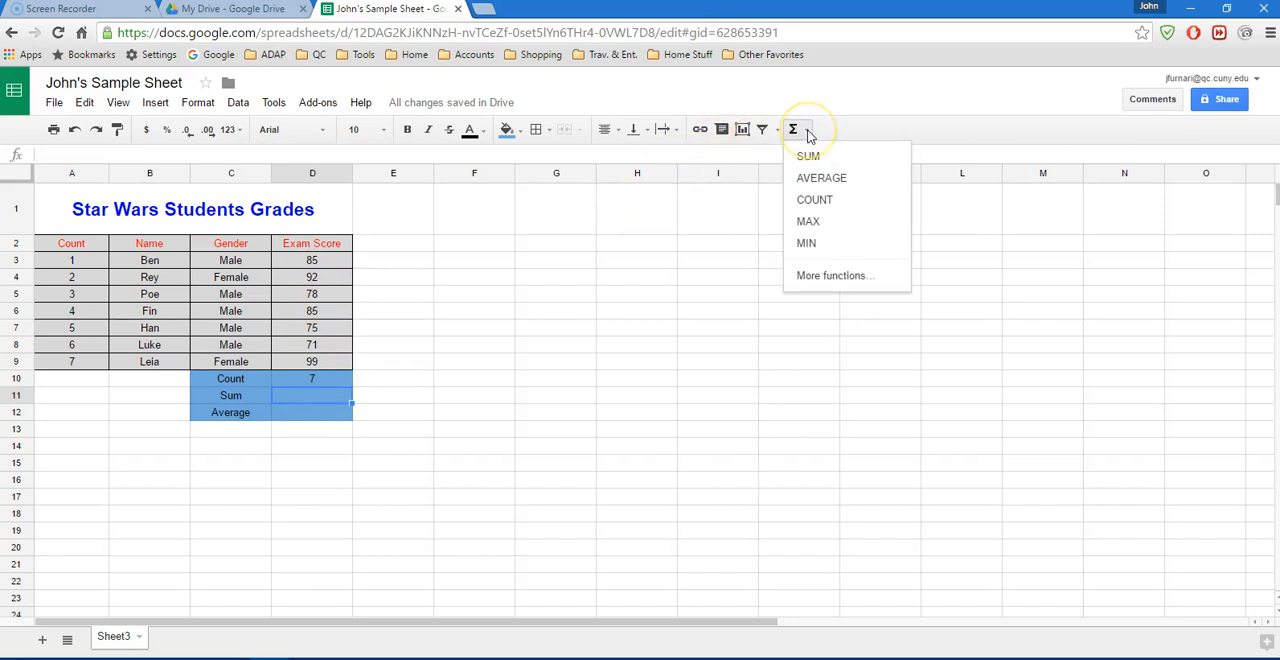
pyautogui.click(808, 156)
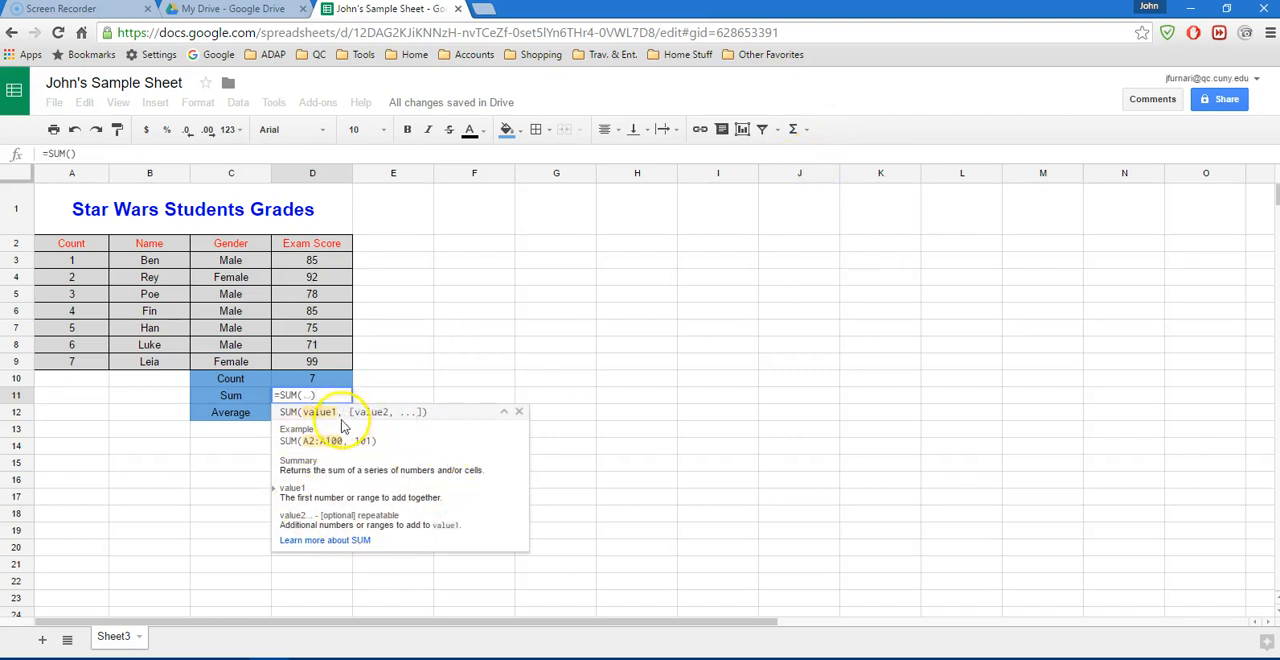
pyautogui.moveTo(428, 496)
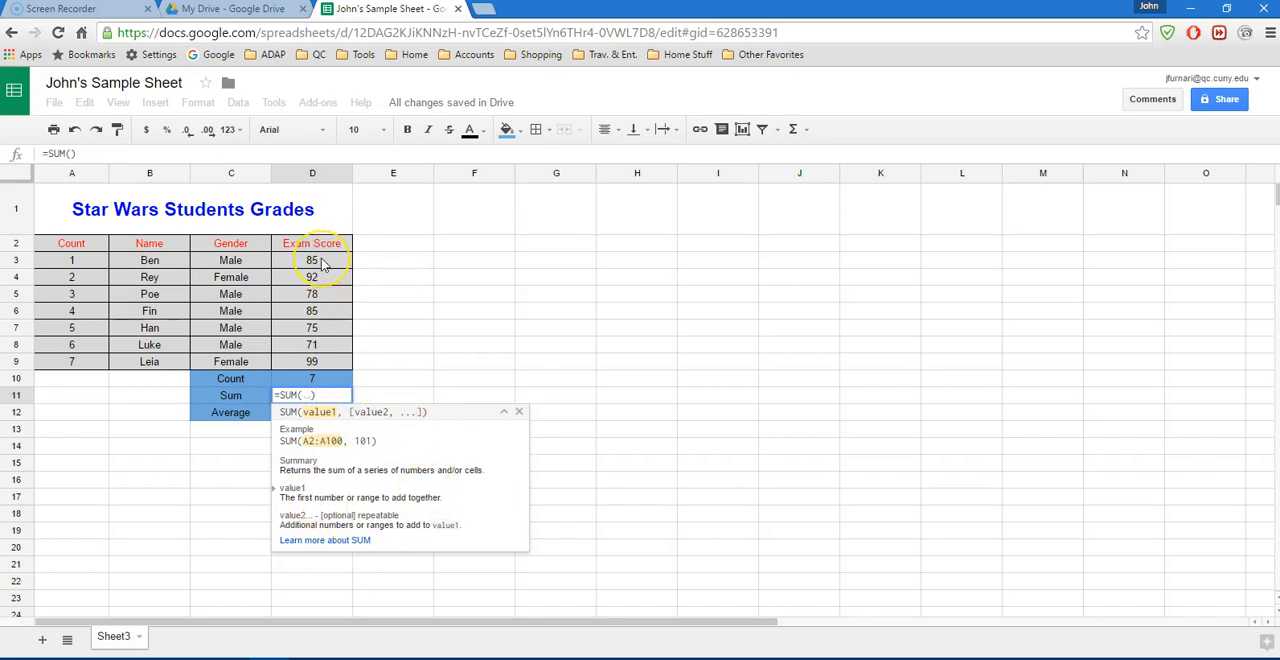
pyautogui.moveTo(312, 260)
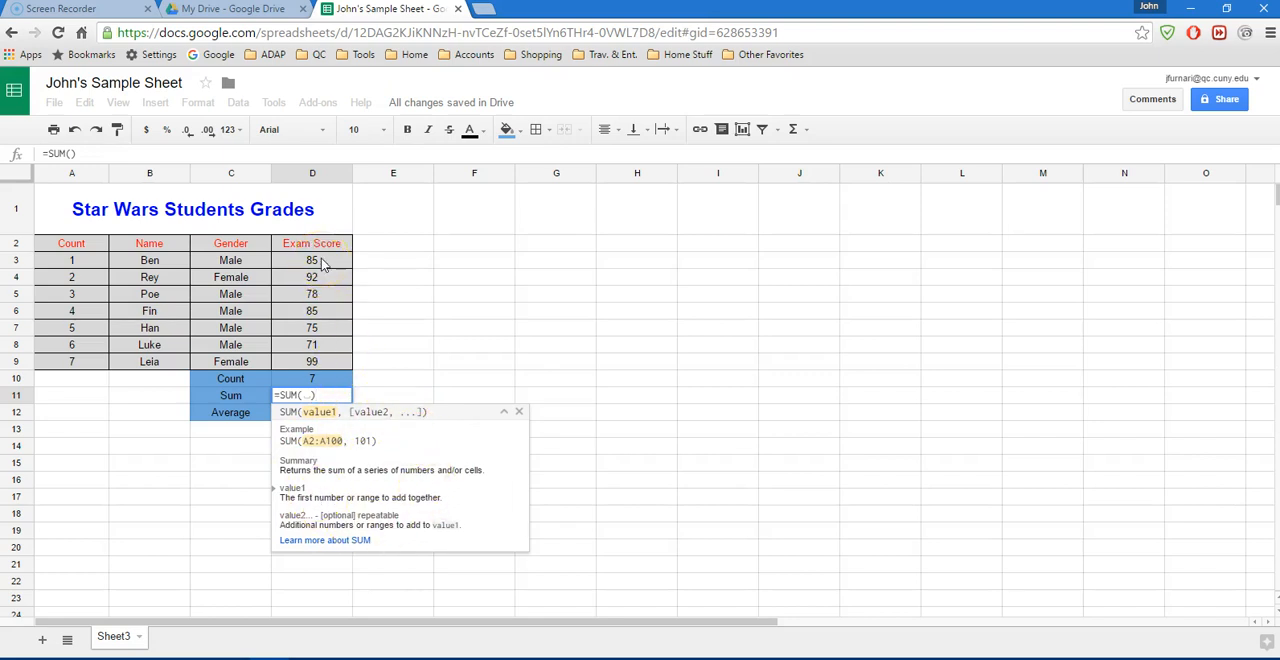
pyautogui.moveTo(312, 260); pyautogui.dragTo(312, 360)
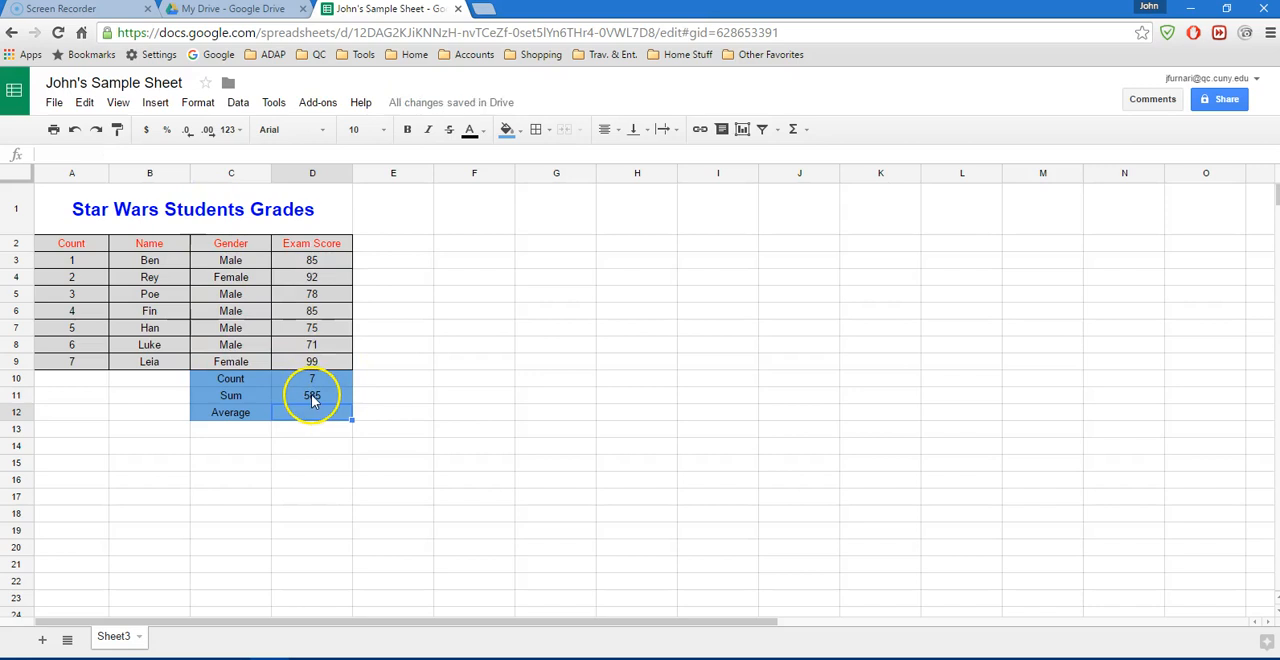
pyautogui.moveTo(312, 276)
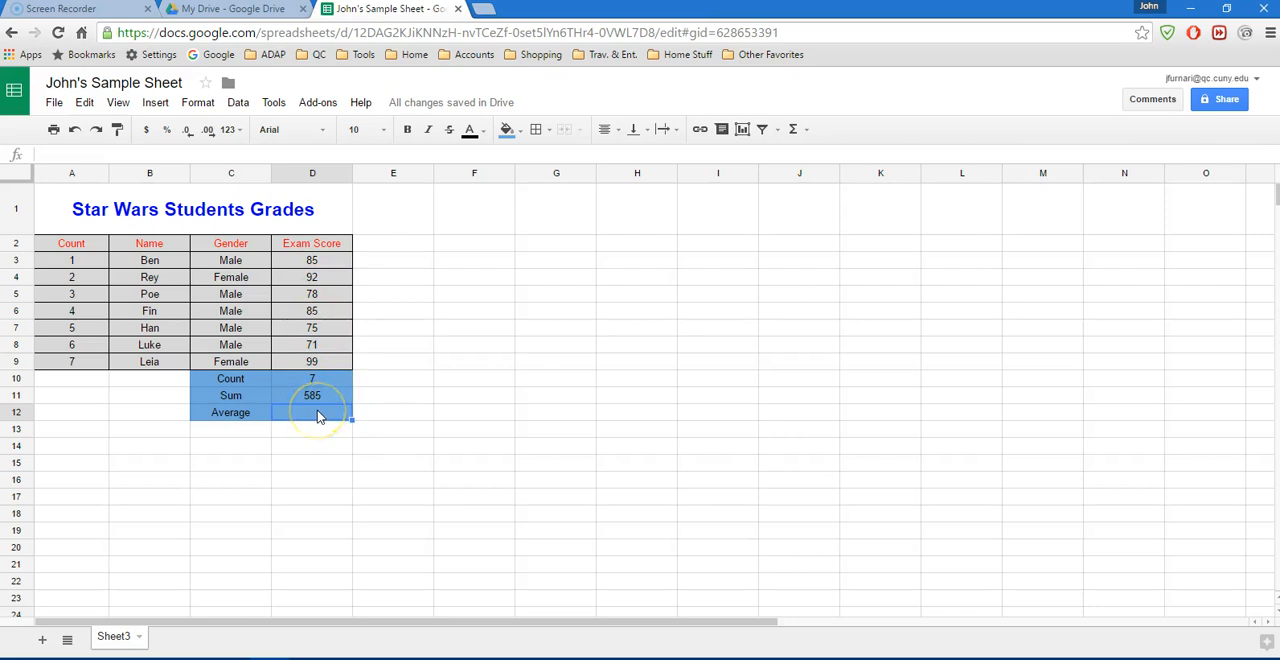
pyautogui.click(794, 128)
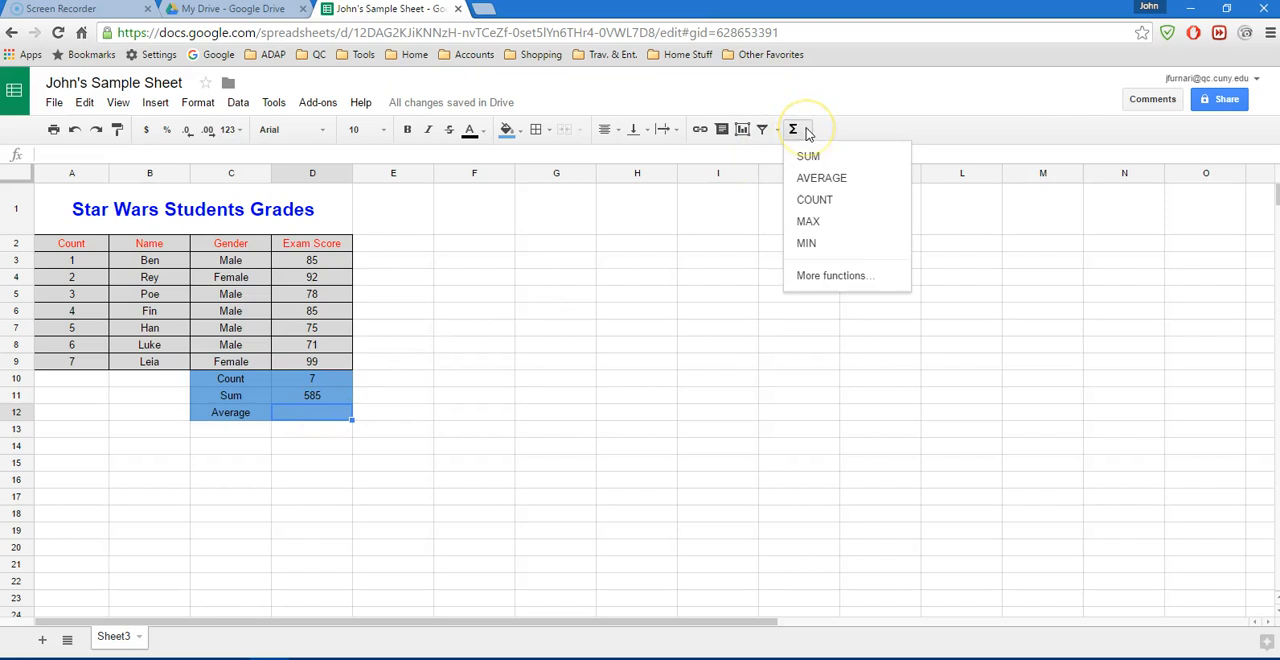
pyautogui.click(820, 176)
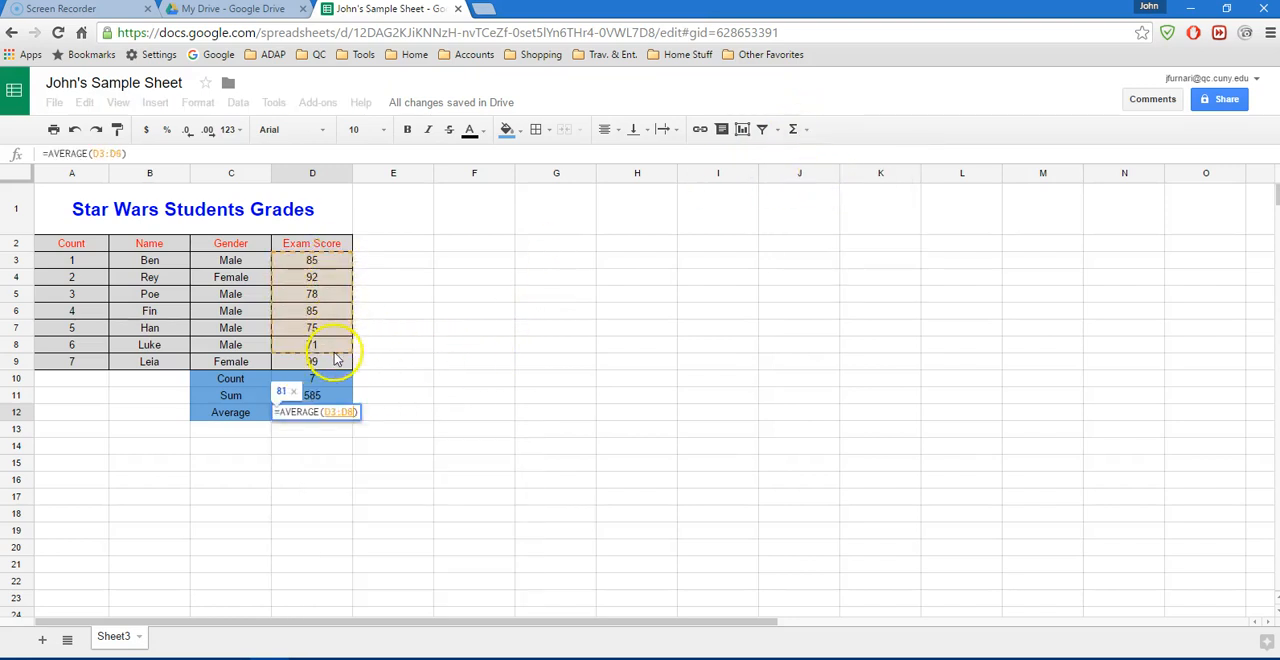
pyautogui.press('Return')
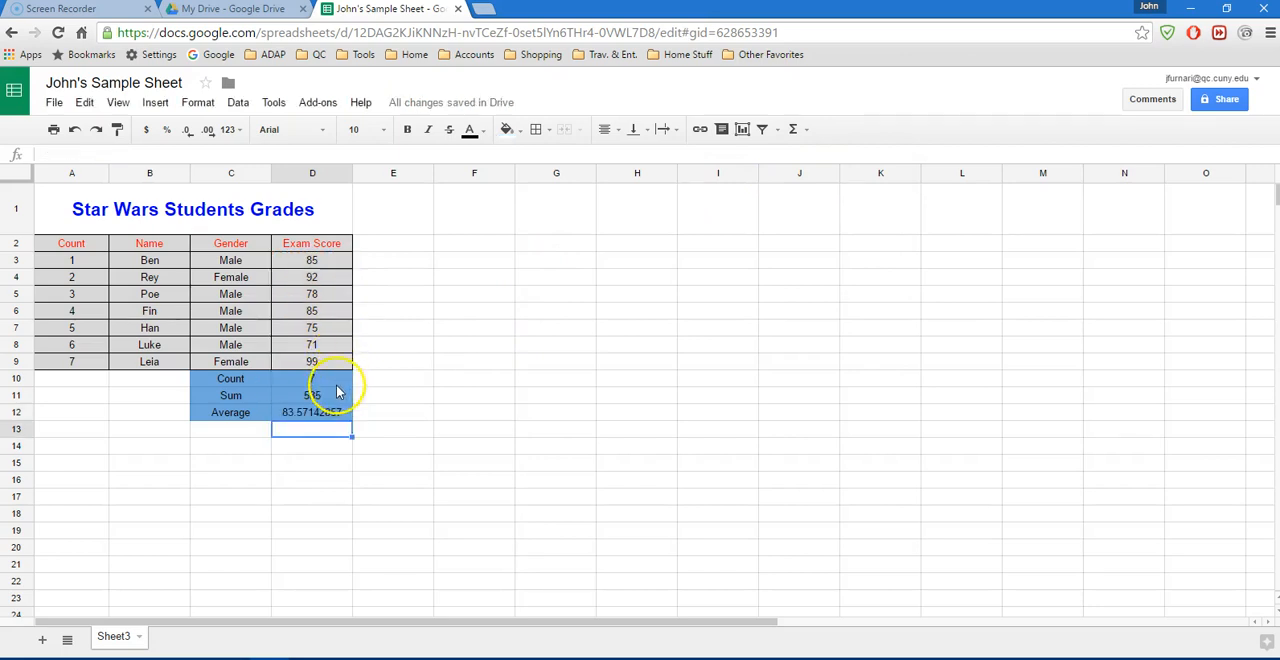
pyautogui.click(76, 128)
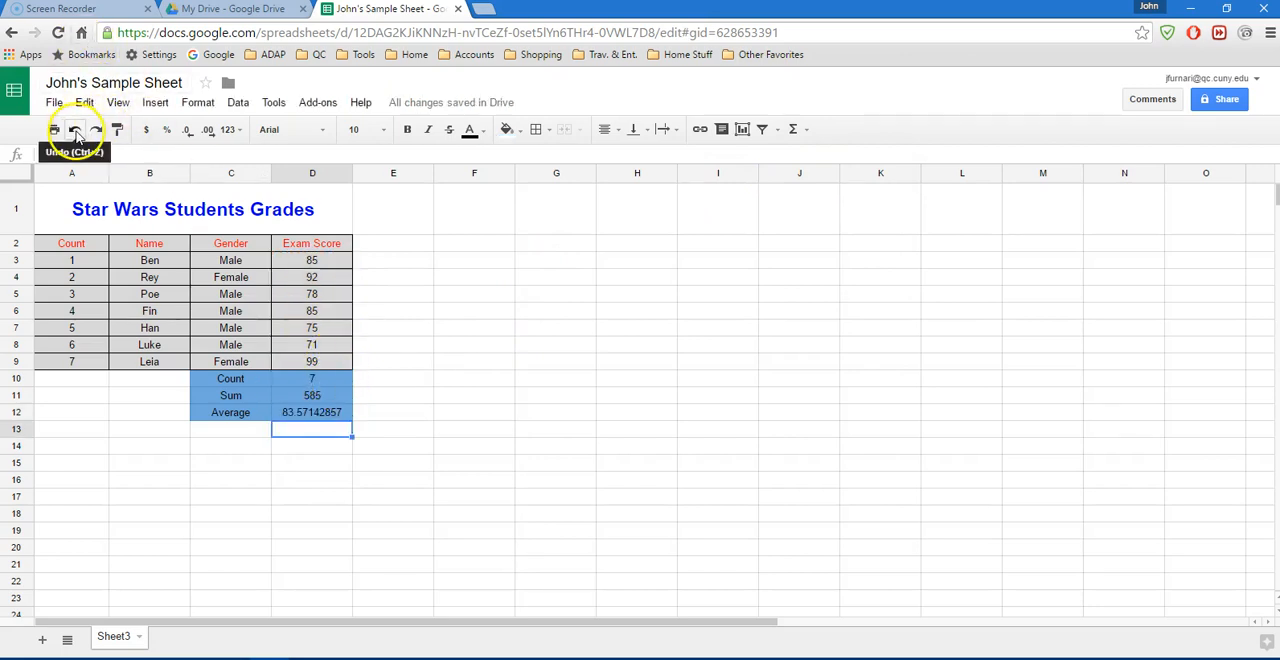
pyautogui.click(76, 128)
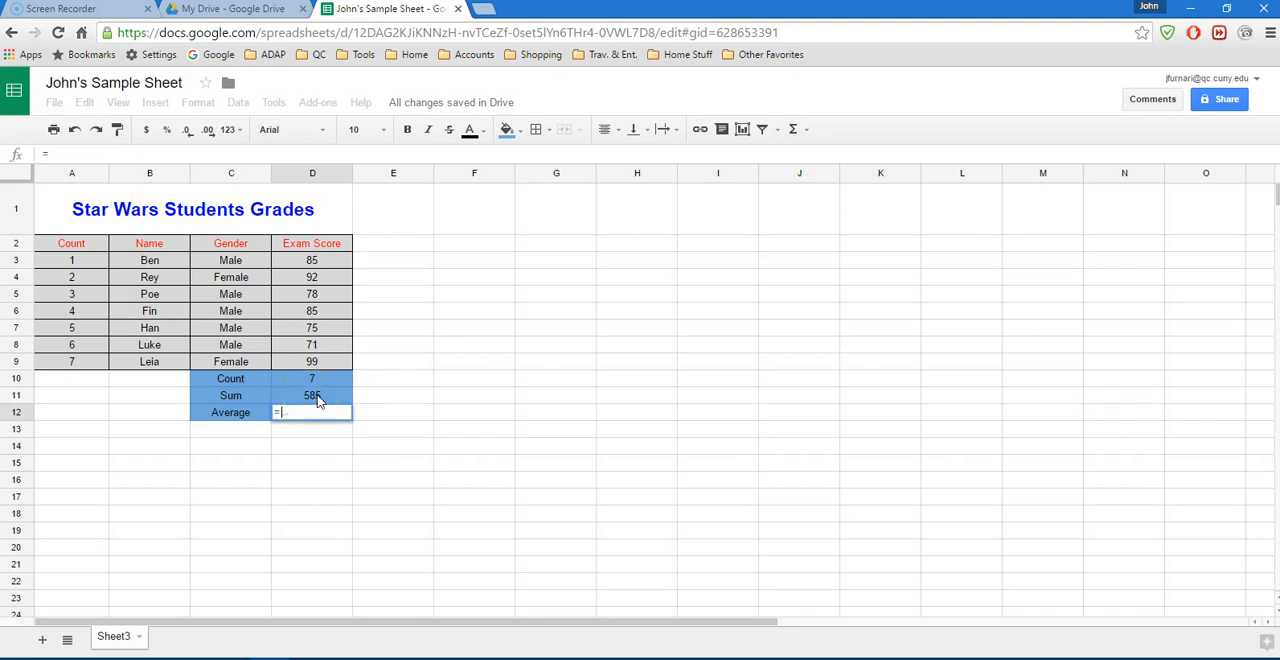
# Enter =D11/D10 in the Average cell, giving 83.57142857
pyautogui.write('=D11')
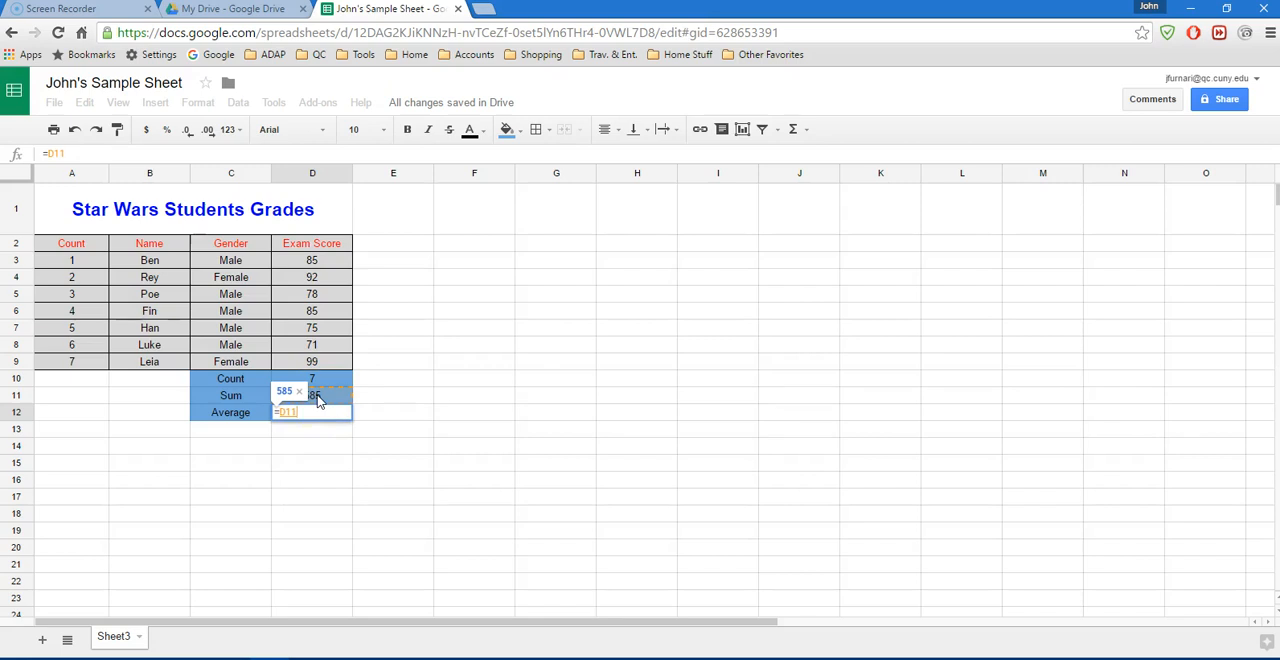
pyautogui.write('/D10')
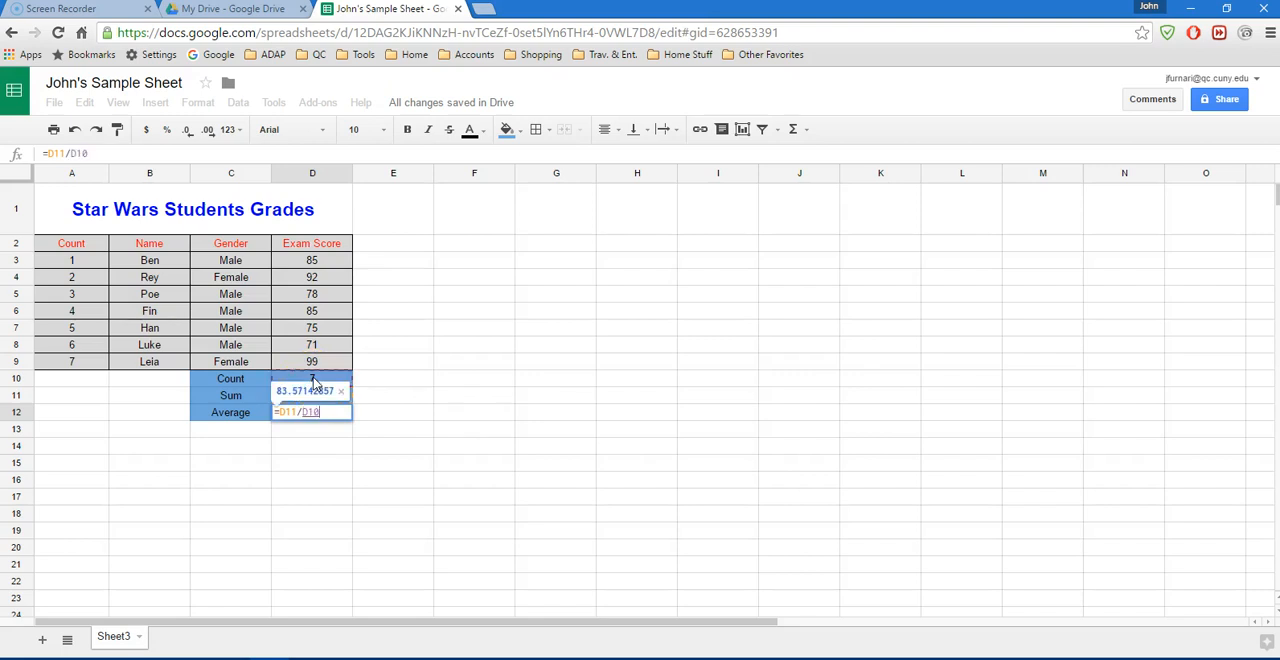
pyautogui.press('Return')
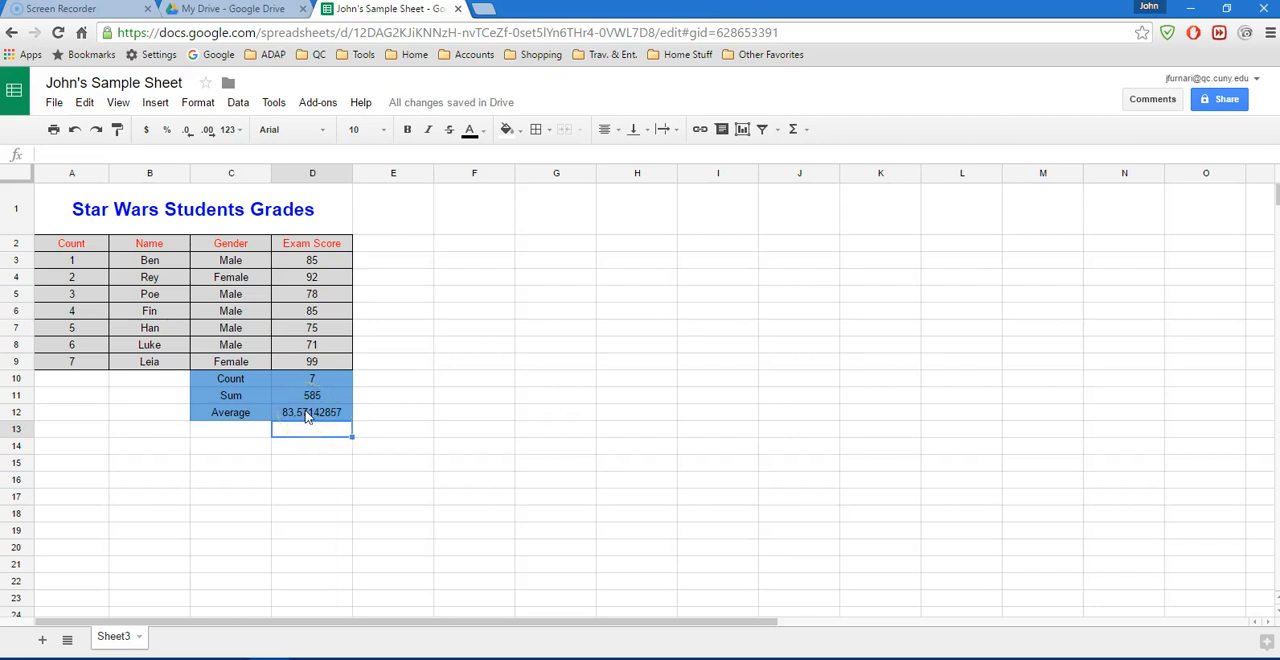
# Review the formulas behind the Average, Sum and Count cells
pyautogui.click(312, 412)
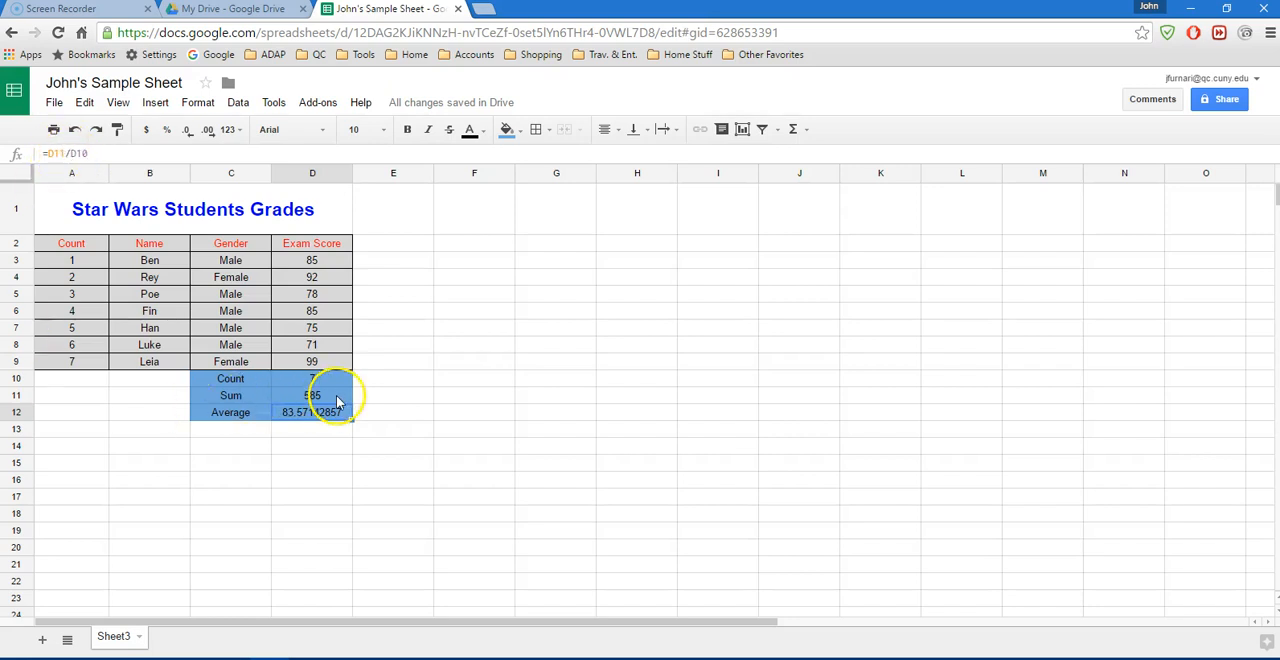
pyautogui.click(312, 396)
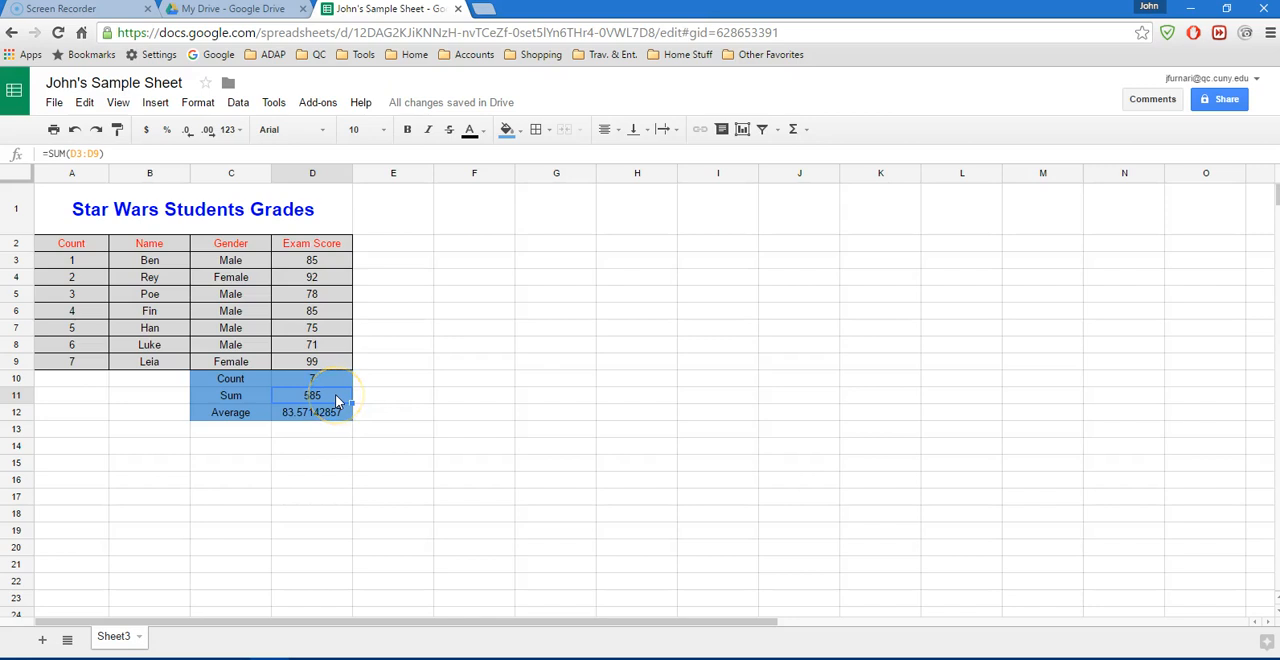
pyautogui.click(312, 378)
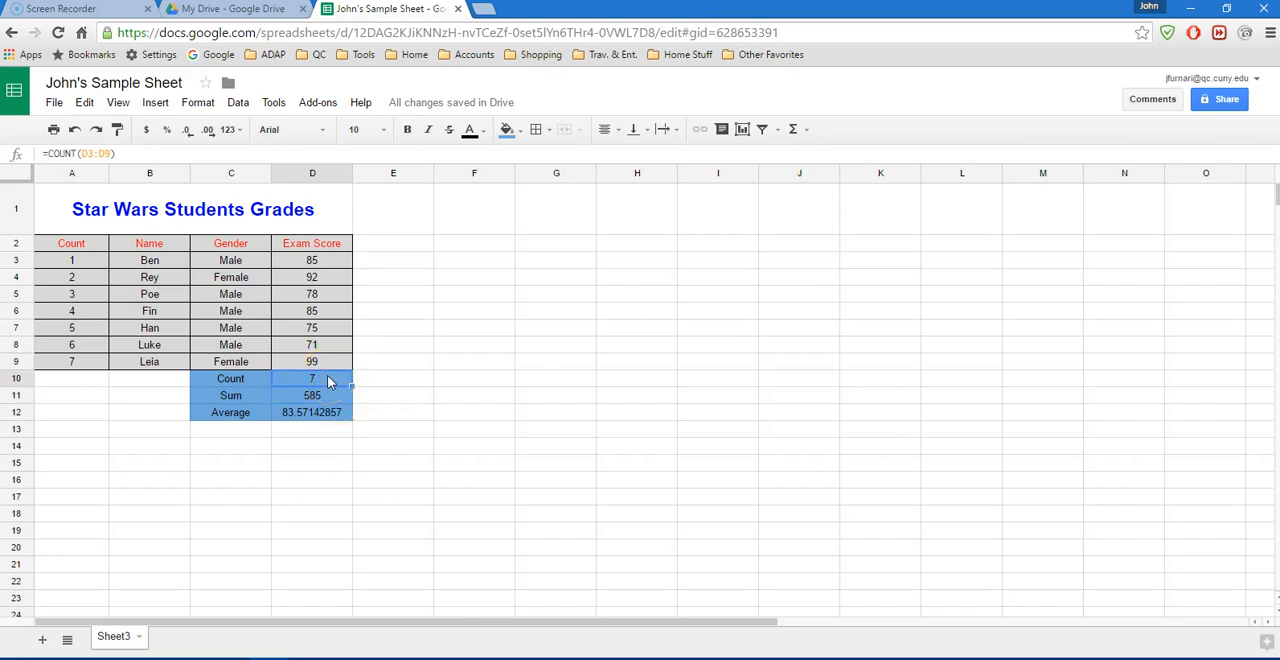
pyautogui.click(312, 412)
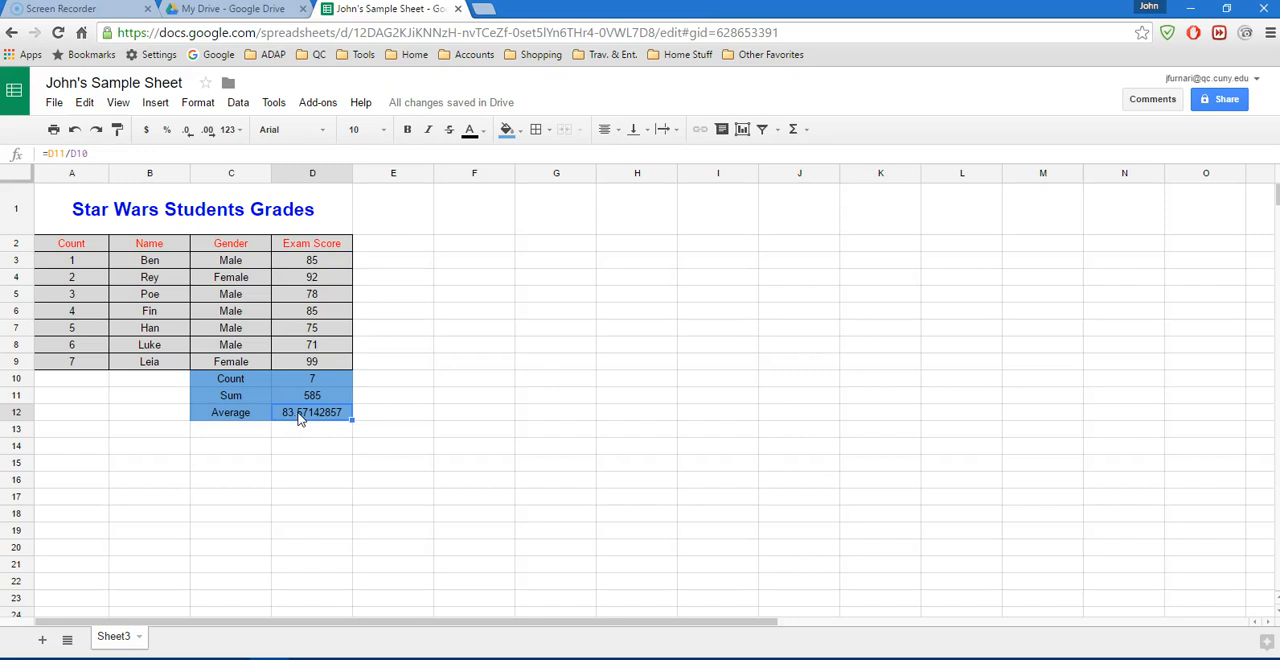
pyautogui.moveTo(330, 414)
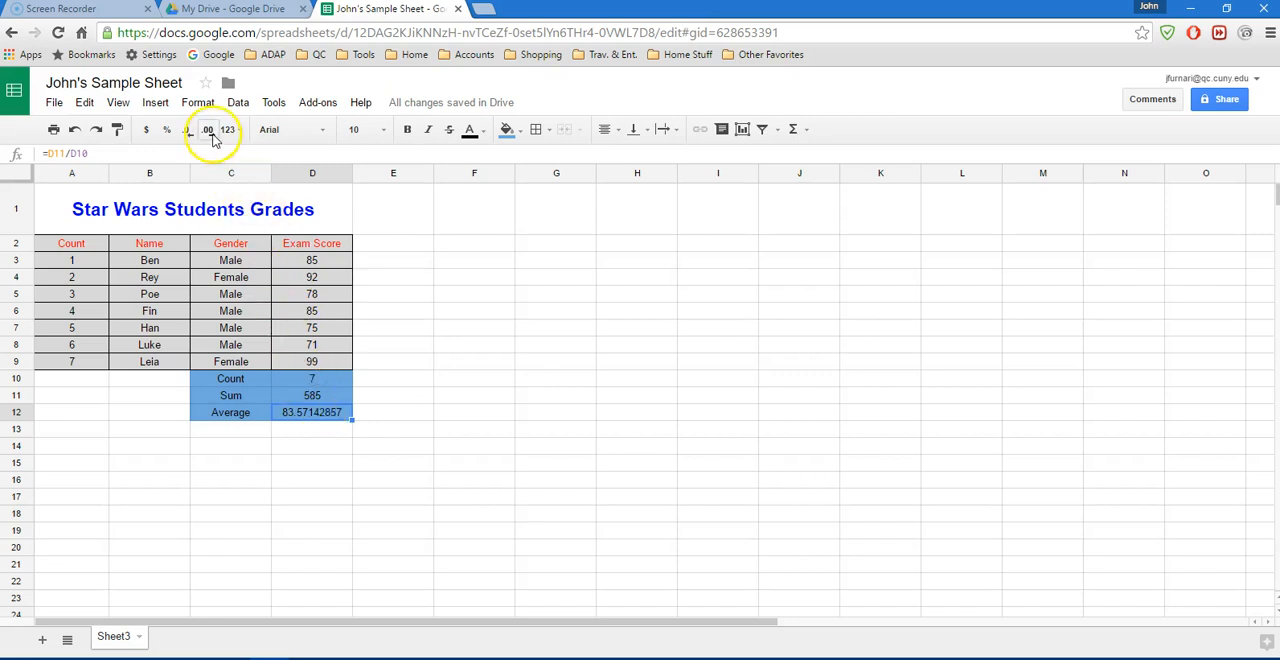
pyautogui.moveTo(190, 130)
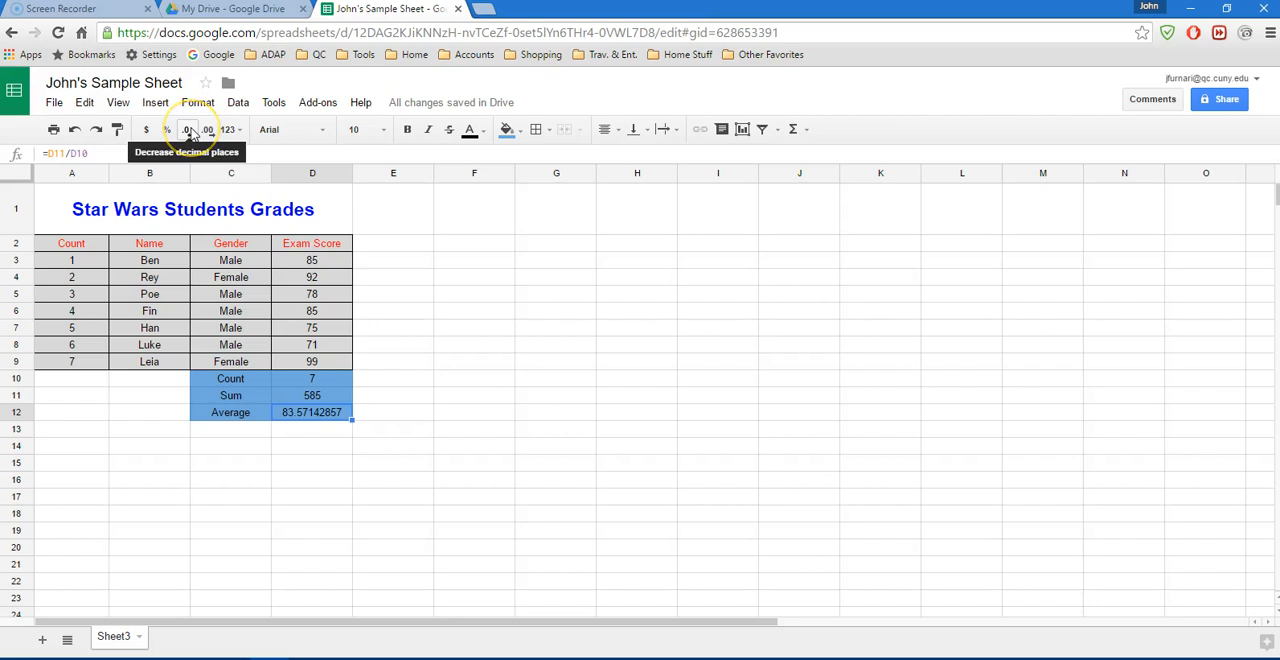
pyautogui.moveTo(292, 348)
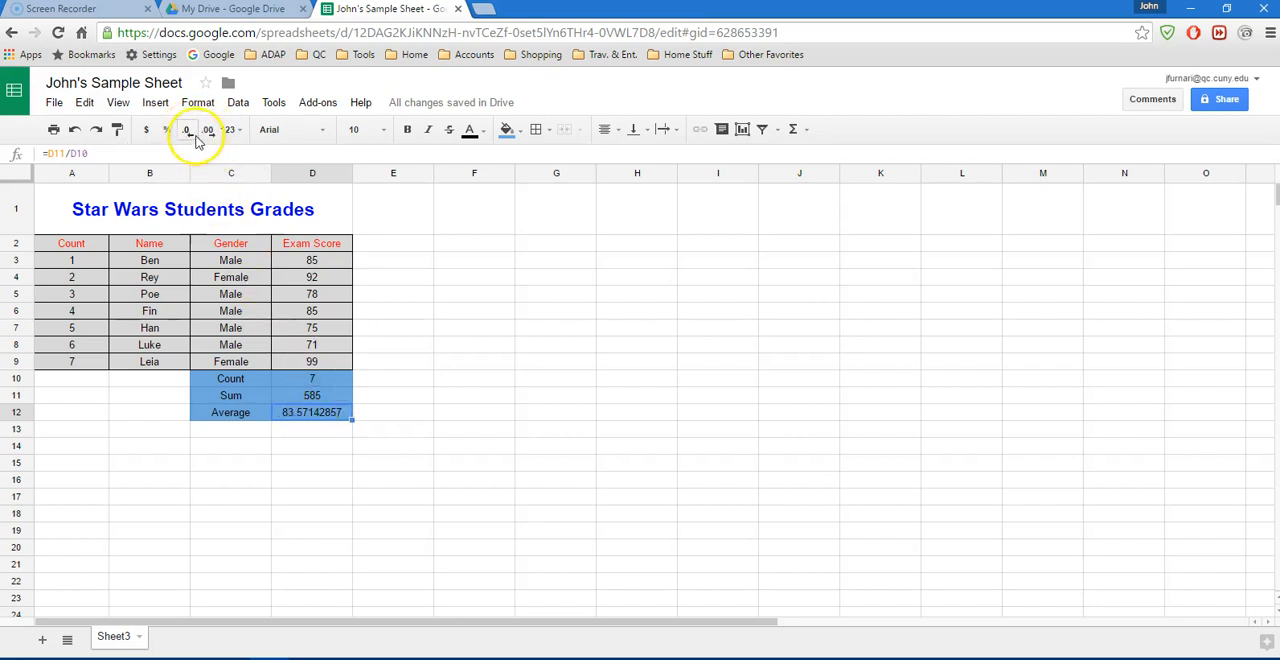
# Reduce the Average cell's decimals so it displays 83.57
pyautogui.click(186, 130)
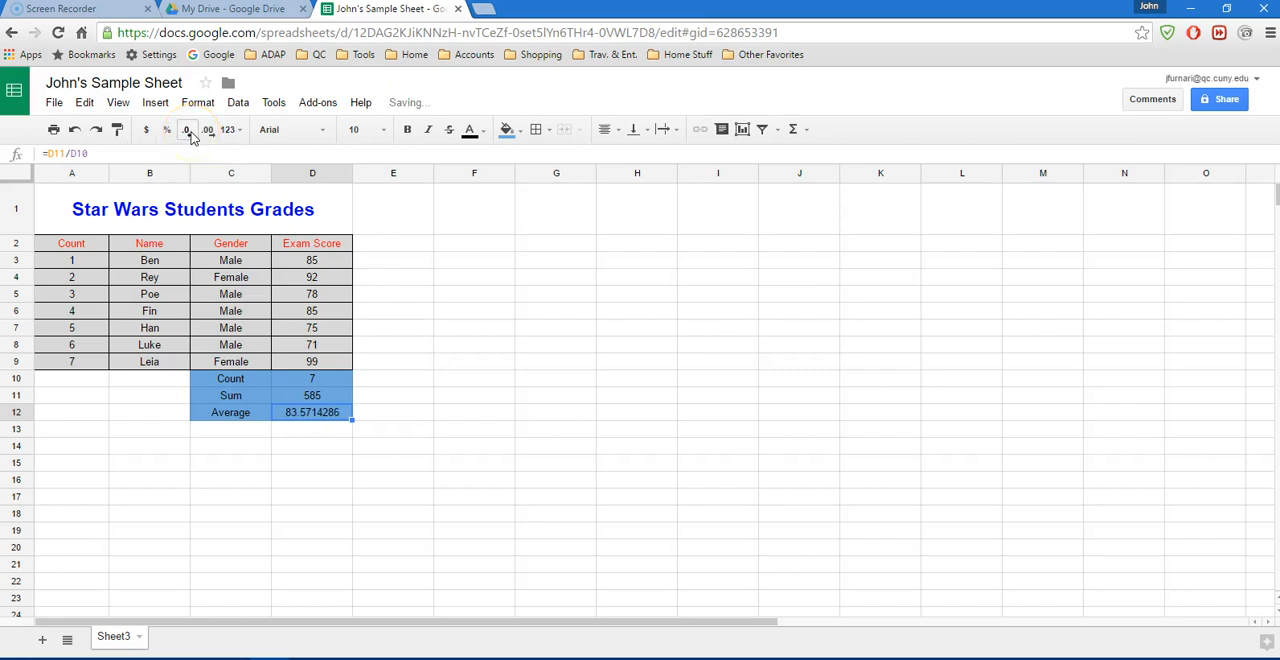
pyautogui.click(188, 128)
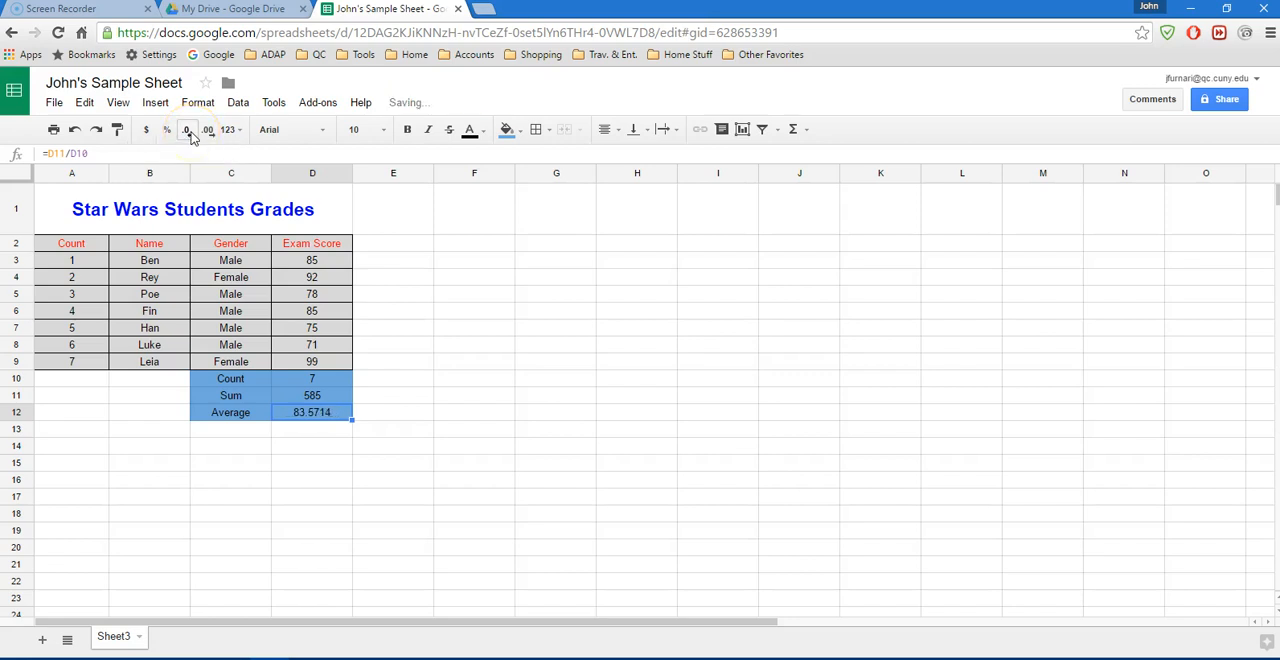
pyautogui.click(188, 128)
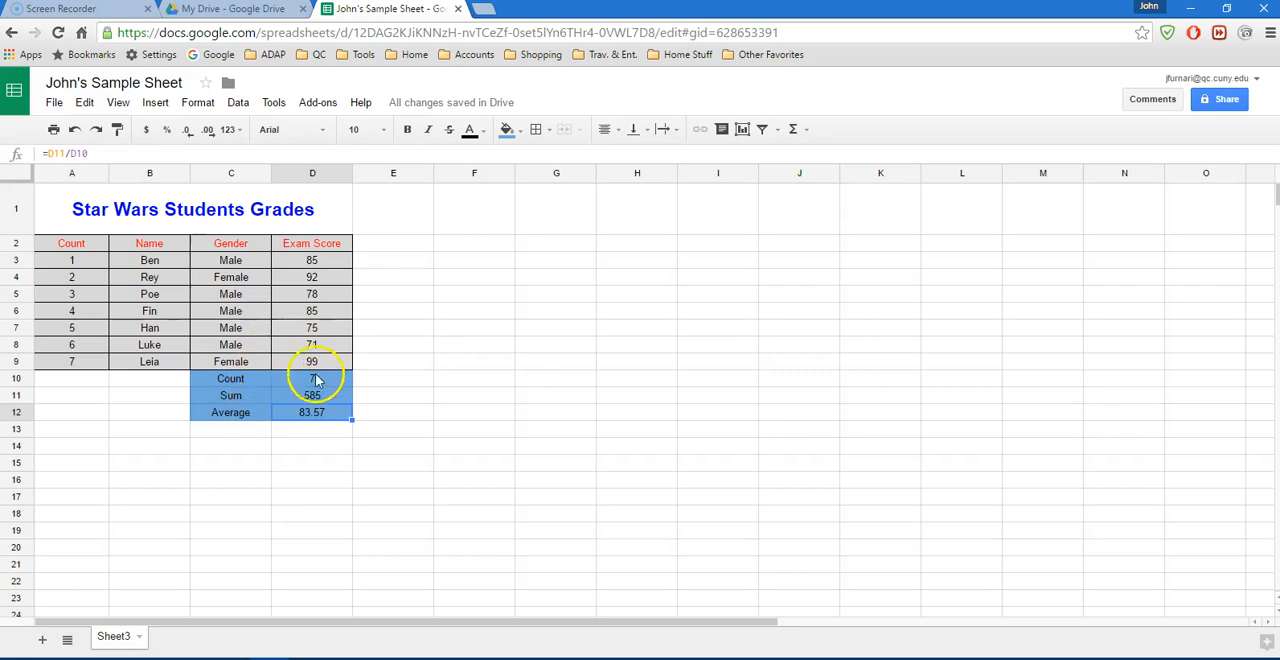
pyautogui.moveTo(364, 368)
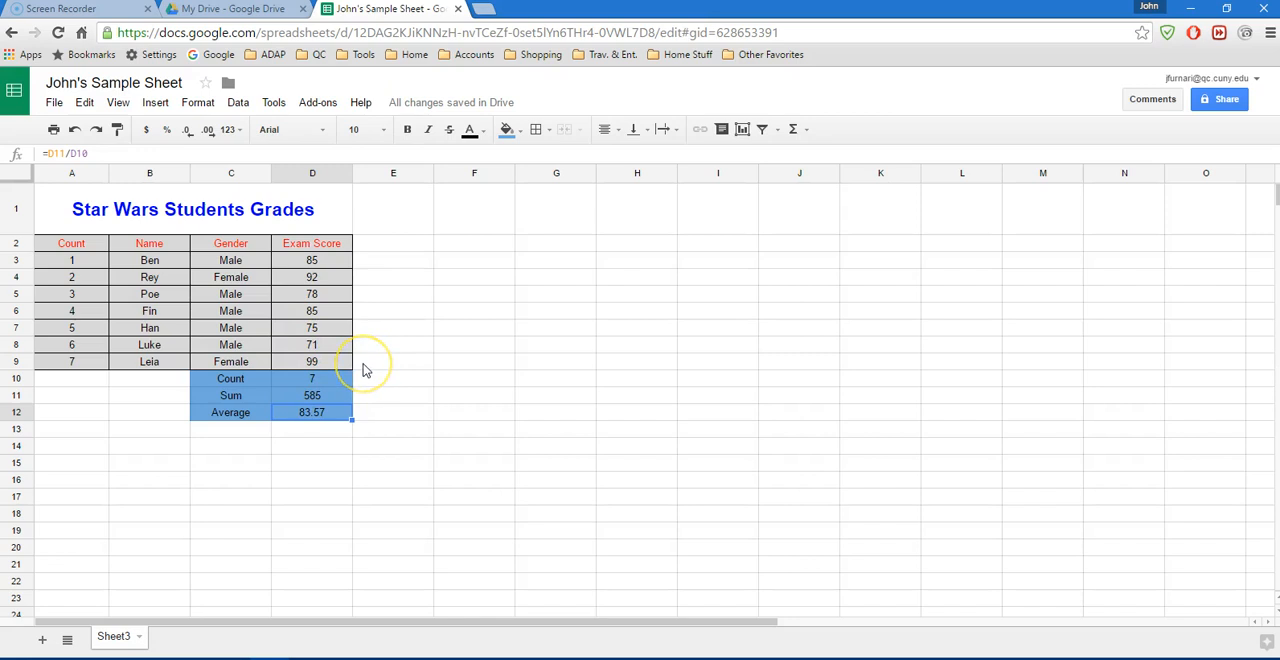